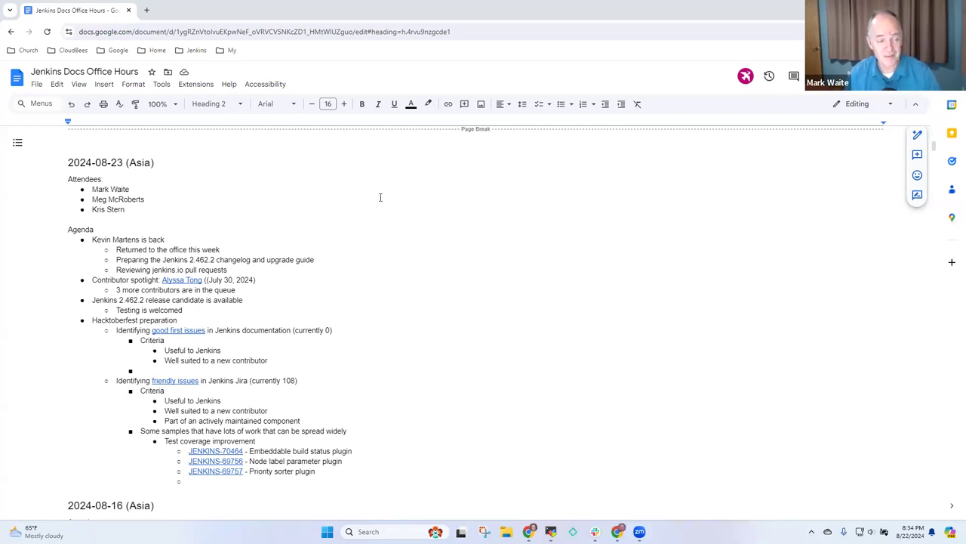
mouse_move(207, 208)
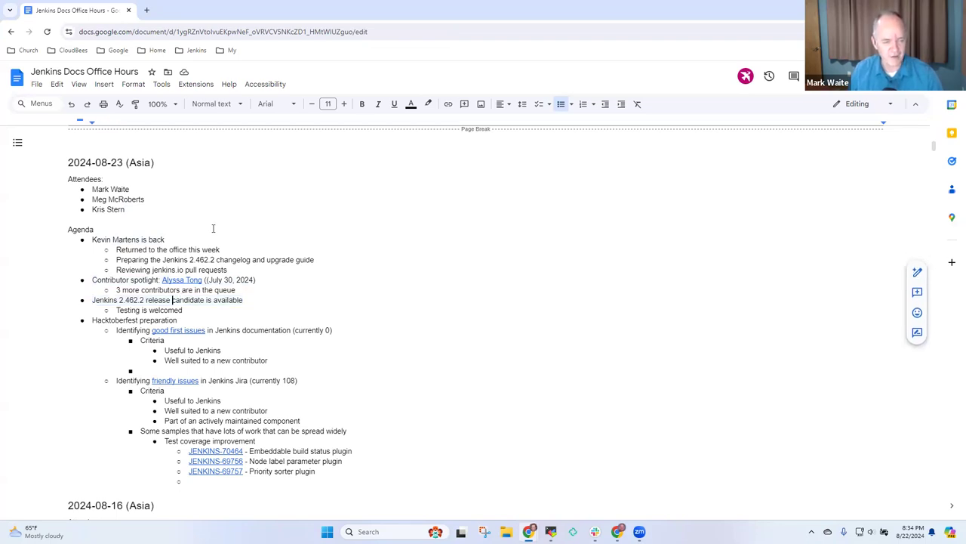
Mark the 2.462.2 release candidate item as LTS.
type("LTS")
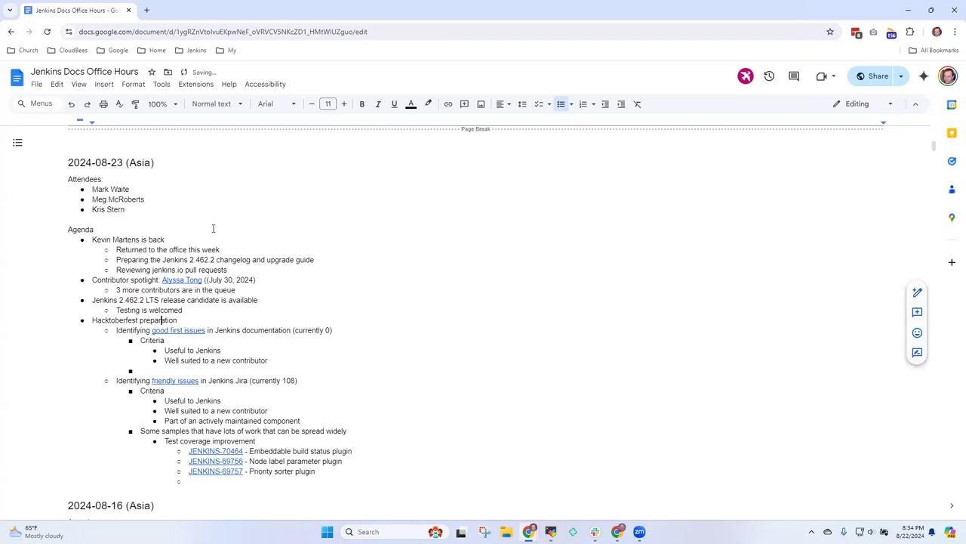
double_click(134, 320)
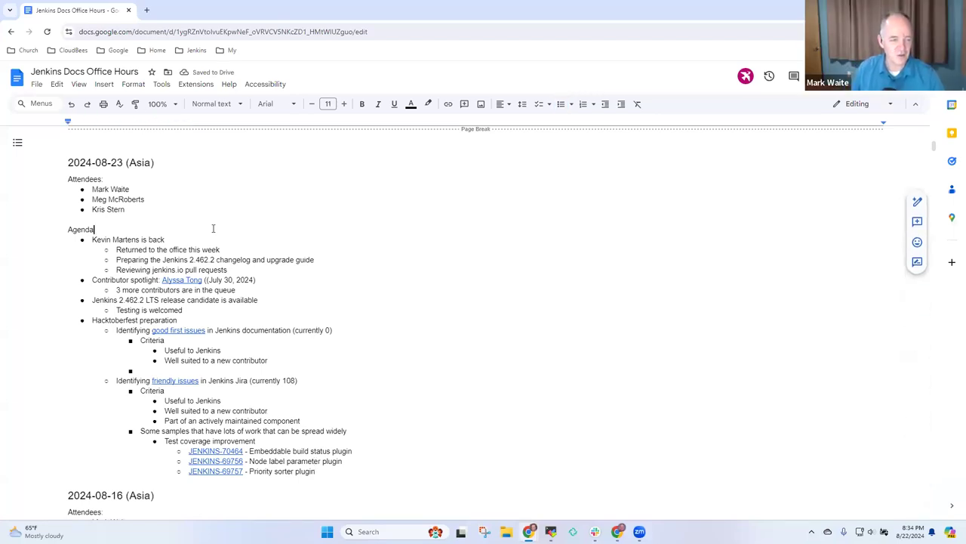
double_click(127, 238)
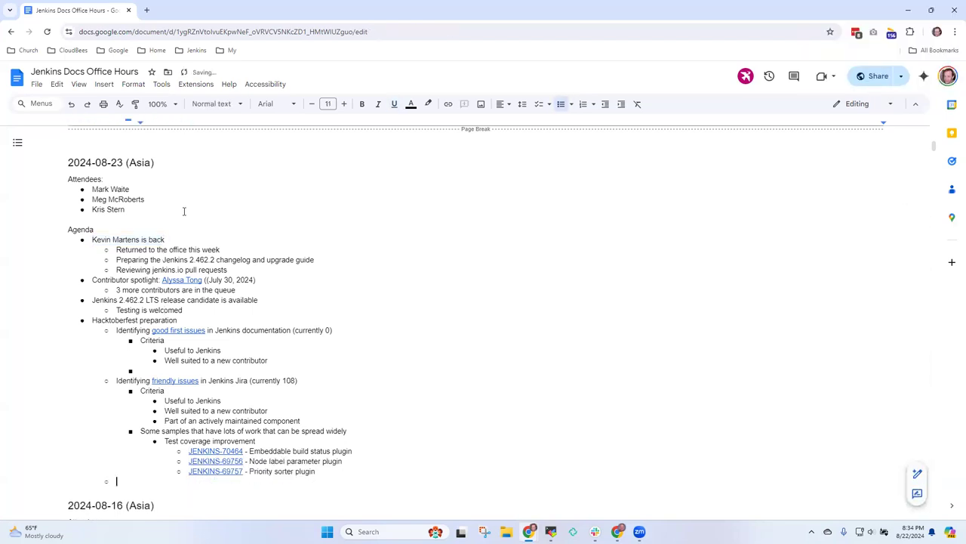
Add a top-level bullet 'DevOps World Virtual - Sep 17, 2024'.
type("deVoPS")
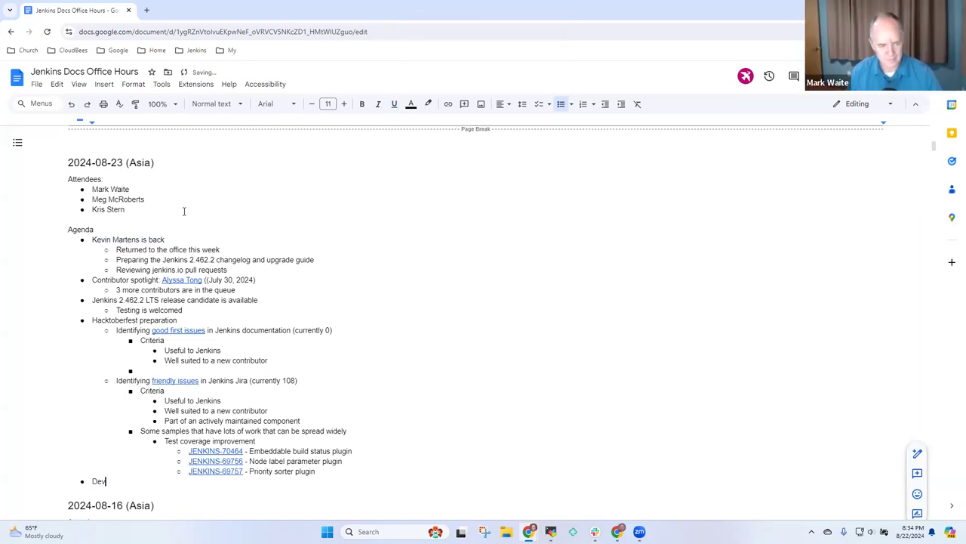
type("Ops World Virtual - Sep")
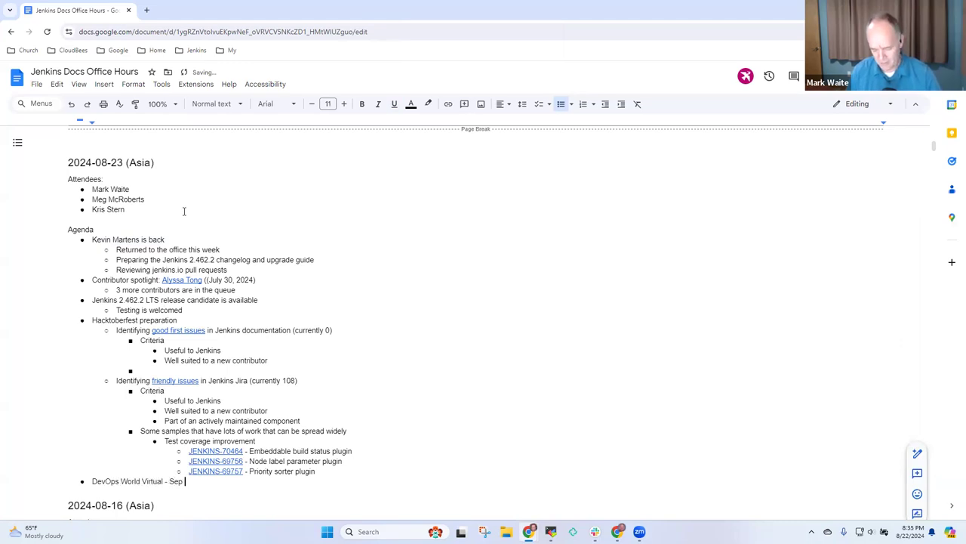
type("17 2,20")
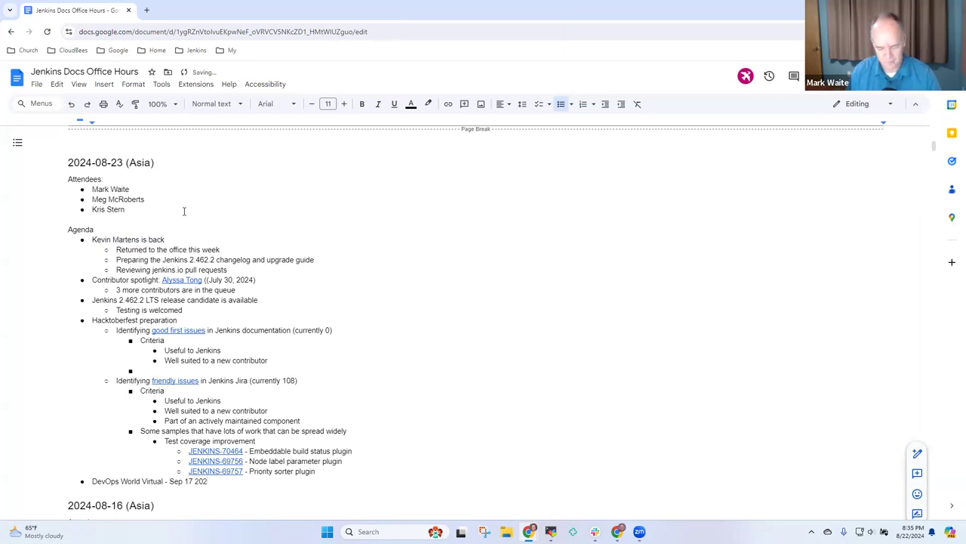
type("4")
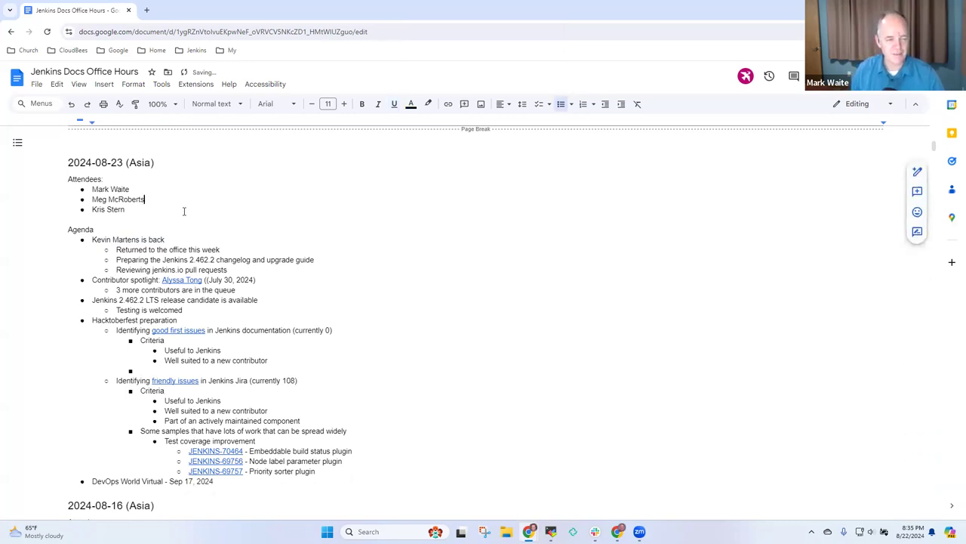
Add 'Pull request reviews of docs.jenkins.io (hope next week)' after the pull requests item.
double_click(127, 239)
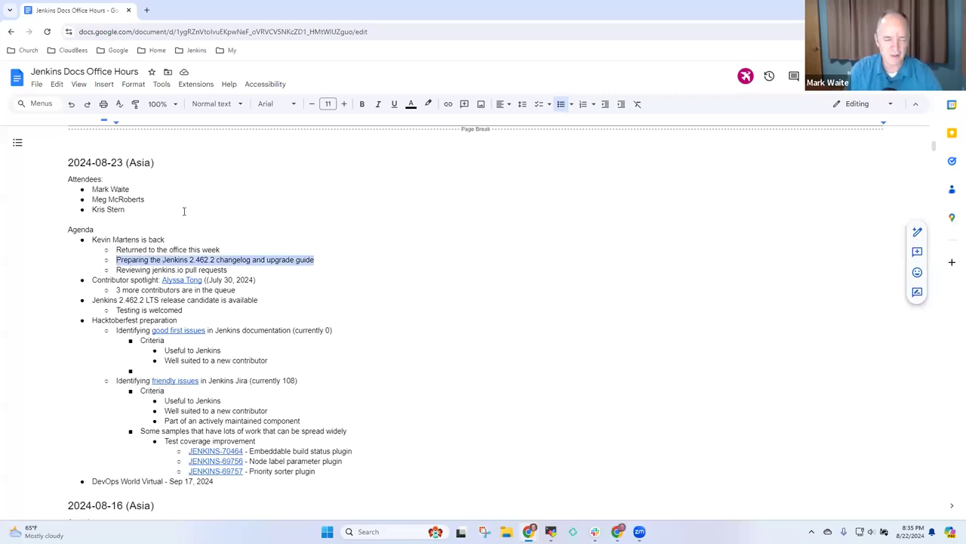
left_click(228, 269)
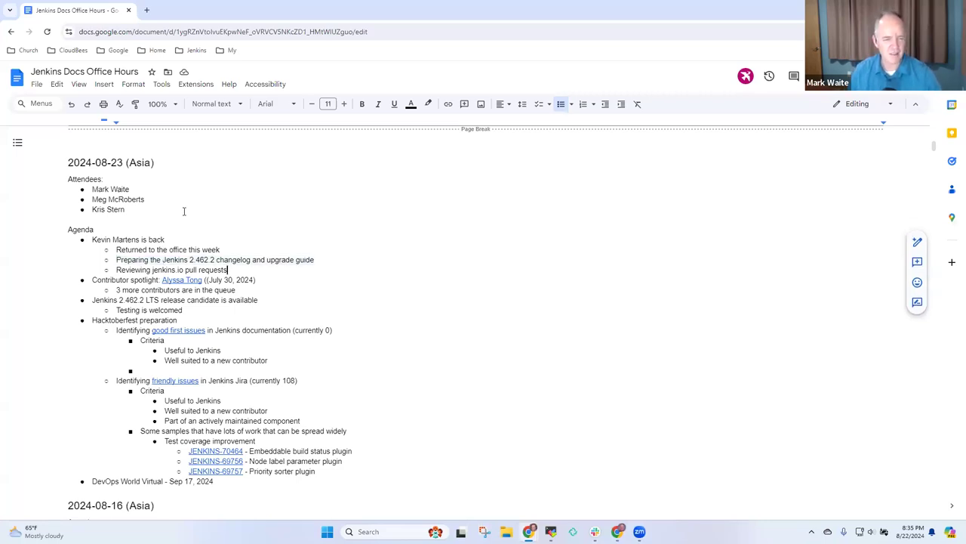
triple_click(172, 269)
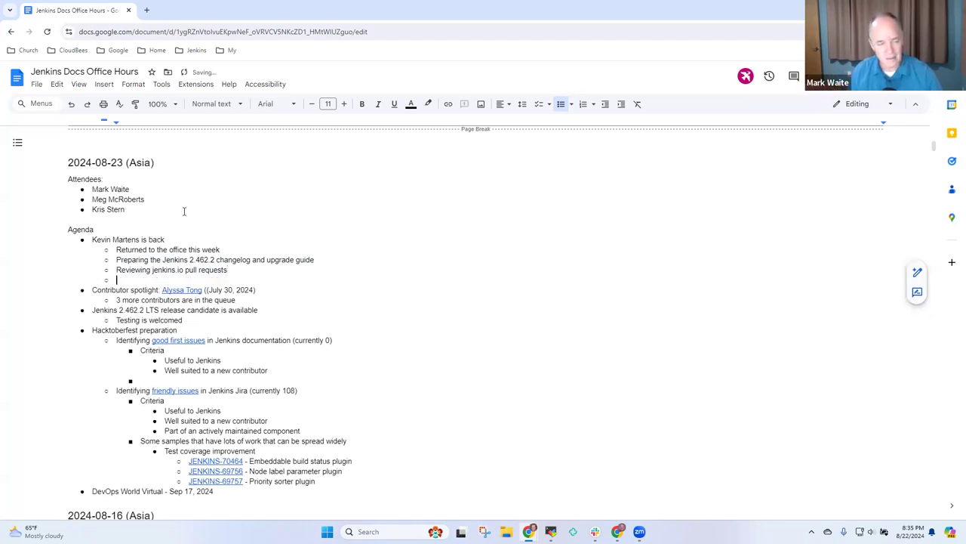
type("Pull r")
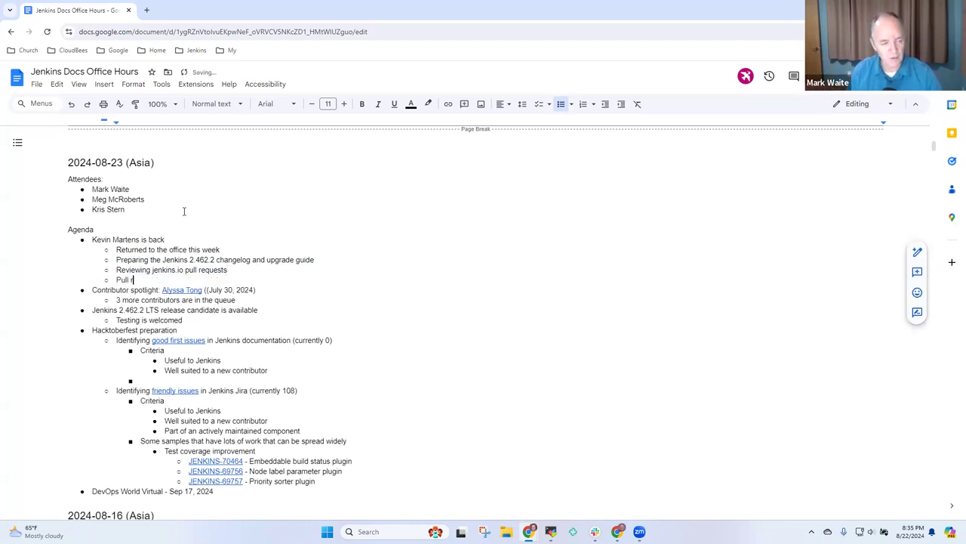
type("equest reviews upcoming for")
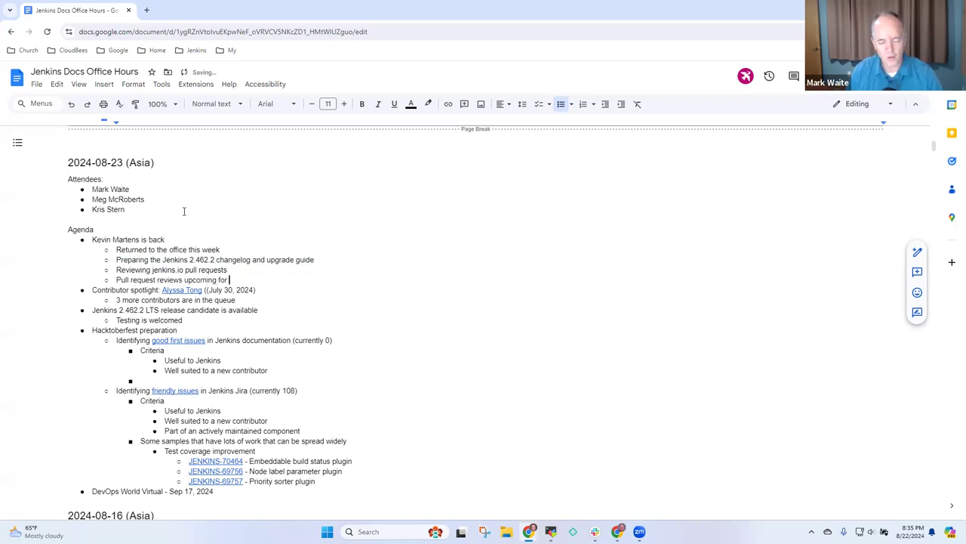
type("docs.jenkins.io")
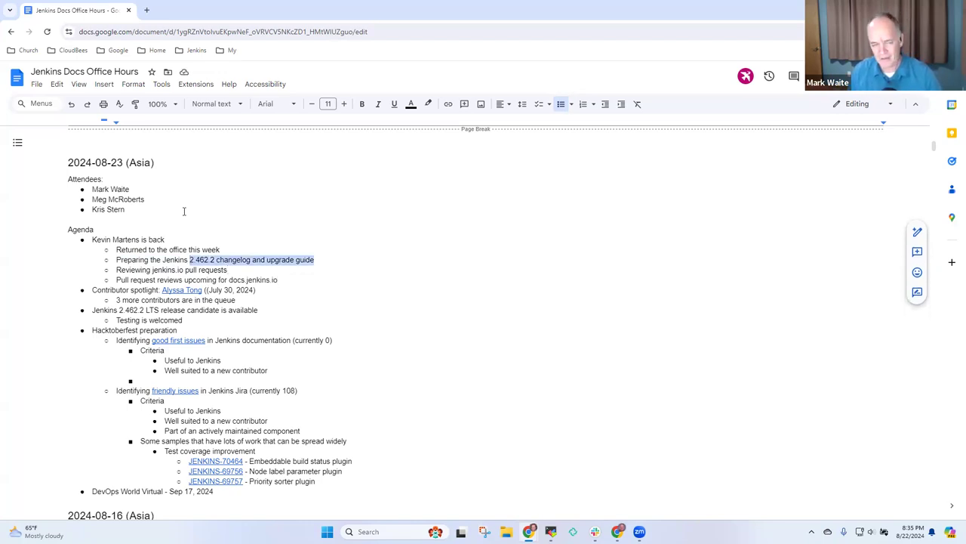
left_click(284, 279)
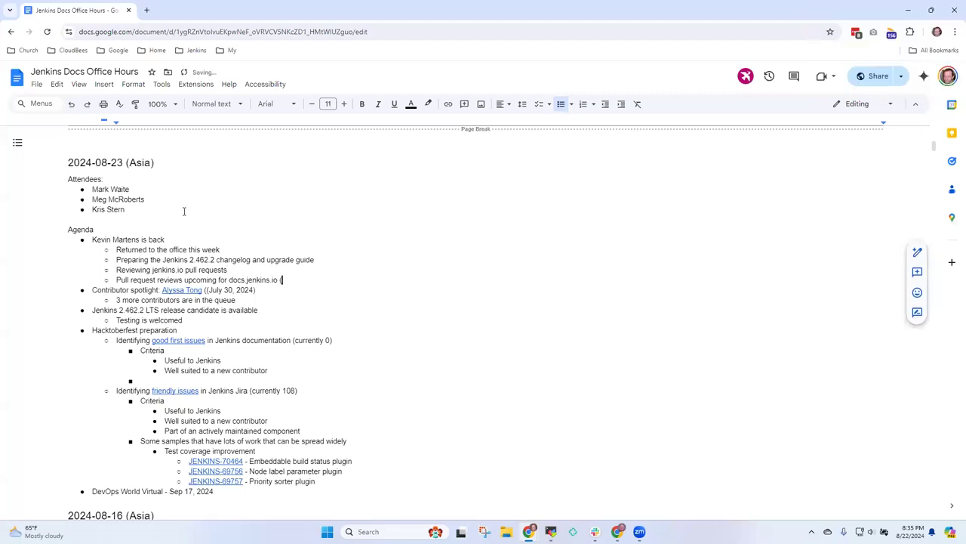
type("(hope next w")
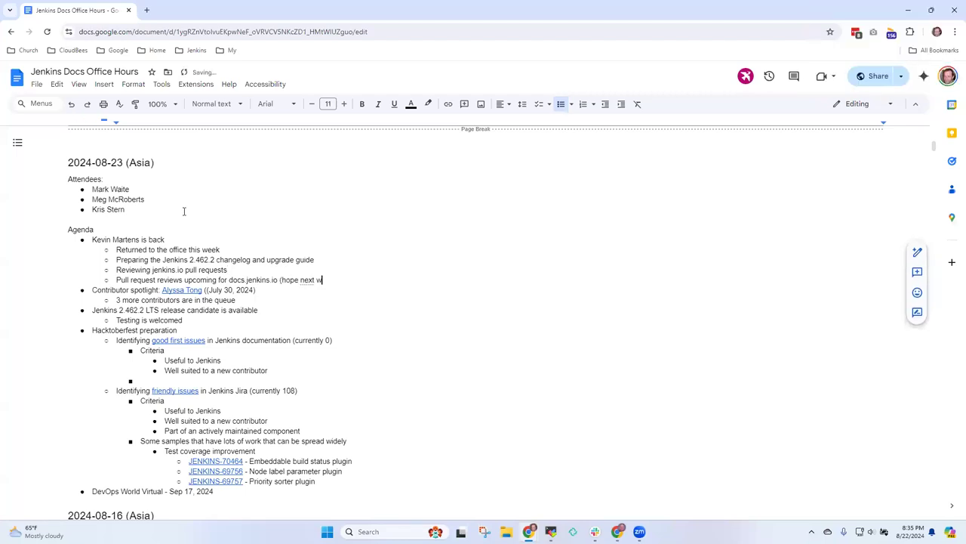
type("eek)")
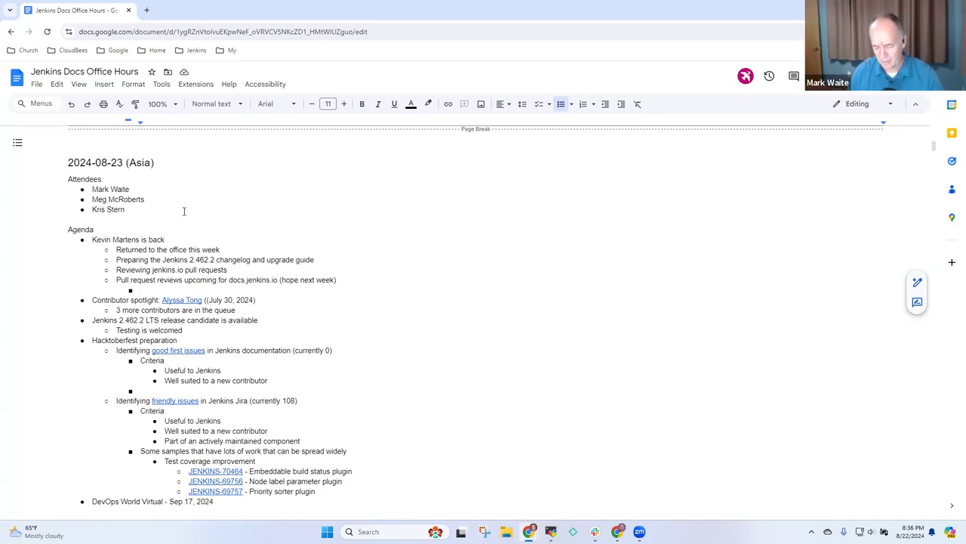
Add a sub-bullet about reviewing the site for functionality gaps.
type("Re")
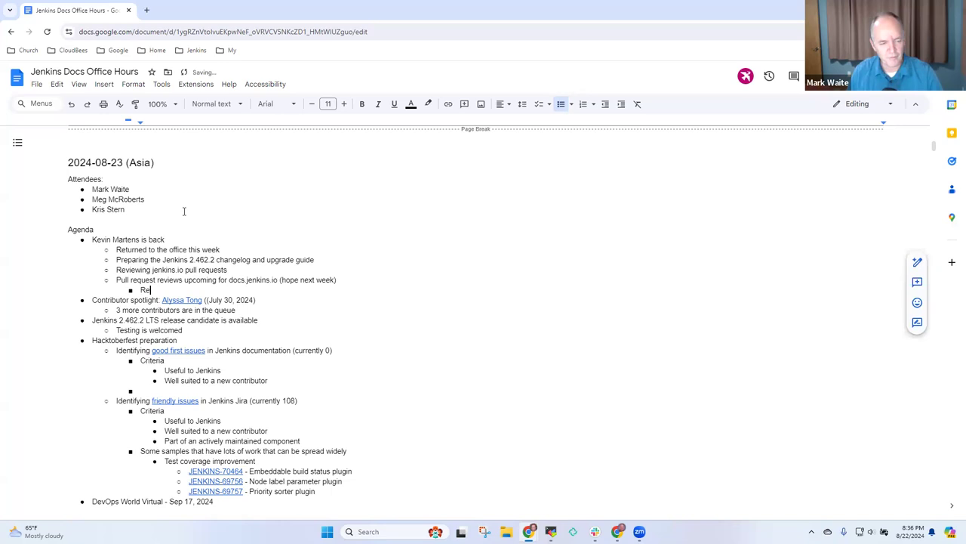
type("Reviewing the site for functiob")
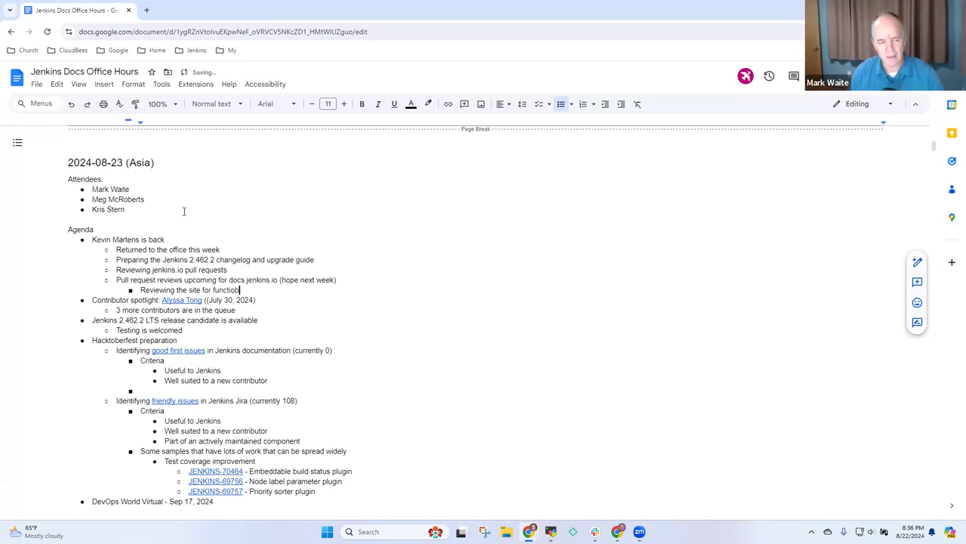
type("nality")
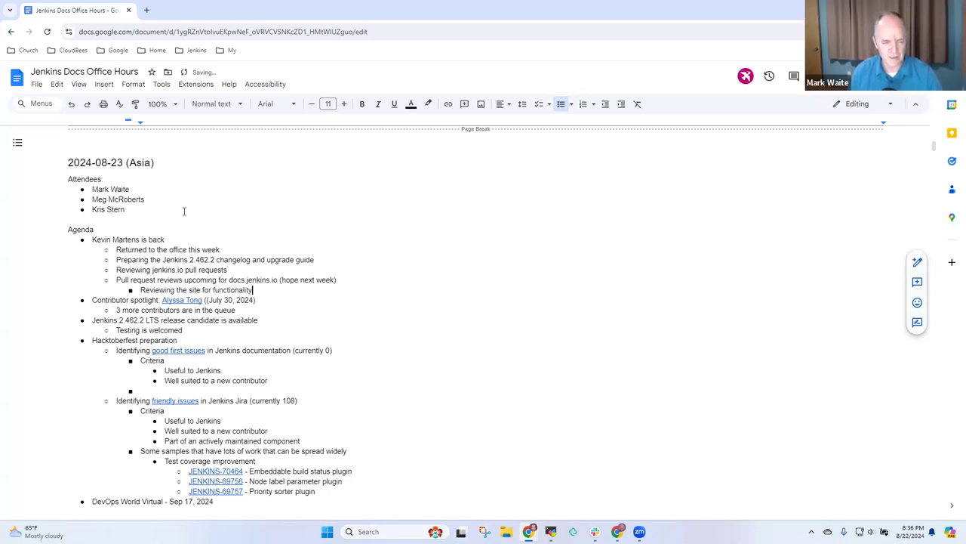
type("gaps")
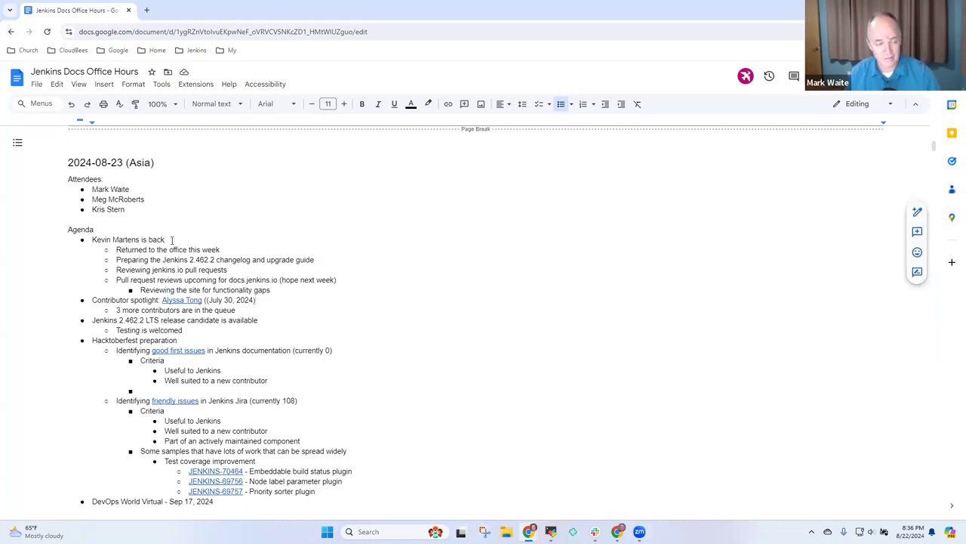
Check the Contributor Spotlight gallery, then return to the office hours agenda.
key("capslock")
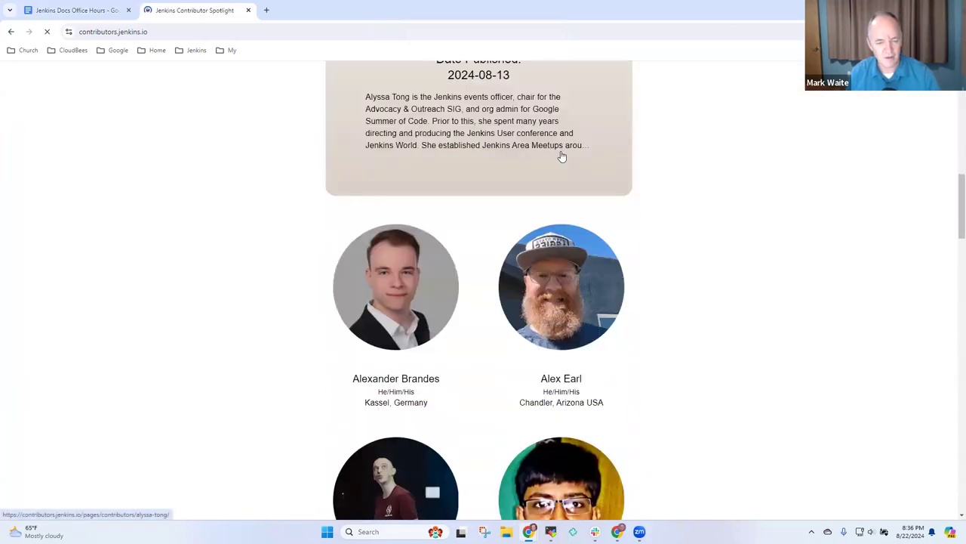
scroll("down", 3)
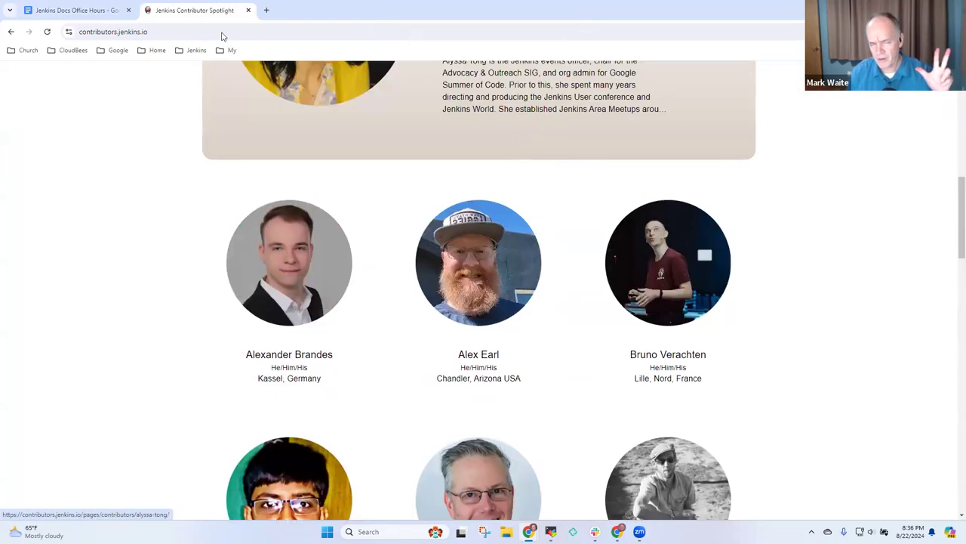
left_click(73, 9)
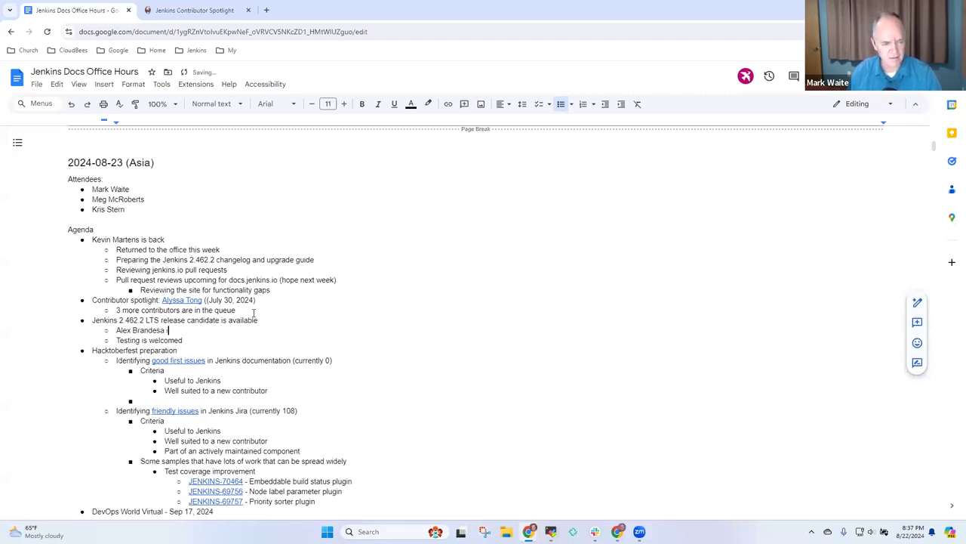
Note Alex Brandes is the release lead and start 'Last LTS version that will support Java 11'.
type("is")
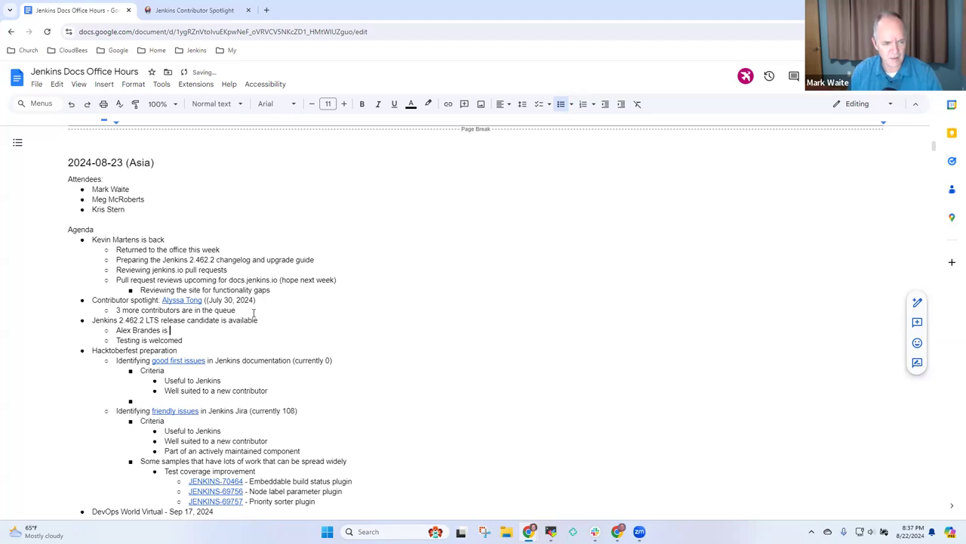
type("the release lead")
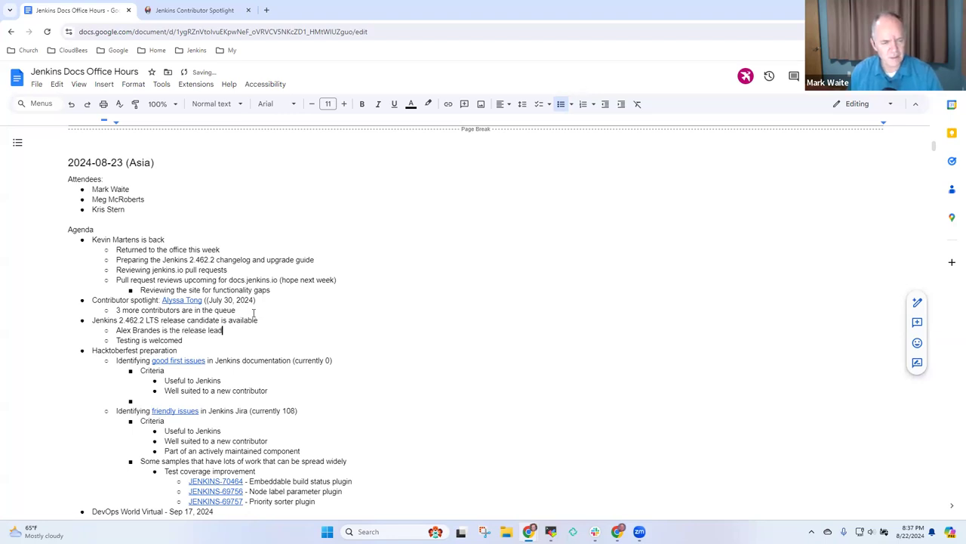
type("Last LTS v")
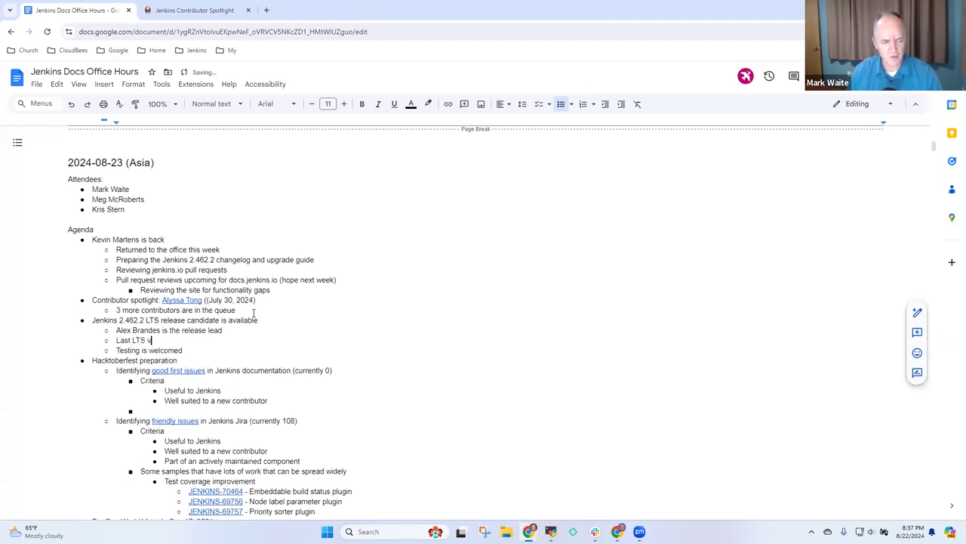
type("ersion that will s")
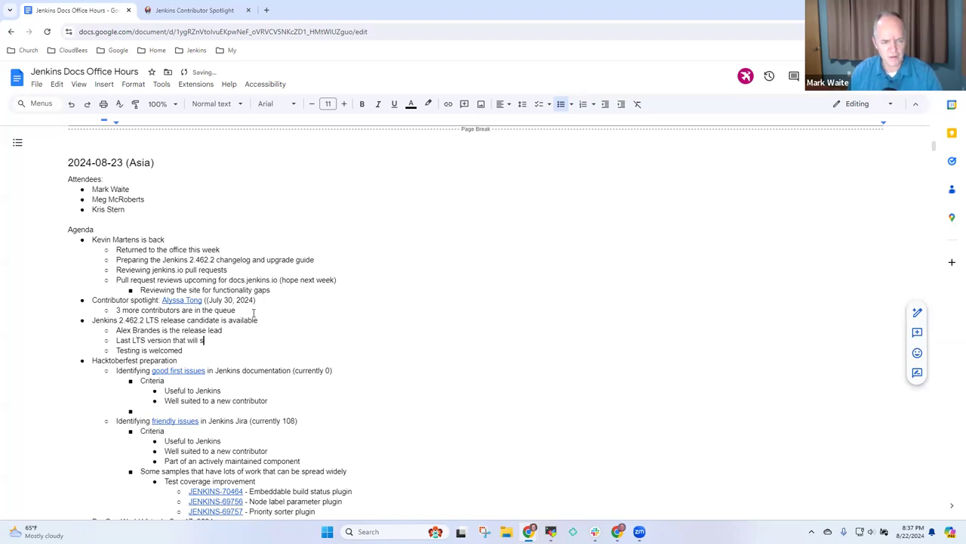
Finish the Java 11 note, then show the stats.jenkins.io JVMs By Date chart.
type("upport")
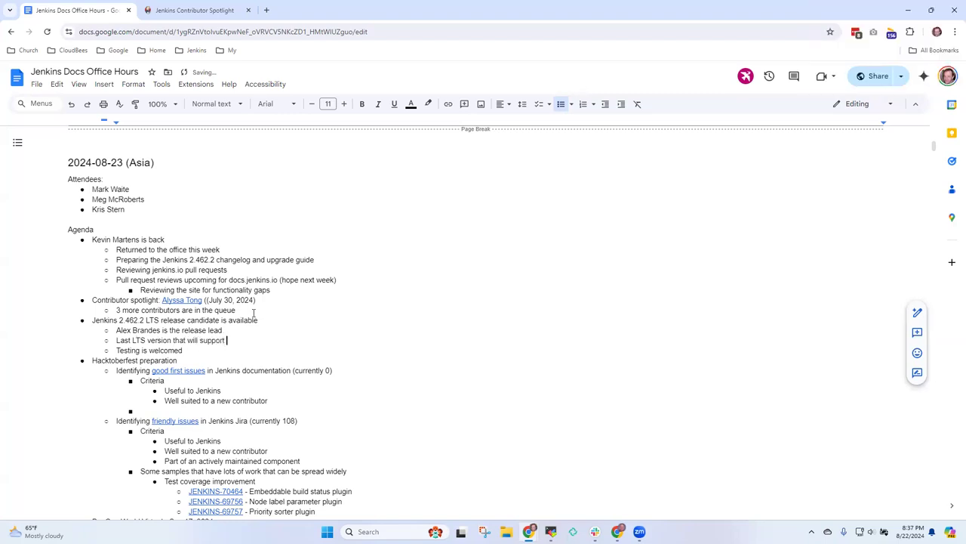
type("Java 11")
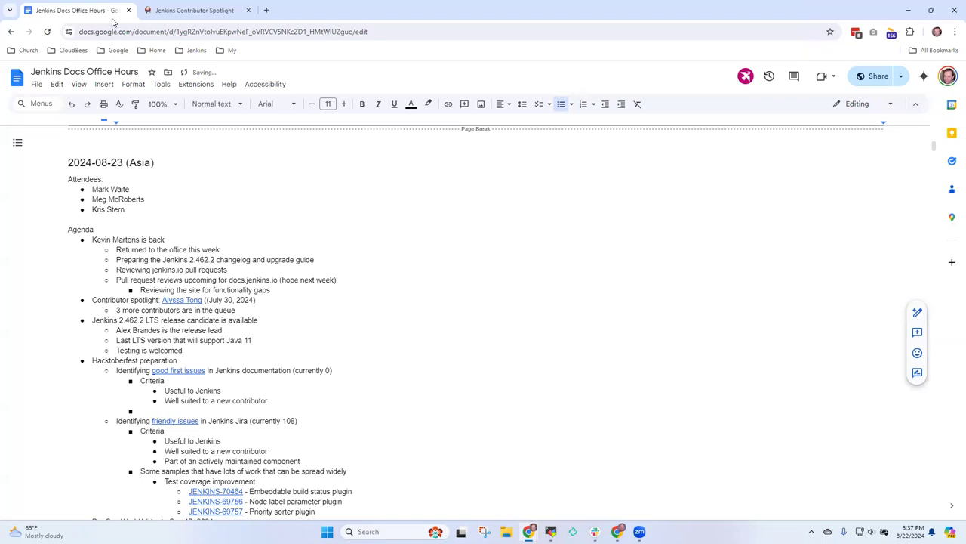
left_click(265, 9)
type("new.stats.jenkins.io")
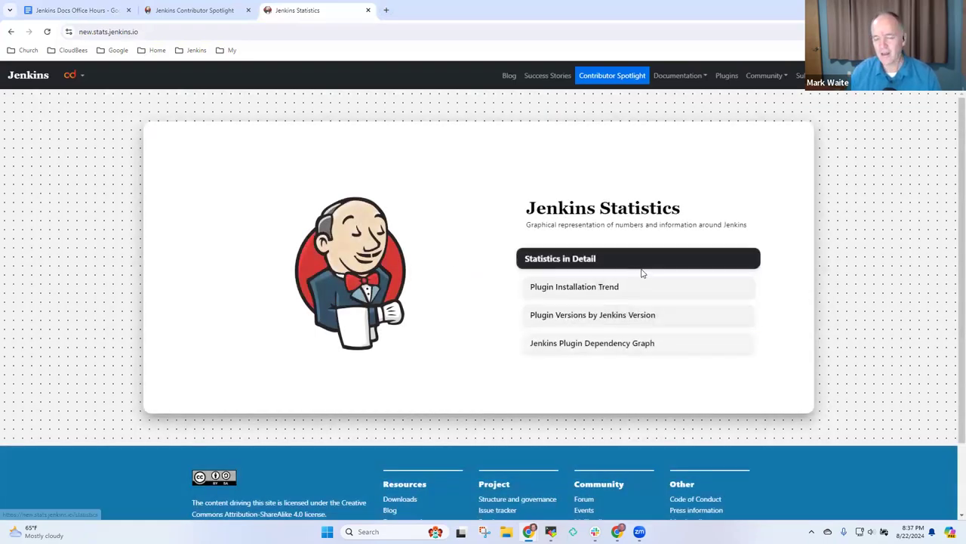
mouse_move(597, 302)
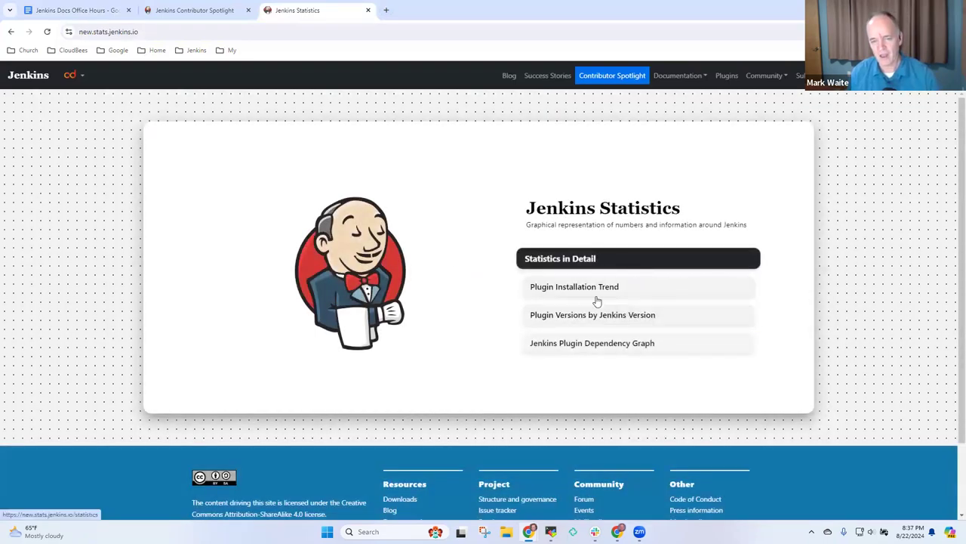
left_click(574, 287)
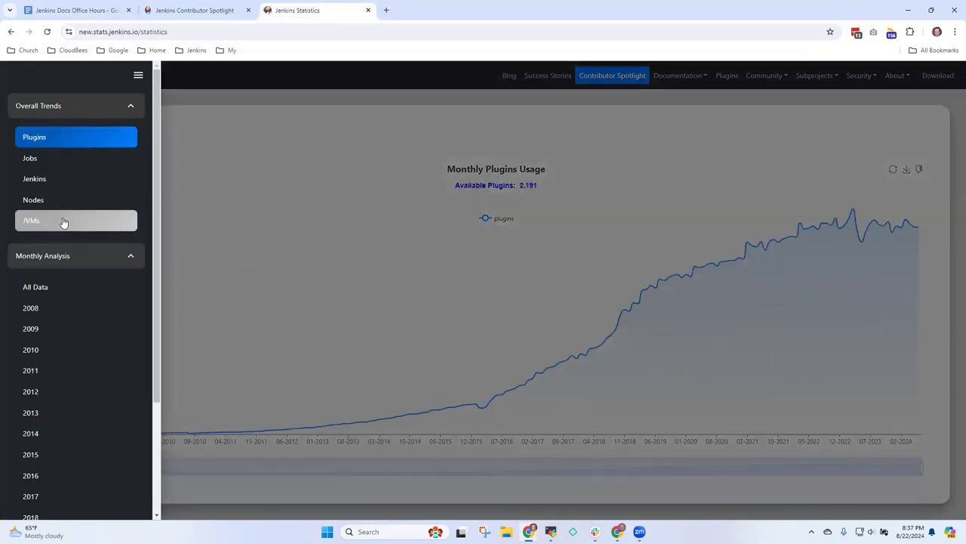
left_click(31, 220)
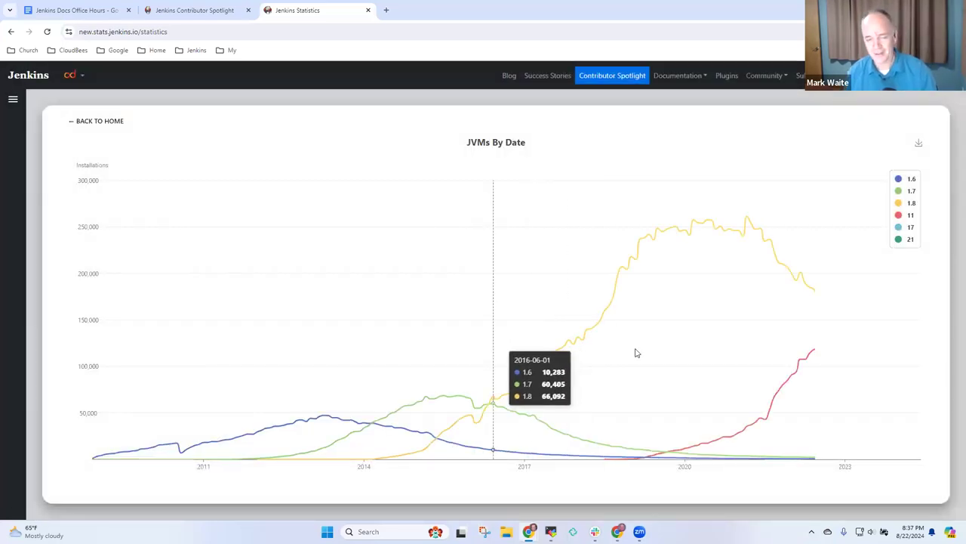
mouse_move(915, 317)
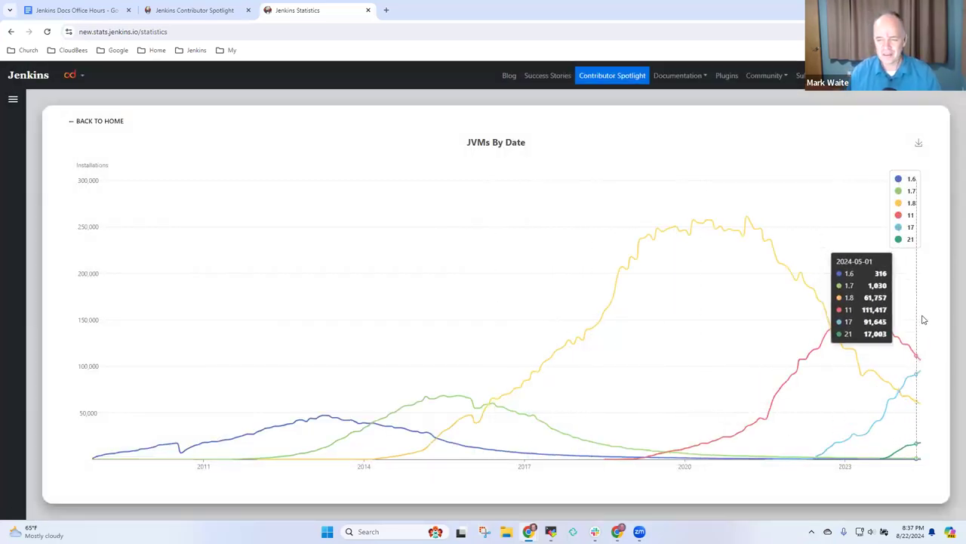
mouse_move(921, 371)
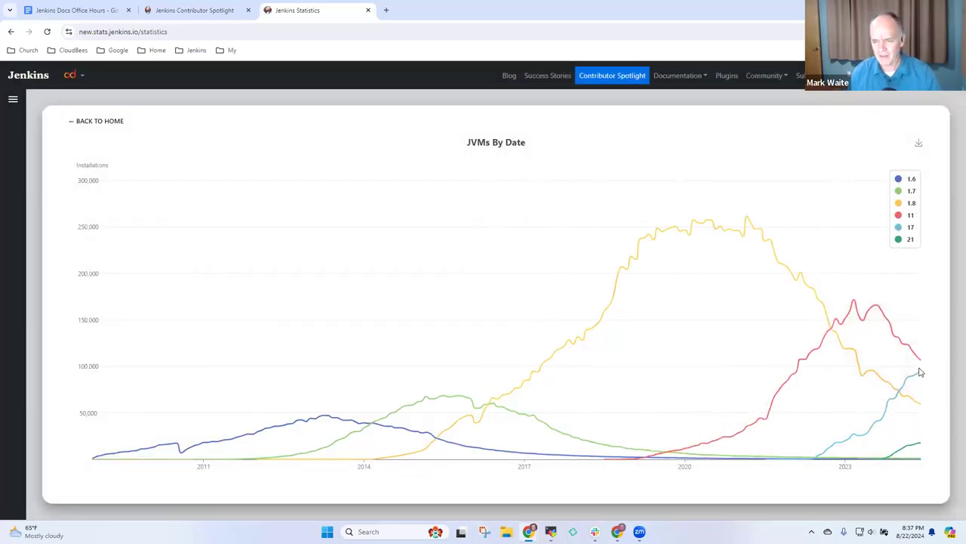
mouse_move(921, 370)
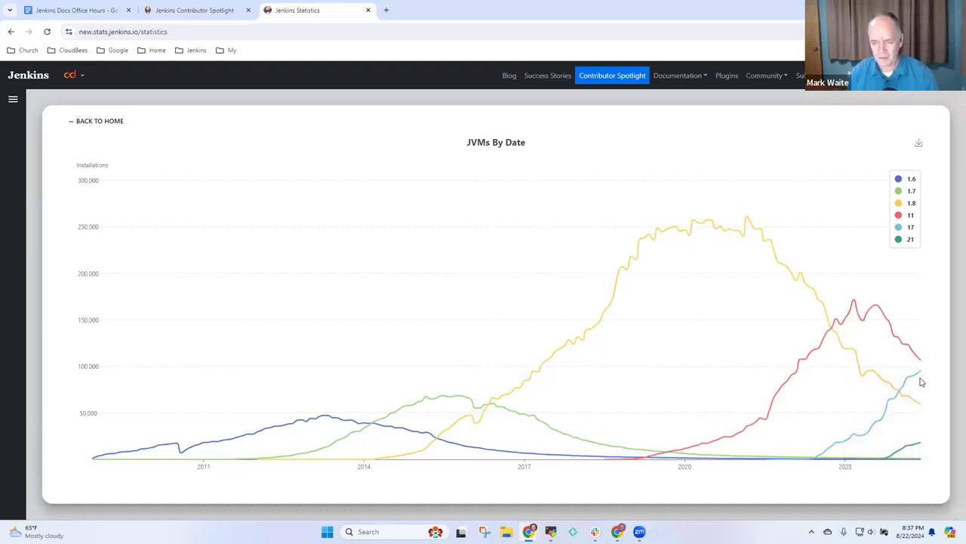
mouse_move(921, 374)
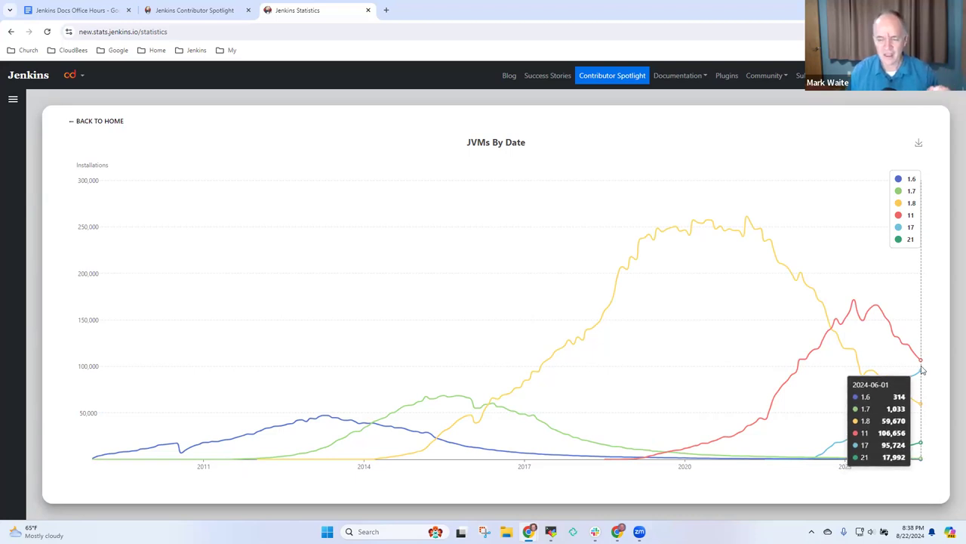
mouse_move(922, 375)
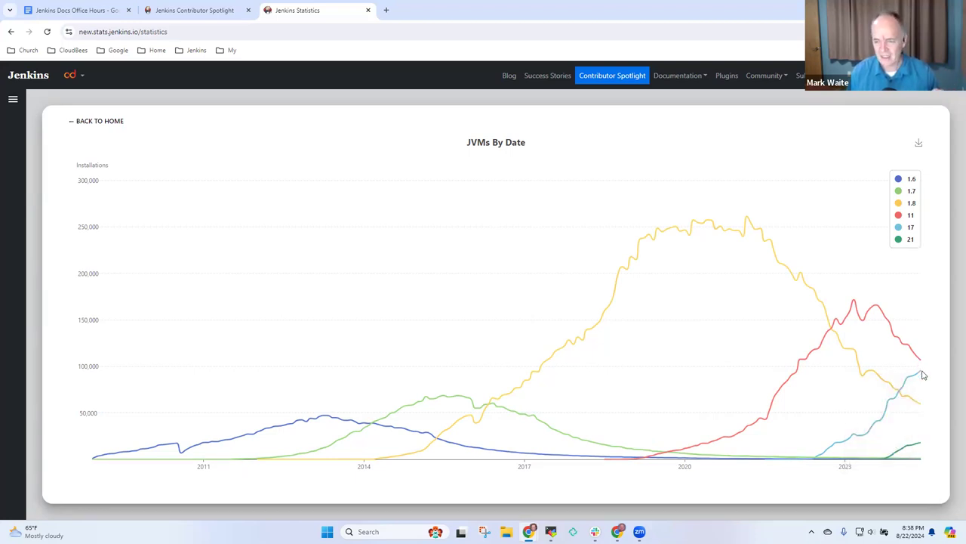
mouse_move(921, 370)
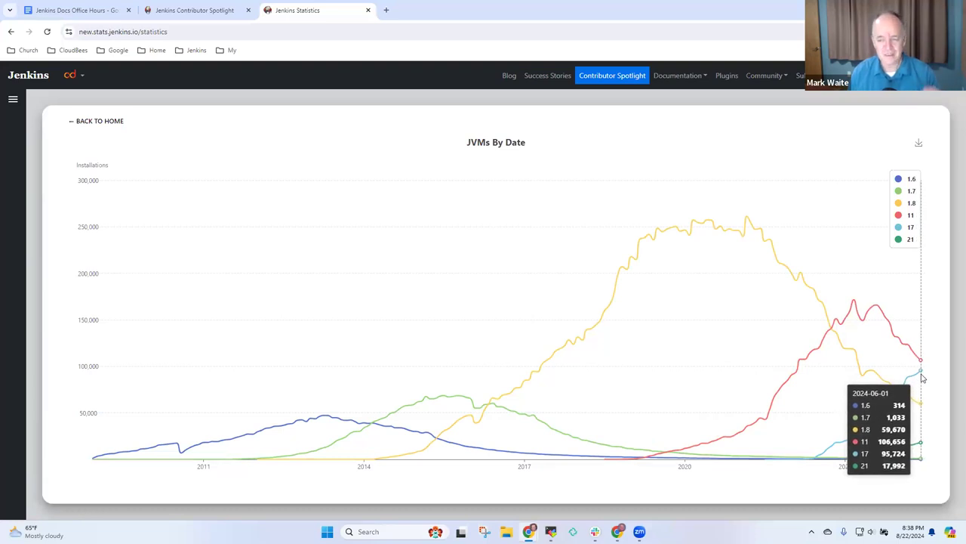
mouse_move(927, 411)
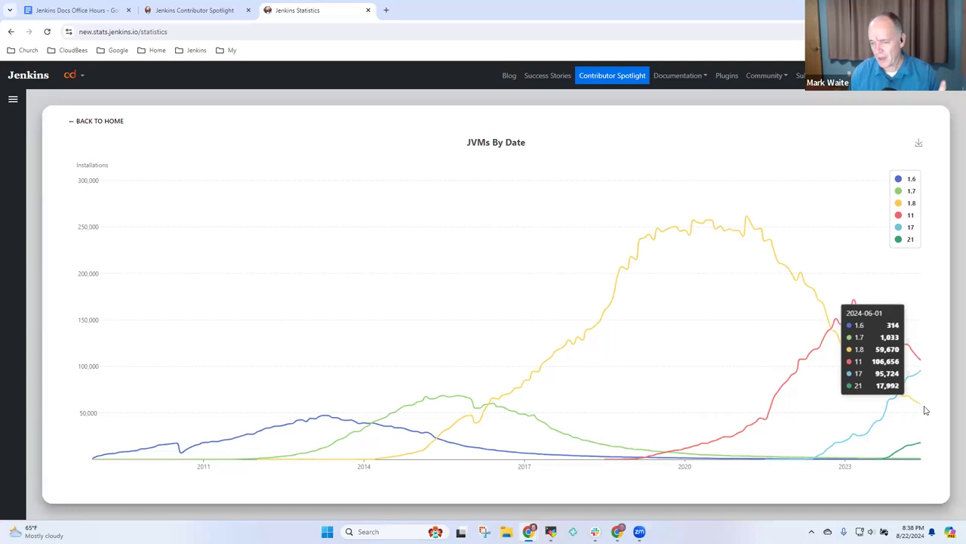
mouse_move(927, 363)
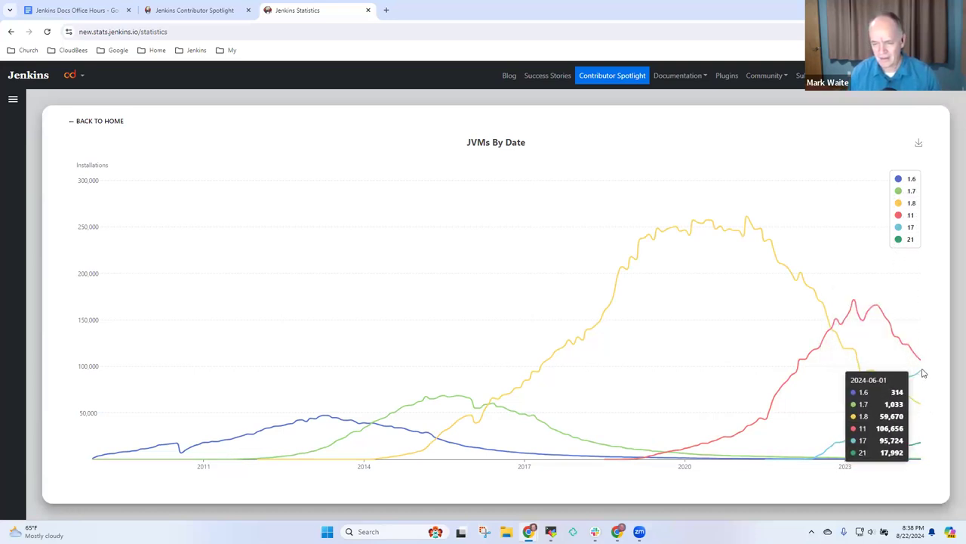
mouse_move(921, 408)
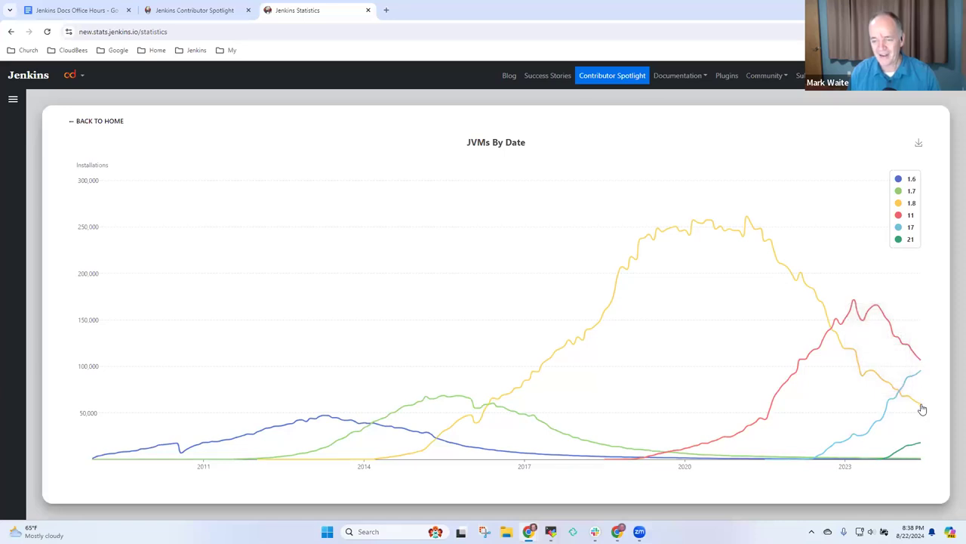
mouse_move(921, 410)
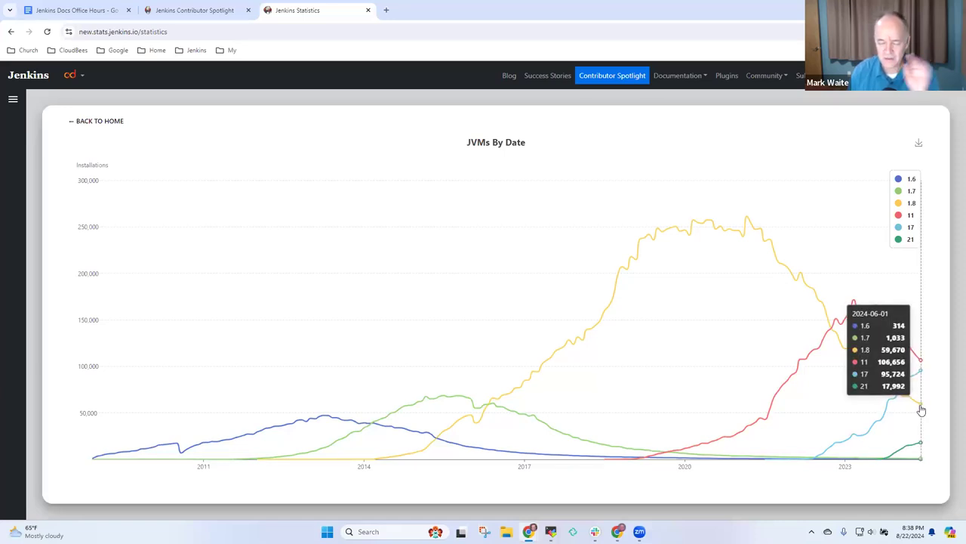
mouse_move(924, 378)
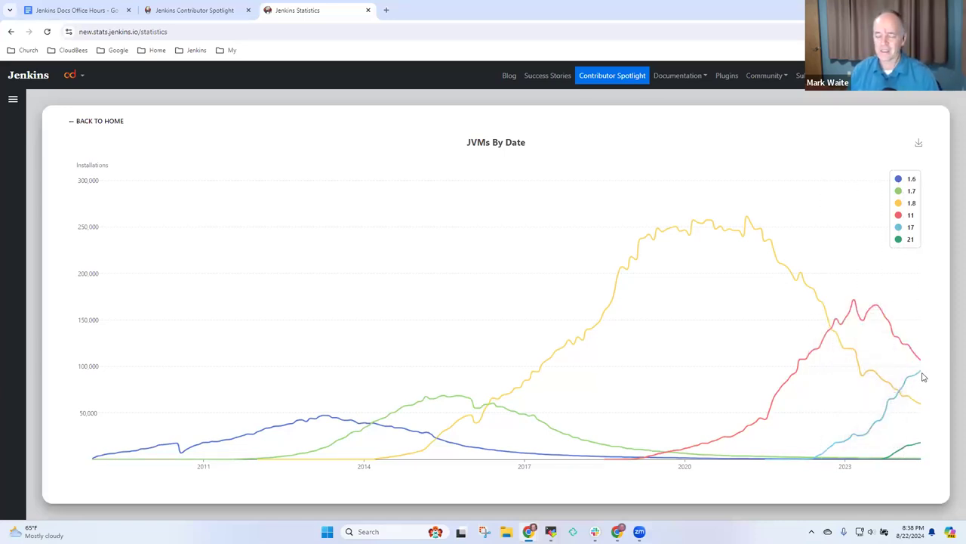
mouse_move(921, 441)
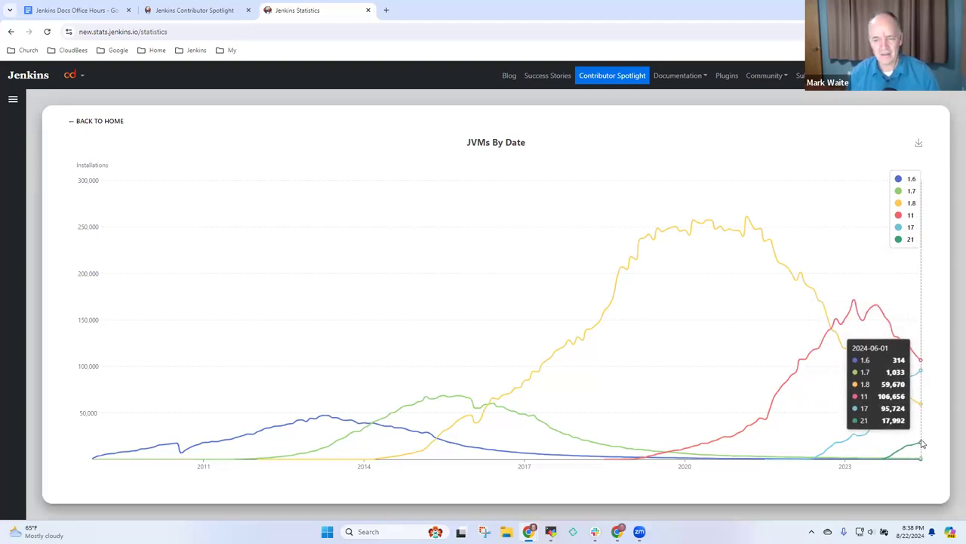
mouse_move(920, 445)
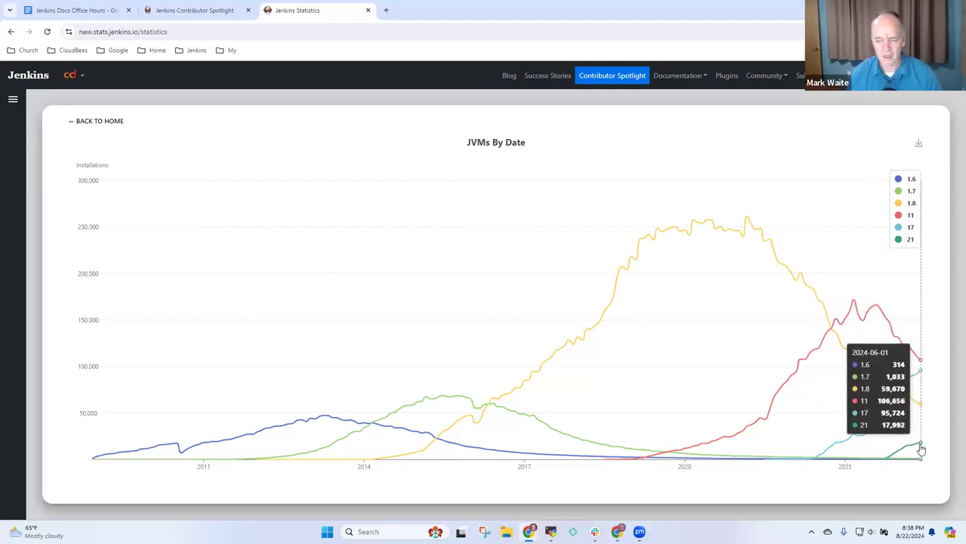
mouse_move(761, 350)
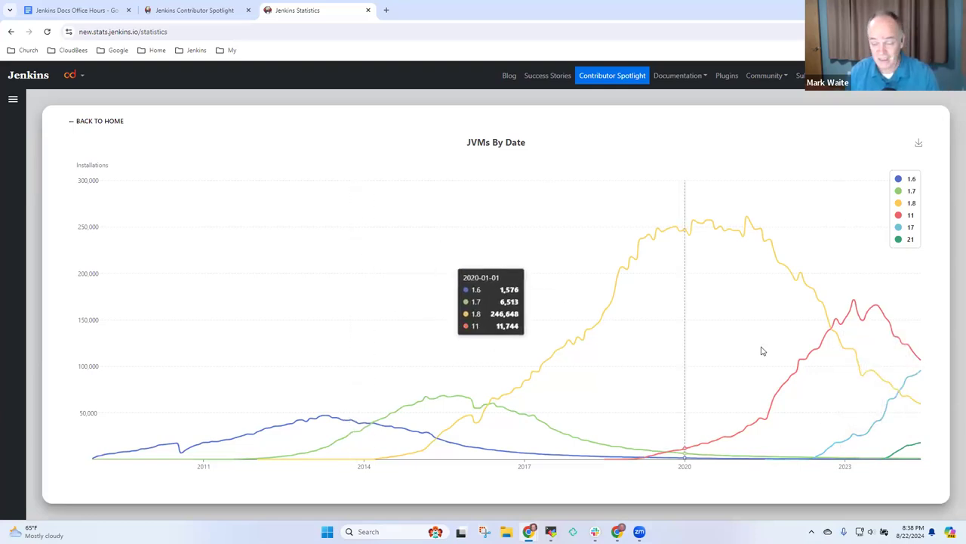
mouse_move(203, 21)
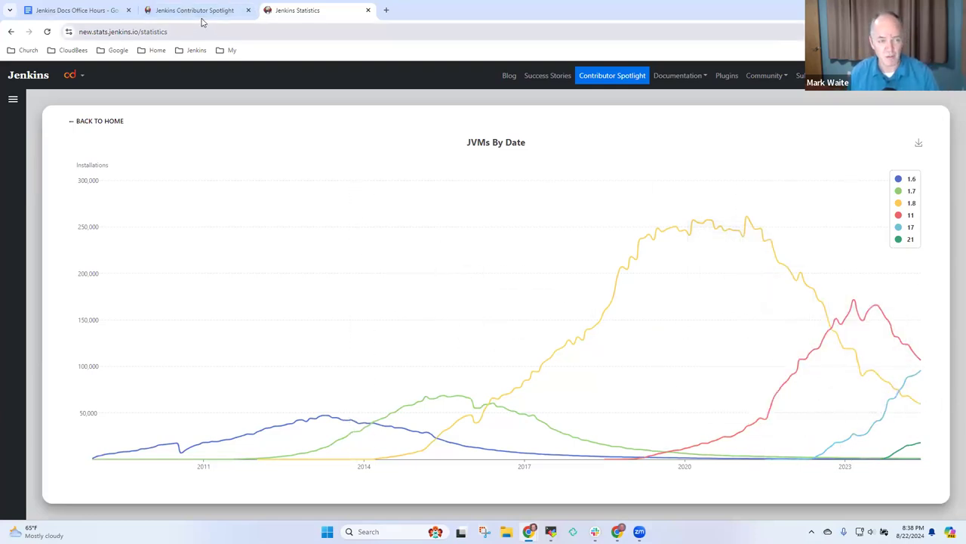
Return to the agenda and add a 'Spring Security 6.x Update - 4 phase' item.
left_click(194, 9)
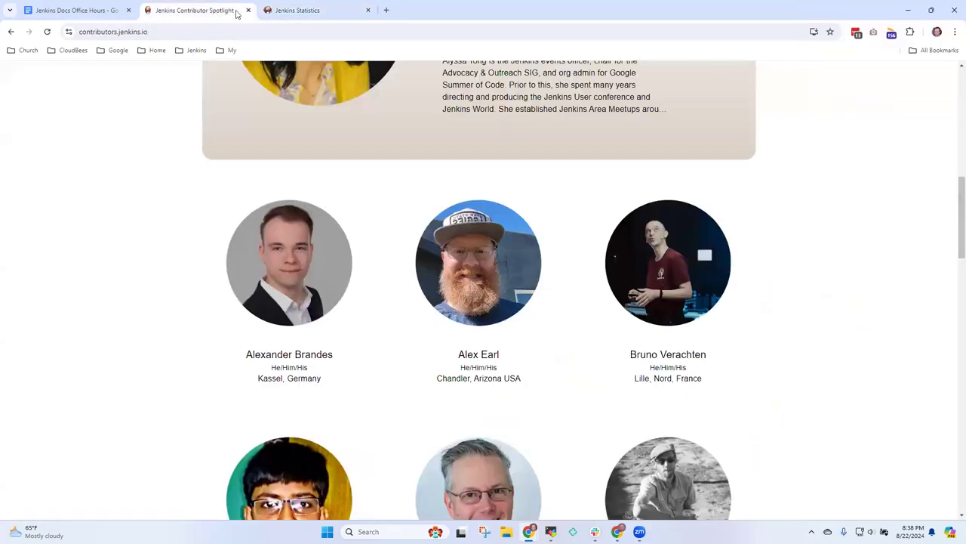
left_click(73, 9)
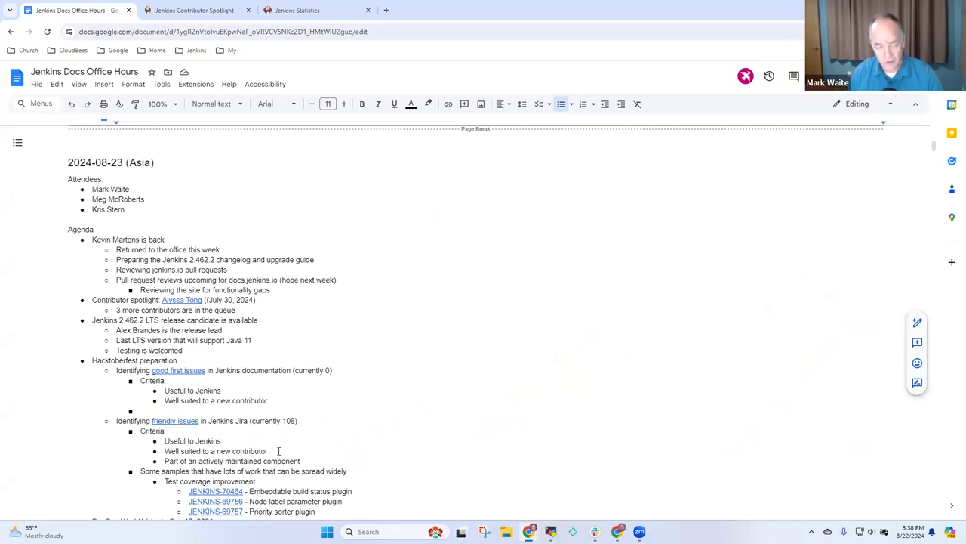
type("SPri")
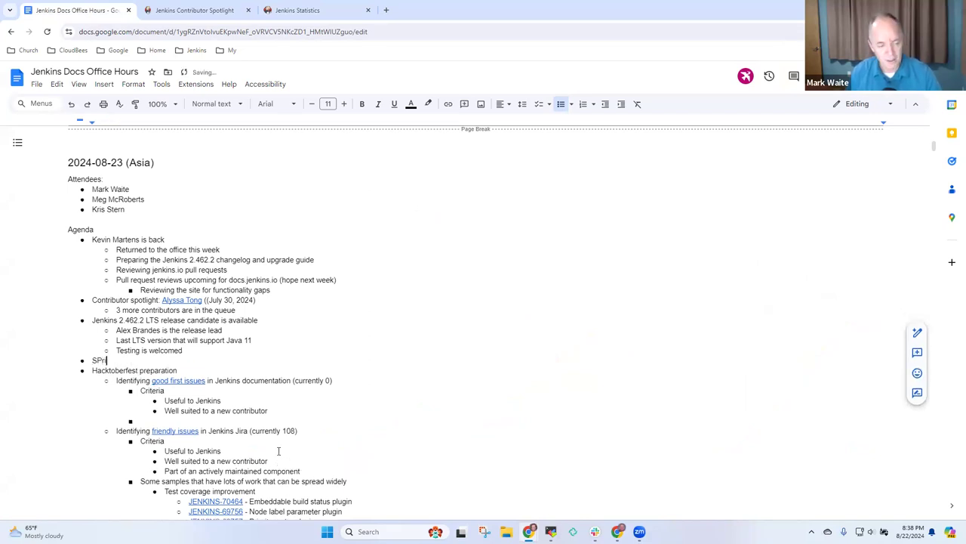
type("ng")
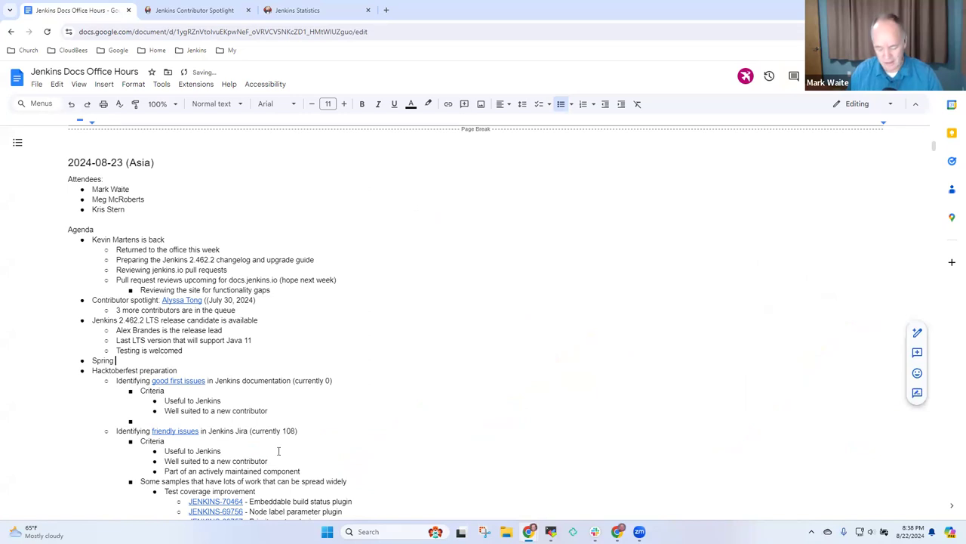
type("Security")
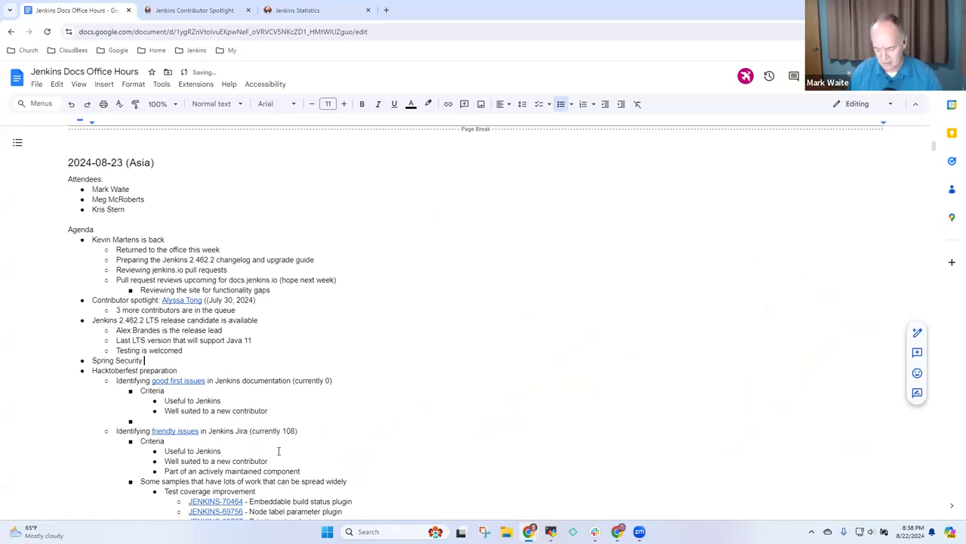
type("6.x U")
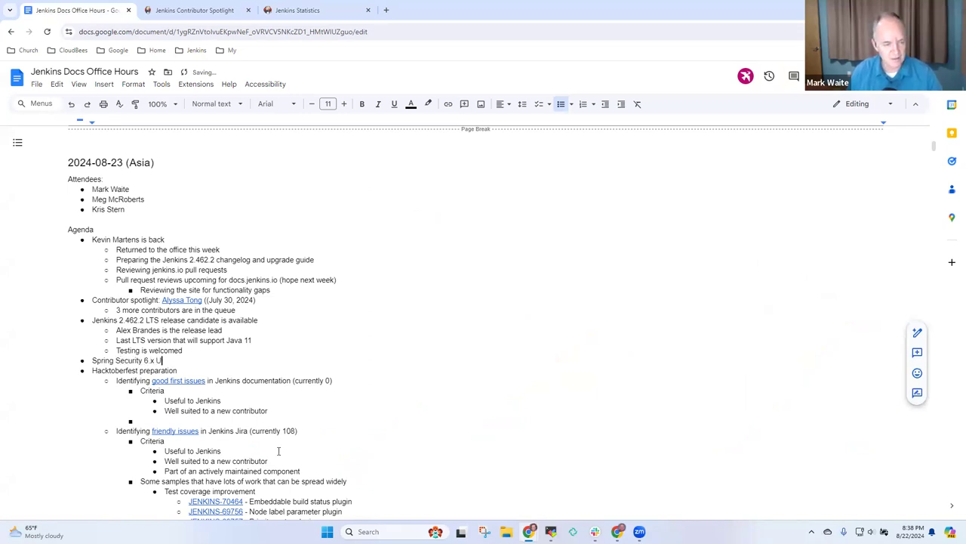
type("pdate")
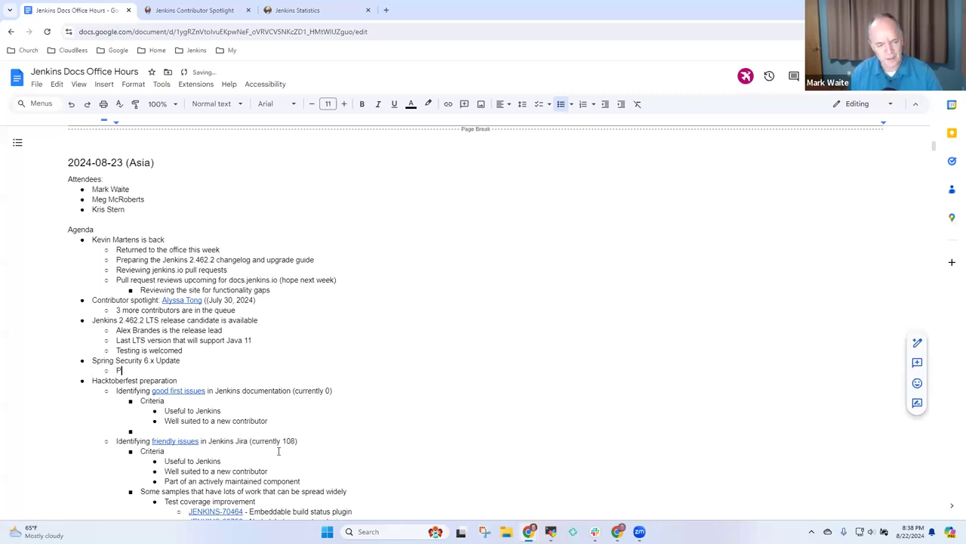
type("4 phases of the project")
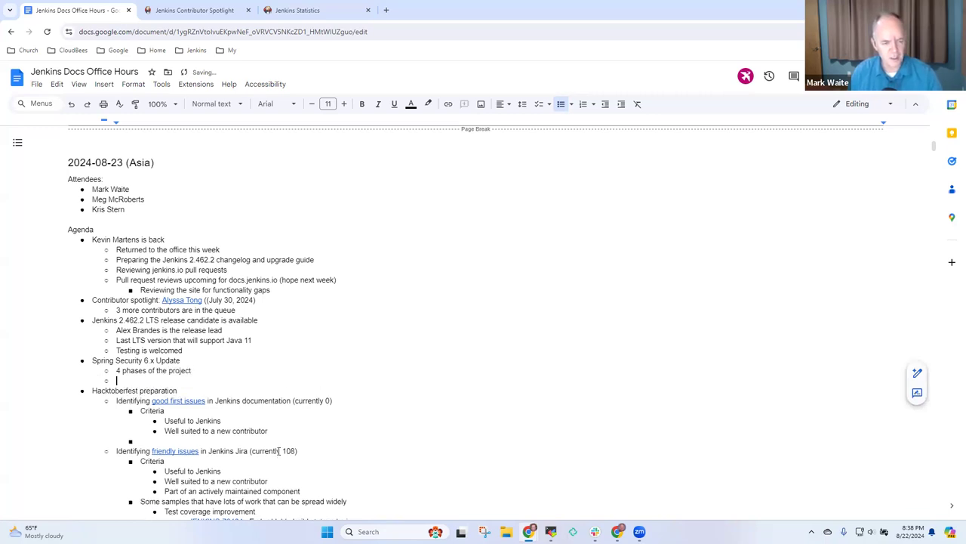
Add bullets for File upload 2 and 'Require Java 17 included in Jenkins 2.463'.
type("Fi")
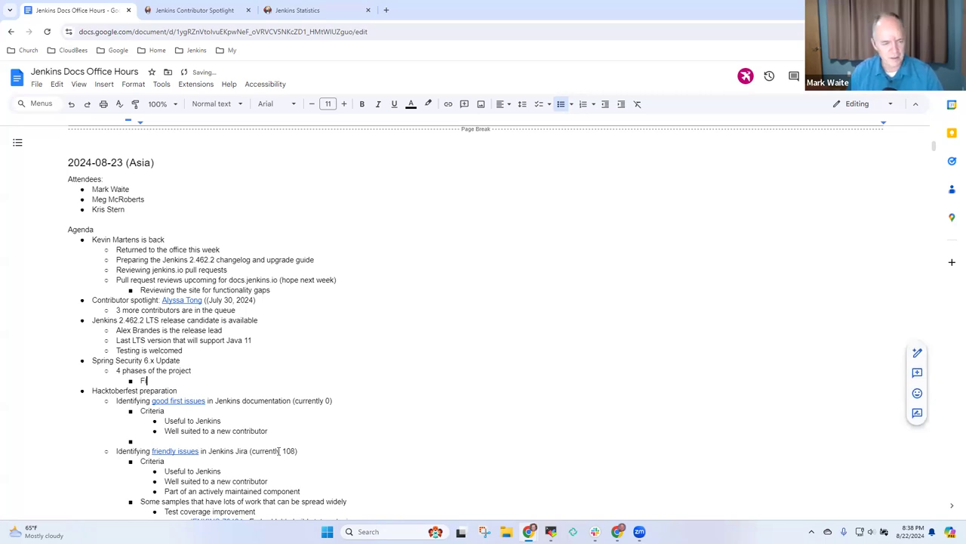
type("File up")
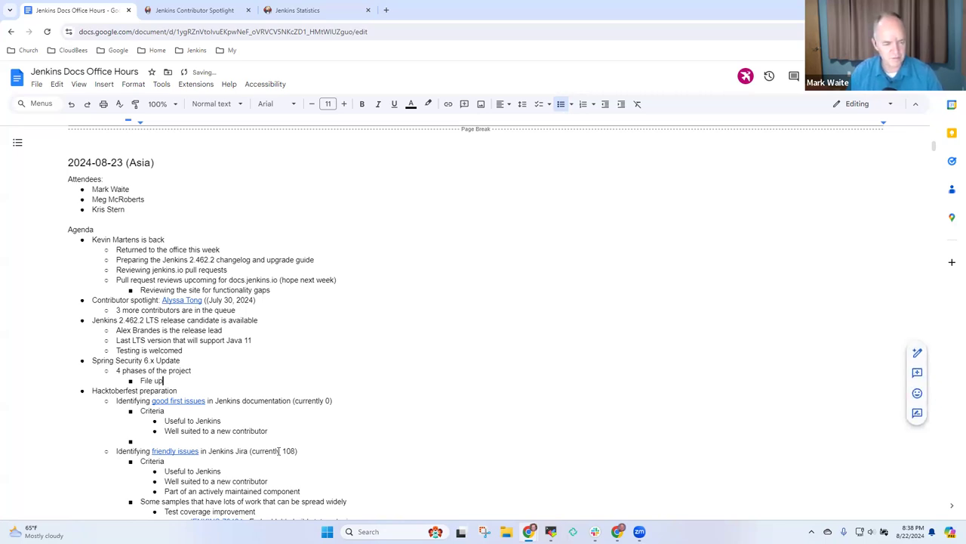
type("load 2.x included in Jenkins 2.")
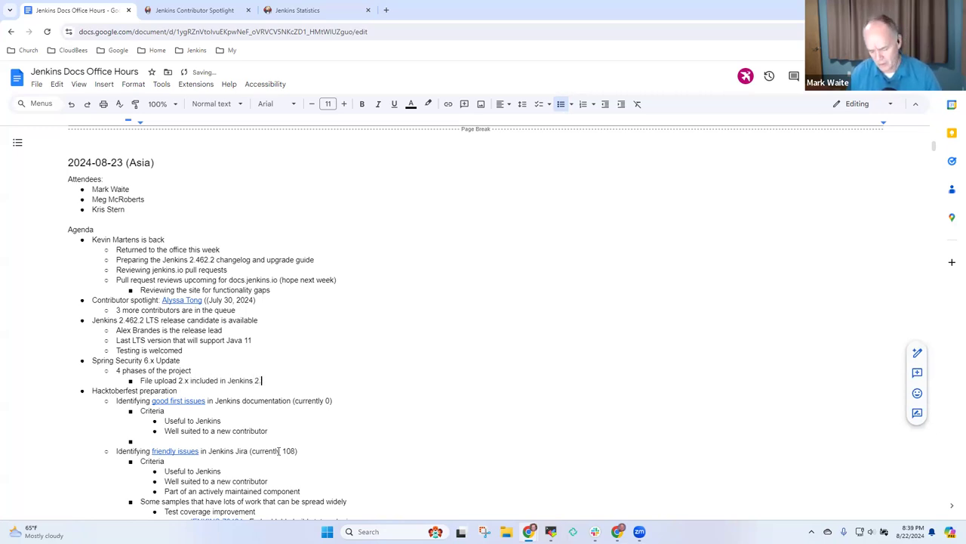
type("459")
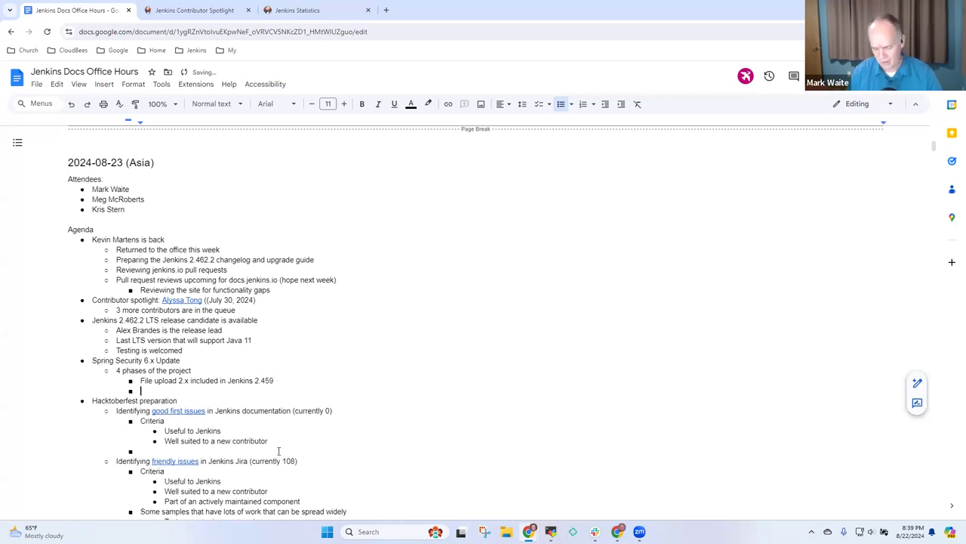
type("Require")
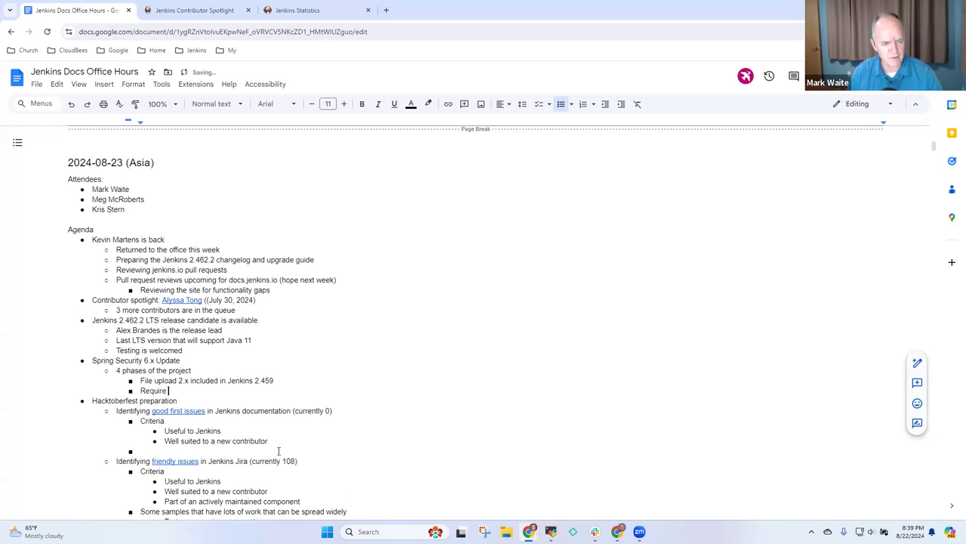
type("Java 1")
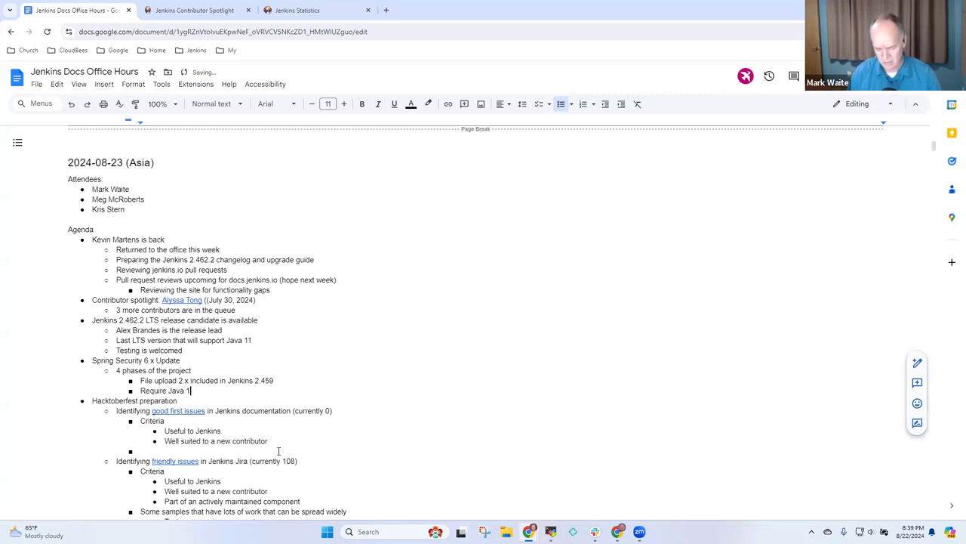
type("7")
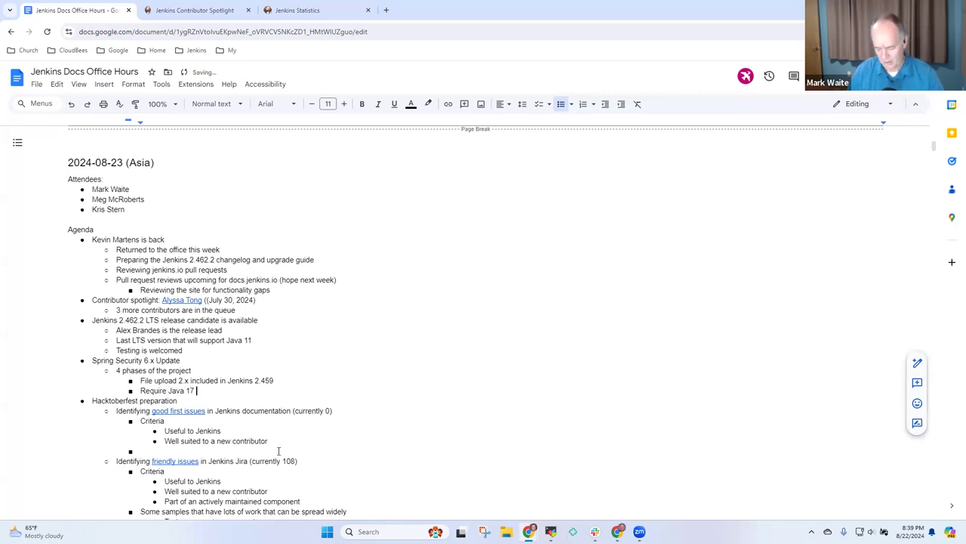
type("included in Je")
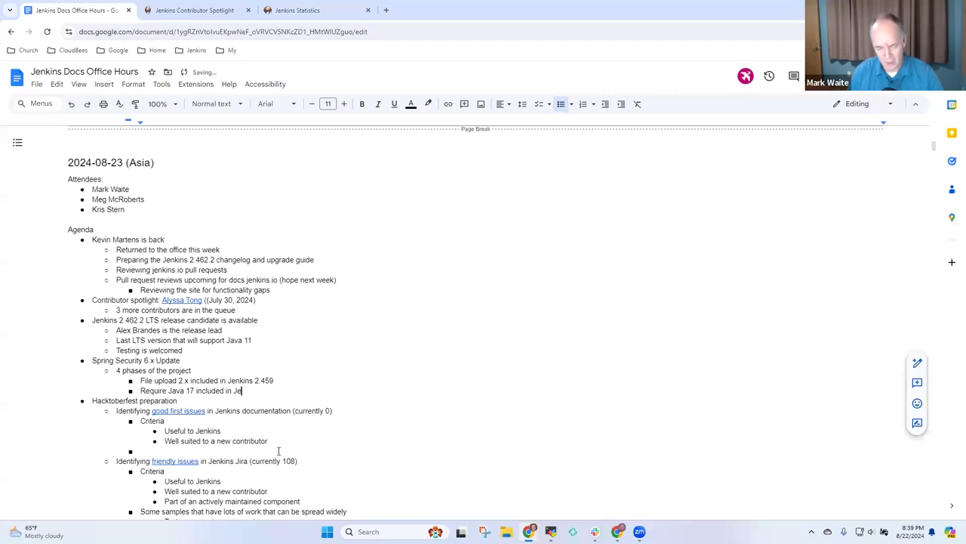
type("nkins 2.463")
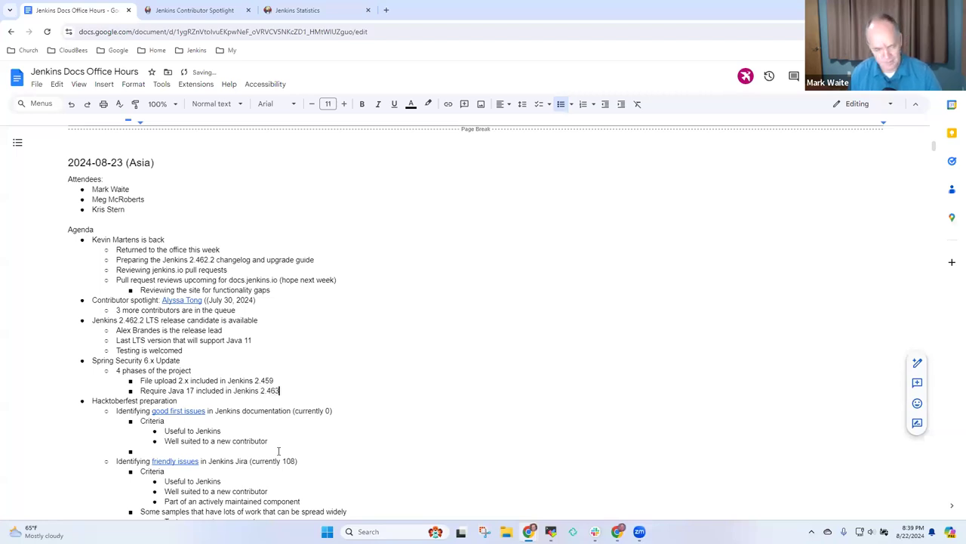
Add a bullet 'Jetty 12 EE 8 included in Jenkins 2.472'.
key("enter")
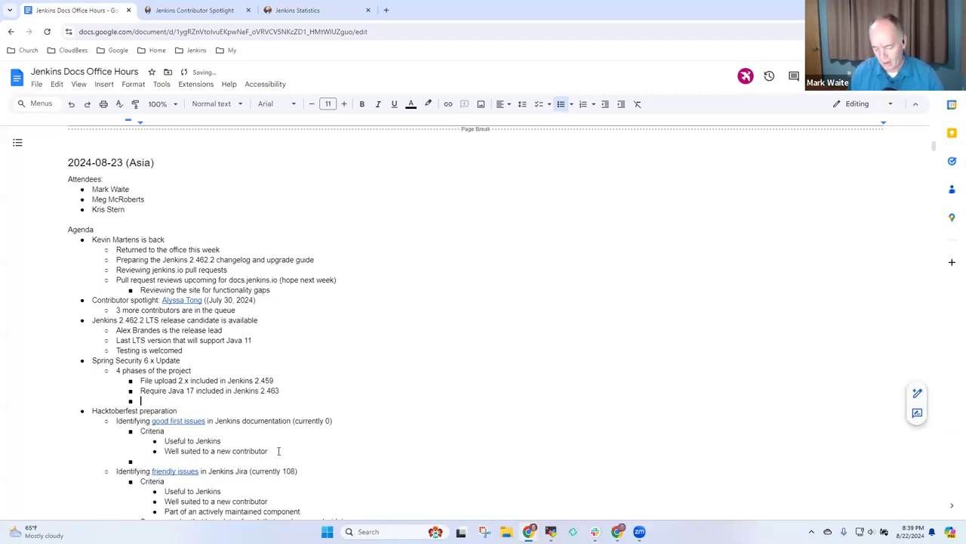
type("Je")
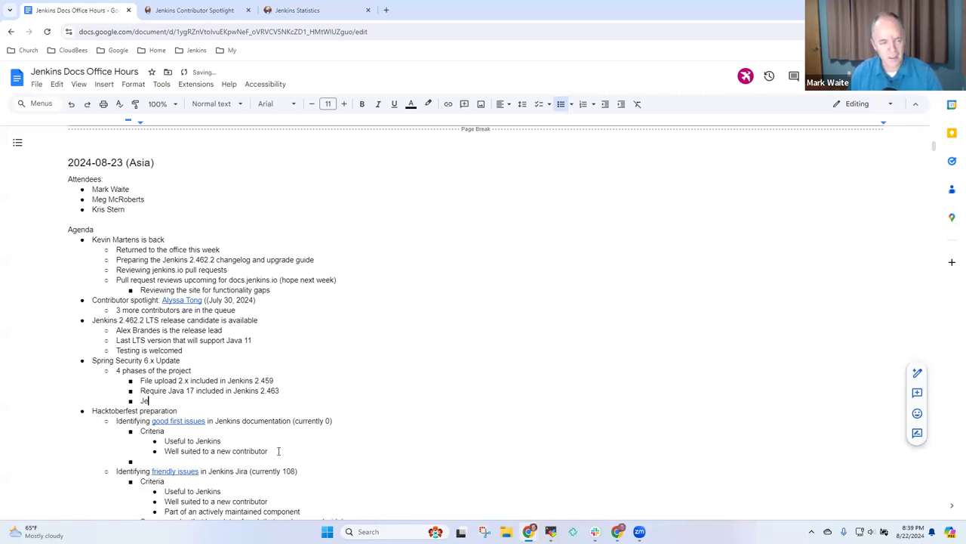
type("Jetty 12 EE")
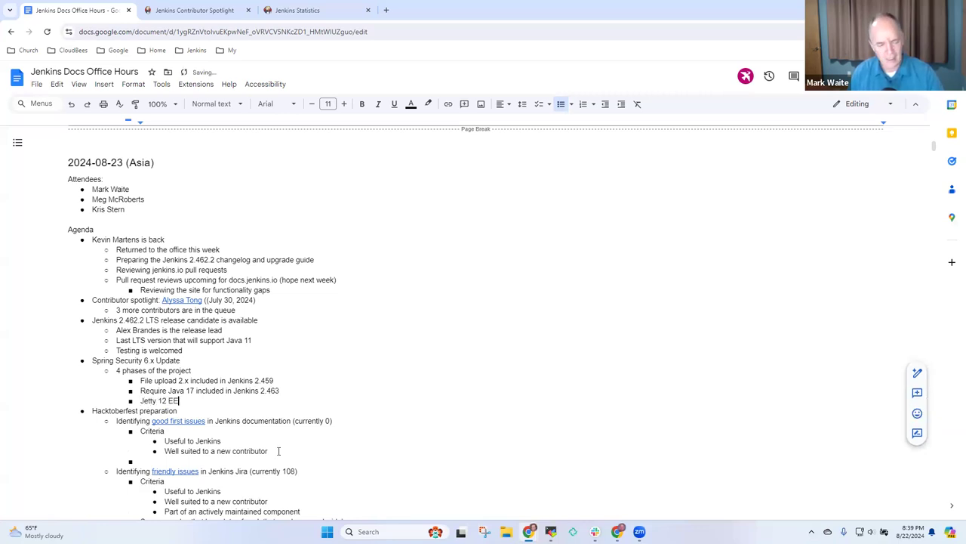
type("8 included")
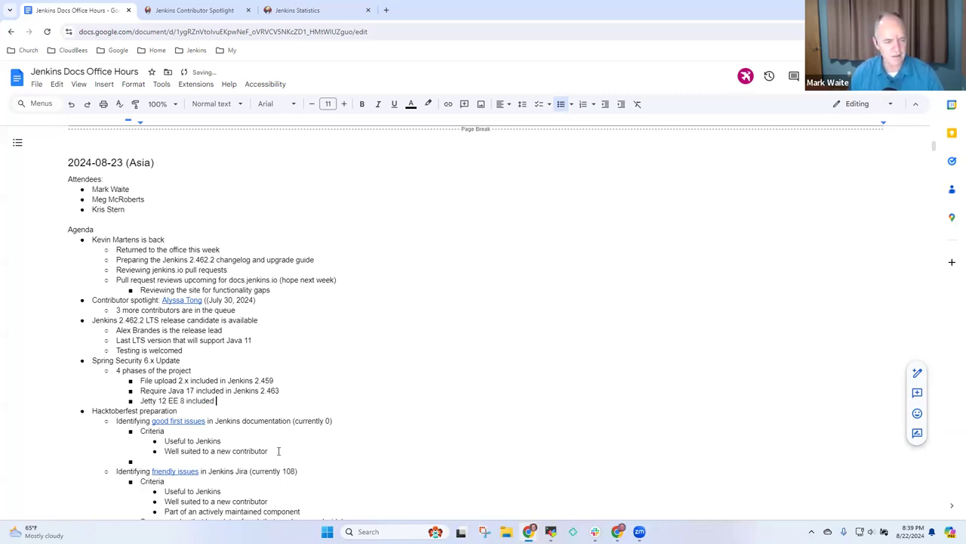
type("in Jenkins 2")
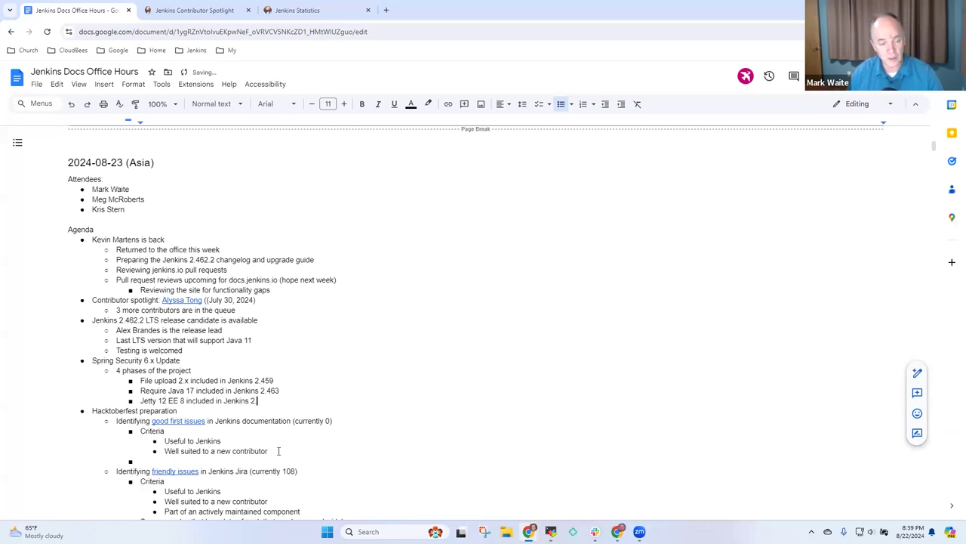
type("472")
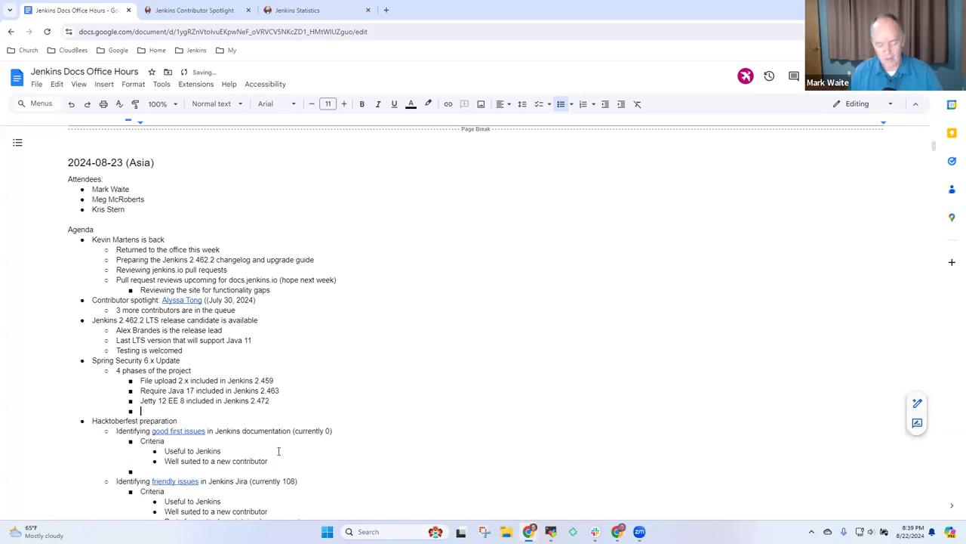
Add the Jetty 12 EE 9 goal with a compatibility layer note that plugins behave as expected.
type("Goal: 3")
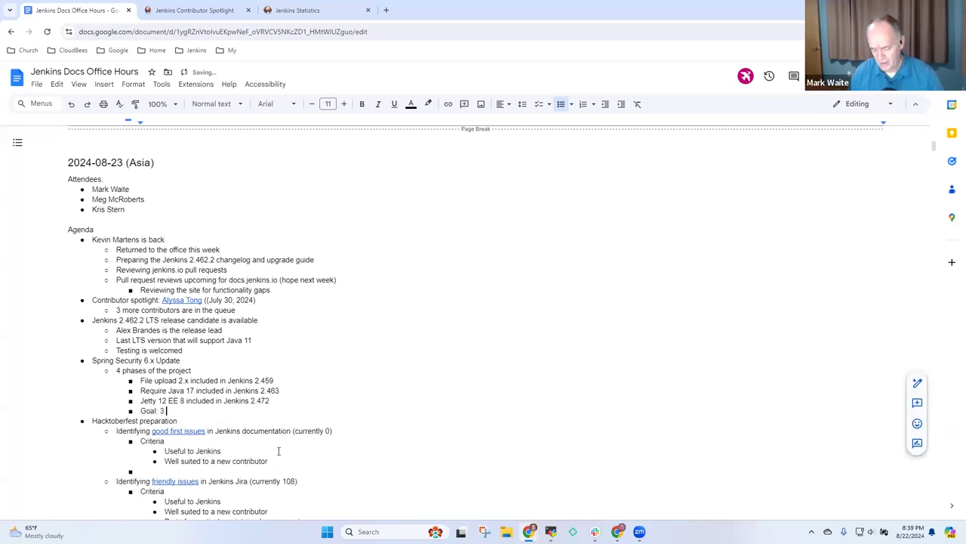
type("Sep 210")
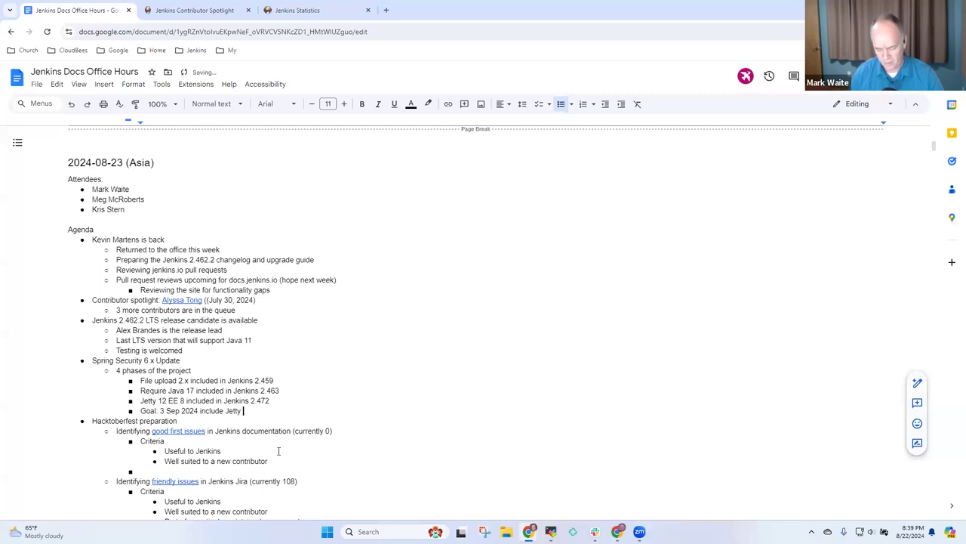
type("12 EE 9")
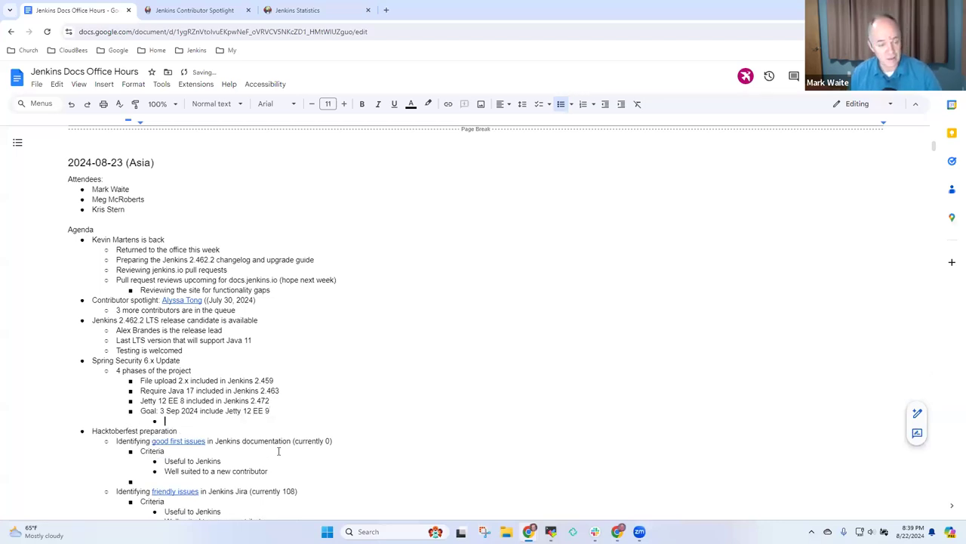
type("Compatibility")
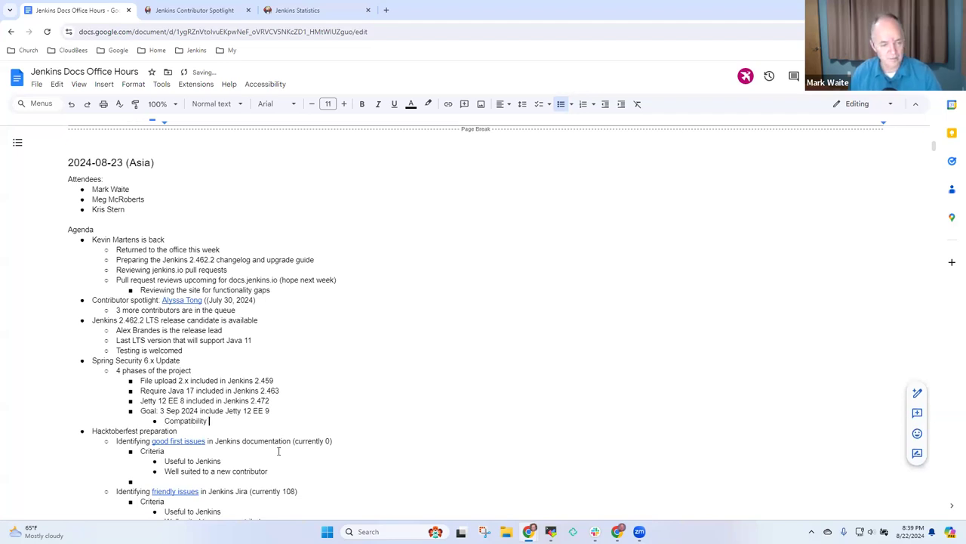
type("layer tha")
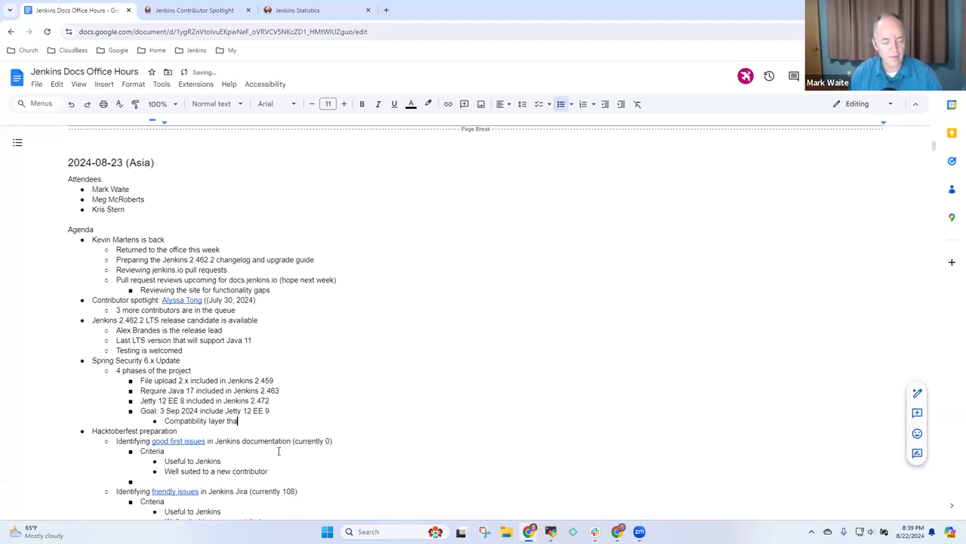
type("allows existing c")
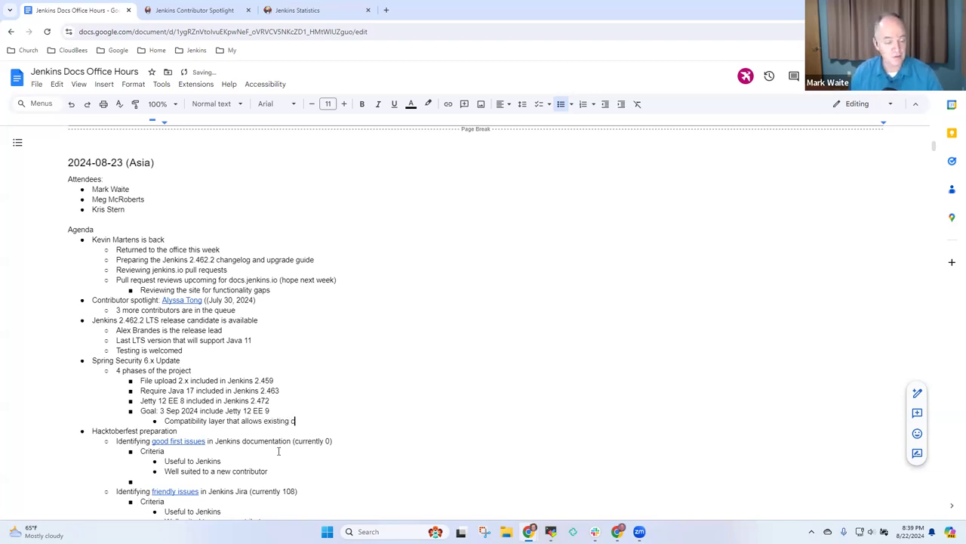
type("p")
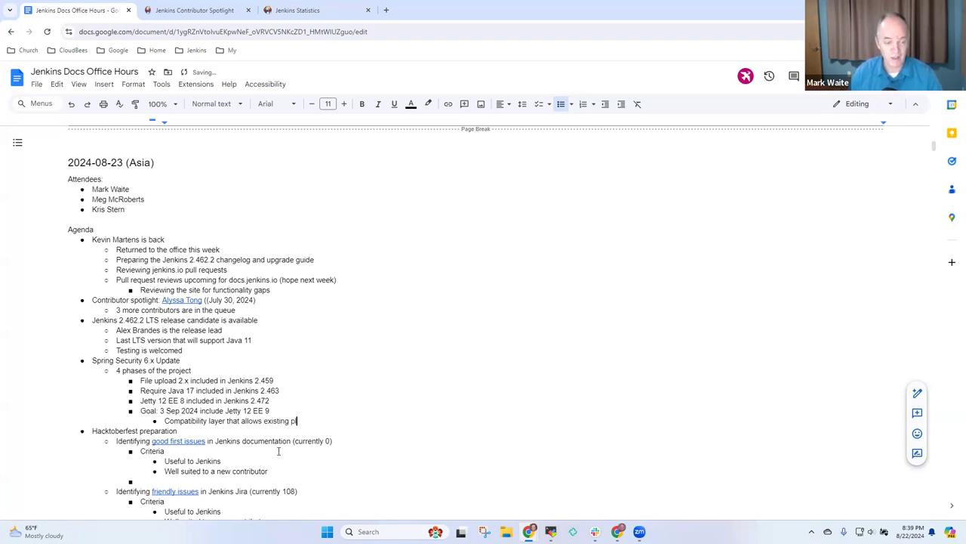
type("lugins")
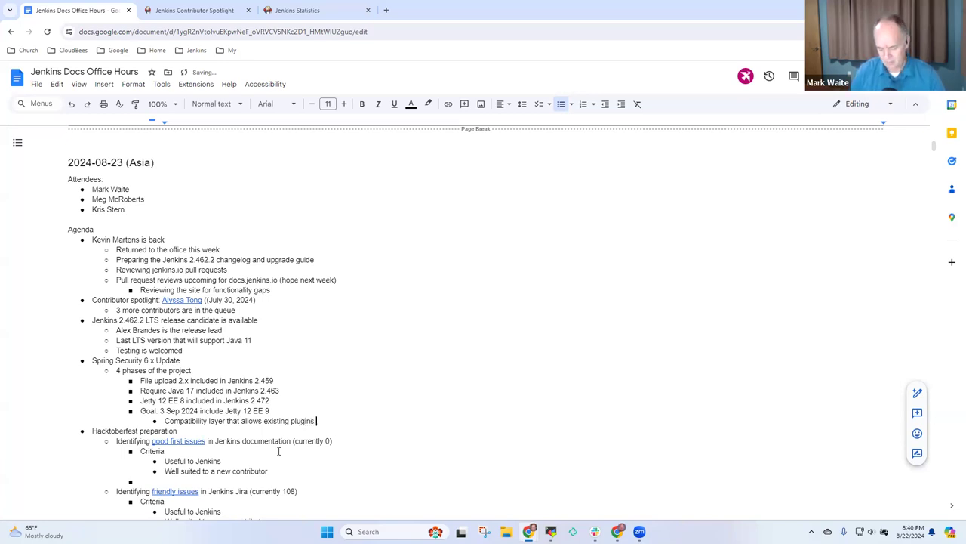
type("behave as e")
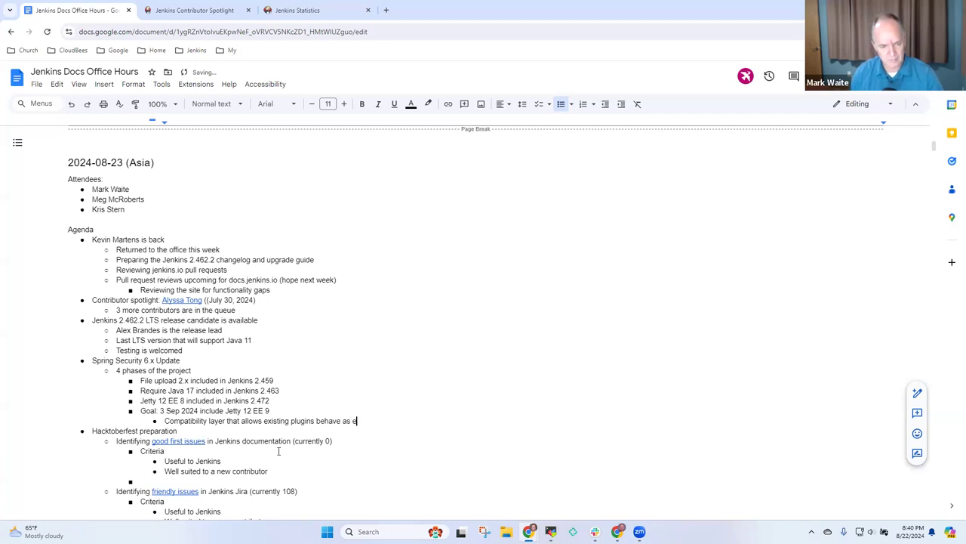
type("xpected")
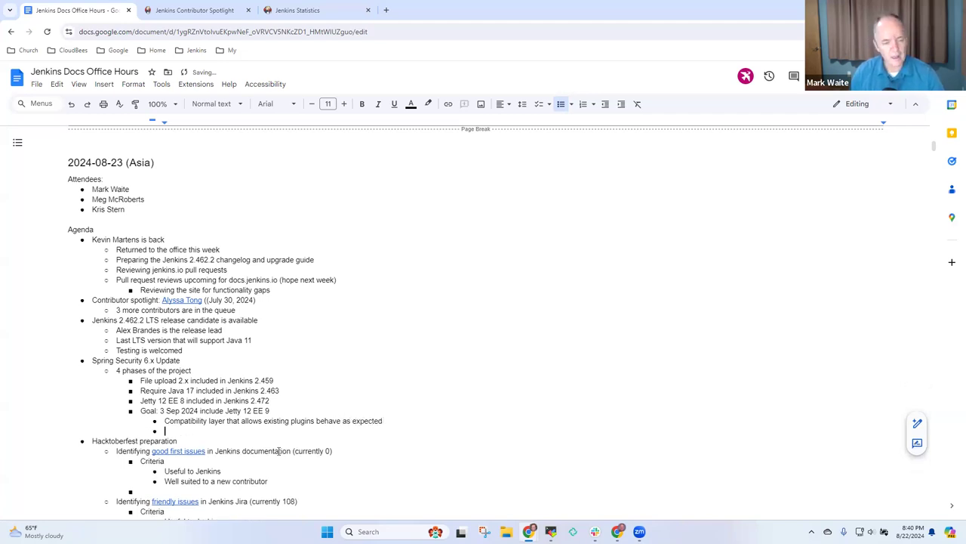
Note Mark's been using it for months and credit Basil Crow and Adrien.
type("Mark's benn")
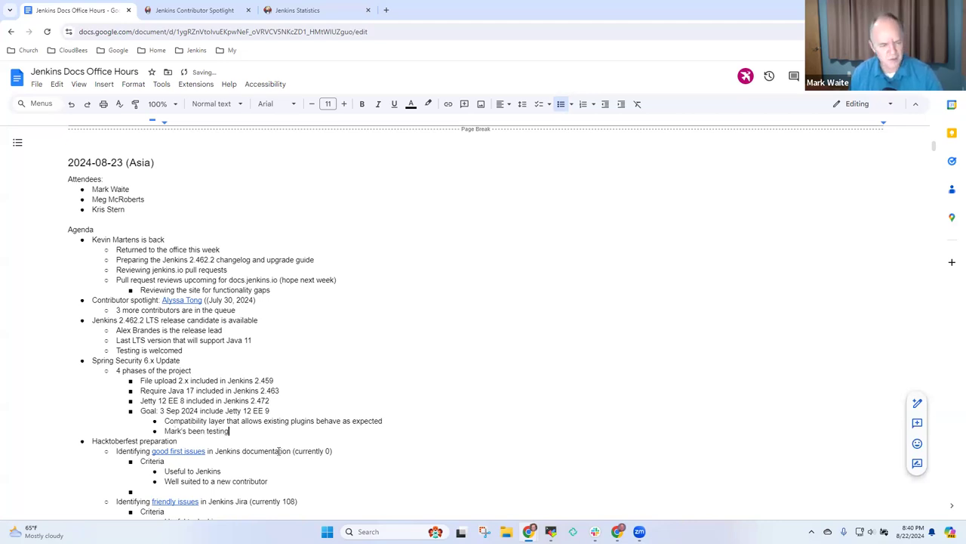
type("using ins")
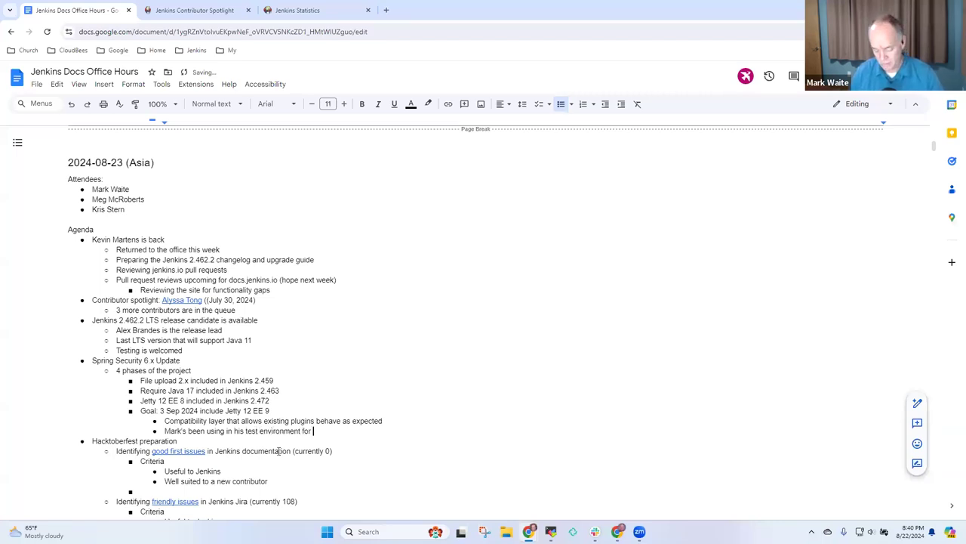
type("months")
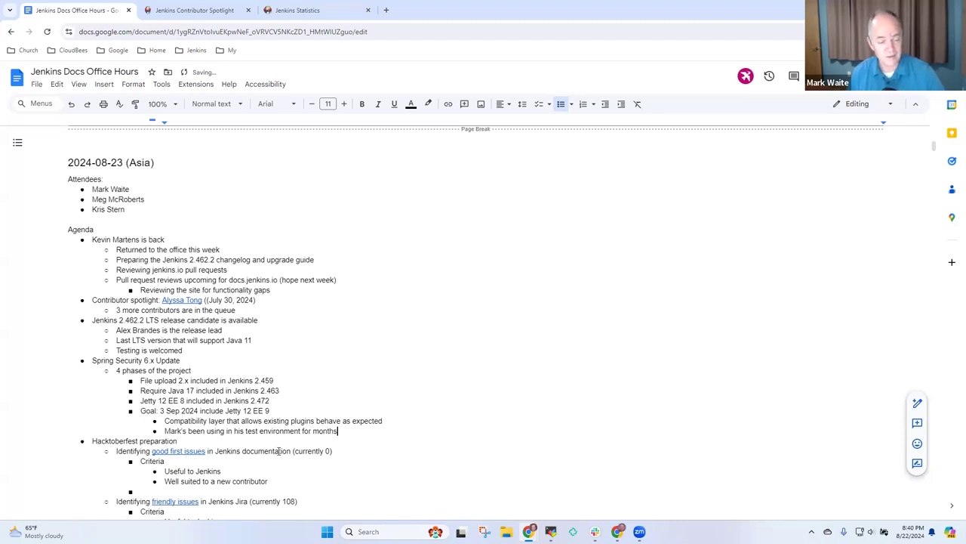
type("Basil")
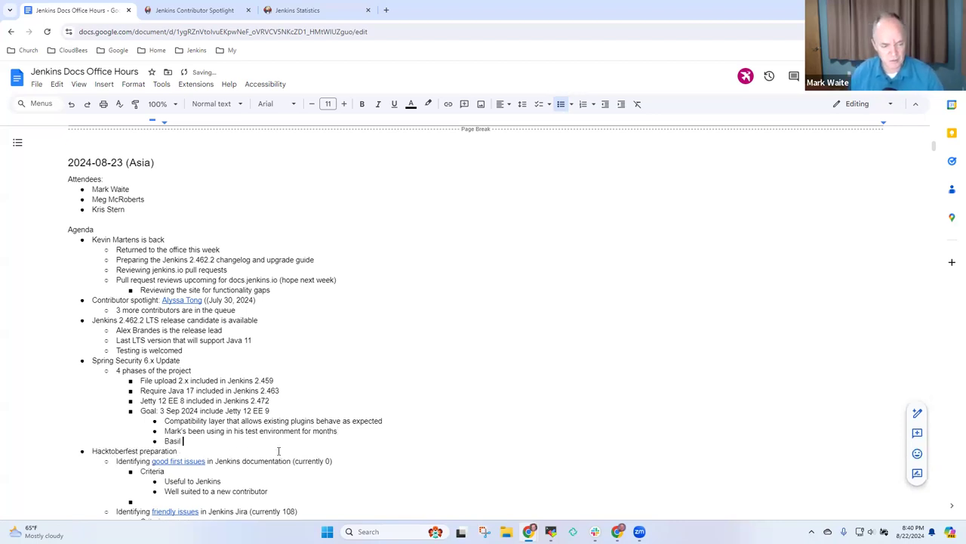
type("Crow, Adrien Lecharpentier, and others")
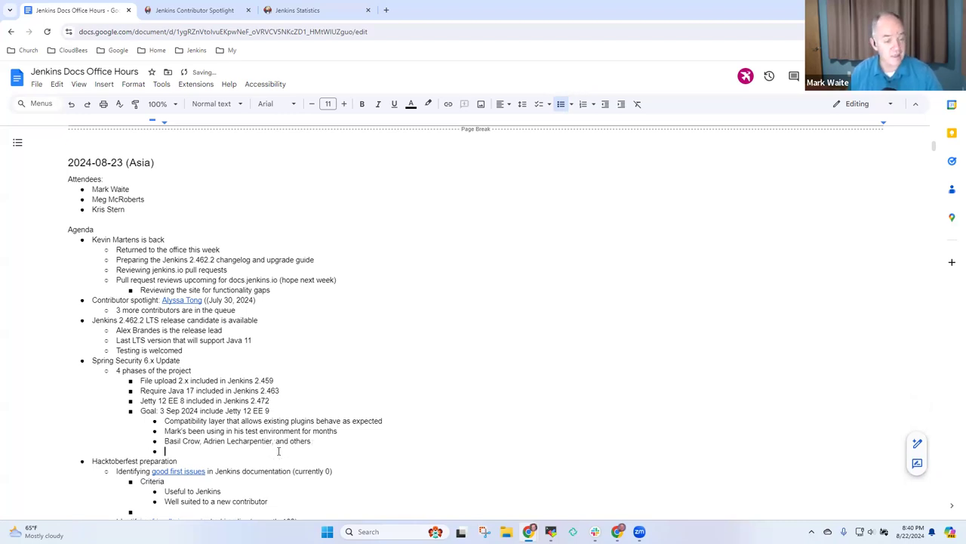
Add 'Testing is welcomed, container image is available' with thanks to Bruno for the image.
type("Testing is weclomed")
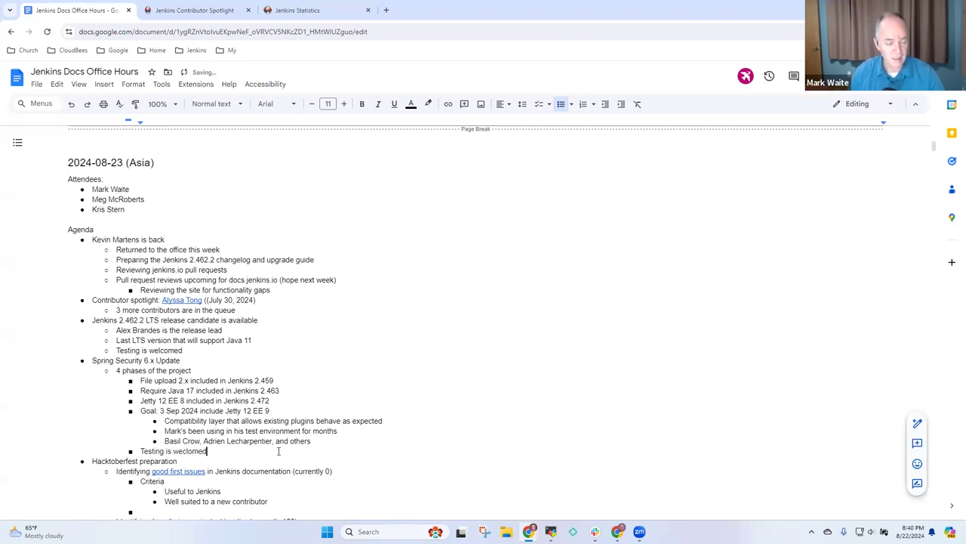
type(", container image")
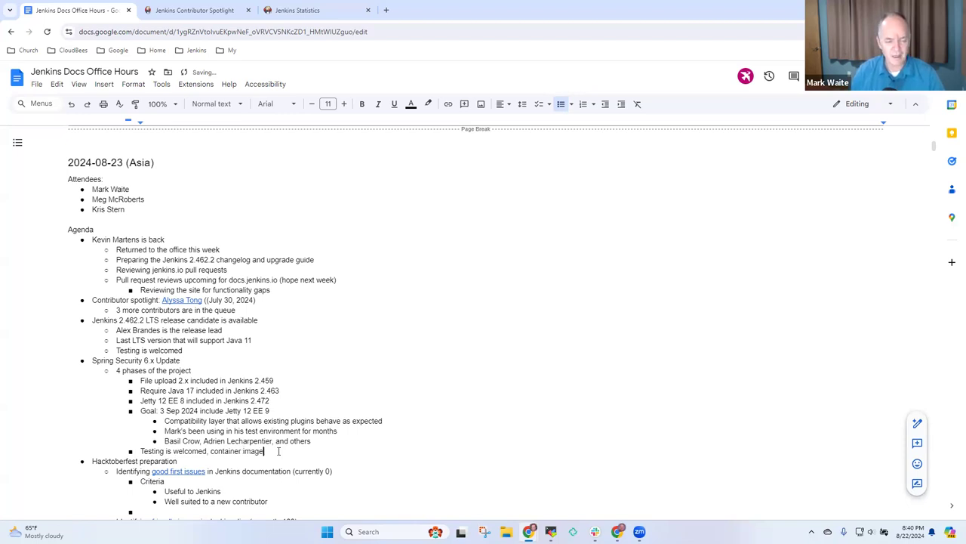
type("is available")
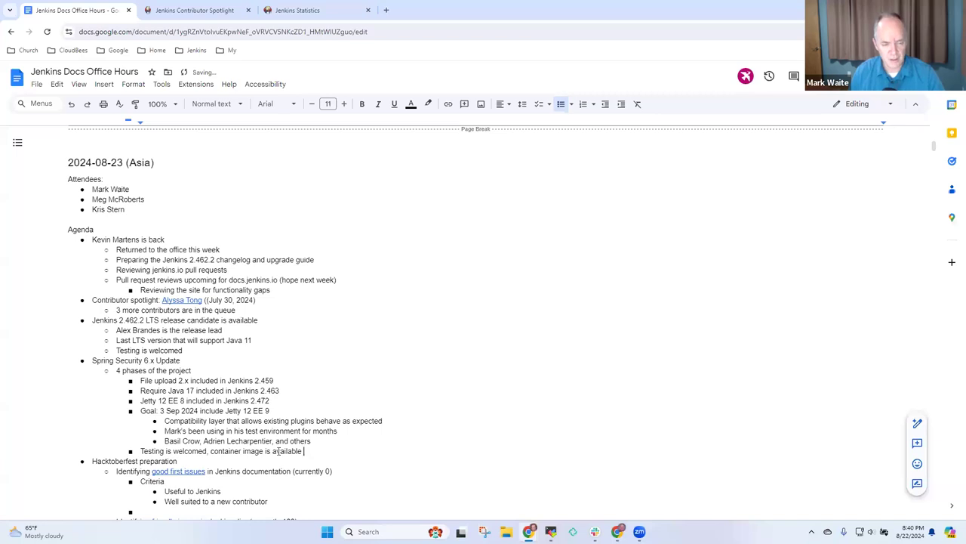
type("TGhatnk")
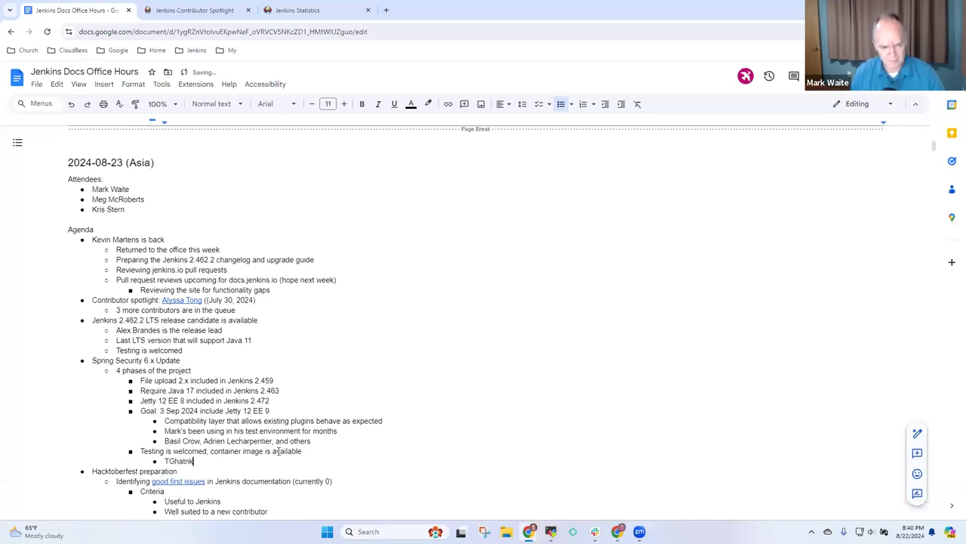
type("Thanks to Bru")
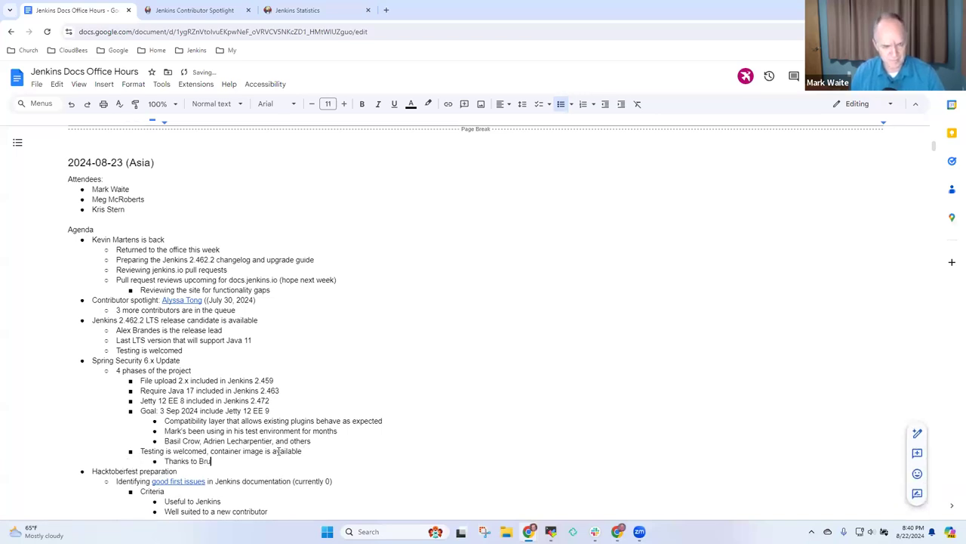
type("no for the container")
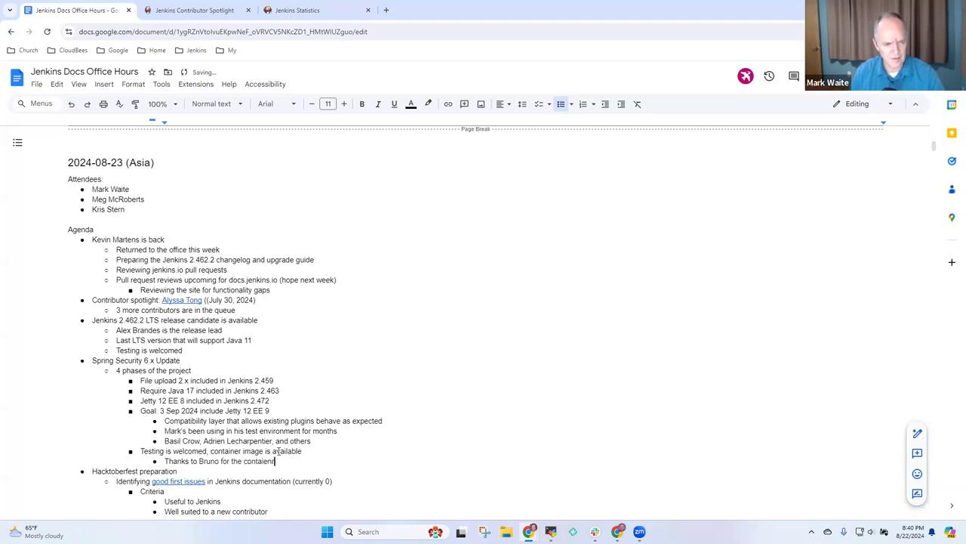
type("image")
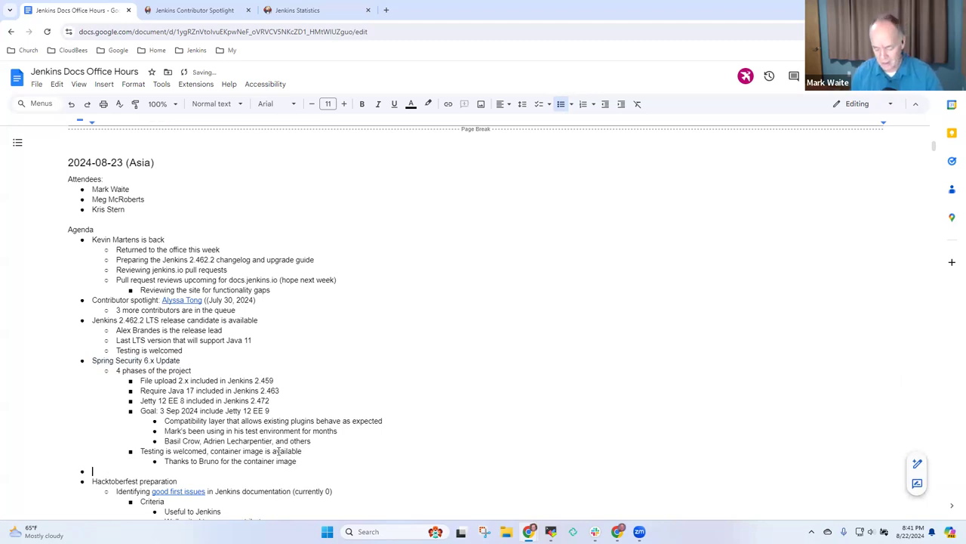
Add a Google Summer of Code item noting 4 of 5 projects finish at the end of this week.
type("Google Summer")
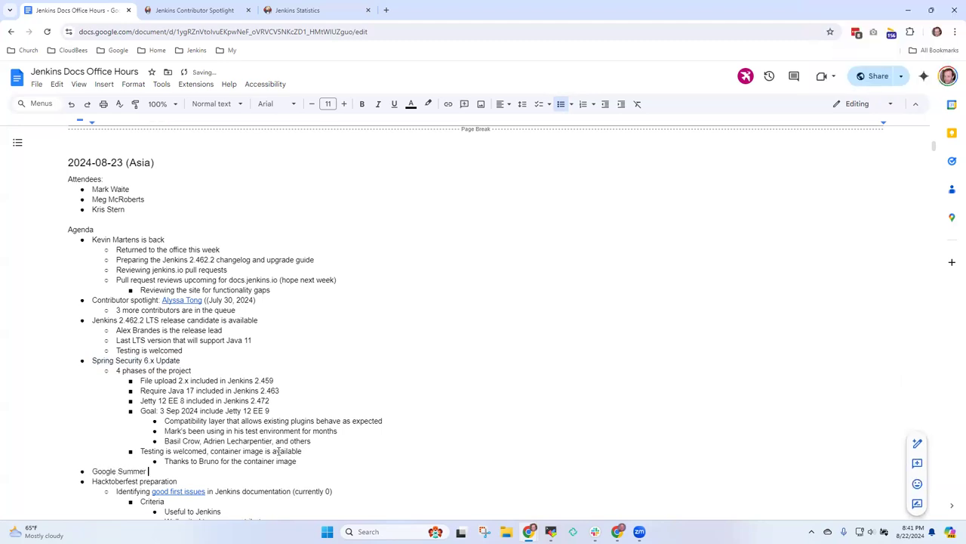
type("of Code")
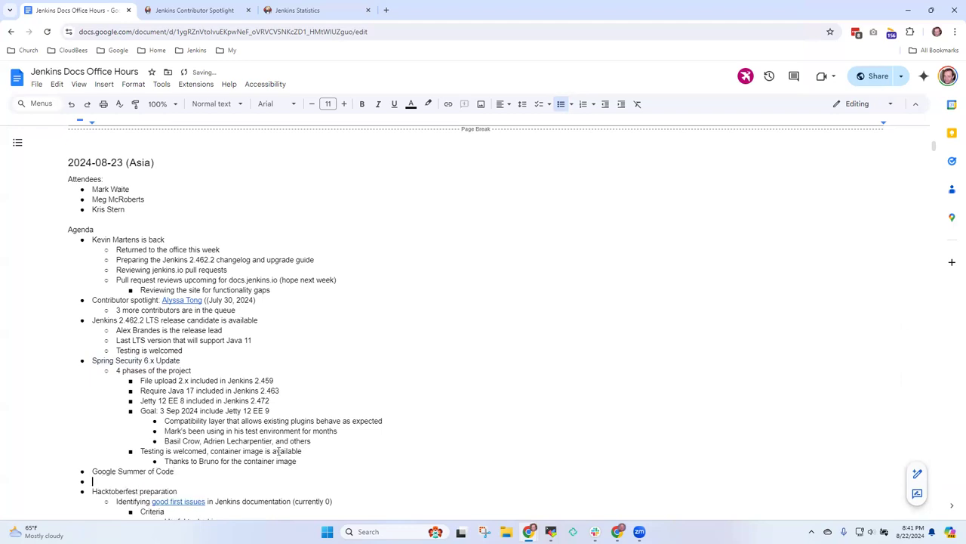
scroll("down", 3)
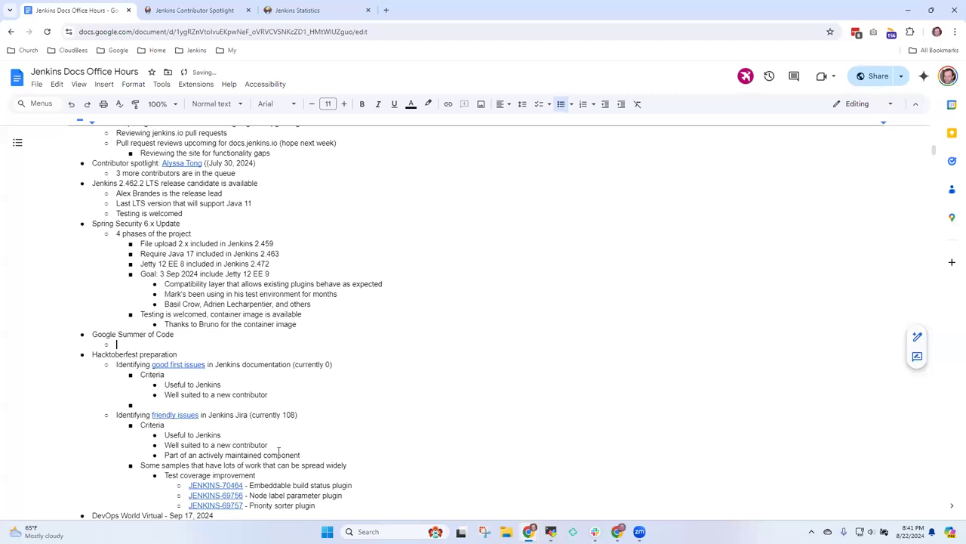
type("5")
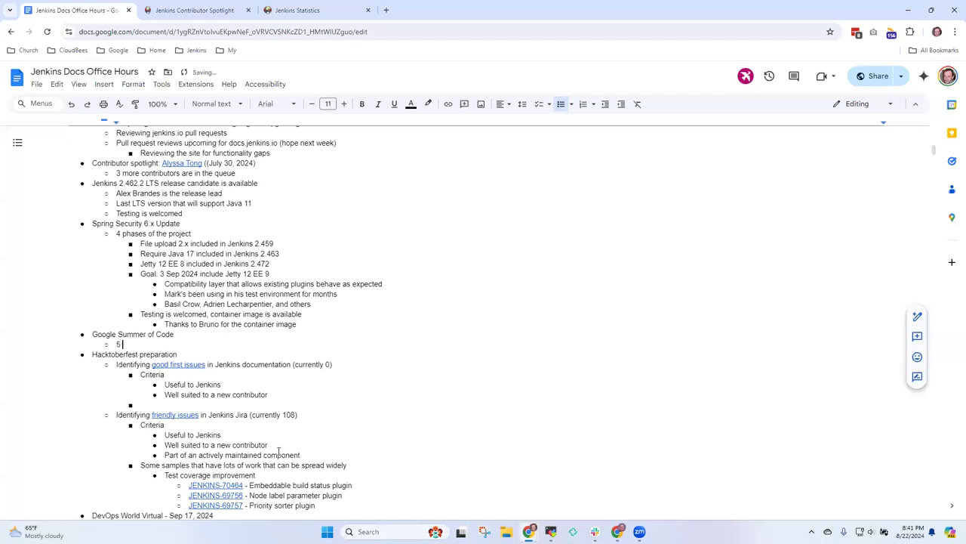
key("backspace")
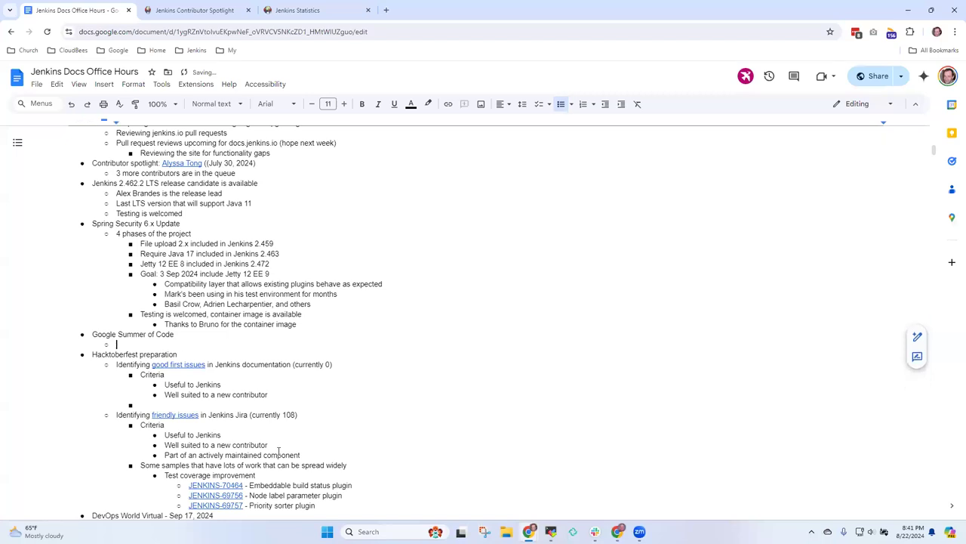
type("4 of 5 projects completed a")
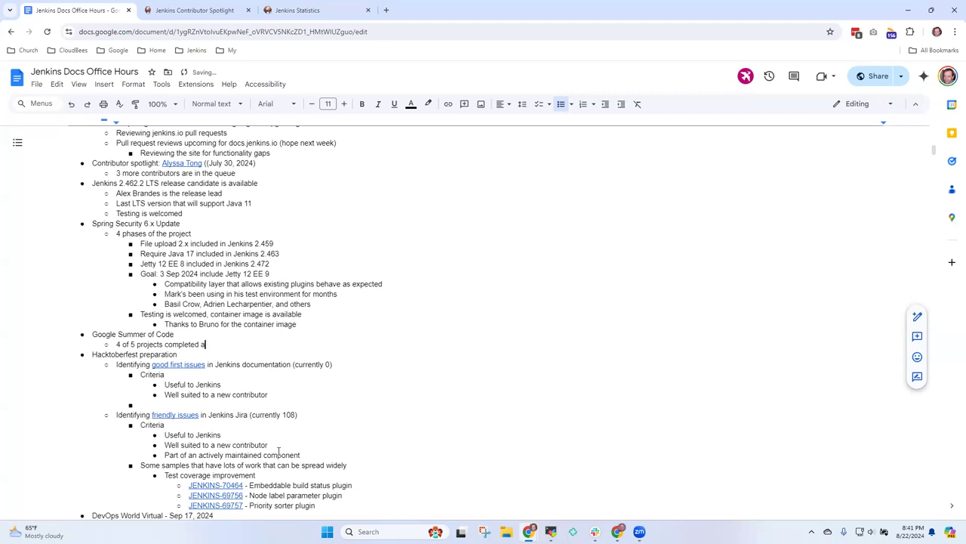
type("t the end of this w")
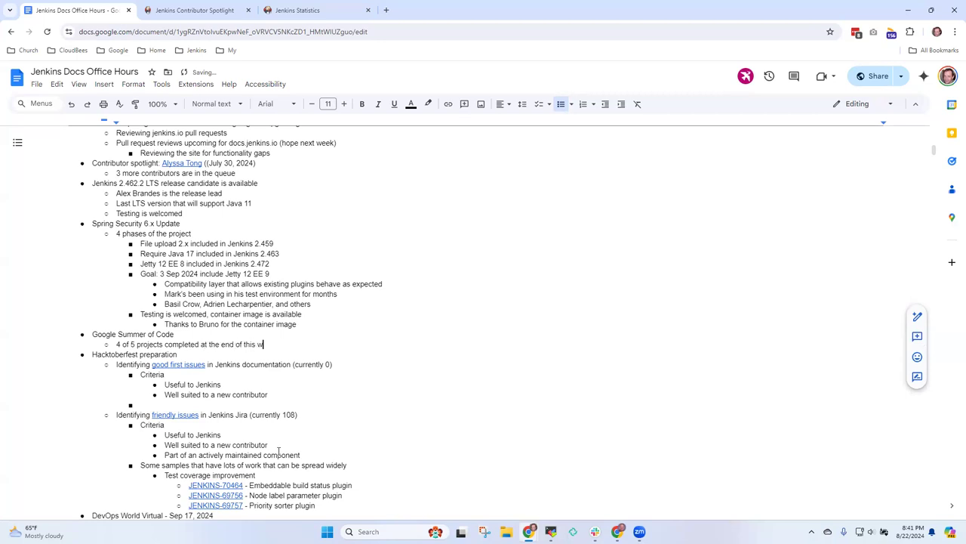
Note code products due by 26 Aug and 1 of 5 projects extended to 30 Sep 2024.
type("S")
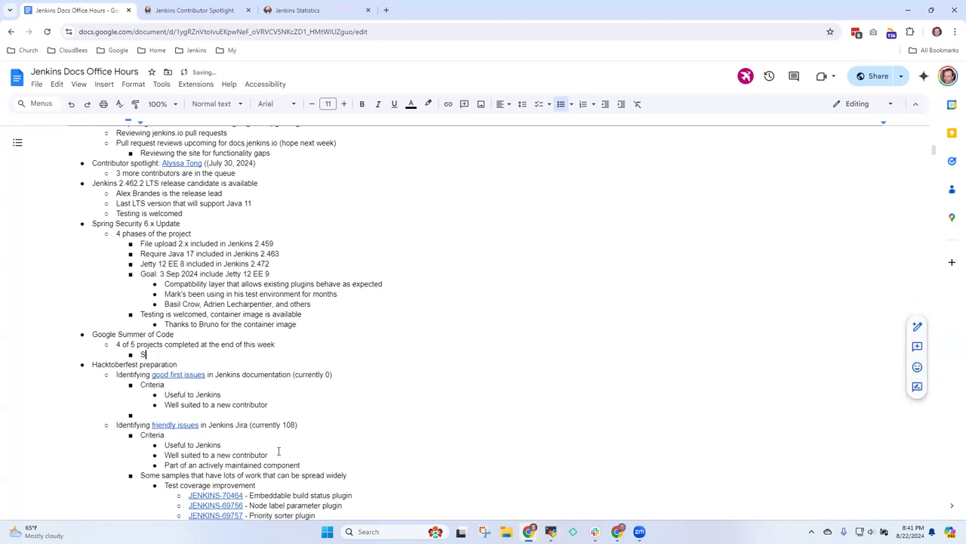
type("ubmit")
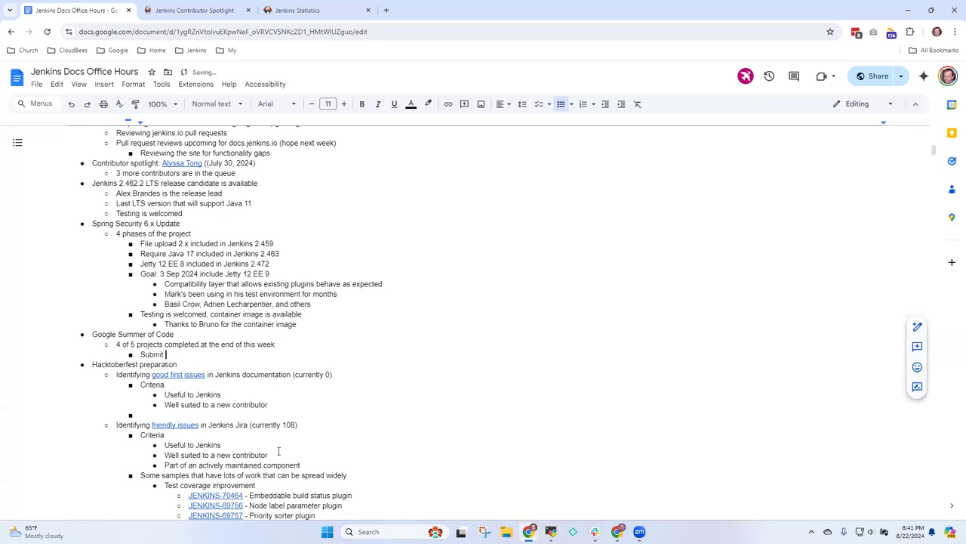
type("code products")
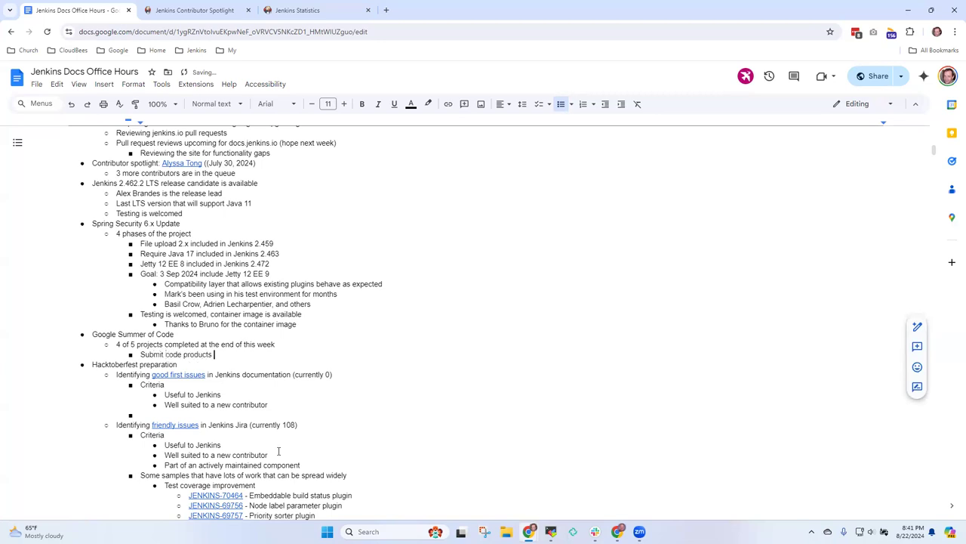
type("by 26 AUfg")
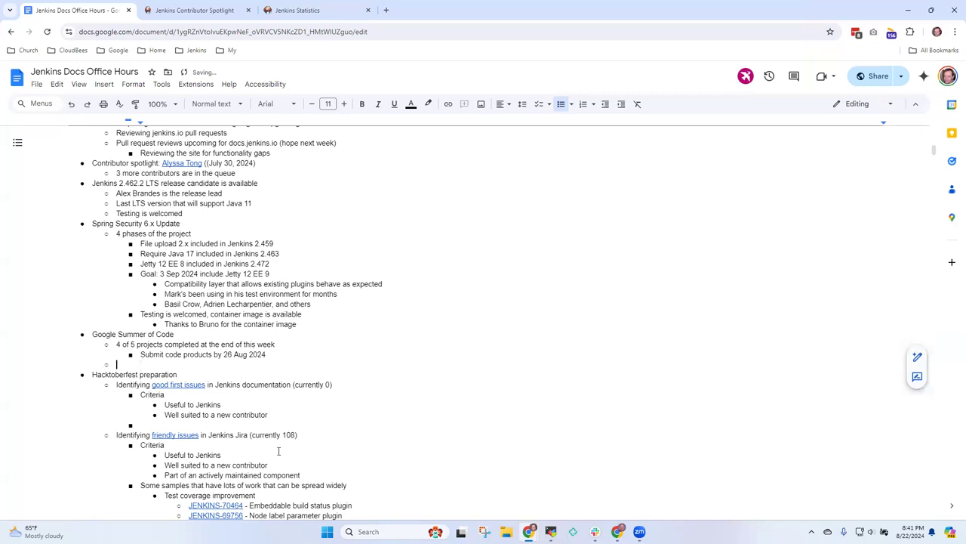
type("1 of 5 pro")
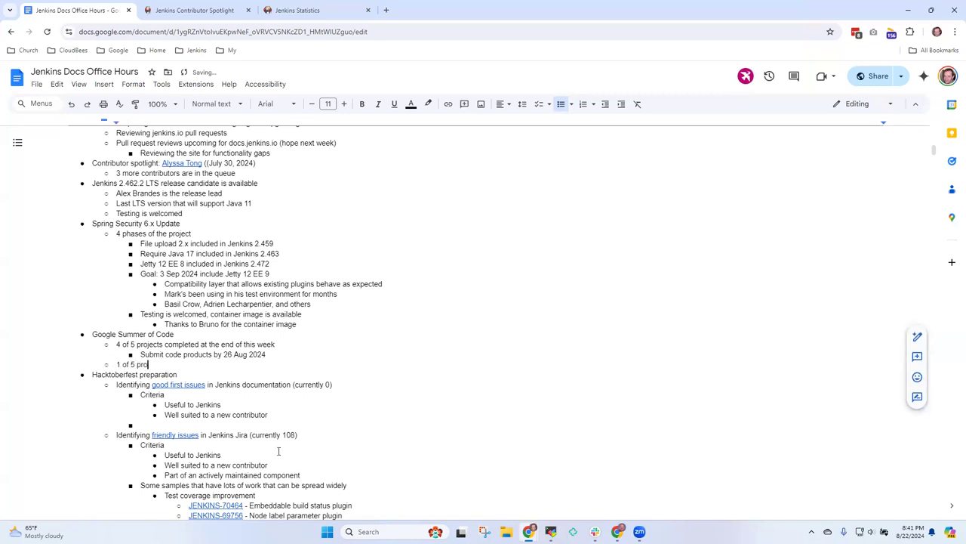
type("jects has")
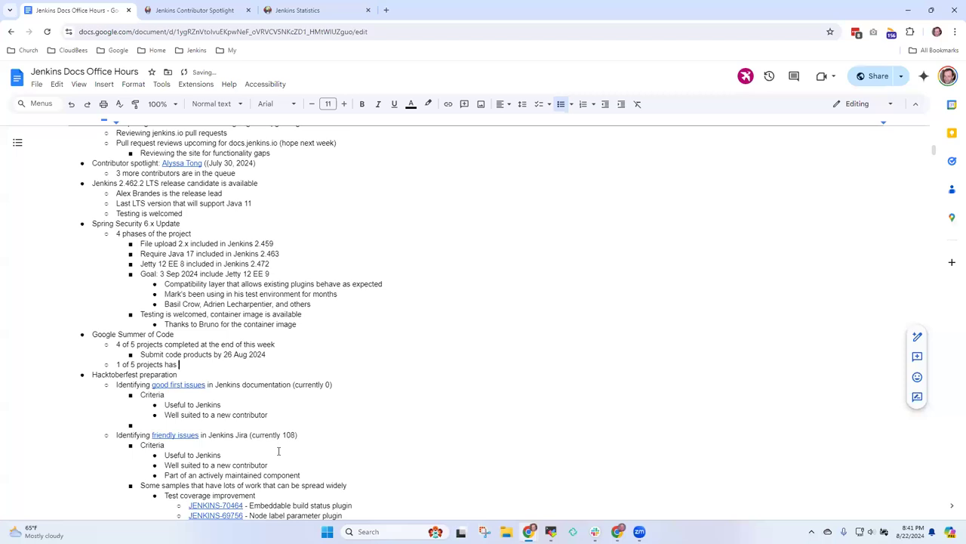
type("extended to 30 Sep 2024")
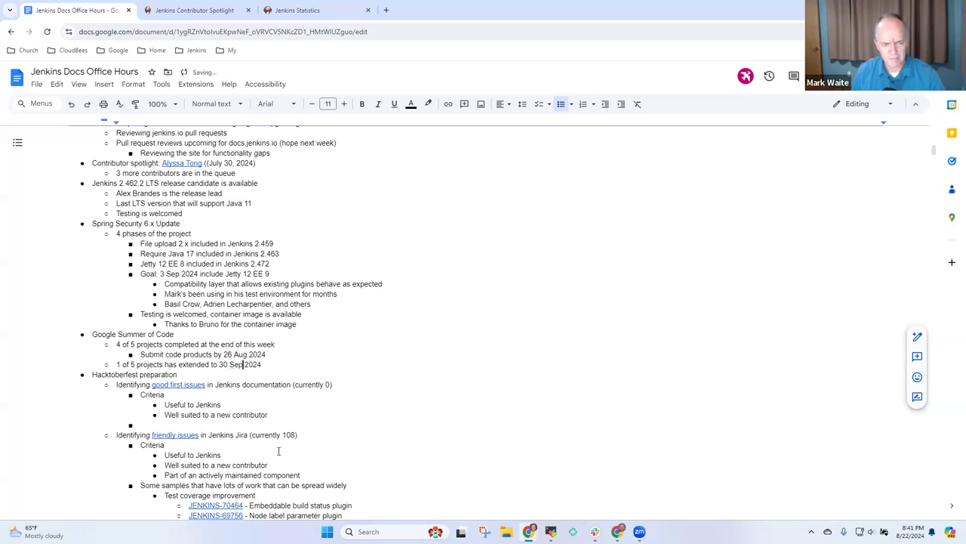
Add a bullet that final presentations are next Thursday.
key("enter")
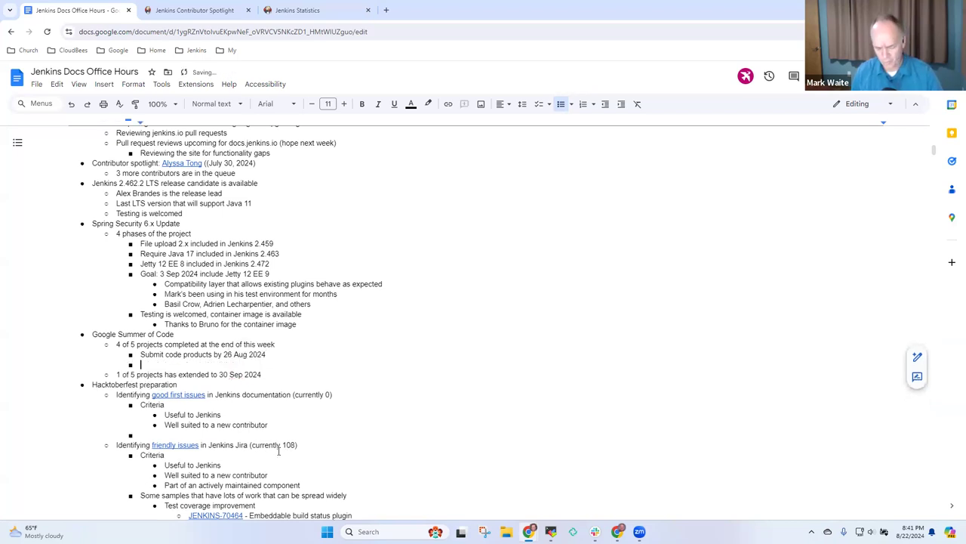
type("Final pre")
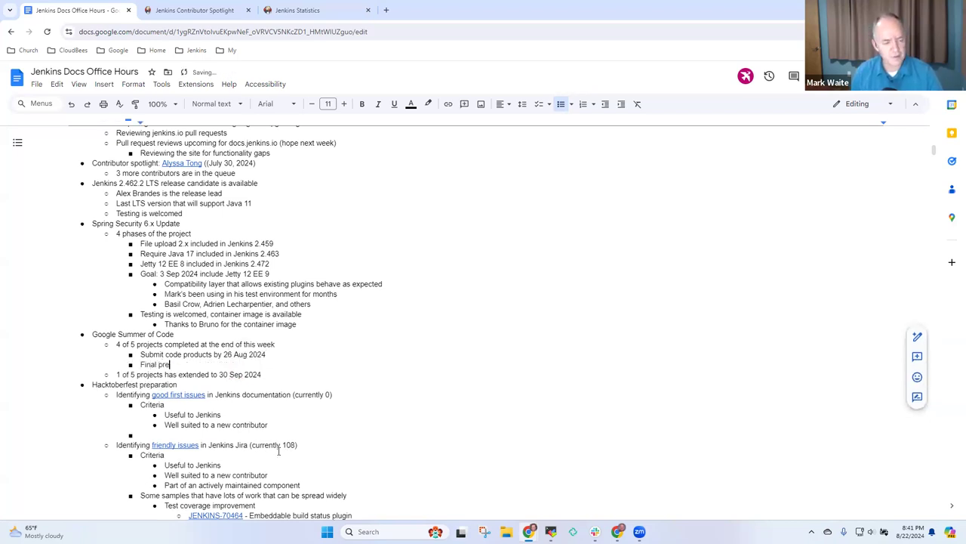
type("sentations are n")
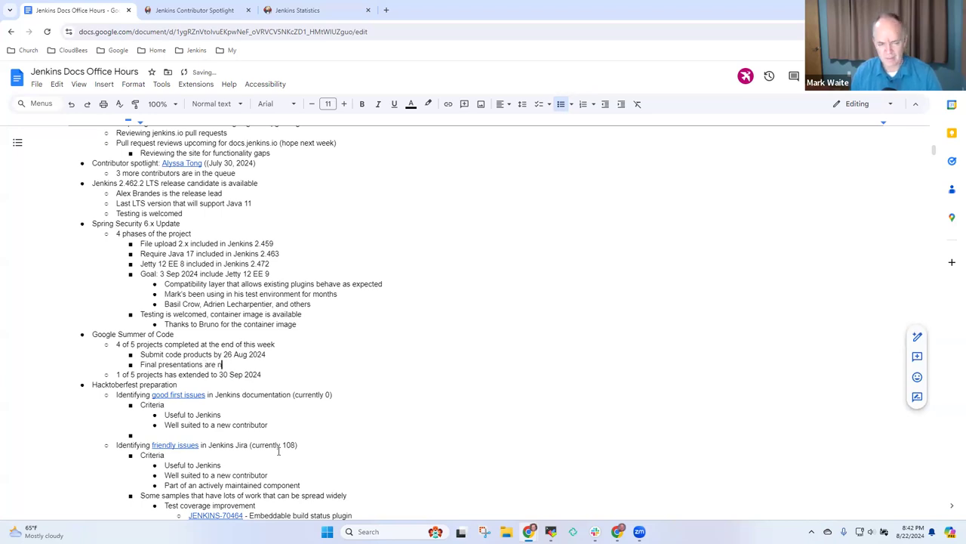
type("next Thrus")
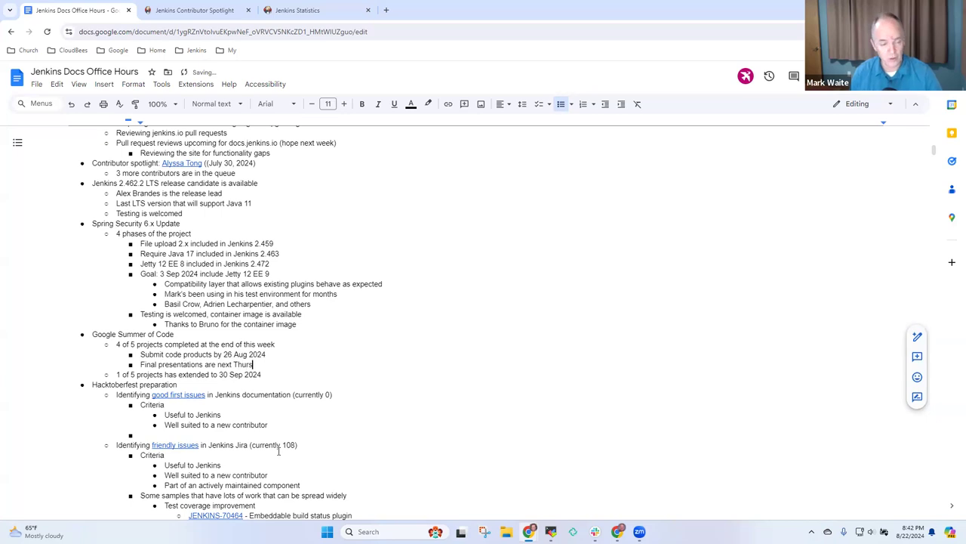
type("day")
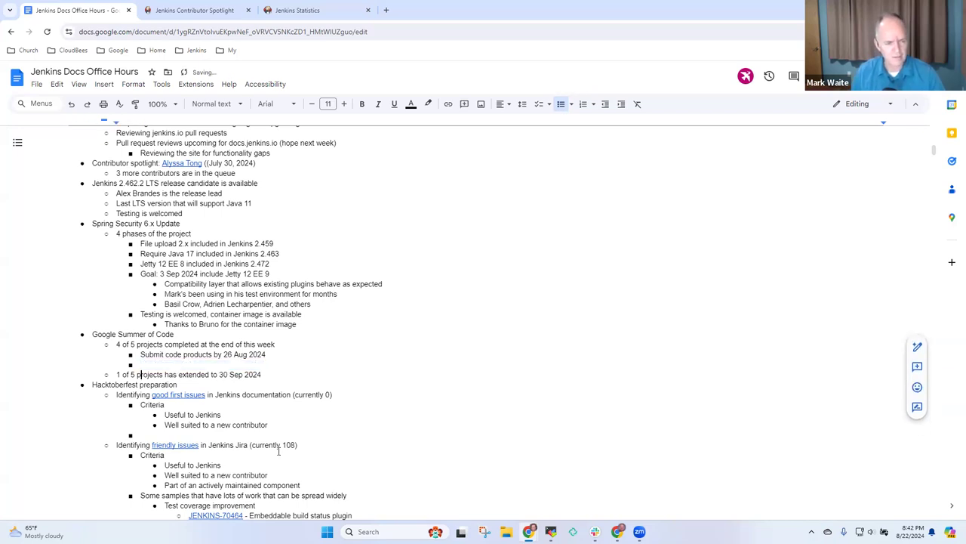
Ask whether any GSoC contributors are interested in JavaScript, Jenkins and Content Security Policy.
type("Final presentations are next Thursday")
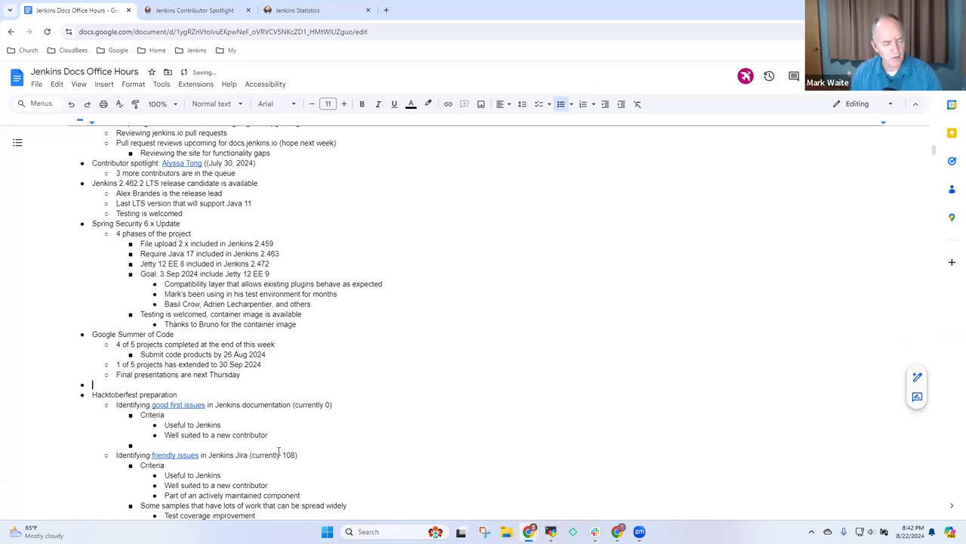
type("Are any of the")
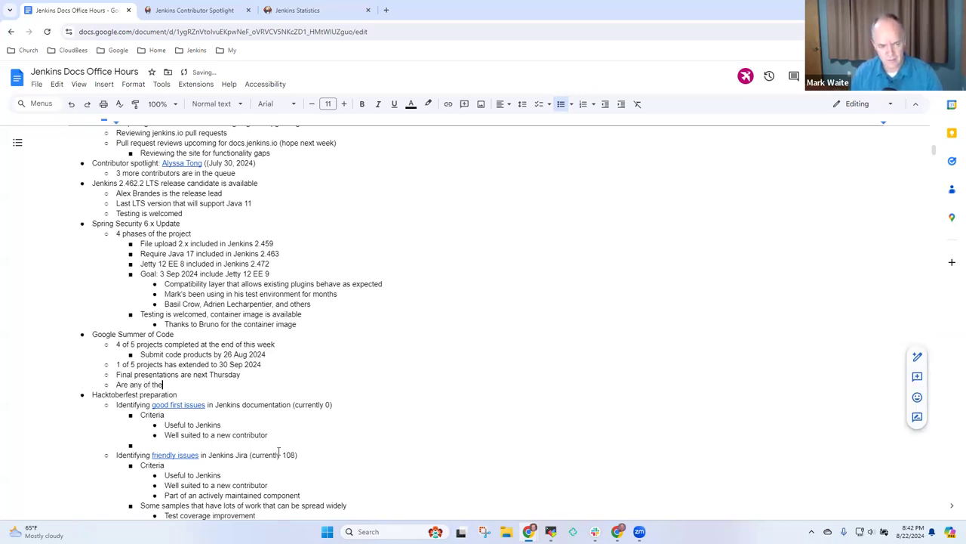
type("GSoC c")
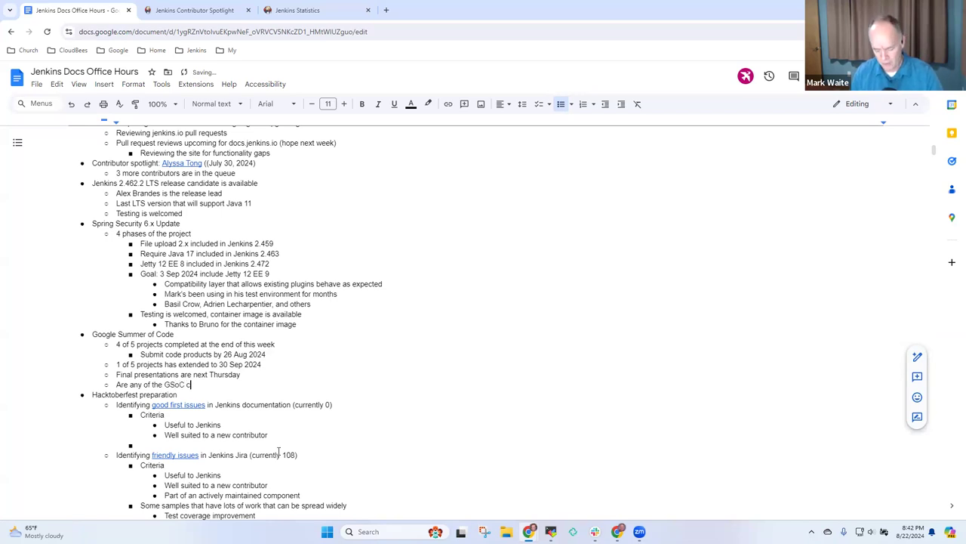
type("ontributors interestwed")
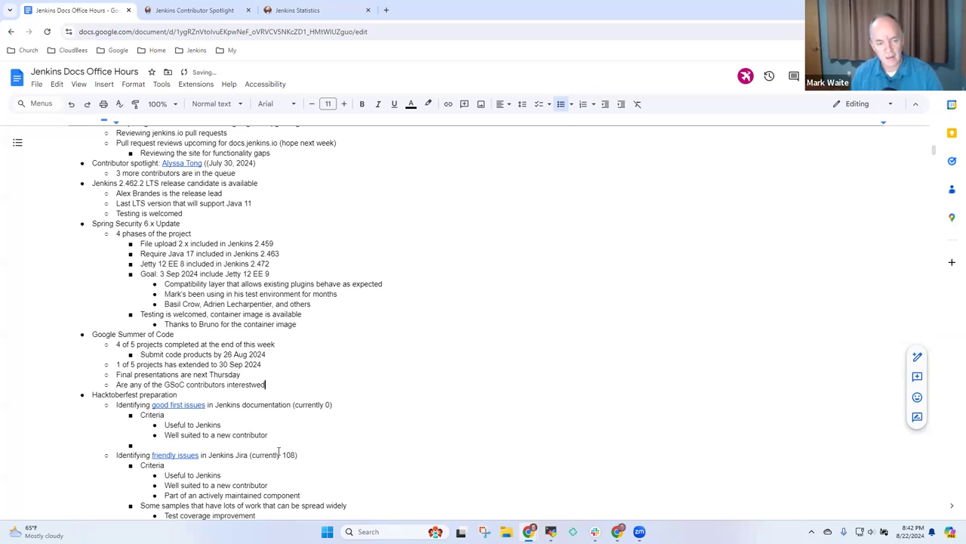
key("BackSpace")
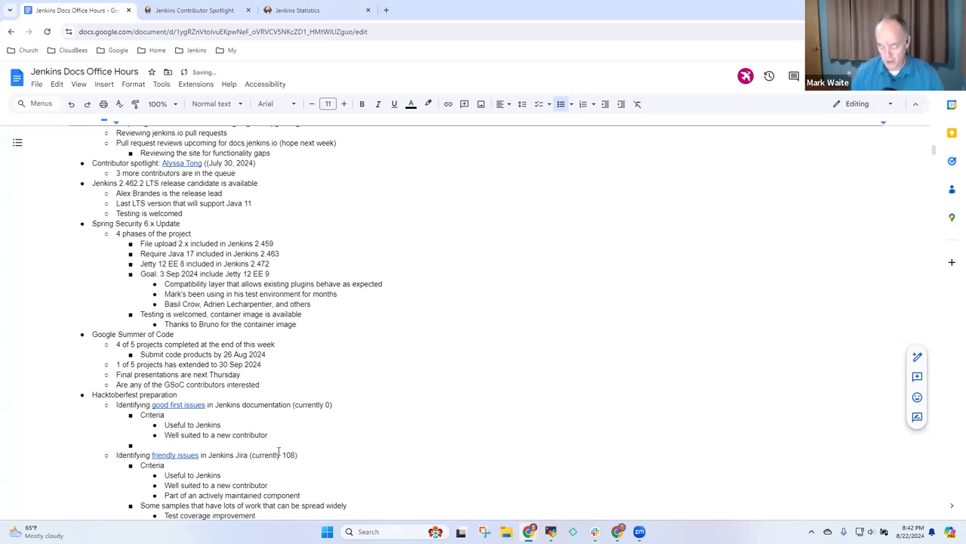
type("JavaScript a")
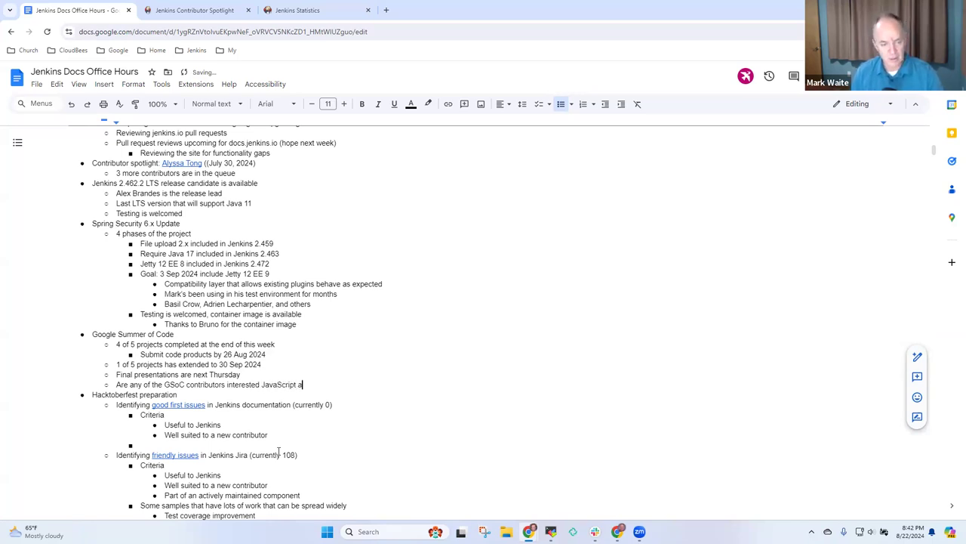
type("nd Jenkins and Java and Content")
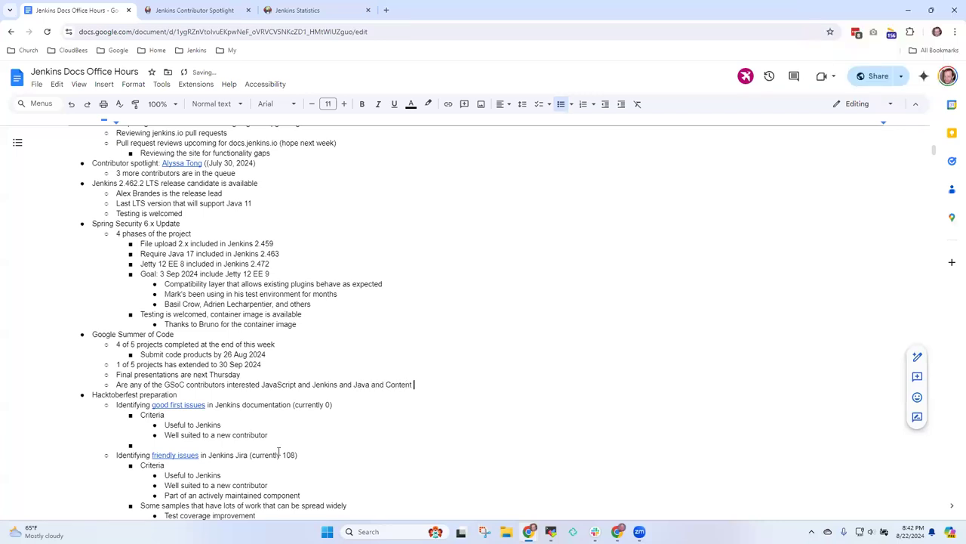
type("Security Policy")
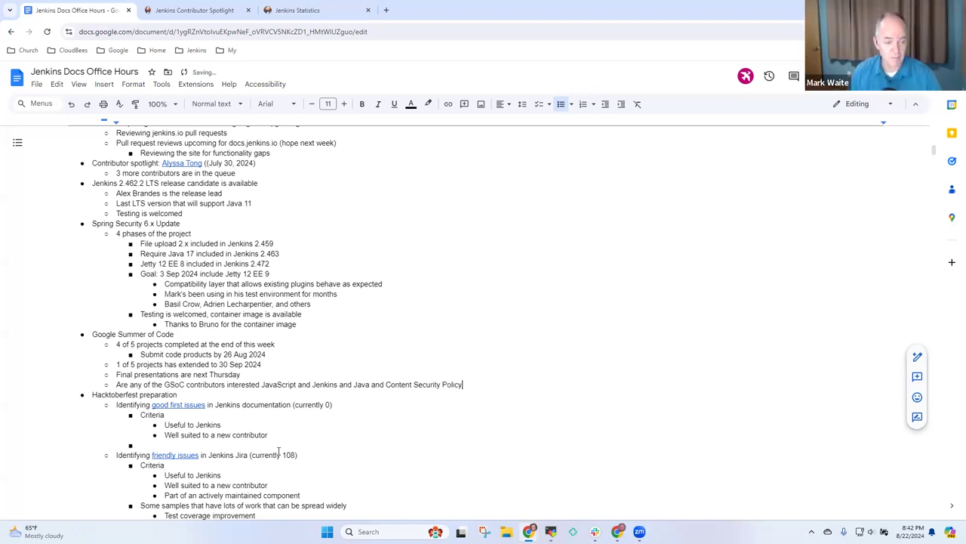
Note a major push for CSP in Jenkins and that some funding may be possible.
triple_click(286, 385)
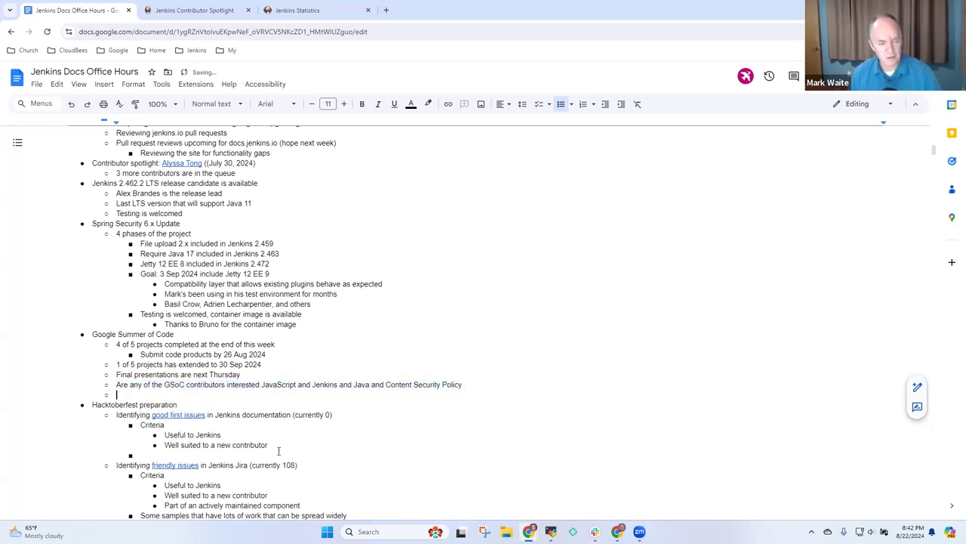
type("Considering a major pus")
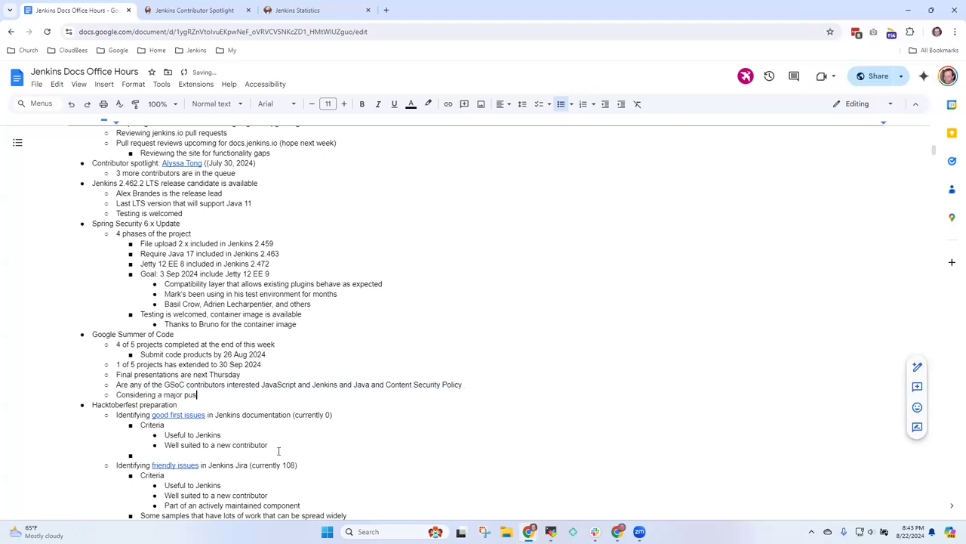
type("h for CSP implementatio")
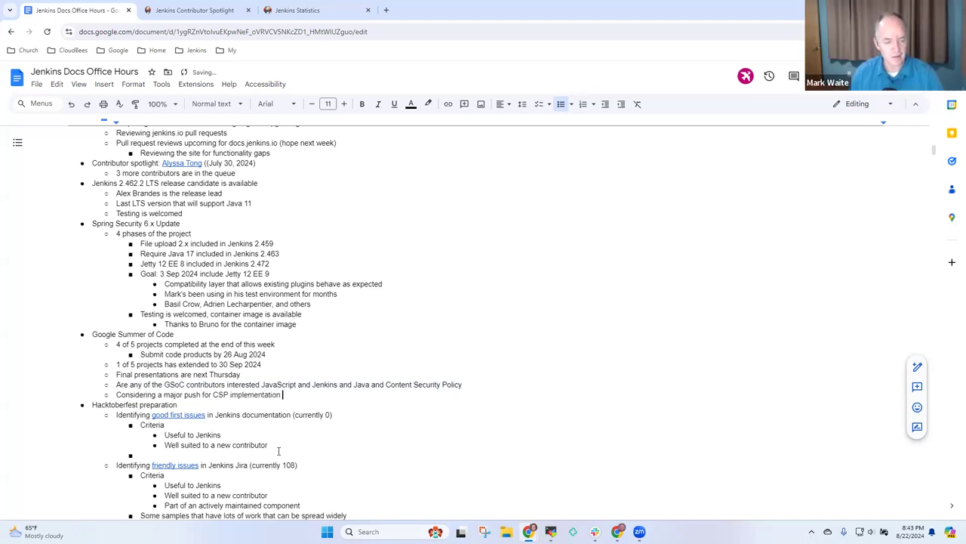
type("n Jenkins")
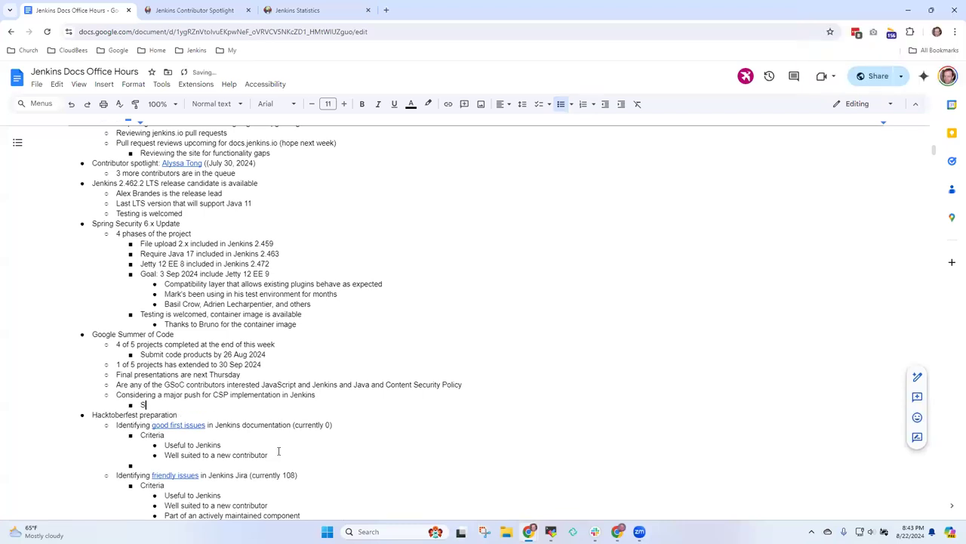
type("ome funding may be poss")
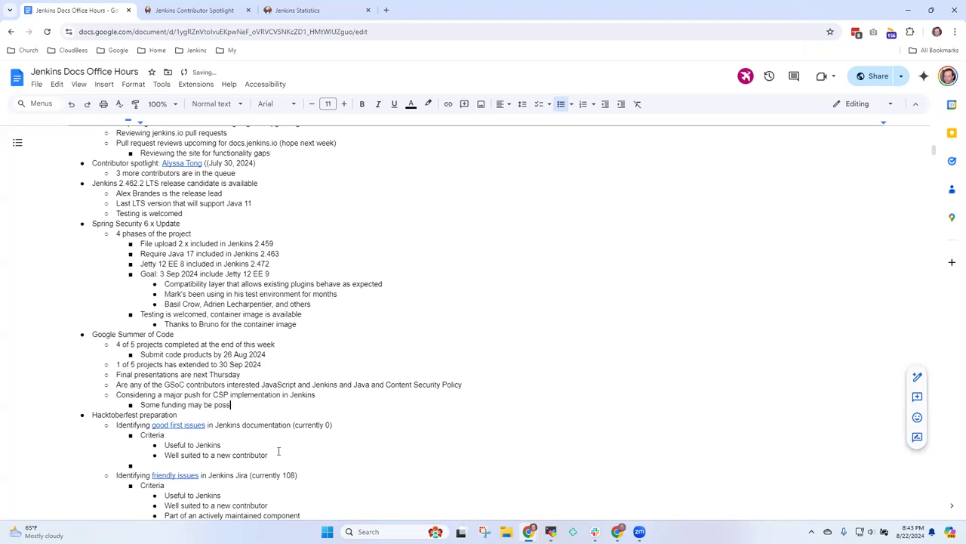
Finish the funding note and start a 'Concluding soon, looking very good' bullet.
type("ible")
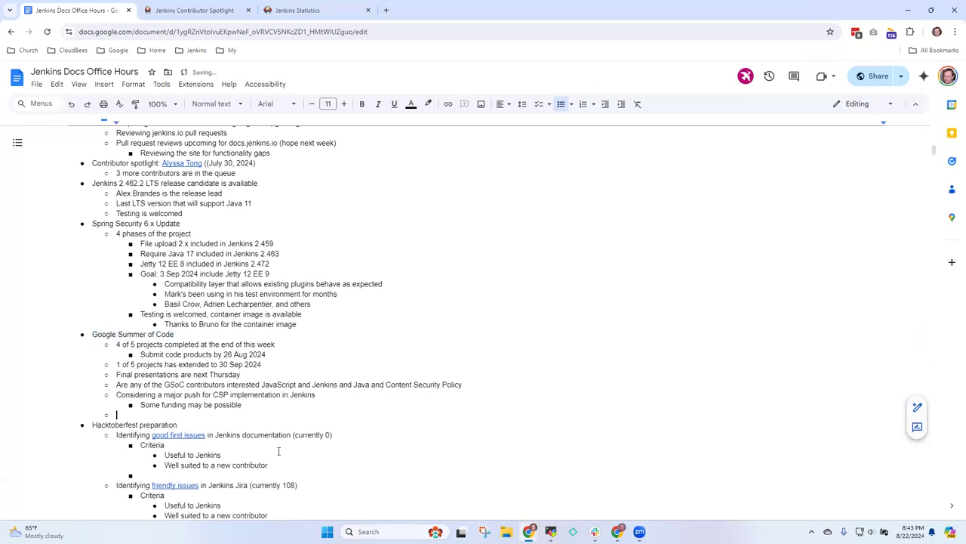
type("Concluding soon,")
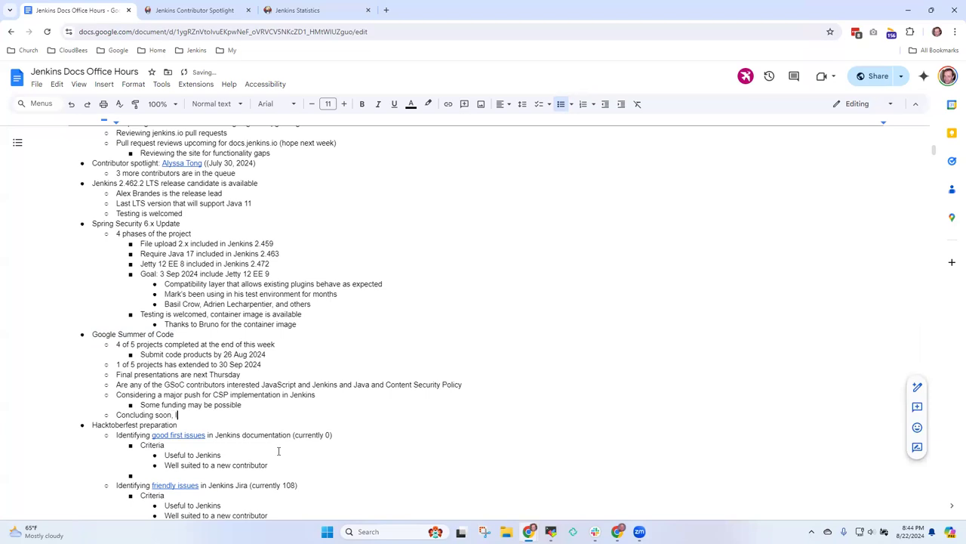
type("looking")
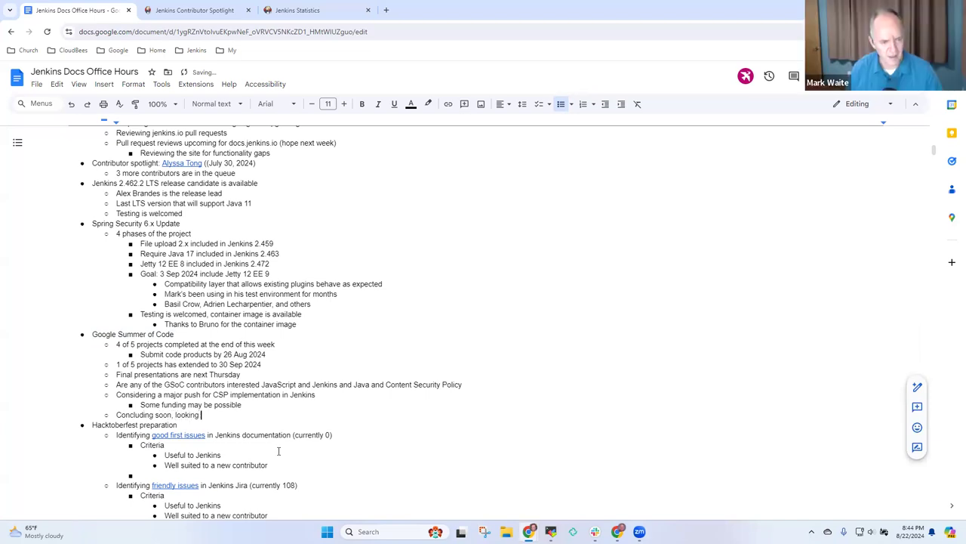
type("very good")
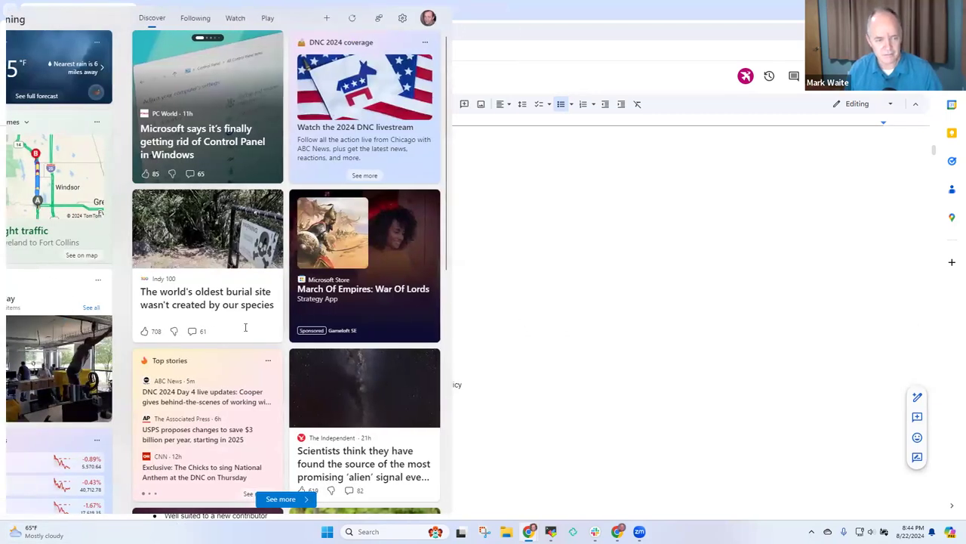
left_click(75, 9)
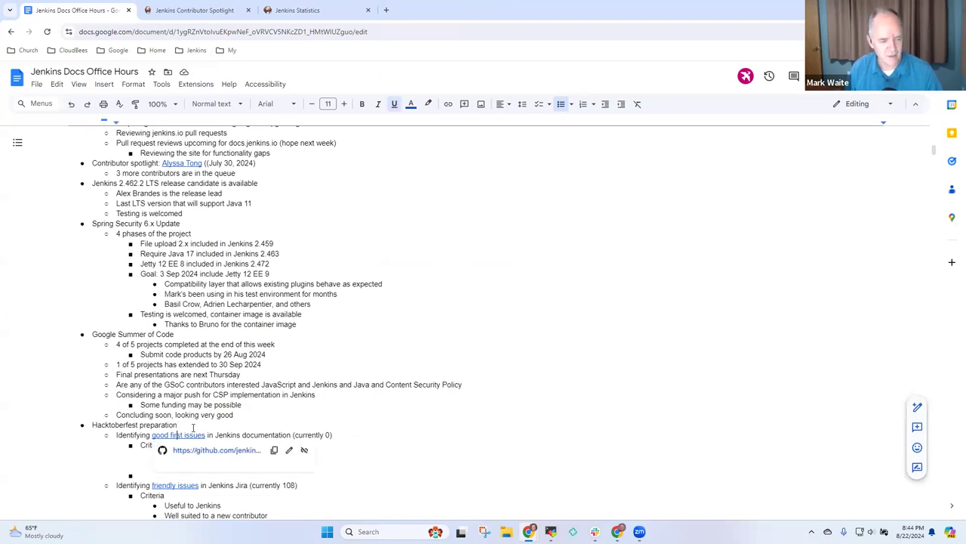
scroll("down", 3)
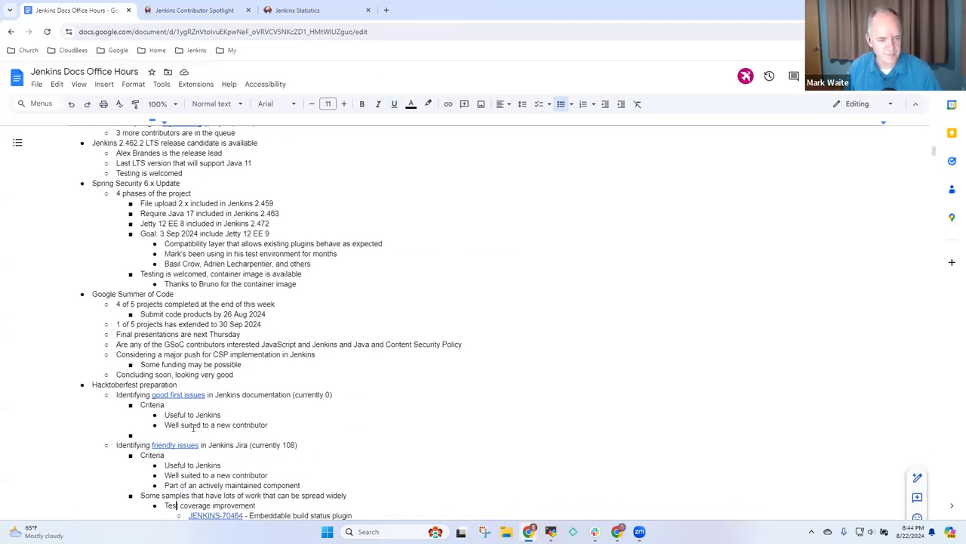
scroll("down", 3)
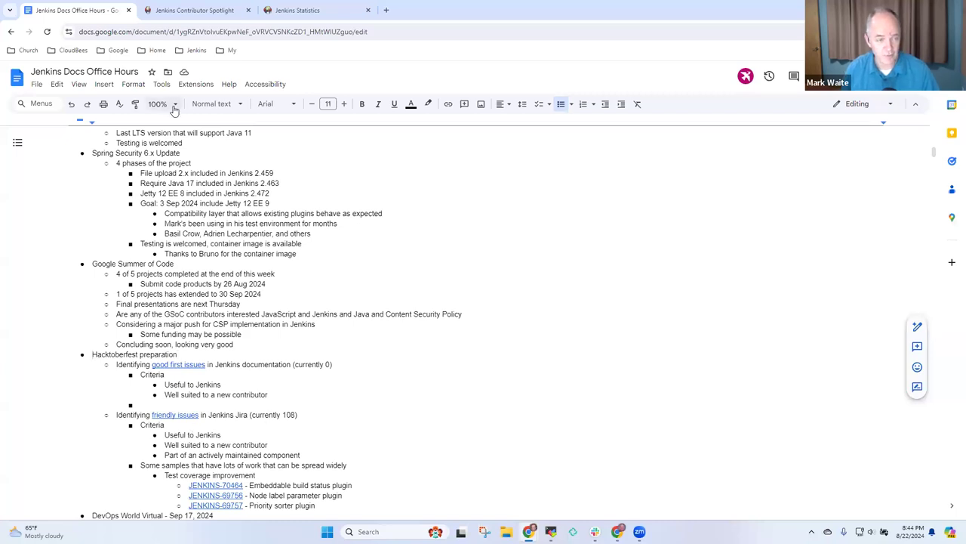
left_click(174, 103)
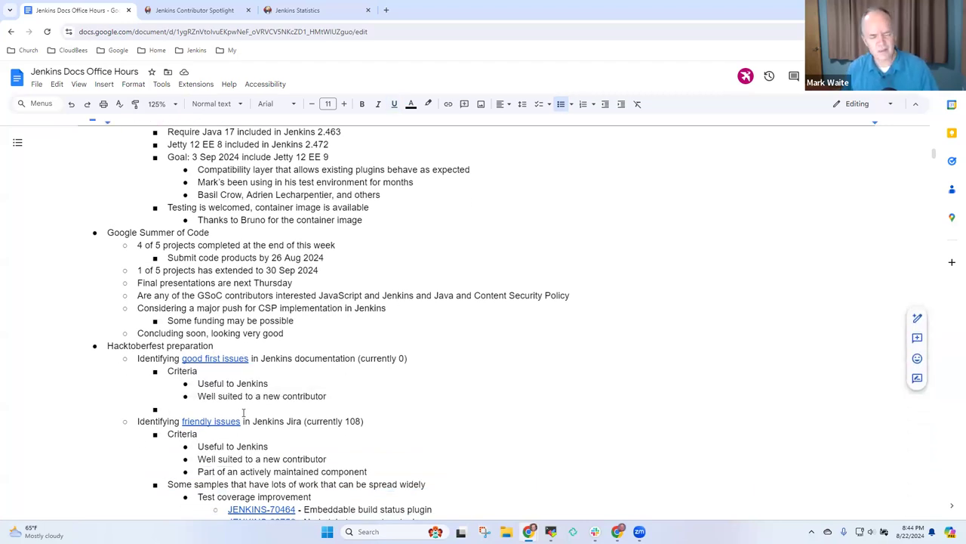
mouse_move(214, 358)
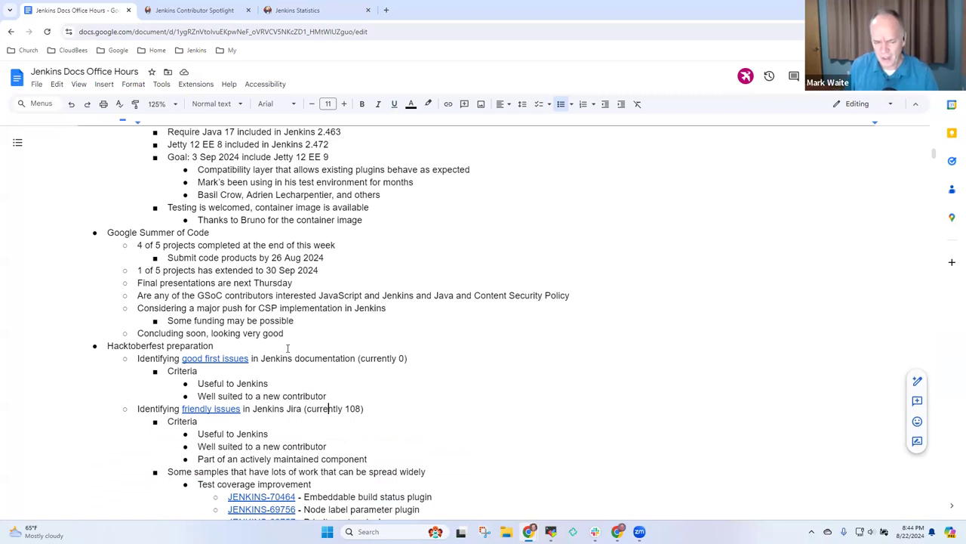
scroll("down", 3)
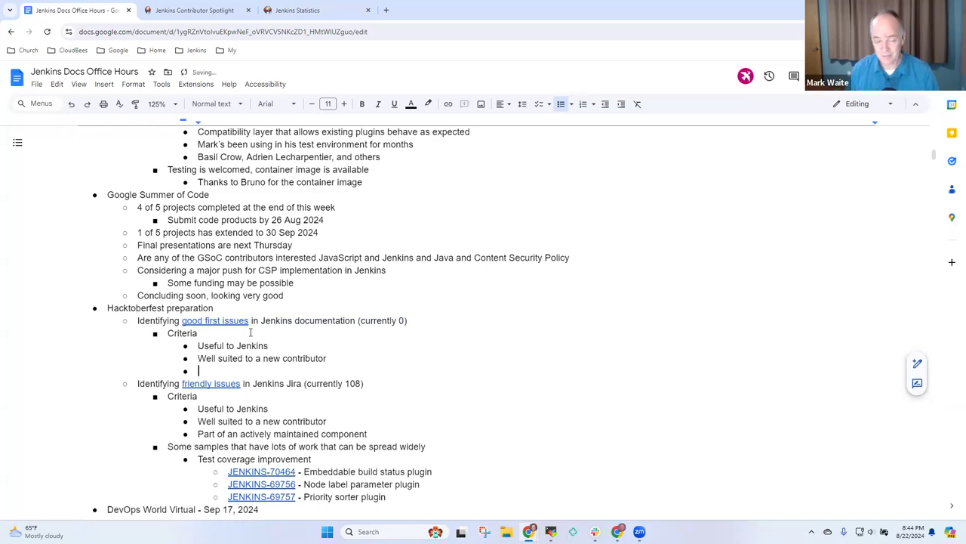
Add the bullet: Need to review the issues and assign "good first issue" label.
type("Need to")
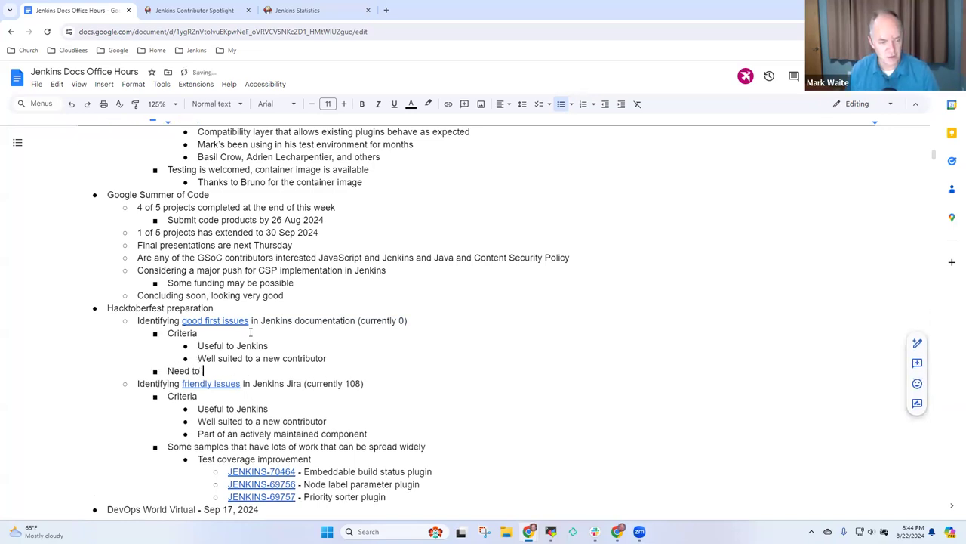
type("revbiew the issues and assign “")
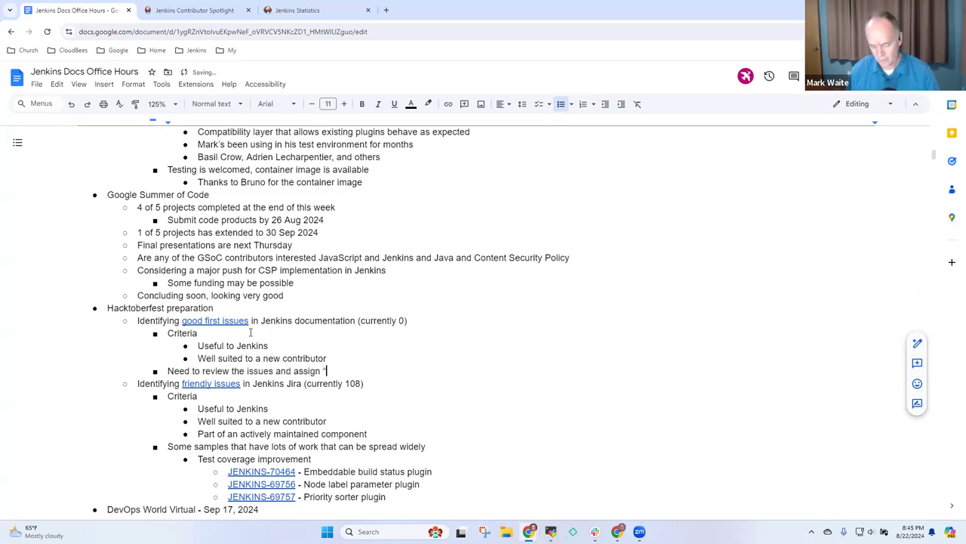
type("good first")
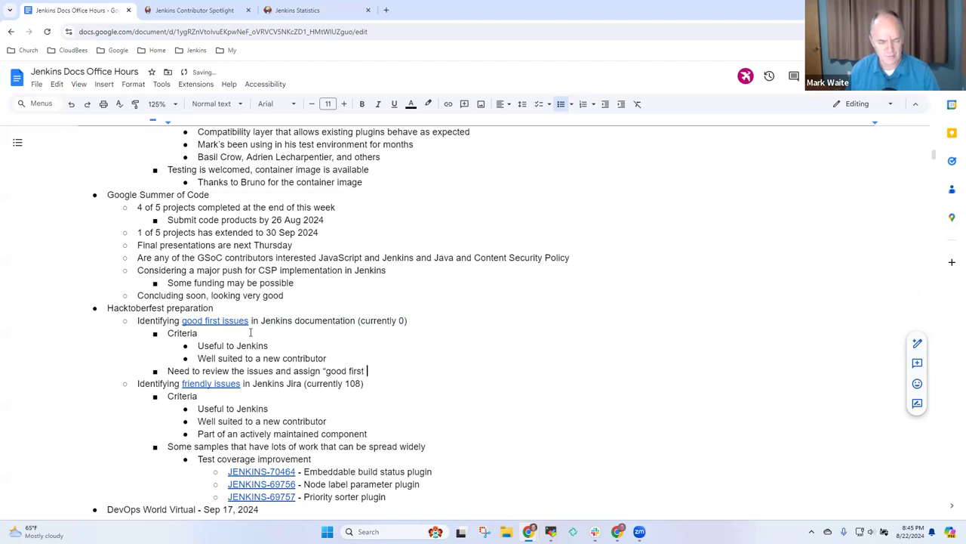
type("issue\" label")
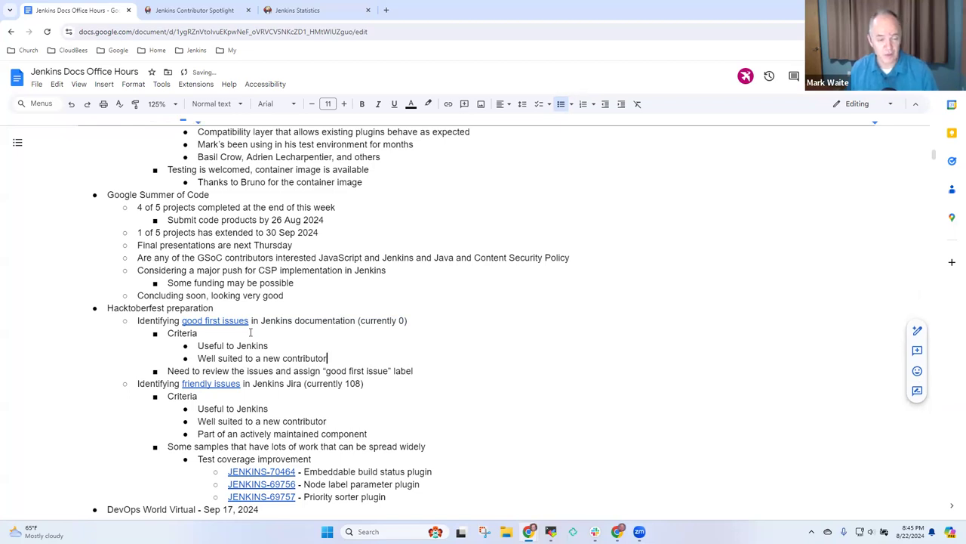
Select the new label note to check it, then move the cursor further down the agenda.
triple_click(262, 358)
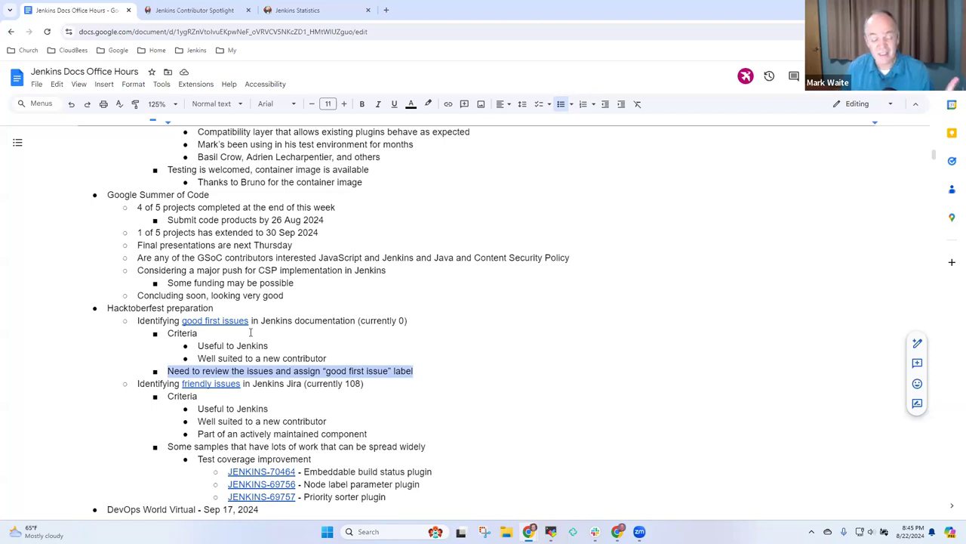
left_click(377, 383)
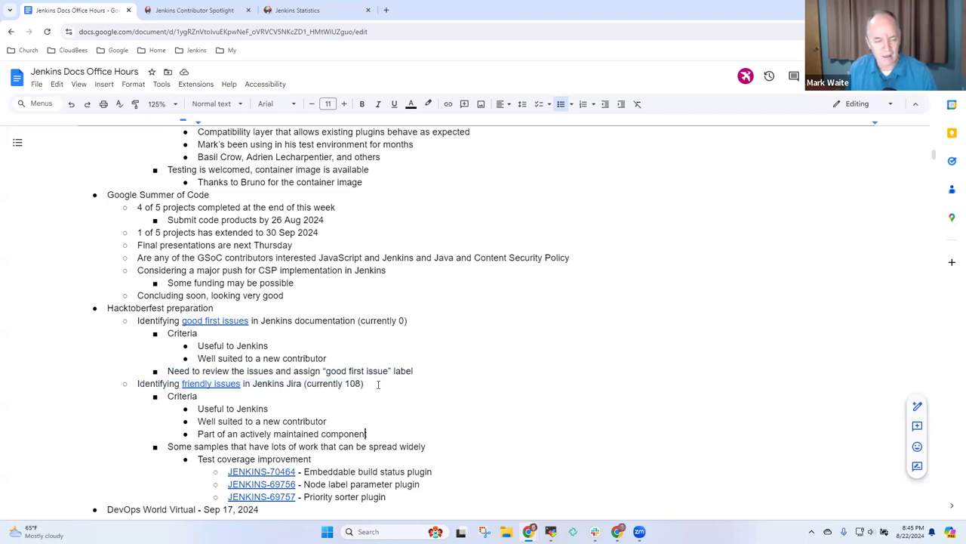
scroll("down", 3)
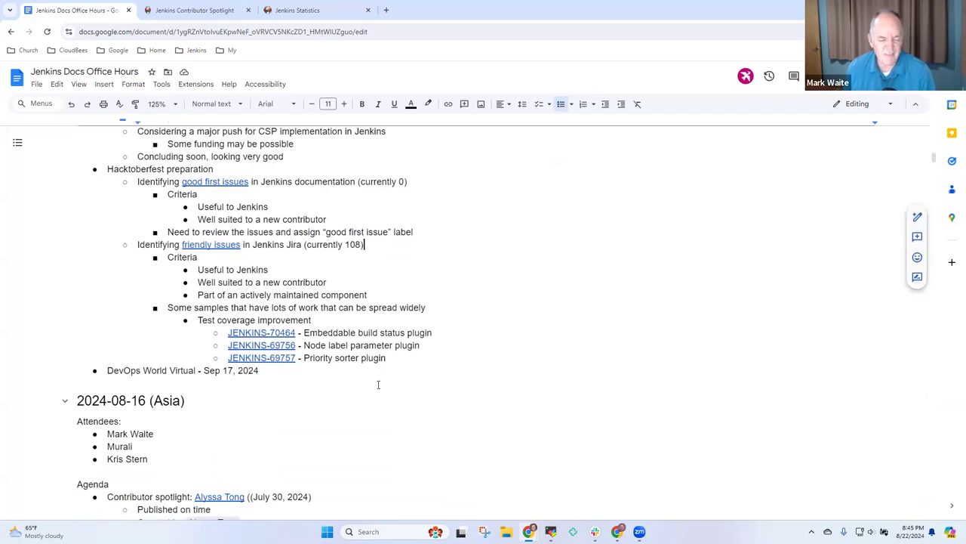
left_click(268, 269)
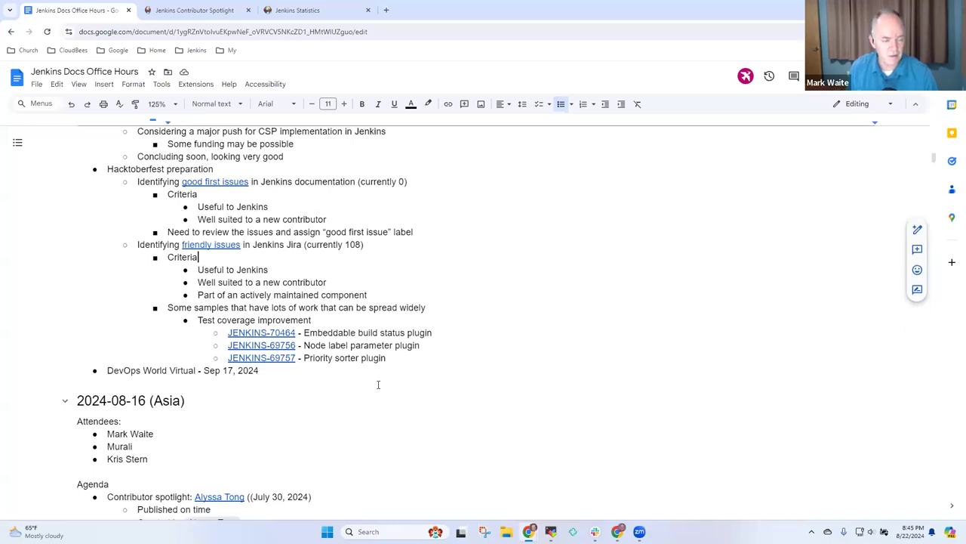
double_click(232, 269)
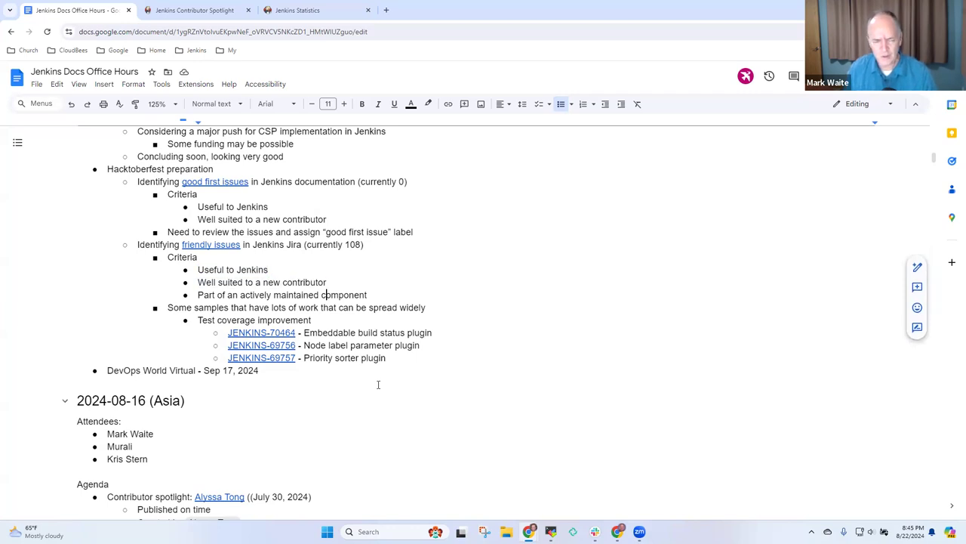
triple_click(281, 294)
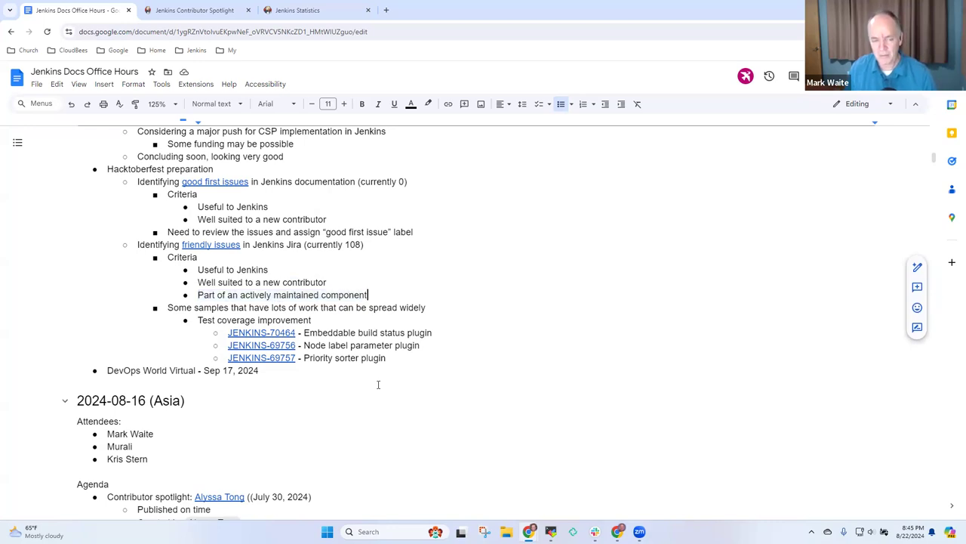
type("If a")
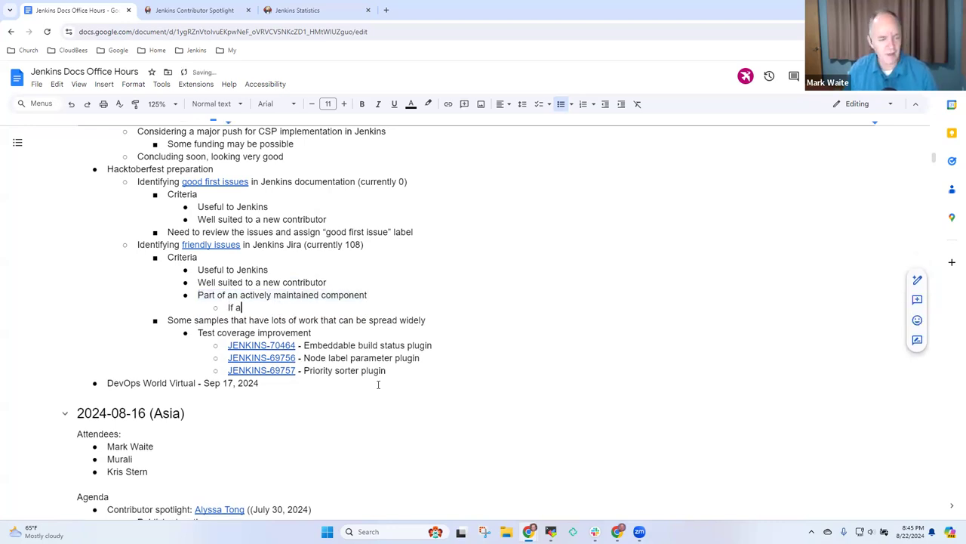
type("new con")
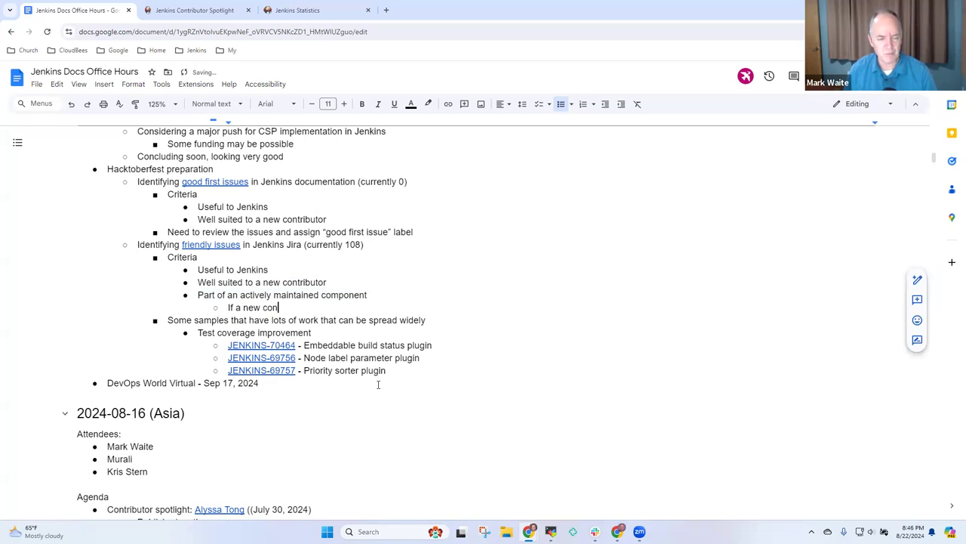
type("tributor submit")
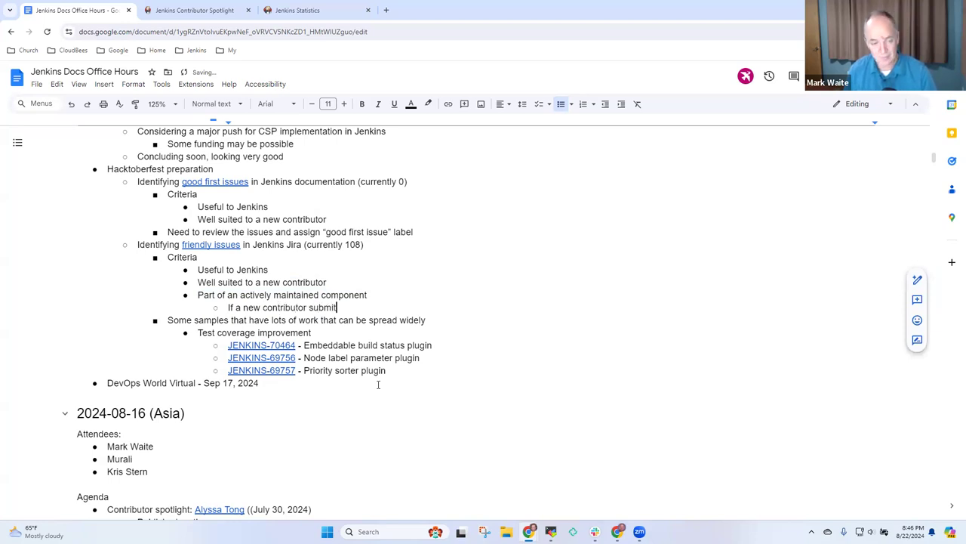
type("s a")
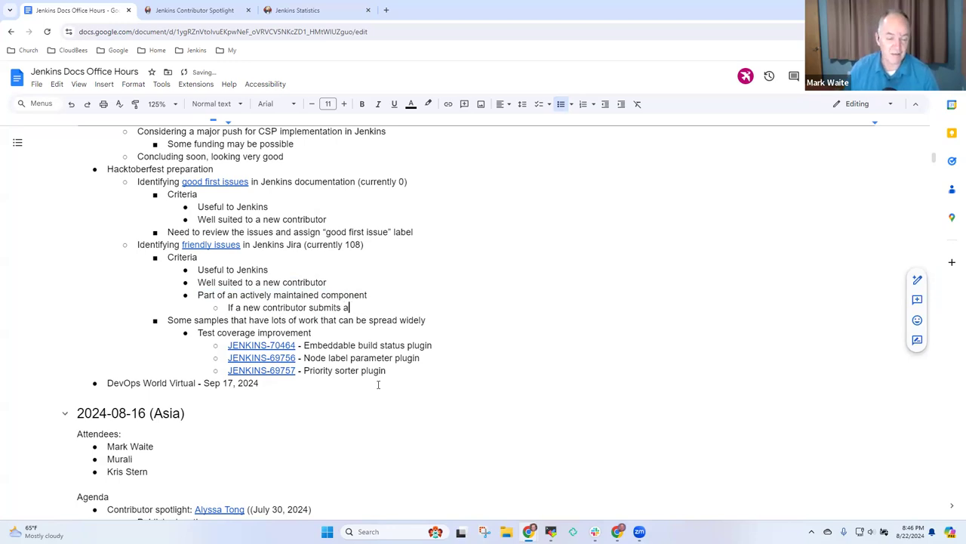
type("to an unmaintained p")
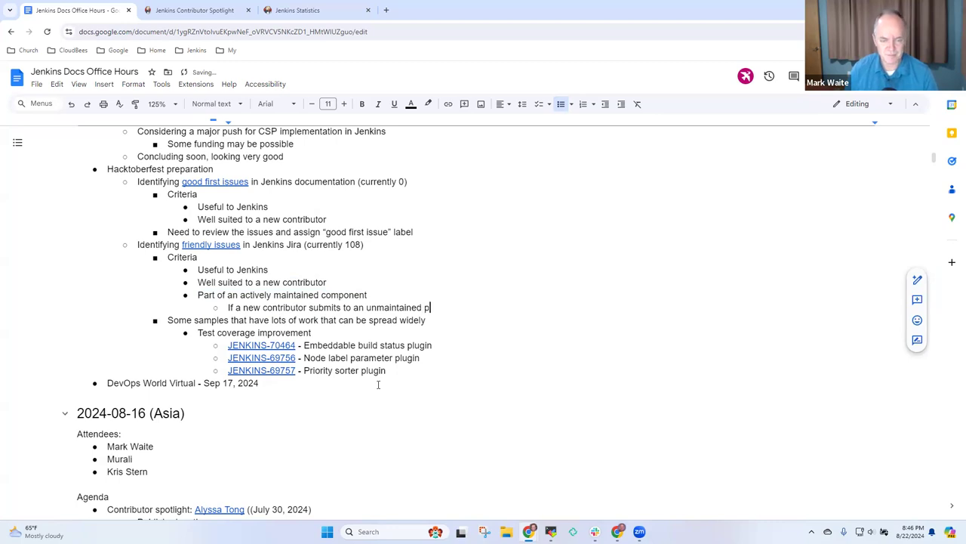
type("ugin,")
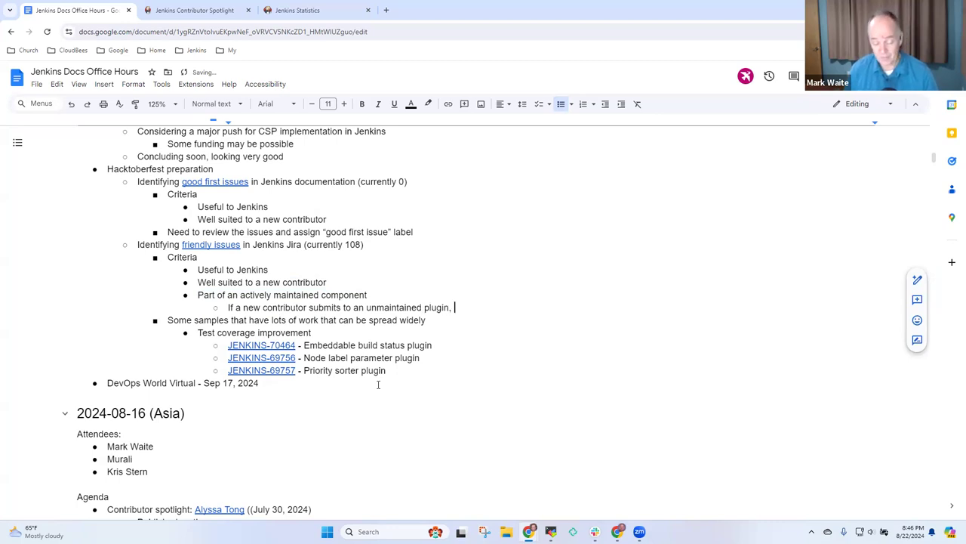
type("their pu")
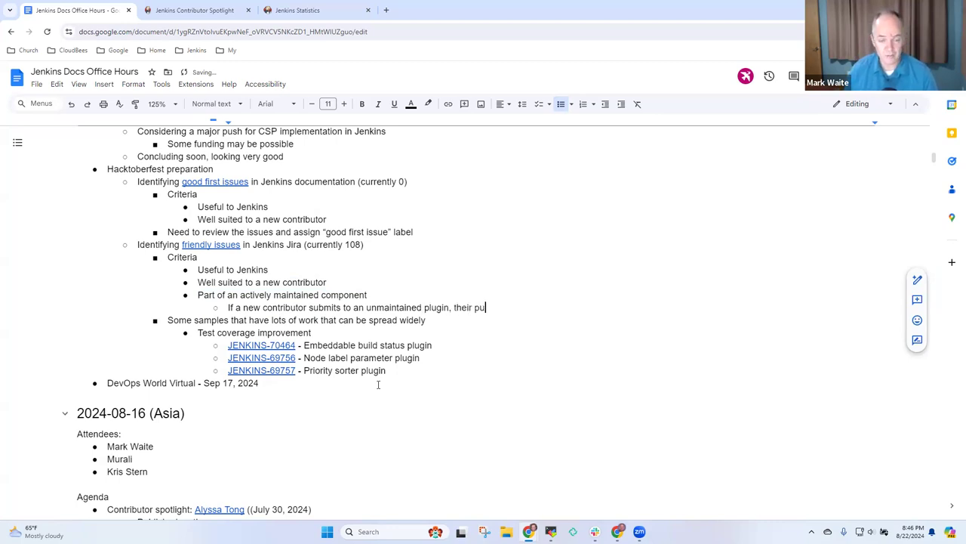
type("ll request is")
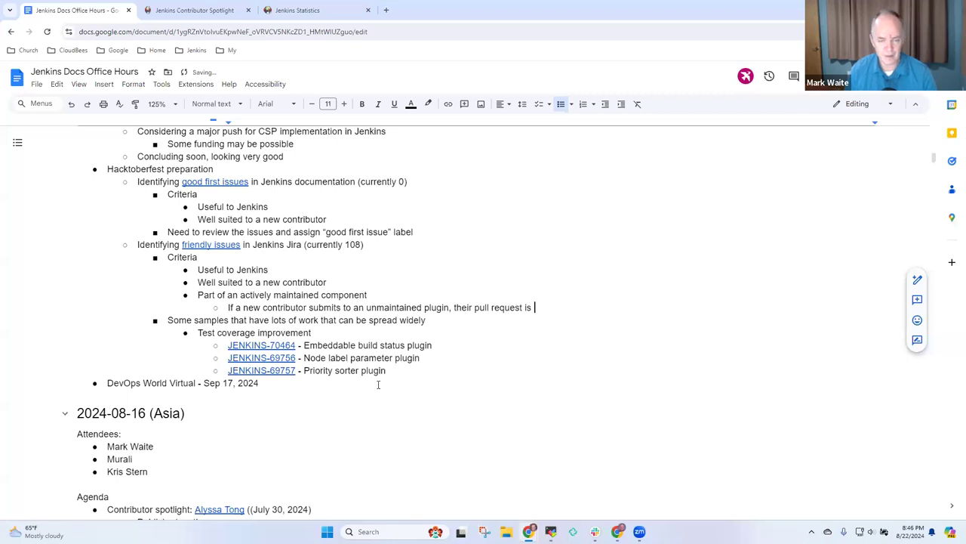
type("ignored")
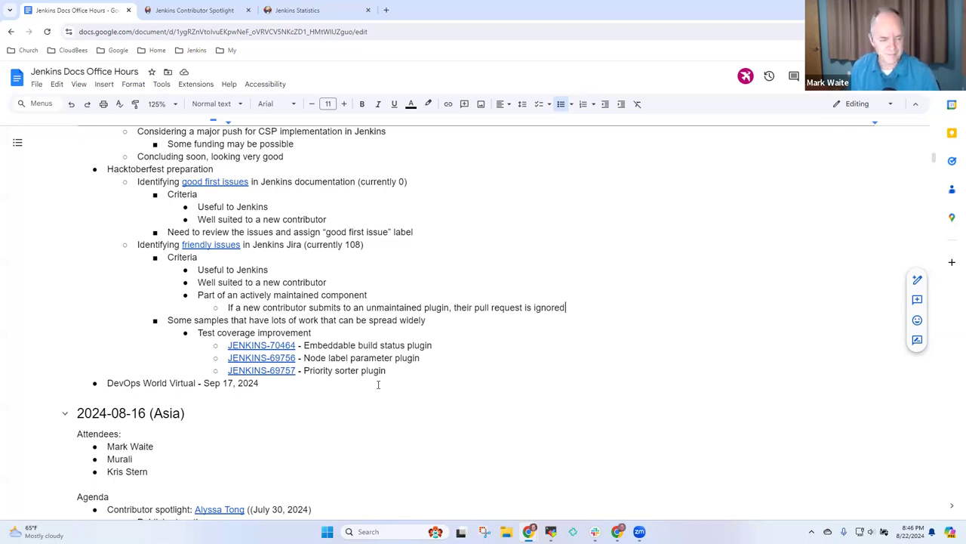
left_click(426, 320)
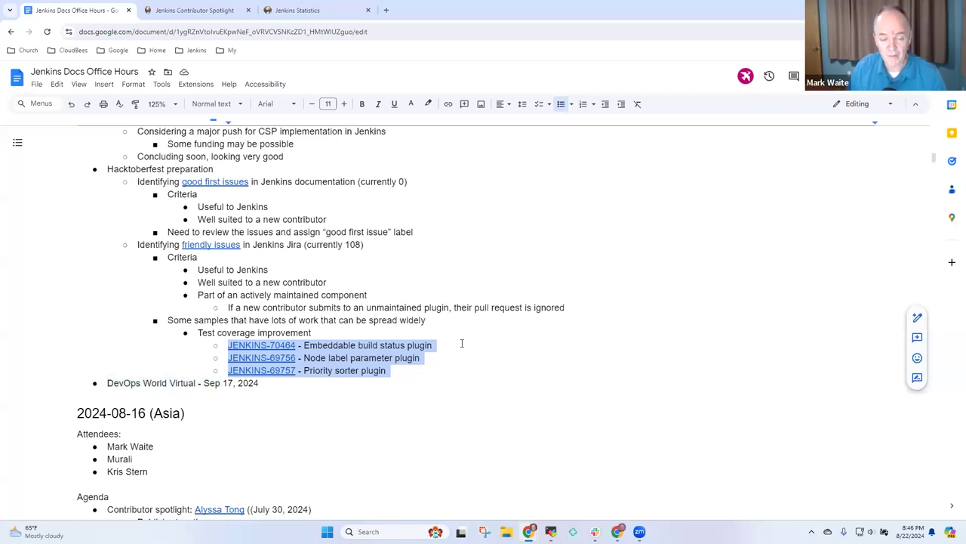
mouse_move(375, 360)
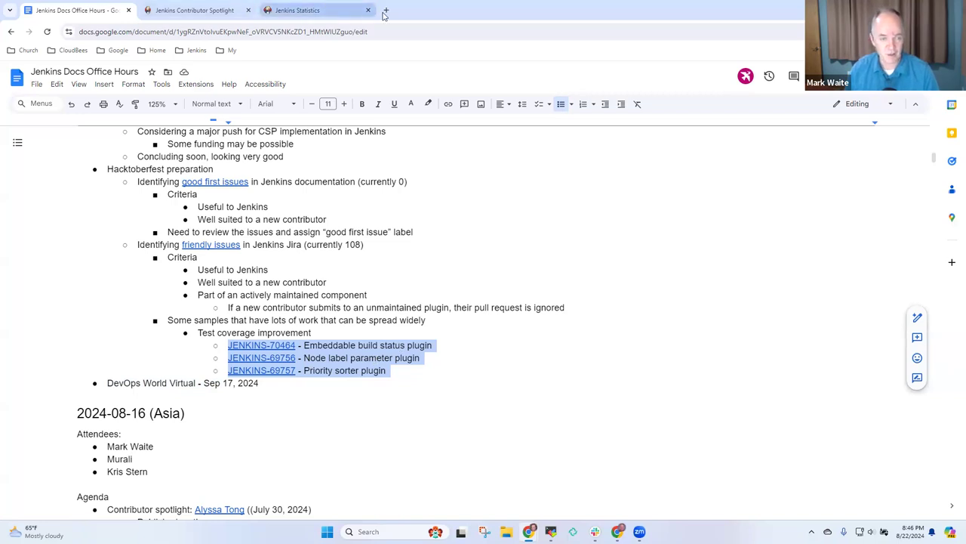
Open the Priority sorter plugin's master build page from the Jenkins CI plugins bookmarks in a new tab.
left_click(387, 9)
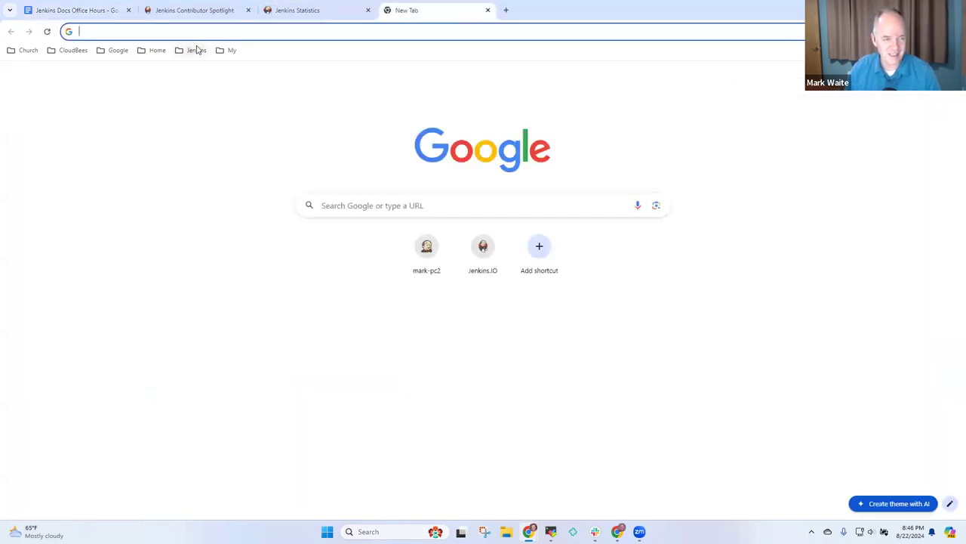
left_click(196, 49)
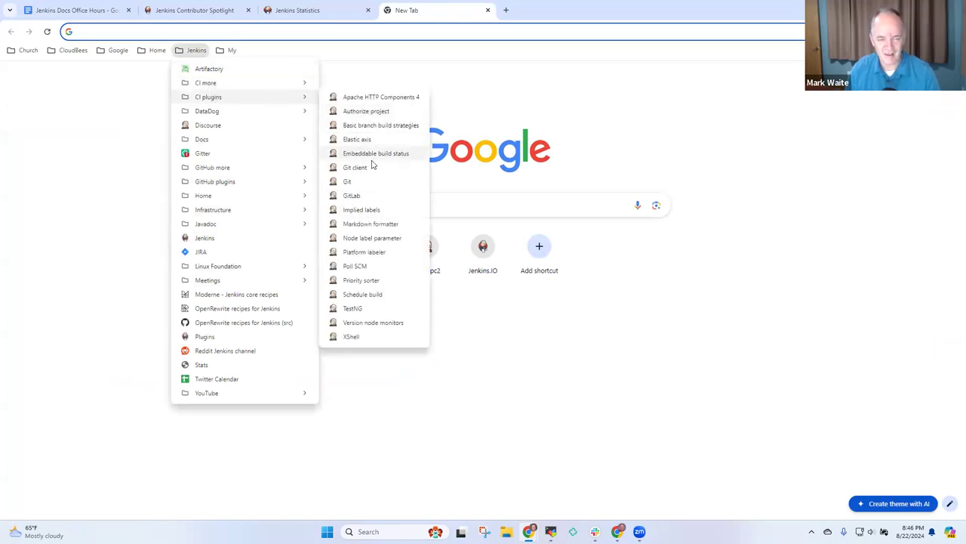
mouse_move(365, 250)
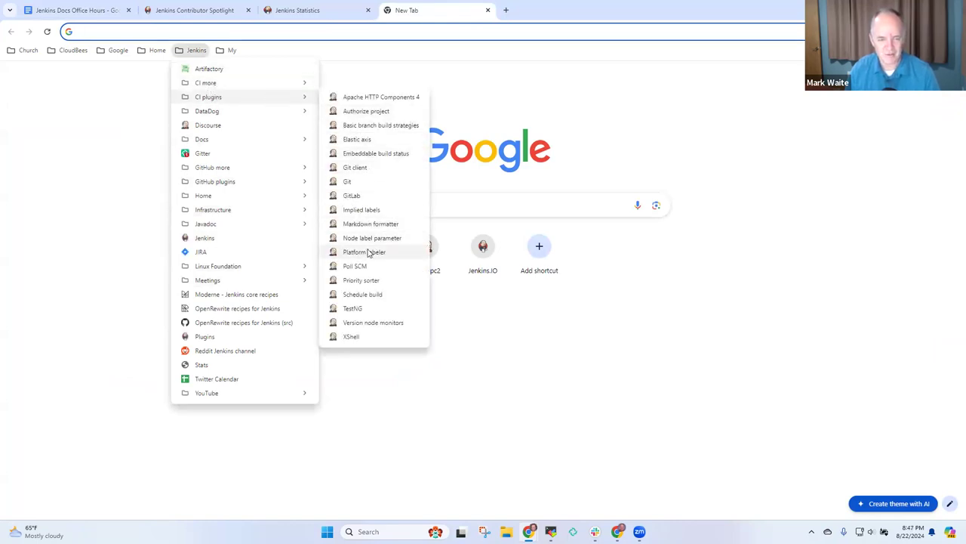
mouse_move(373, 335)
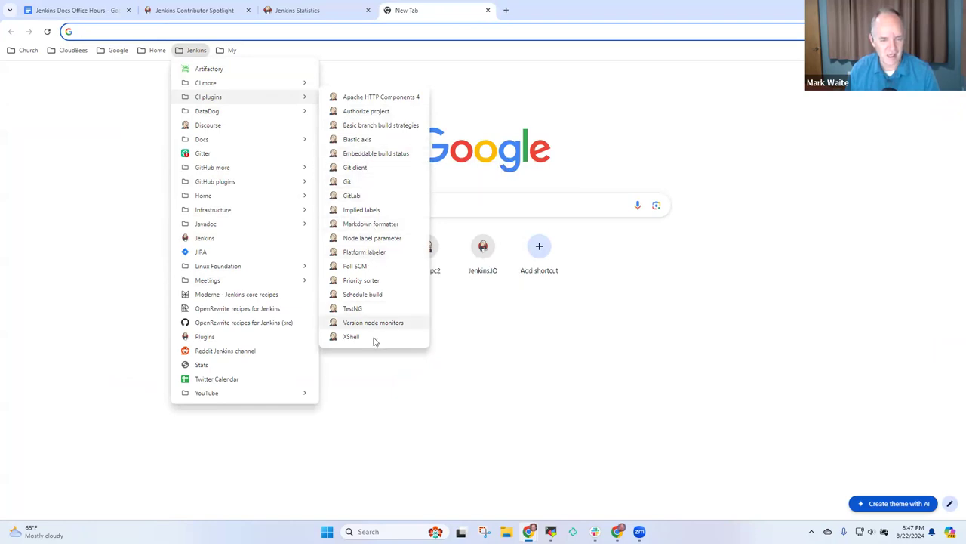
mouse_move(361, 280)
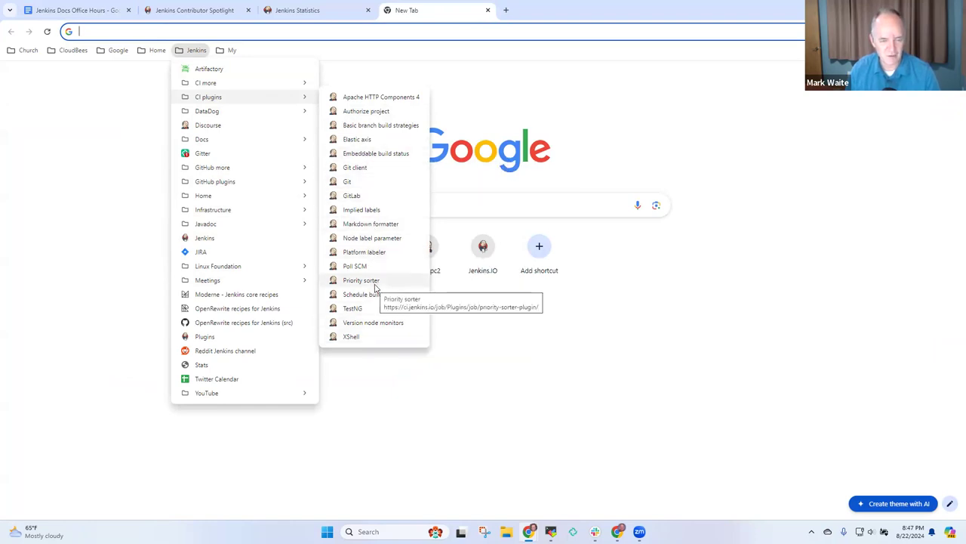
left_click(361, 279)
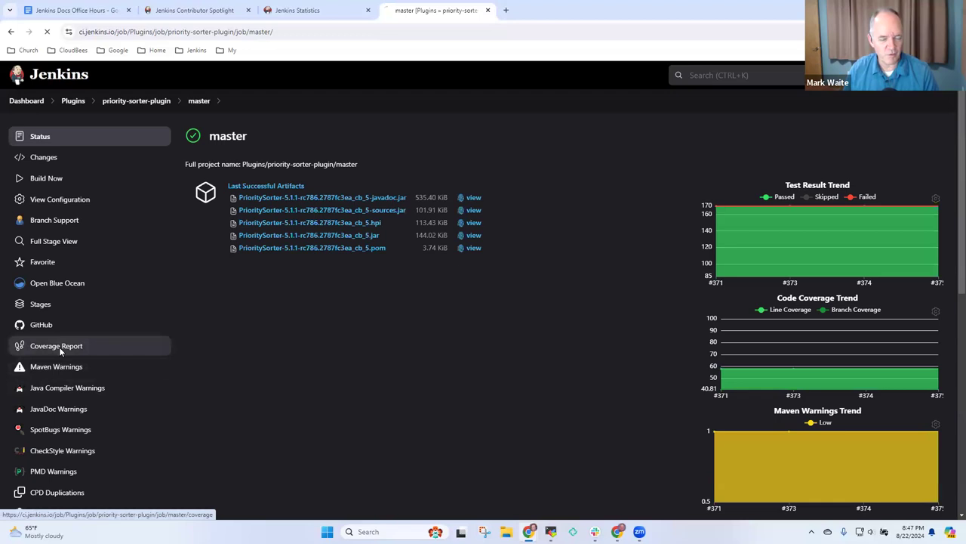
Open the Coverage Report for the priority sorter master build and inspect per-file line coverage.
left_click(55, 344)
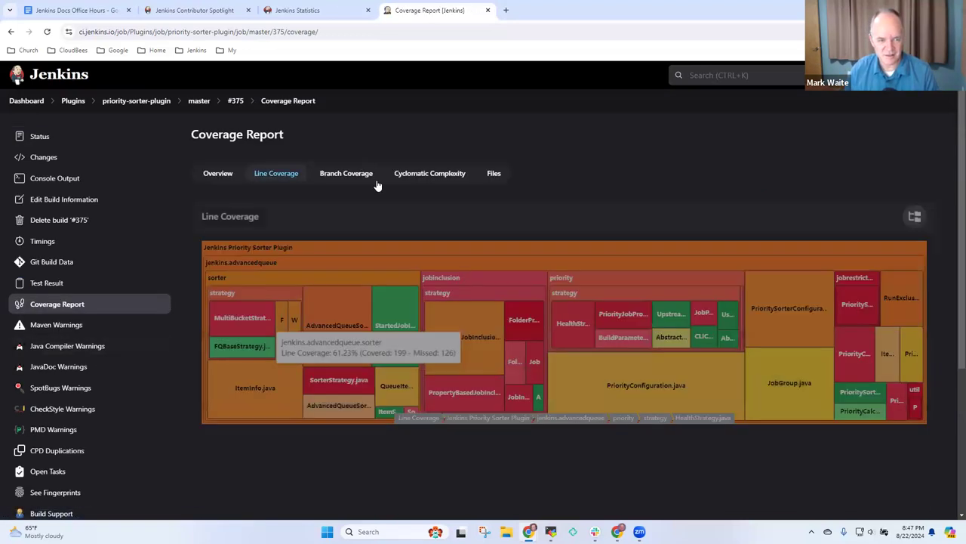
mouse_move(521, 320)
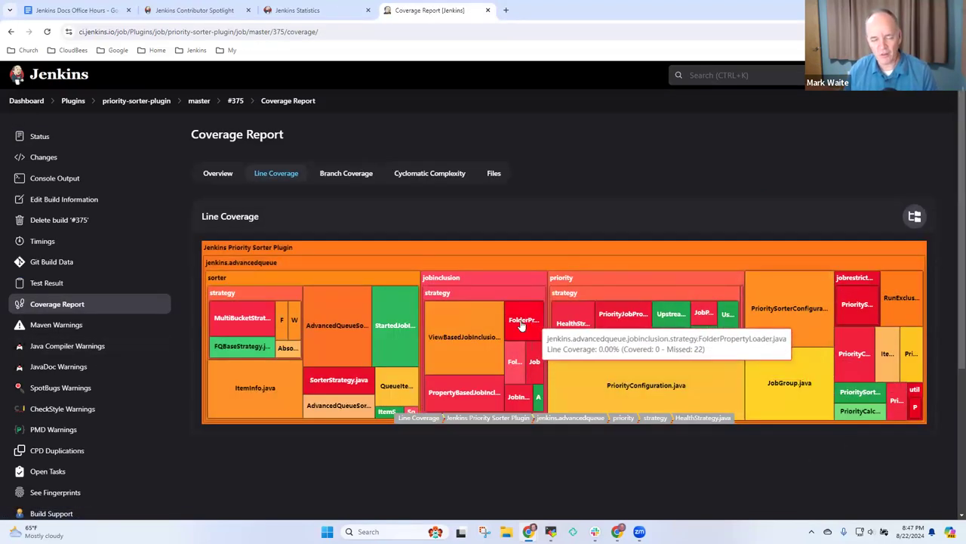
mouse_move(521, 327)
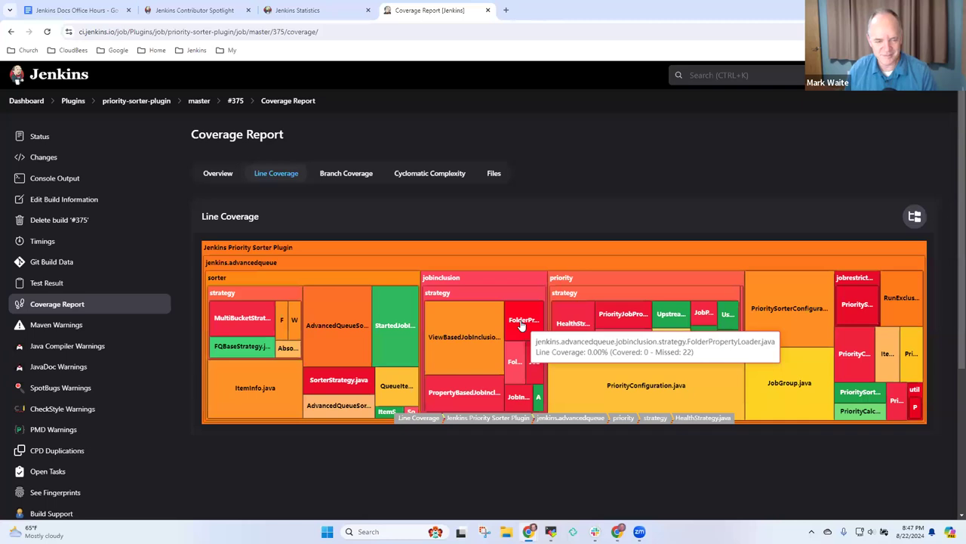
mouse_move(346, 315)
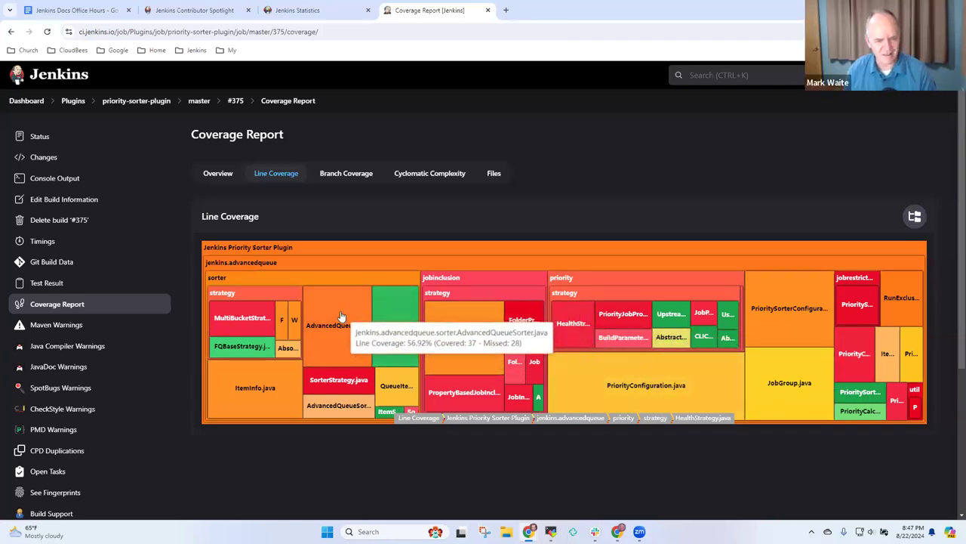
mouse_move(529, 324)
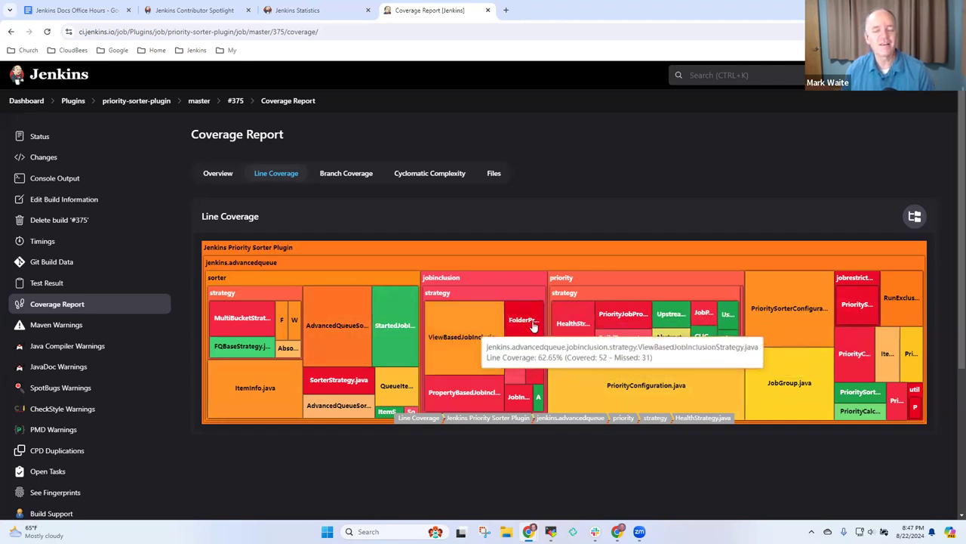
mouse_move(462, 356)
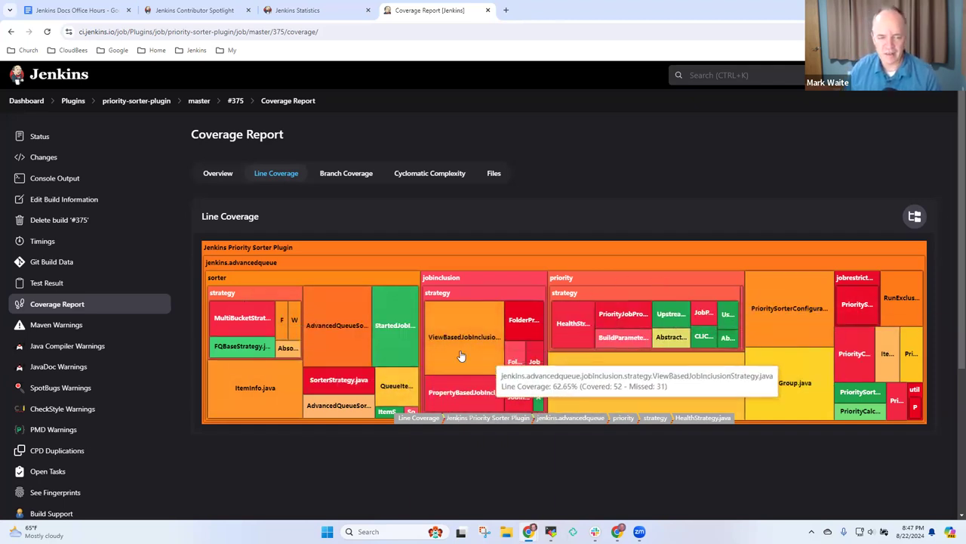
mouse_move(743, 375)
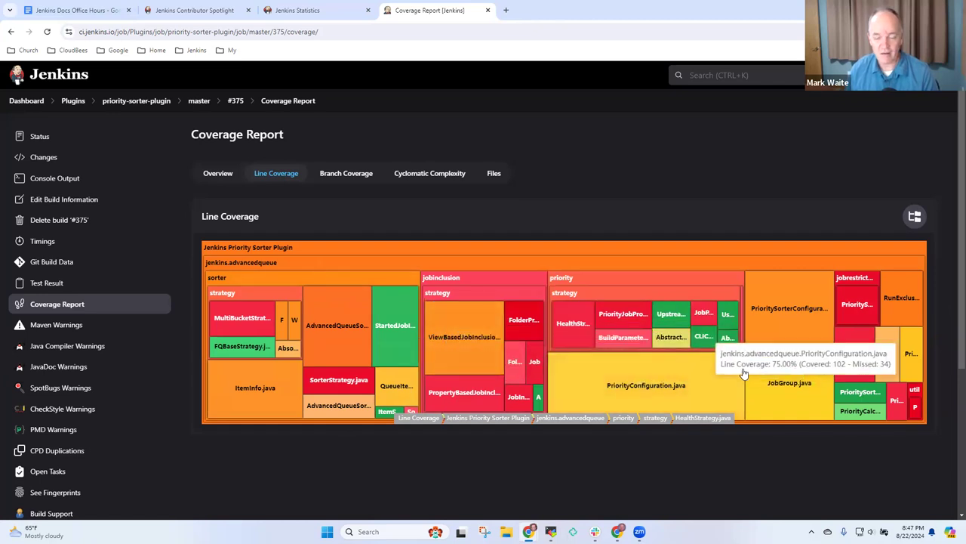
mouse_move(242, 361)
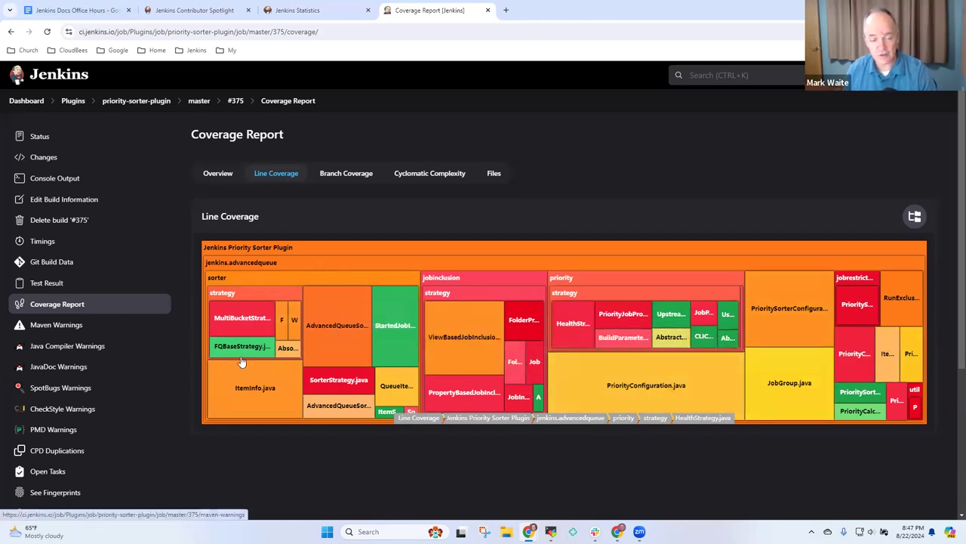
mouse_move(465, 392)
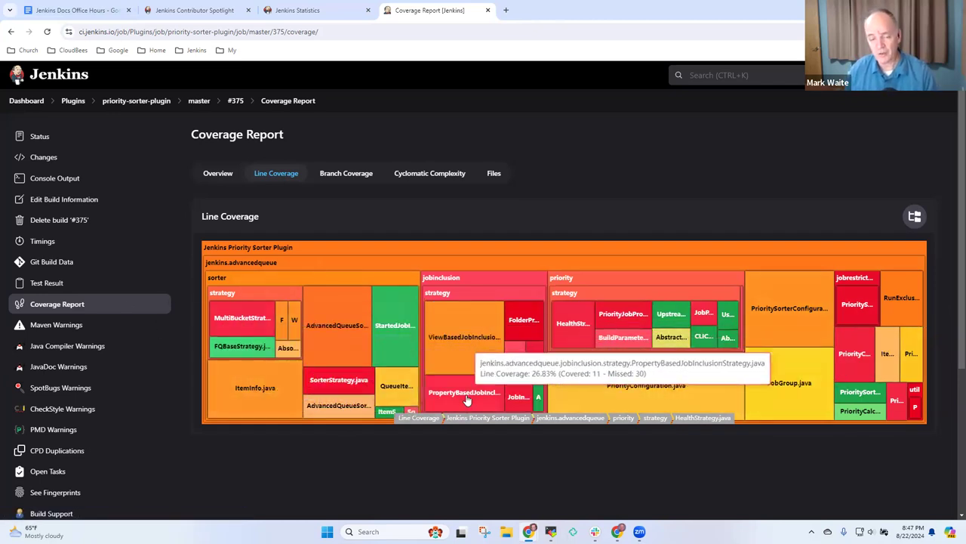
mouse_move(238, 72)
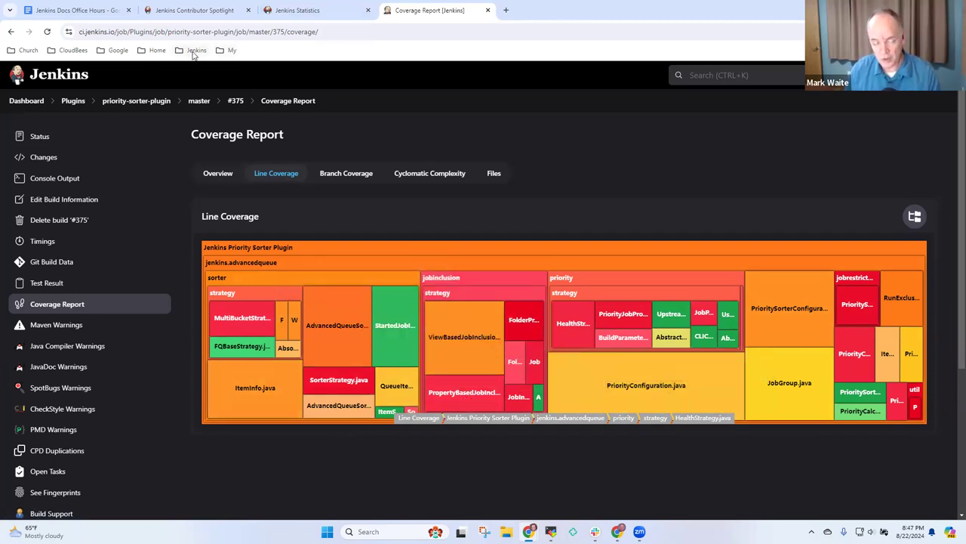
Glance back at the agenda, then bring up the Jenkins plugin bookmarks from the coverage page.
left_click(196, 49)
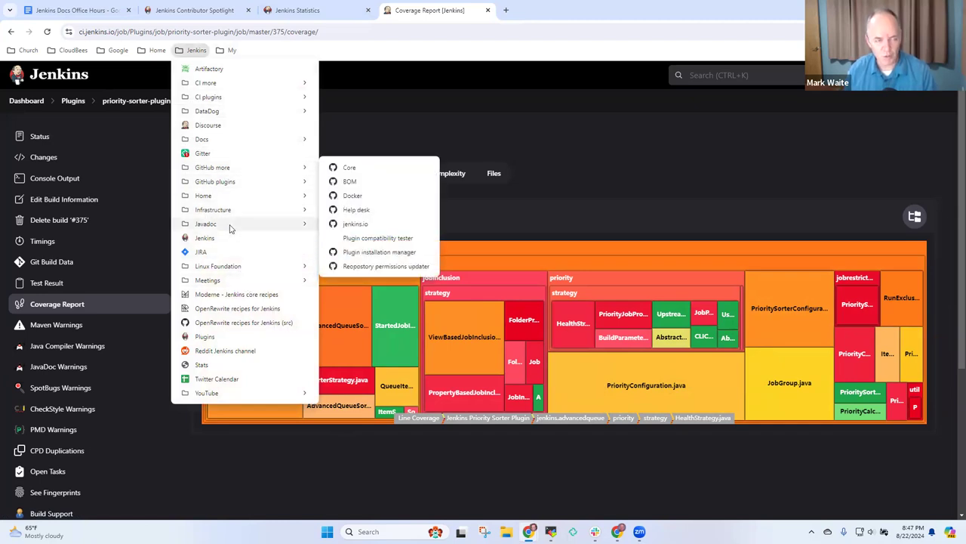
left_click(72, 9)
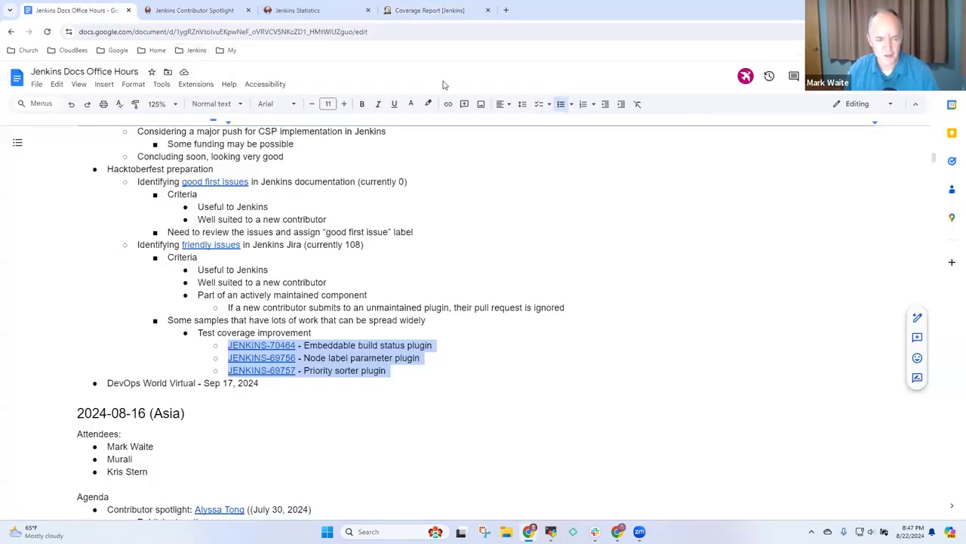
left_click(429, 9)
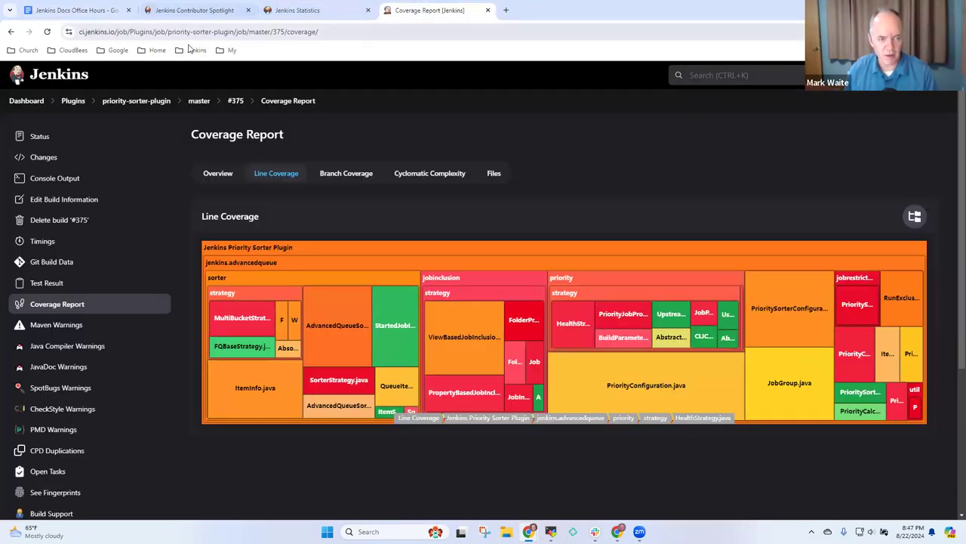
left_click(197, 49)
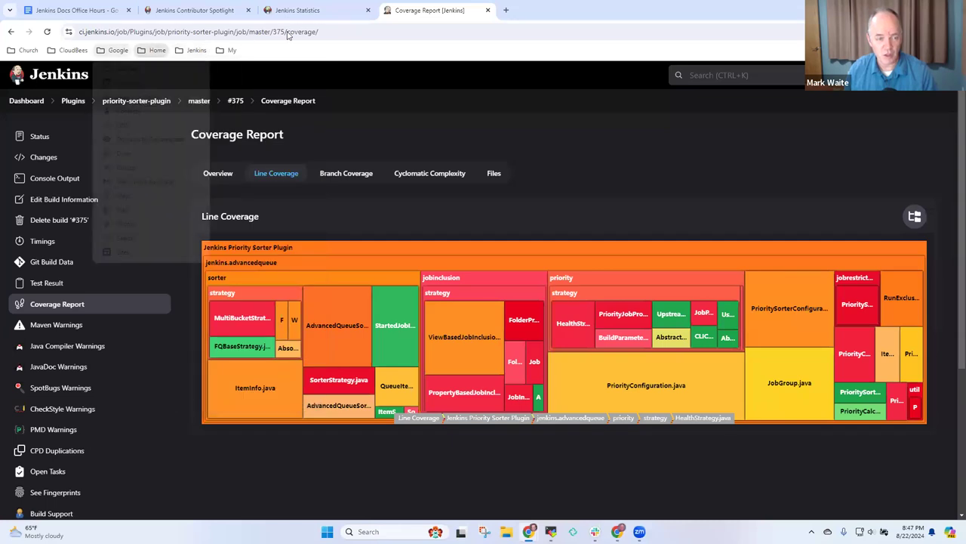
left_click(197, 50)
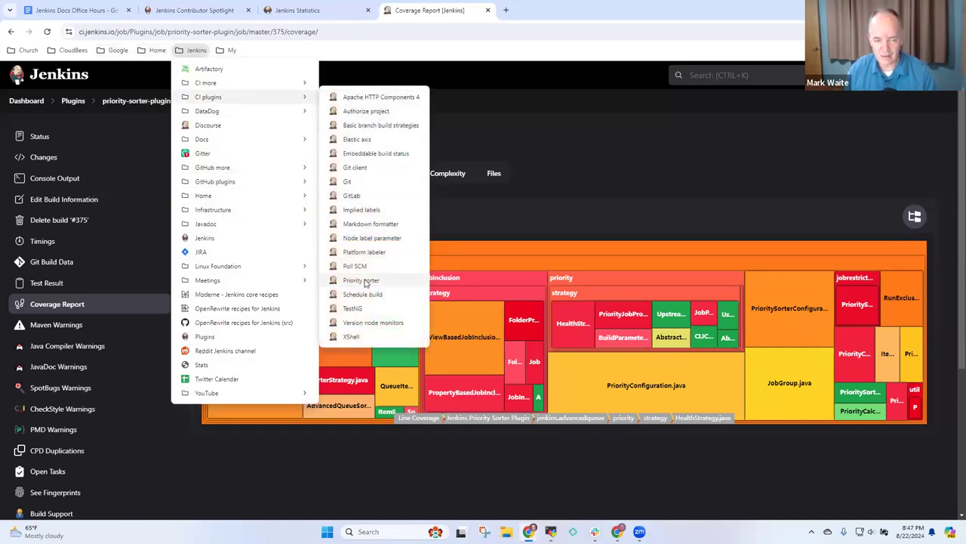
Open the Node label parameter plugin's master build and its Coverage Report.
left_click(372, 237)
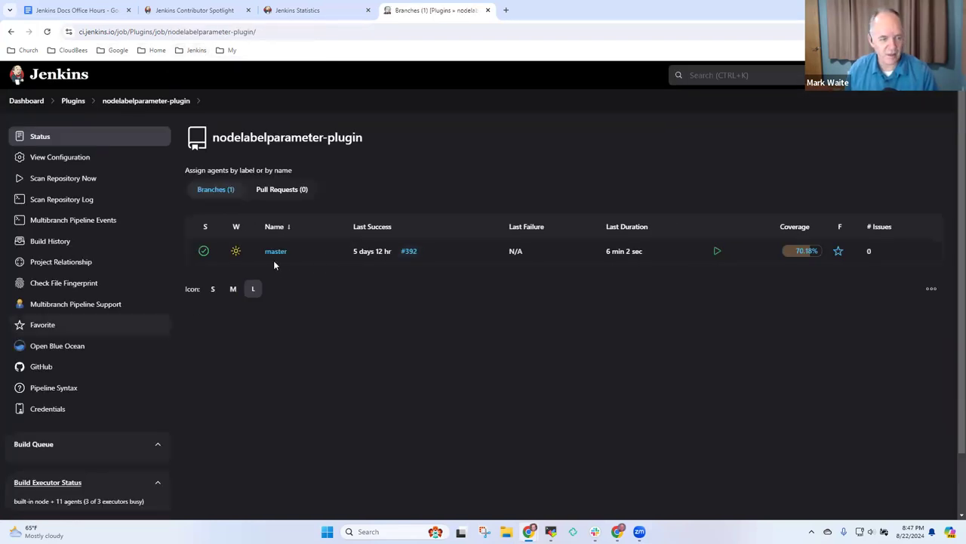
mouse_move(275, 251)
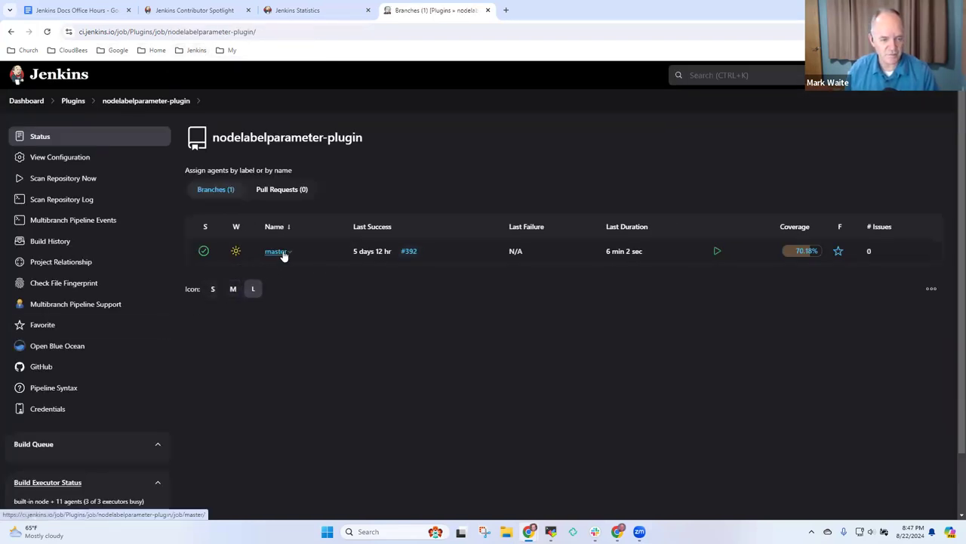
left_click(275, 251)
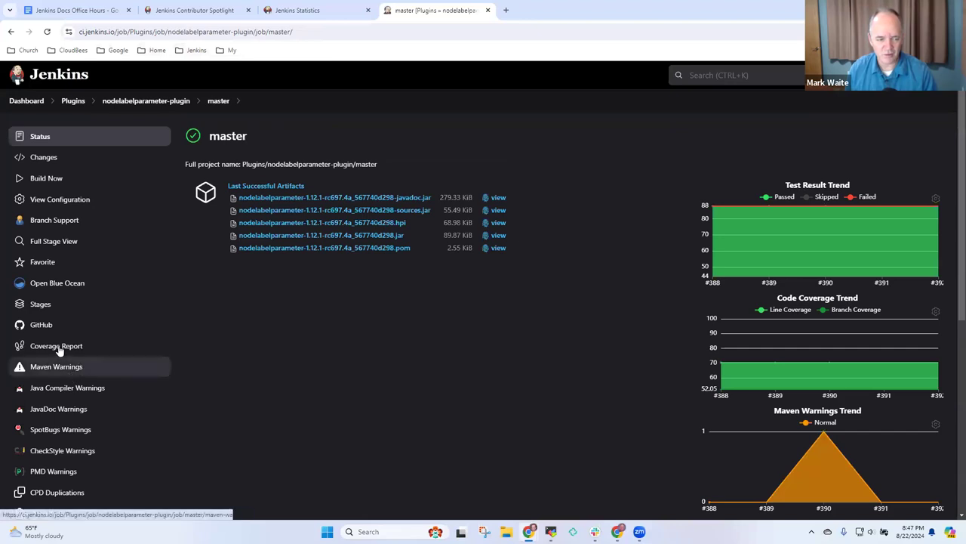
left_click(56, 344)
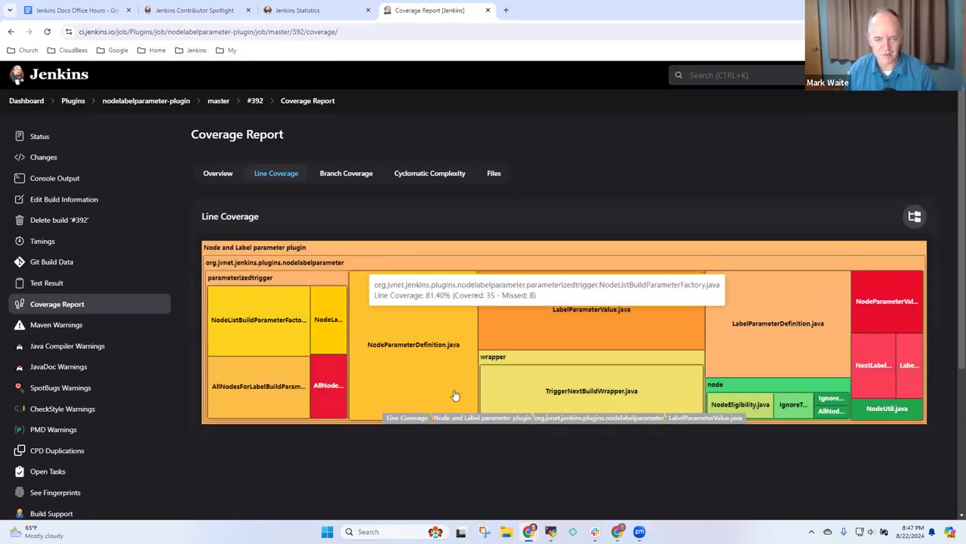
mouse_move(270, 398)
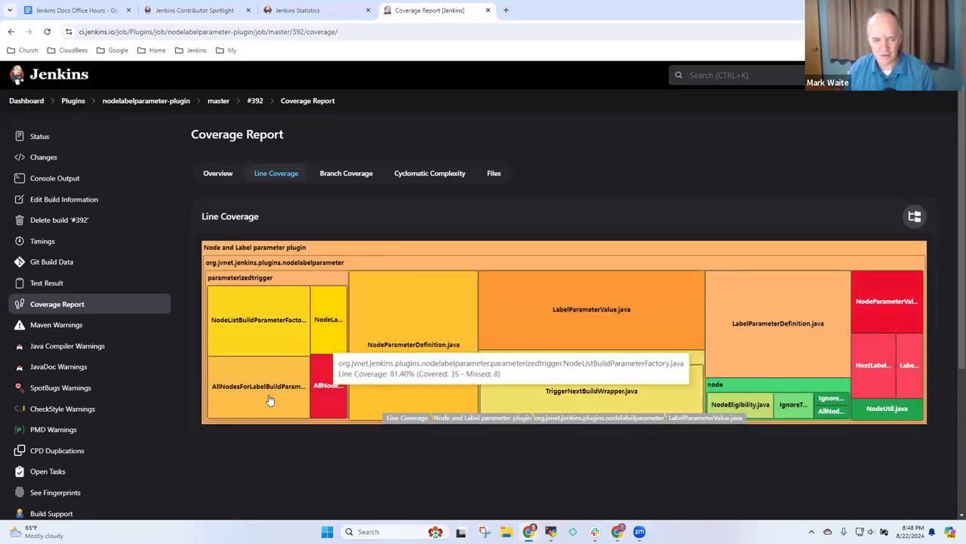
mouse_move(510, 278)
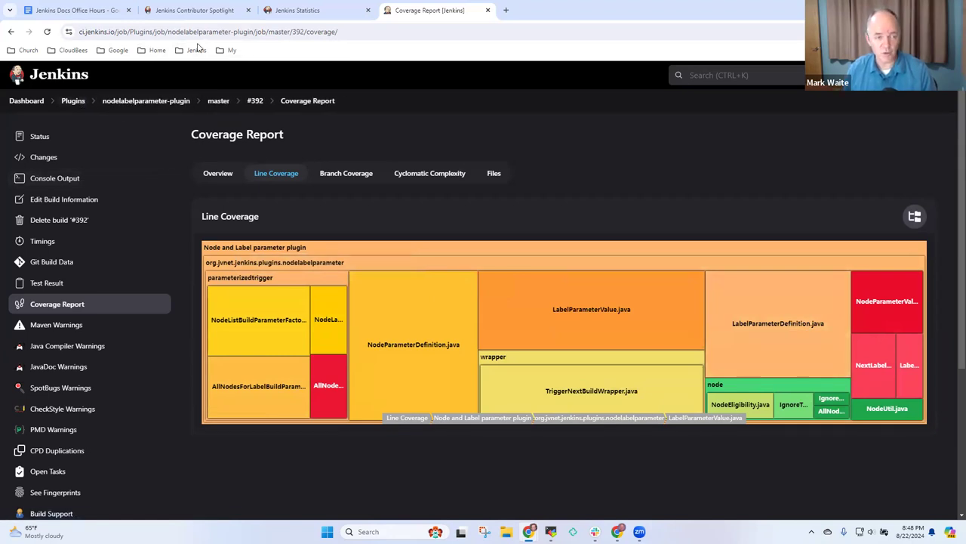
Open the versioncolumn plugin's master build Coverage Report and show Line Coverage by file.
left_click(197, 50)
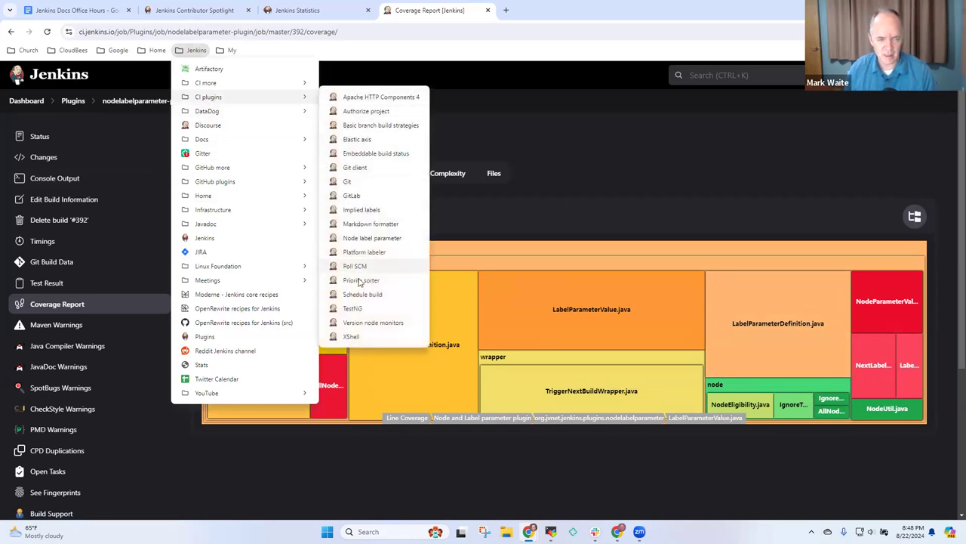
left_click(373, 323)
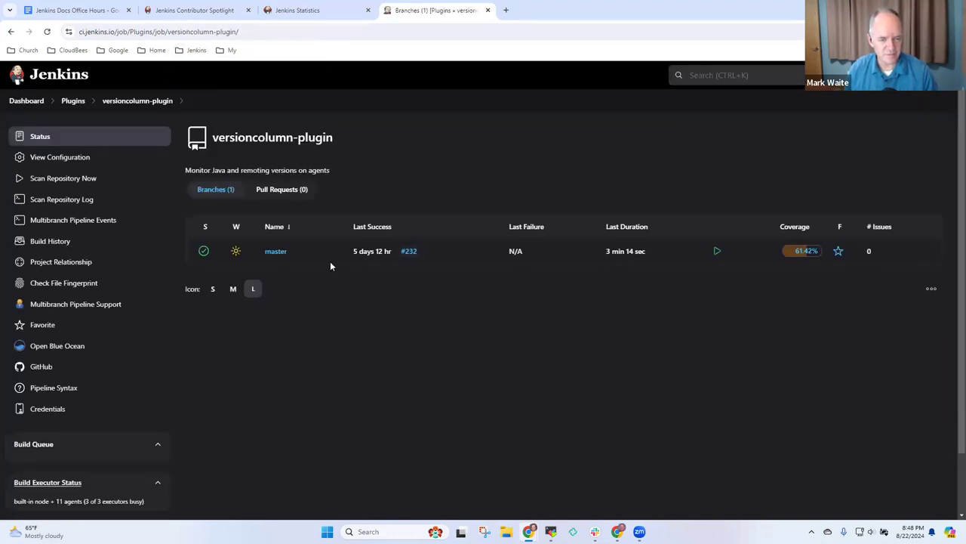
left_click(275, 251)
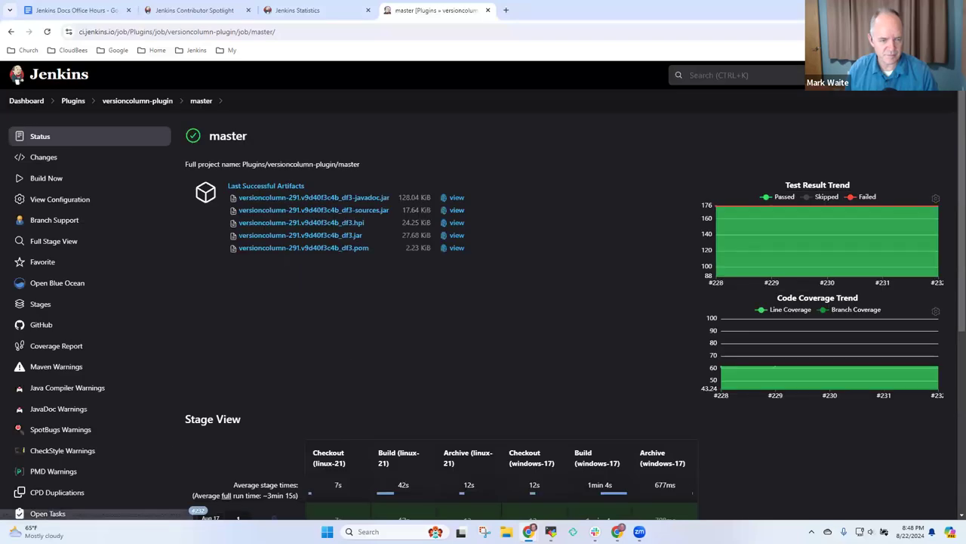
left_click(56, 344)
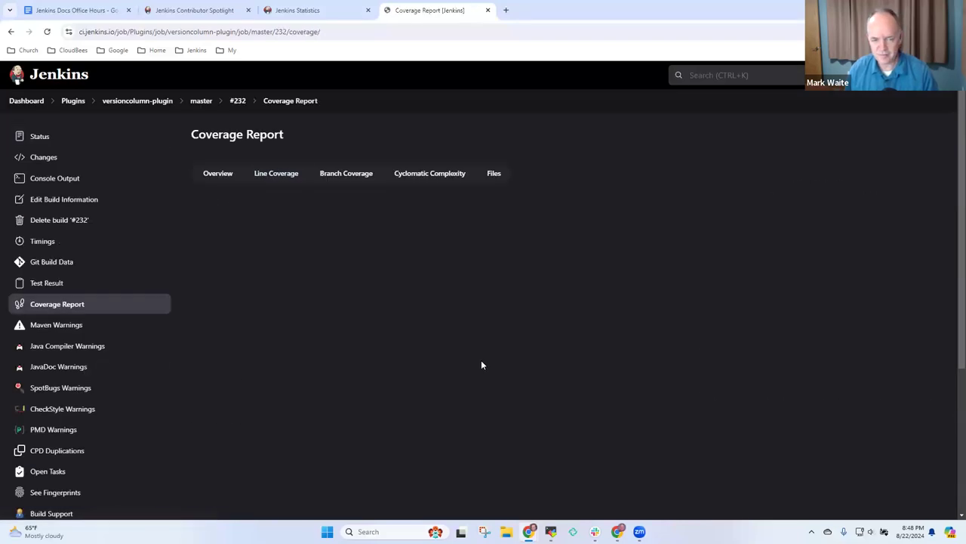
left_click(275, 173)
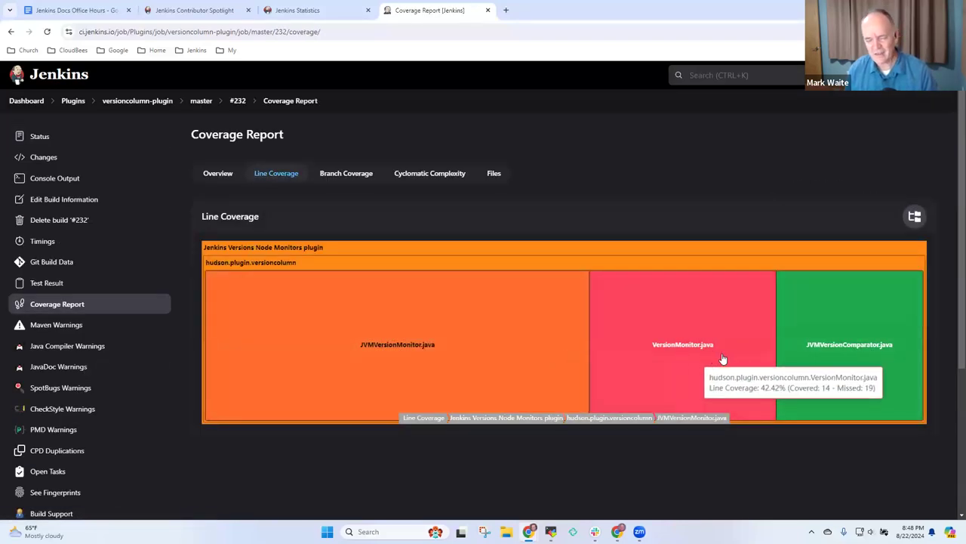
mouse_move(702, 340)
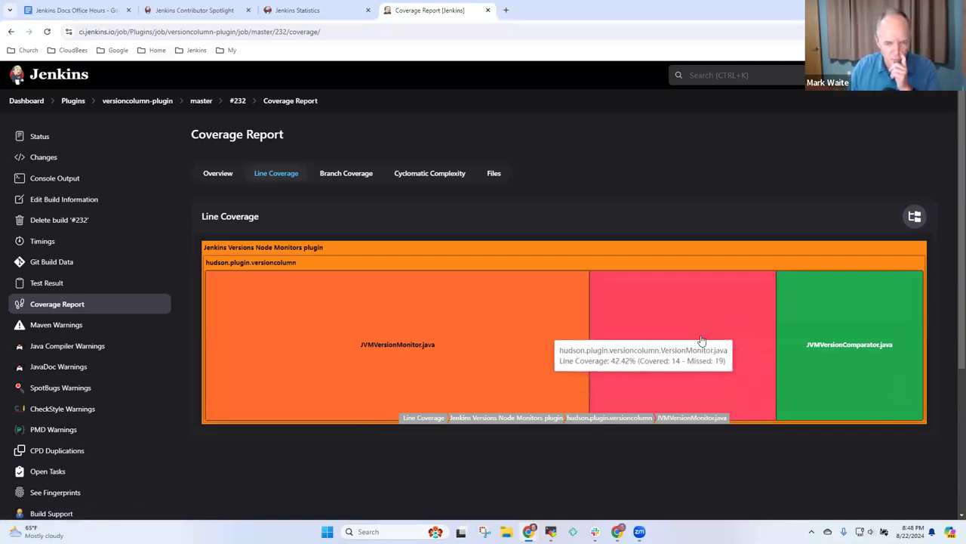
mouse_move(673, 368)
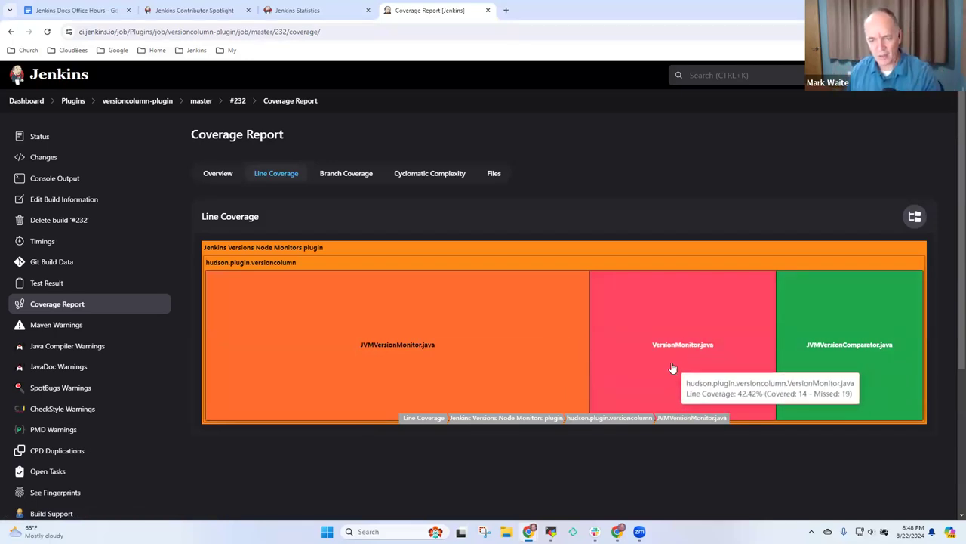
mouse_move(677, 356)
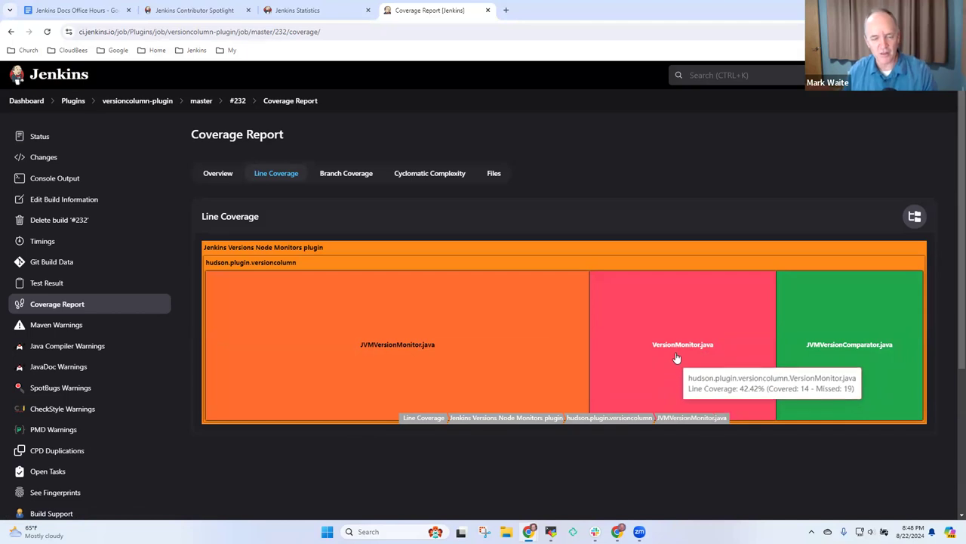
mouse_move(328, 350)
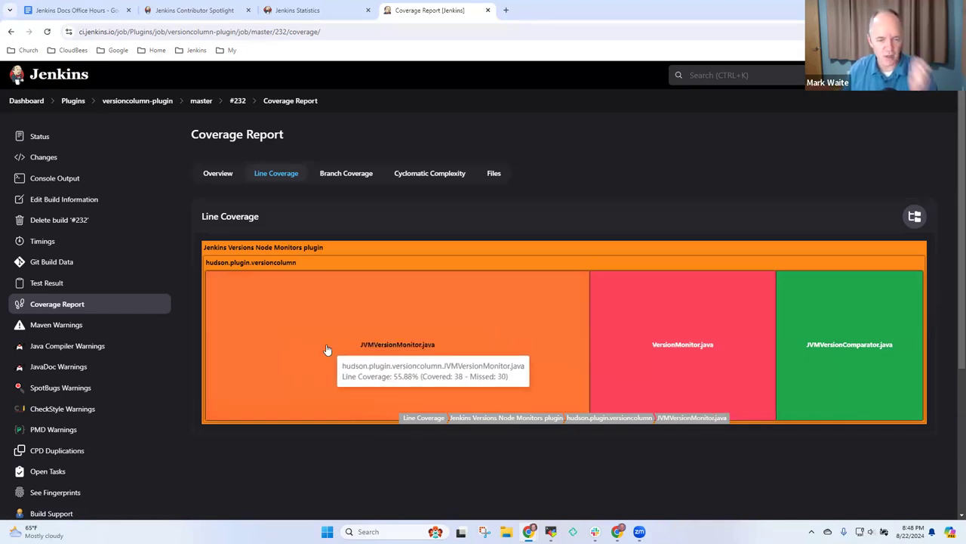
mouse_move(896, 279)
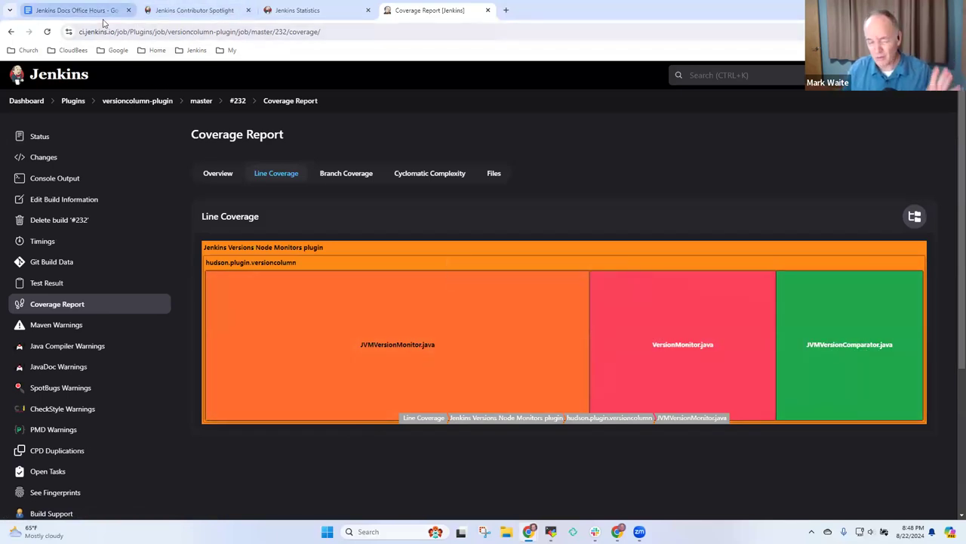
Back in the agenda, add a new bullet reading "Mark and Darin" after the test coverage samples.
left_click(73, 9)
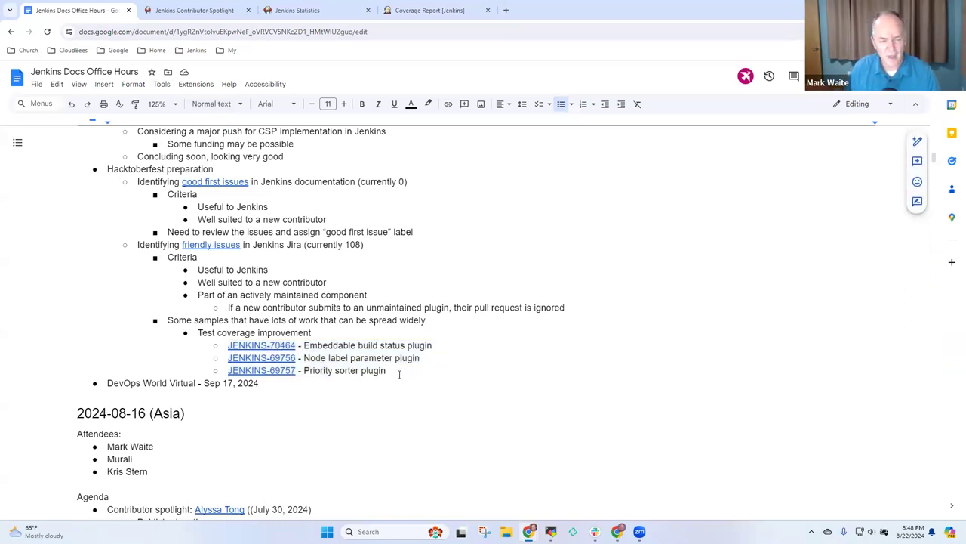
double_click(160, 169)
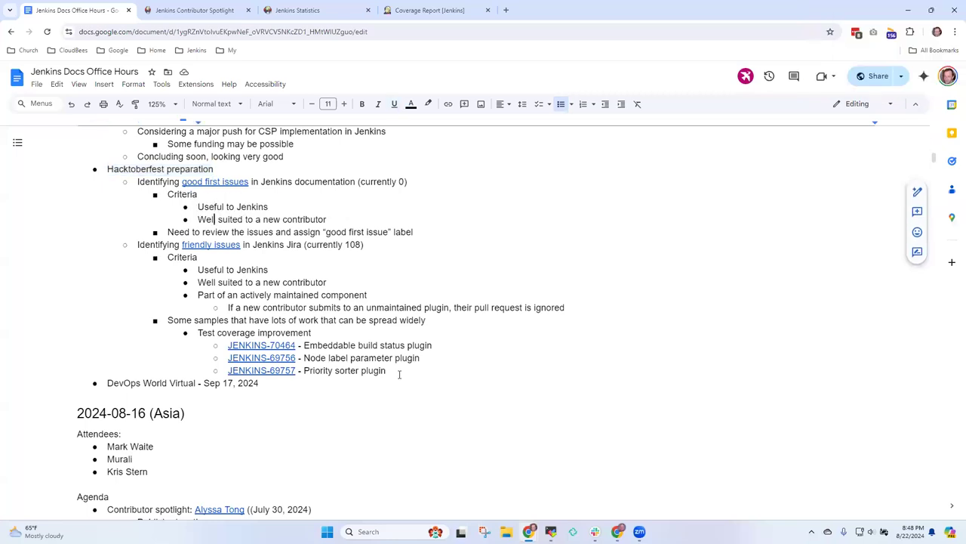
key("enter")
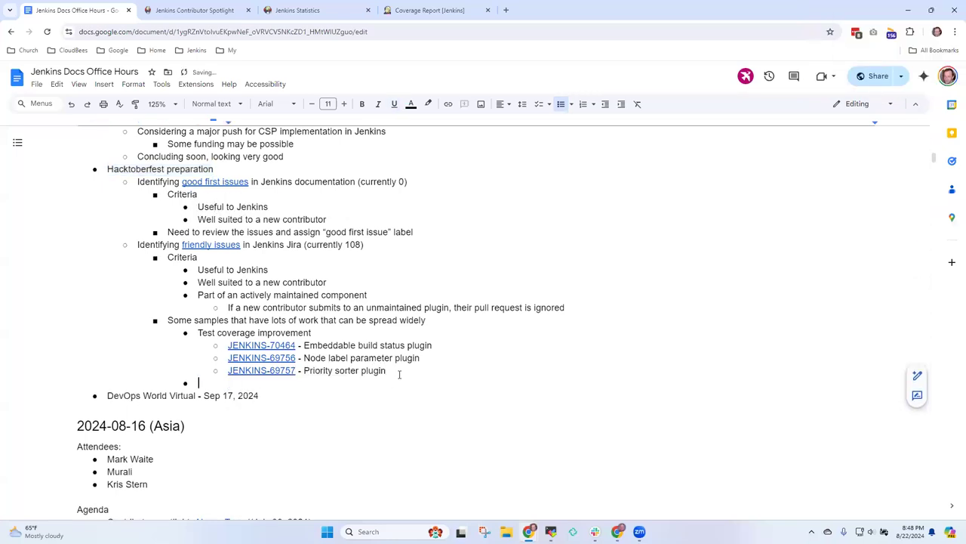
type("Mark and")
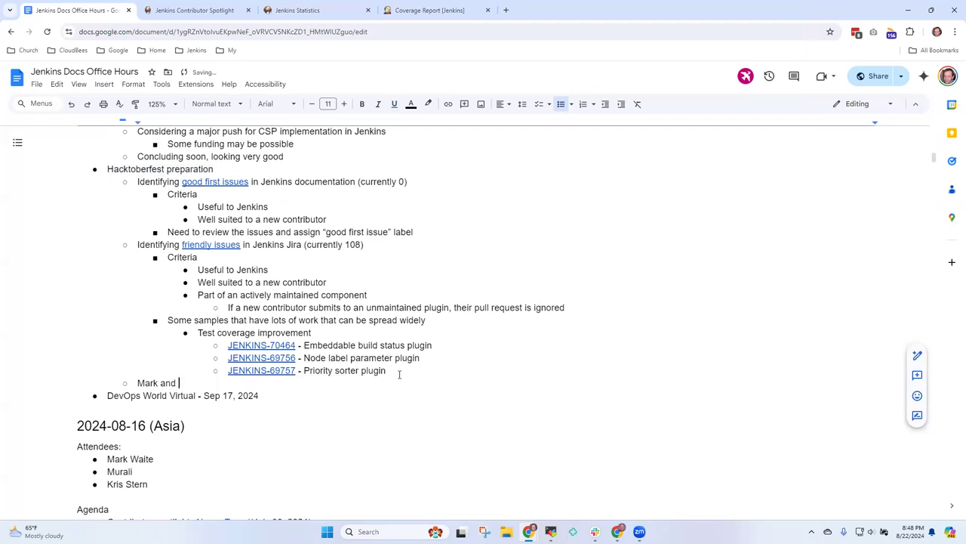
type("Darin")
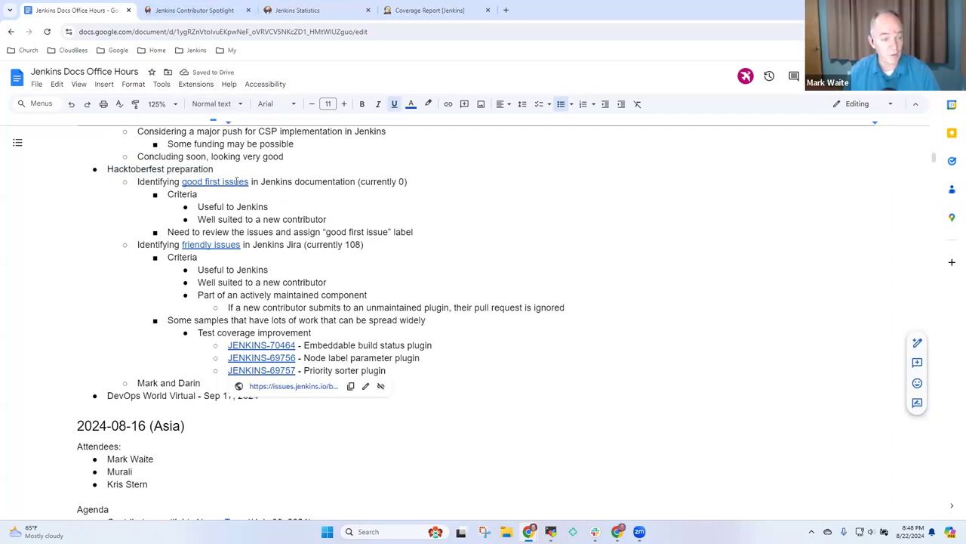
mouse_move(214, 181)
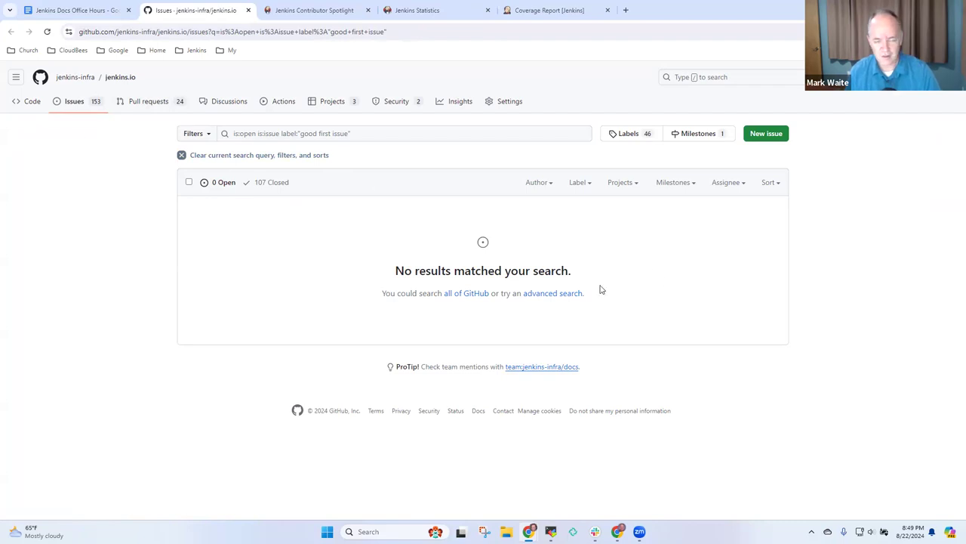
mouse_move(272, 181)
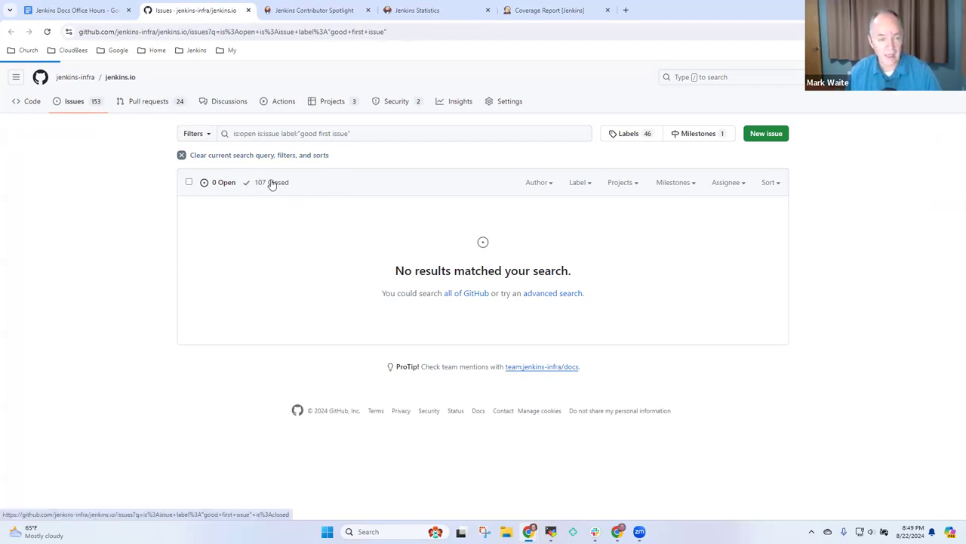
Switch to the full open Issues list of the jenkins.io repository and scroll through it.
left_click(266, 181)
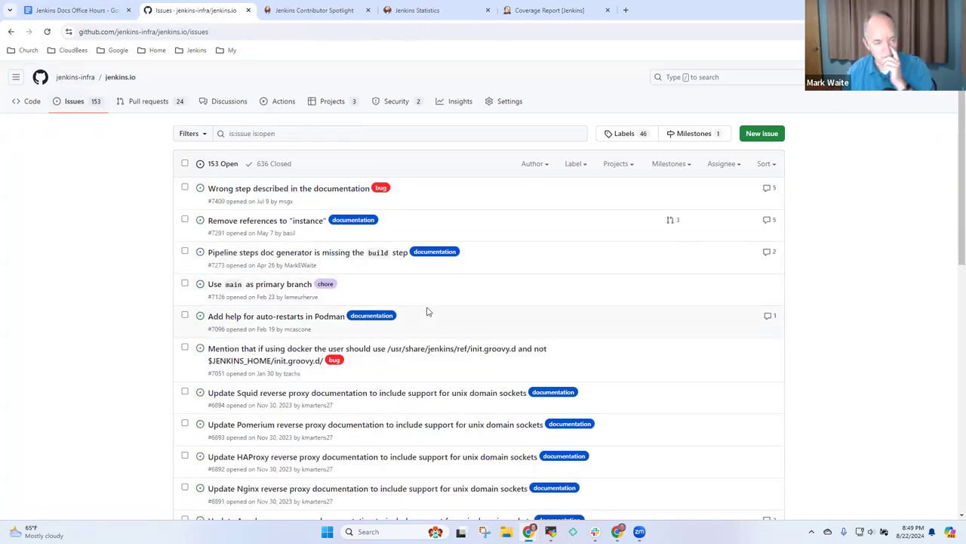
mouse_move(394, 242)
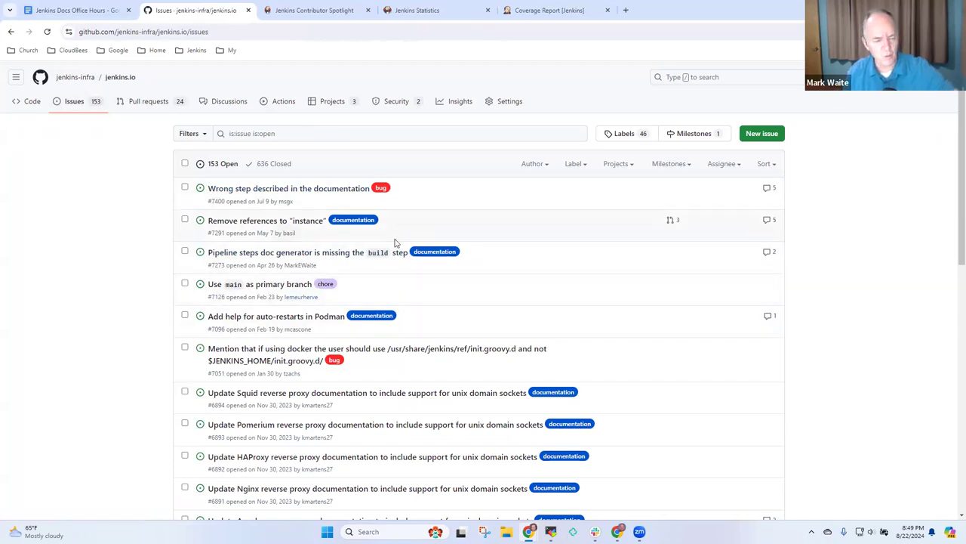
mouse_move(317, 326)
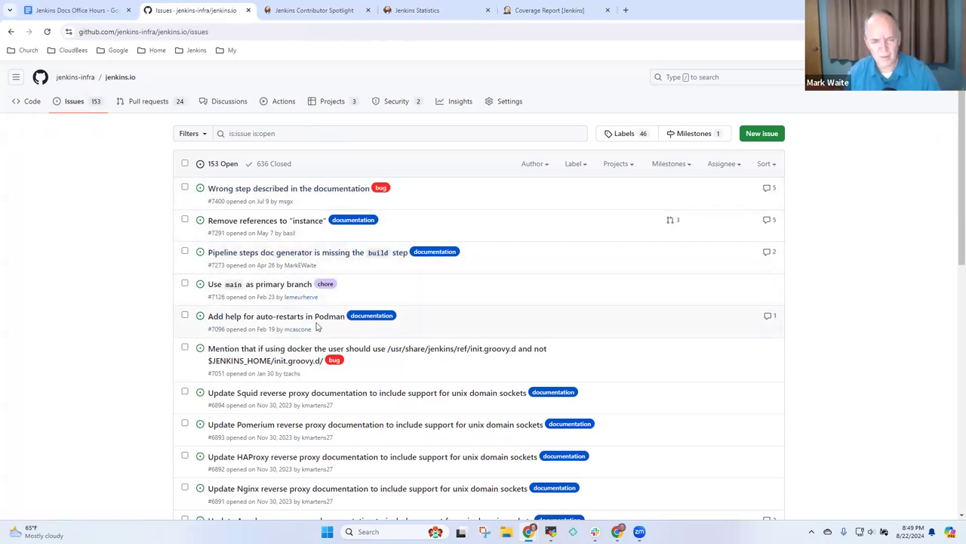
mouse_move(641, 356)
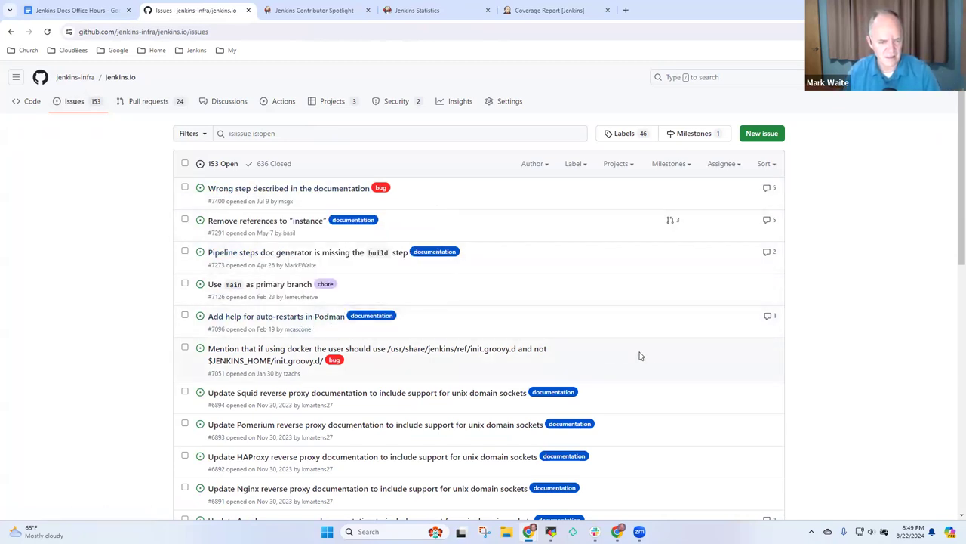
scroll("down", 3)
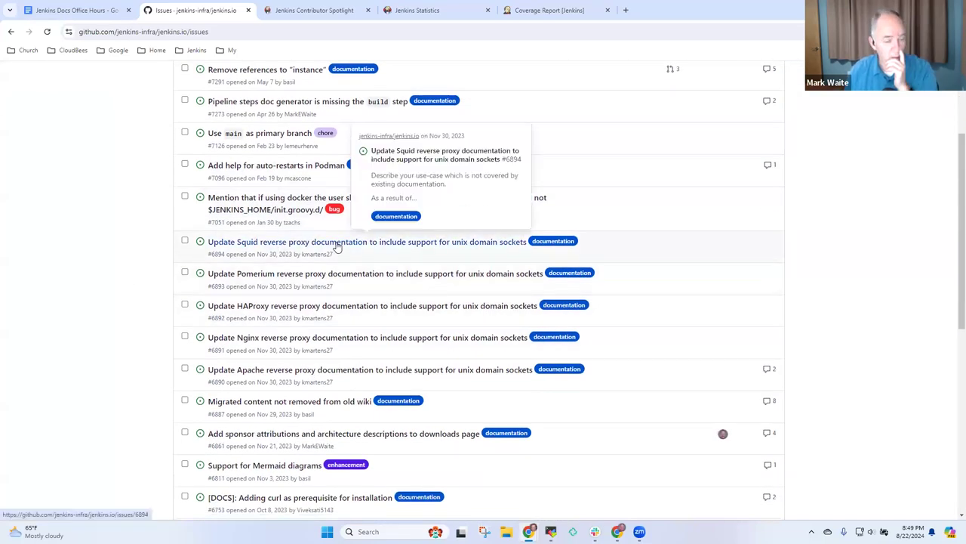
mouse_move(370, 248)
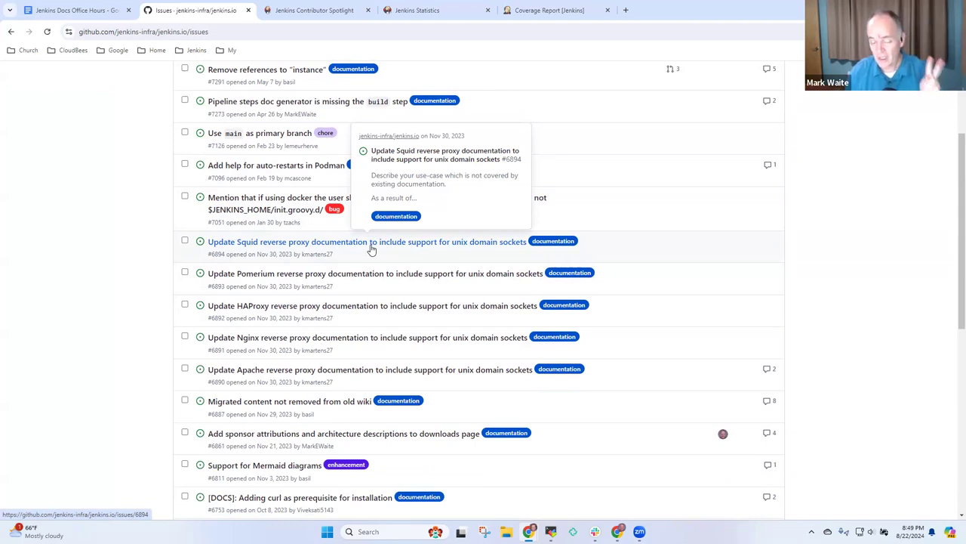
mouse_move(466, 368)
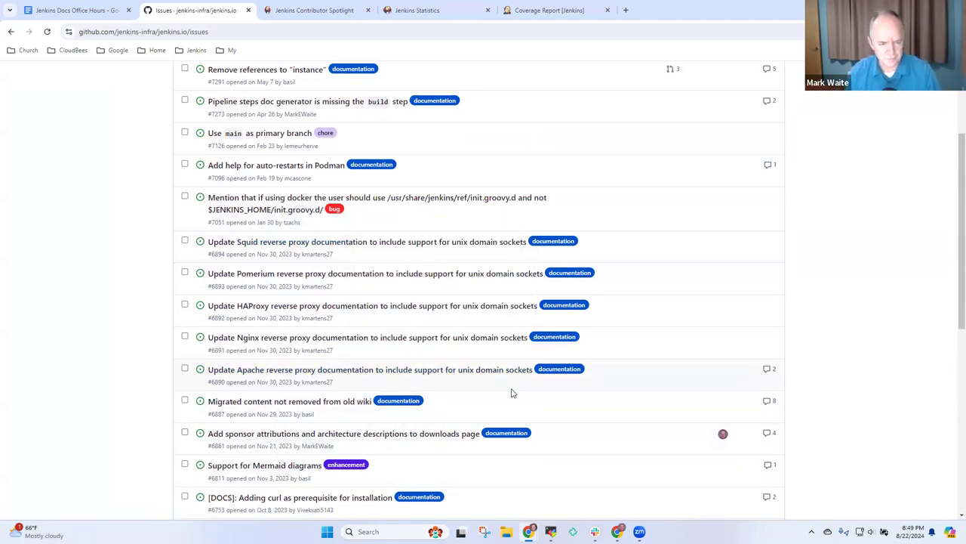
scroll("down", 3)
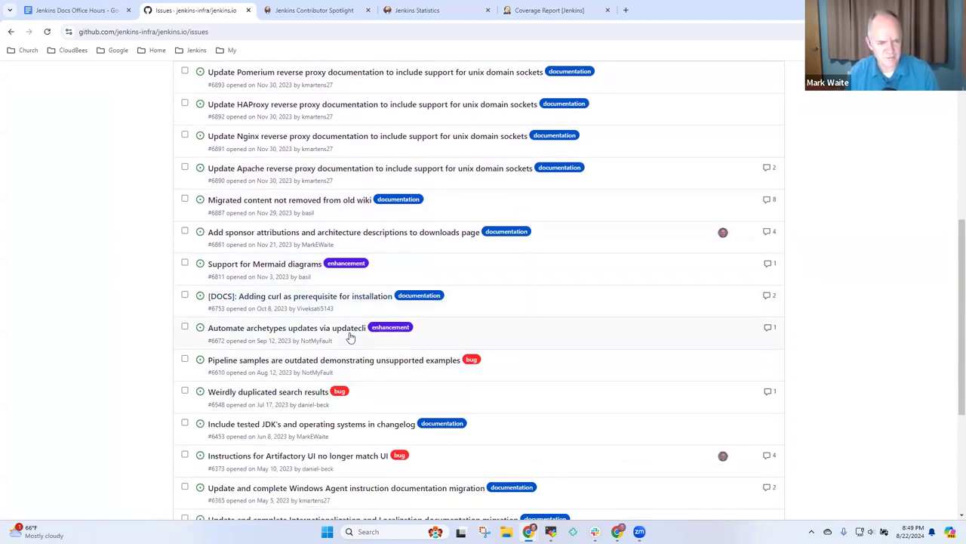
mouse_move(486, 338)
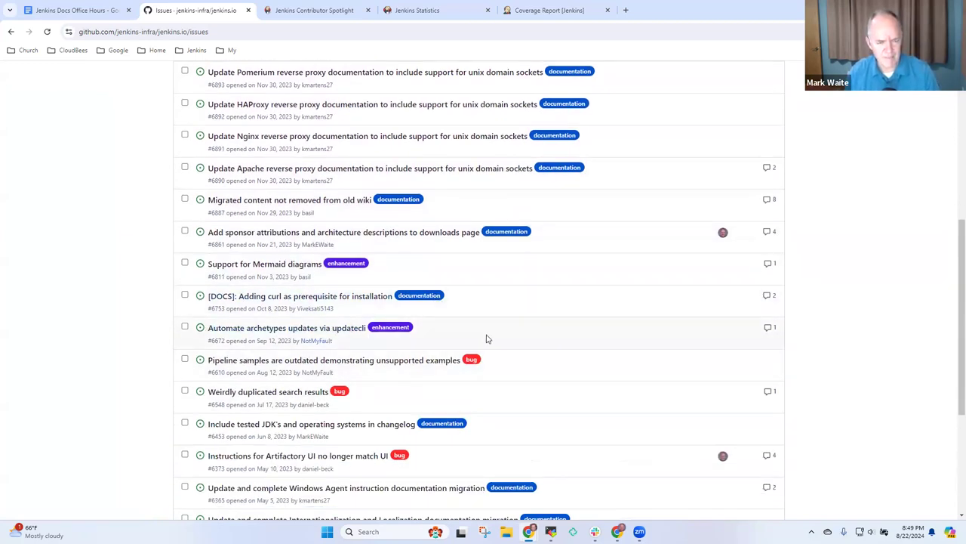
mouse_move(365, 372)
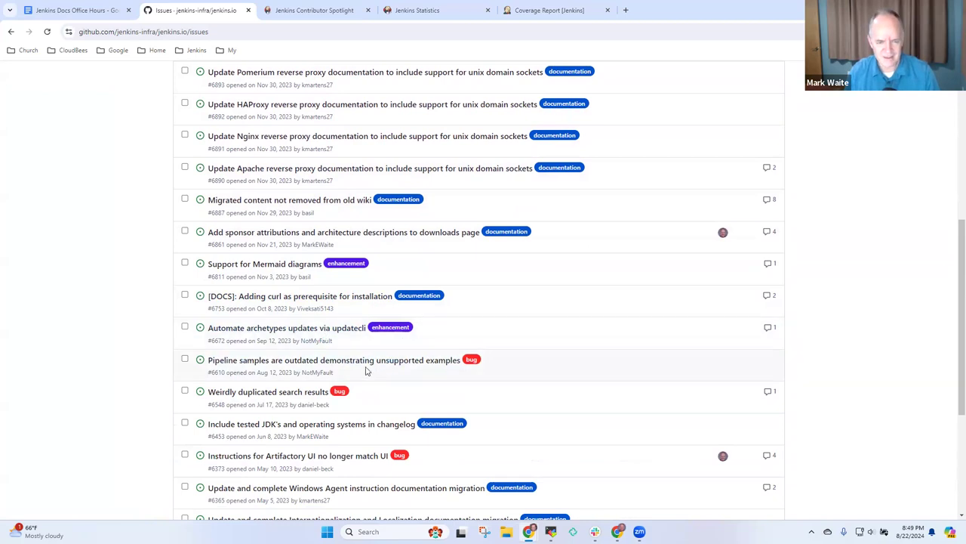
mouse_move(317, 359)
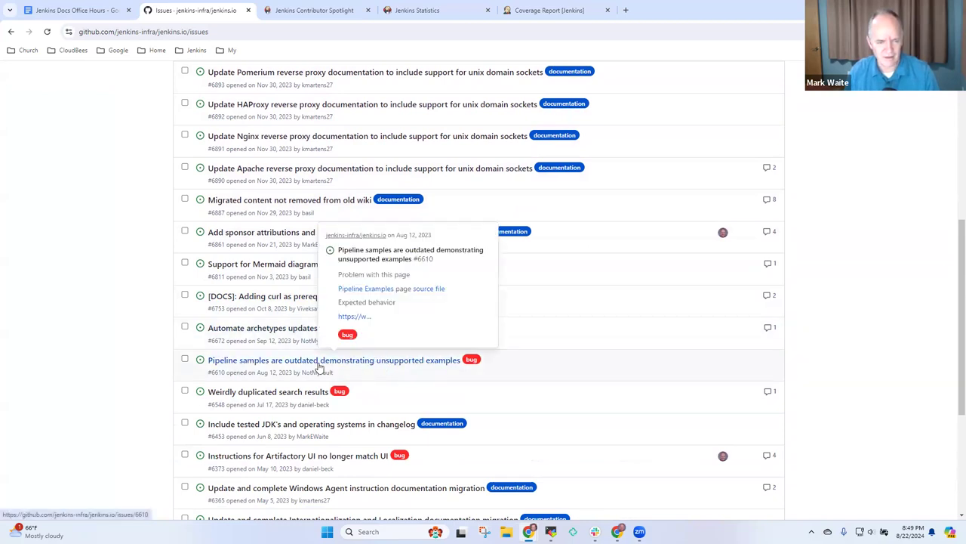
left_click(335, 360)
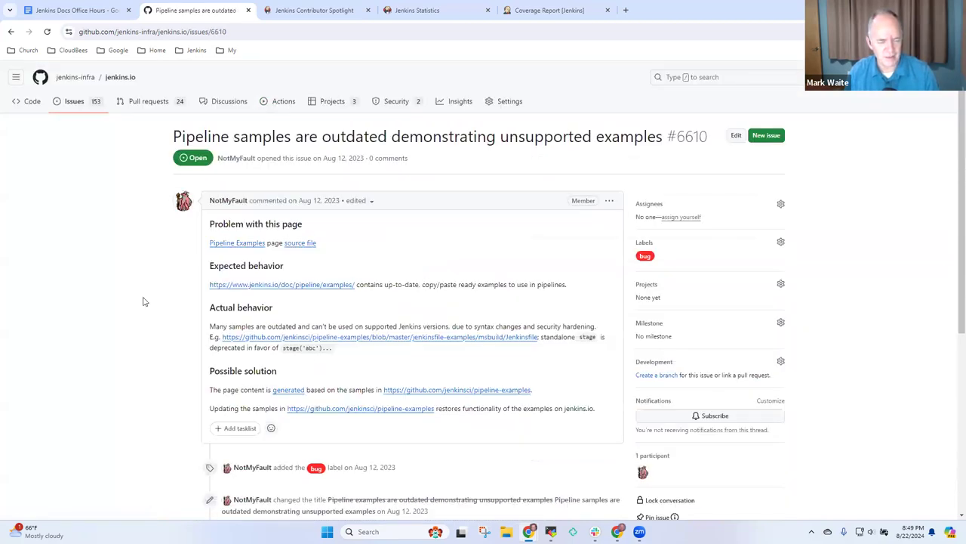
mouse_move(459, 317)
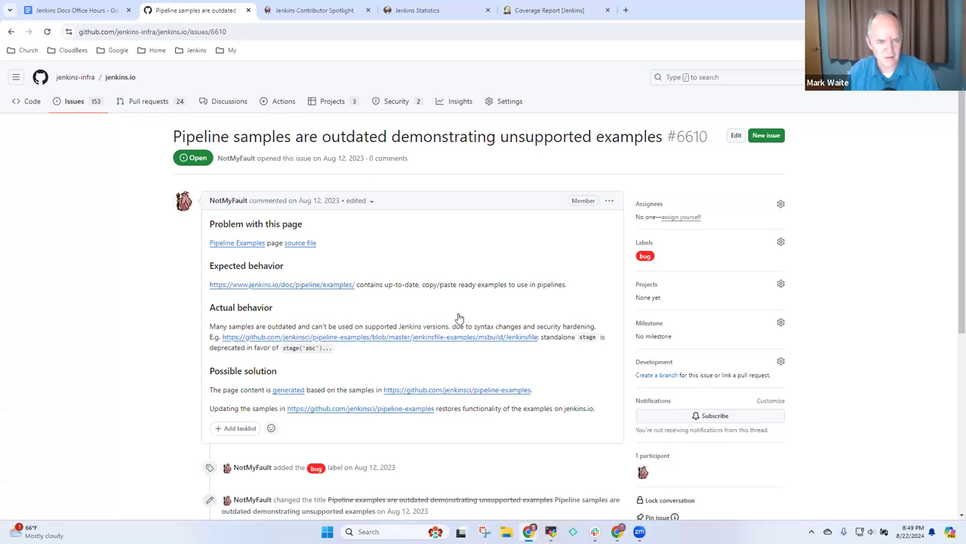
scroll("down", 3)
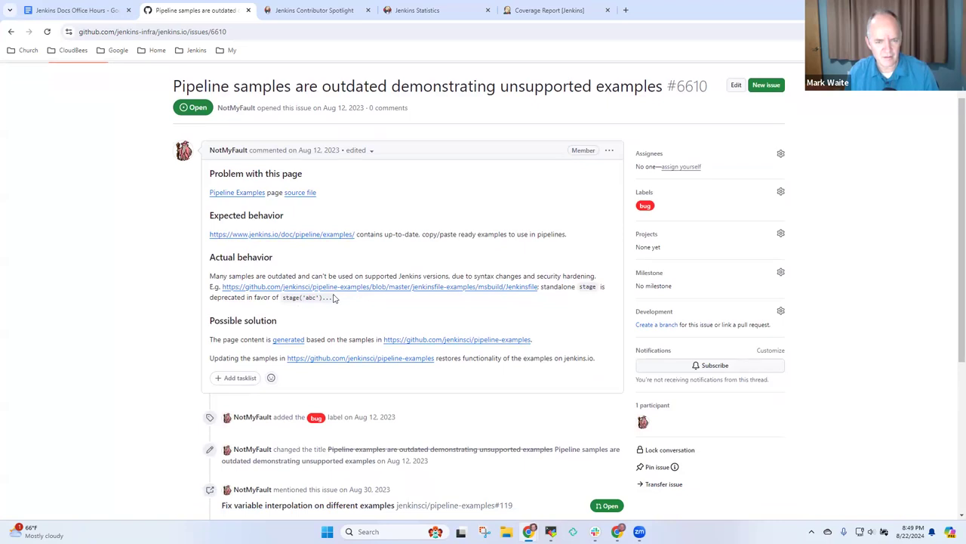
mouse_move(371, 290)
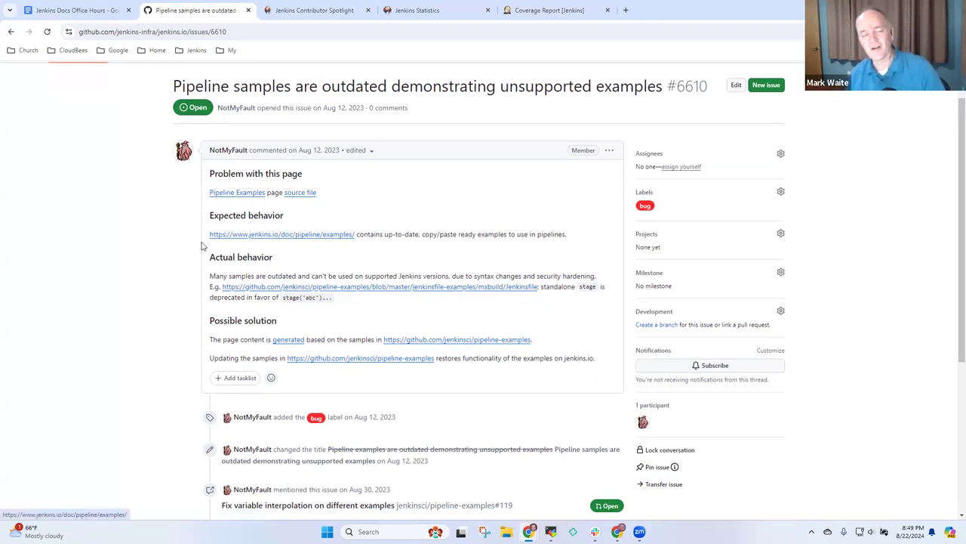
mouse_move(250, 196)
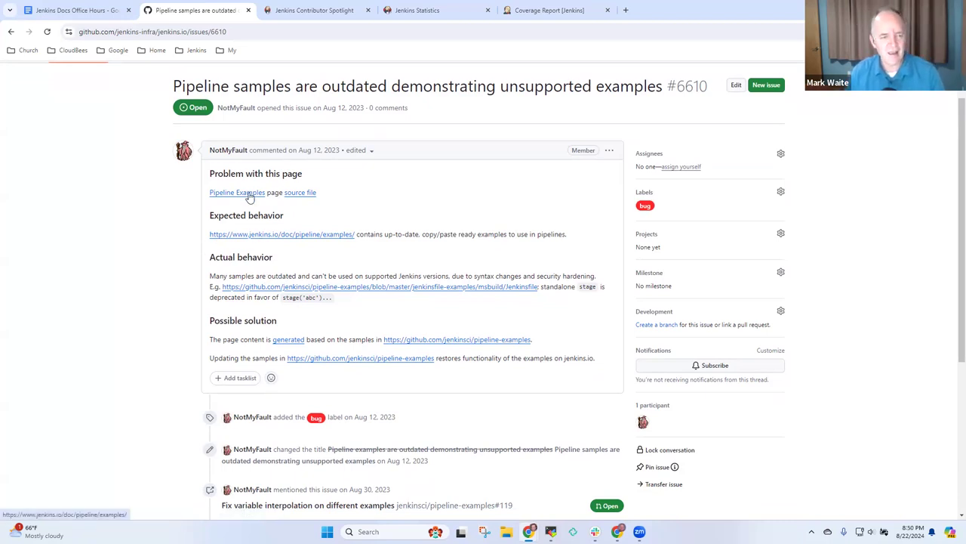
left_click(237, 191)
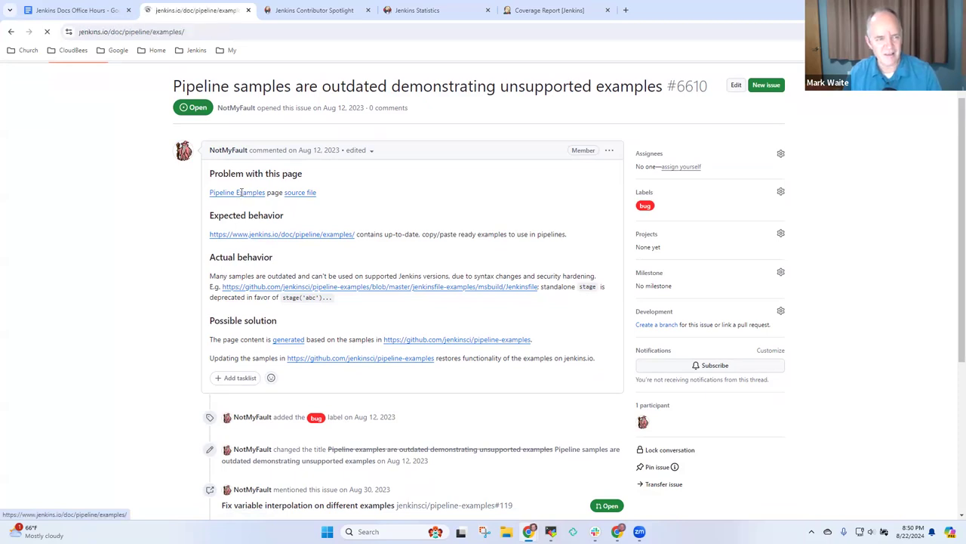
left_click(237, 192)
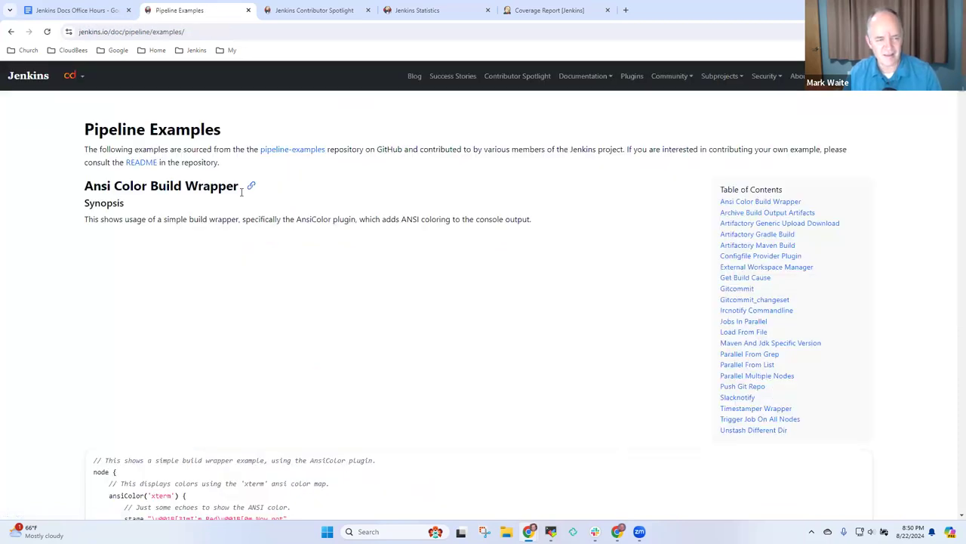
scroll("down", 3)
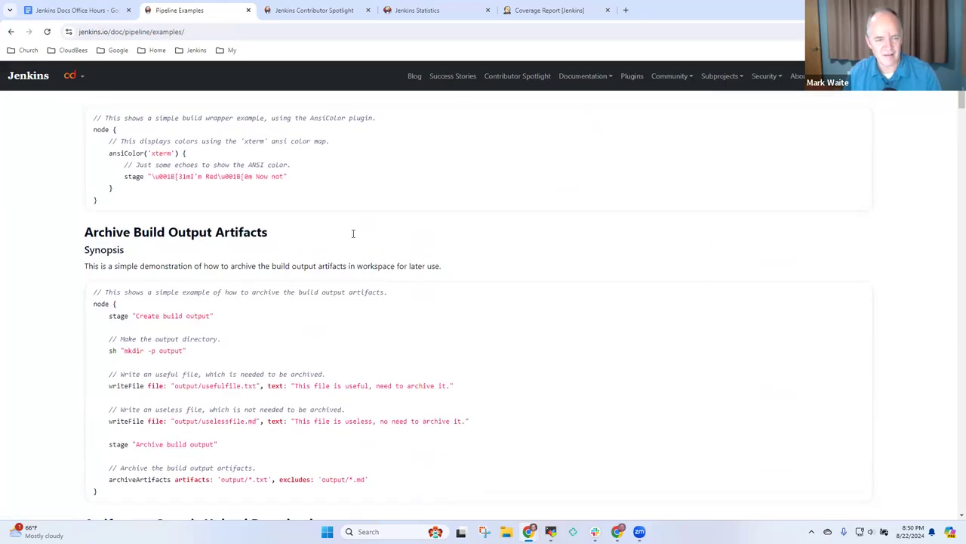
scroll("up", 3)
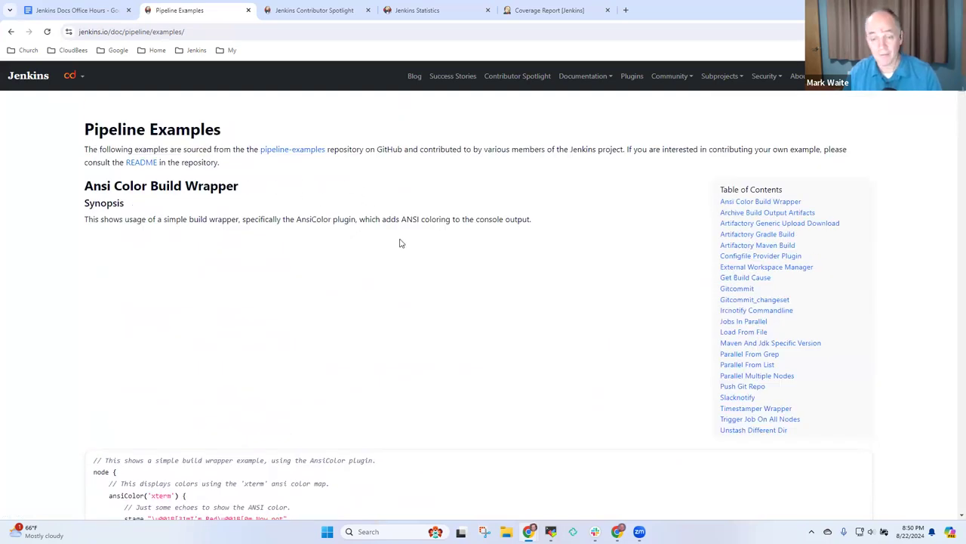
scroll("down", 3)
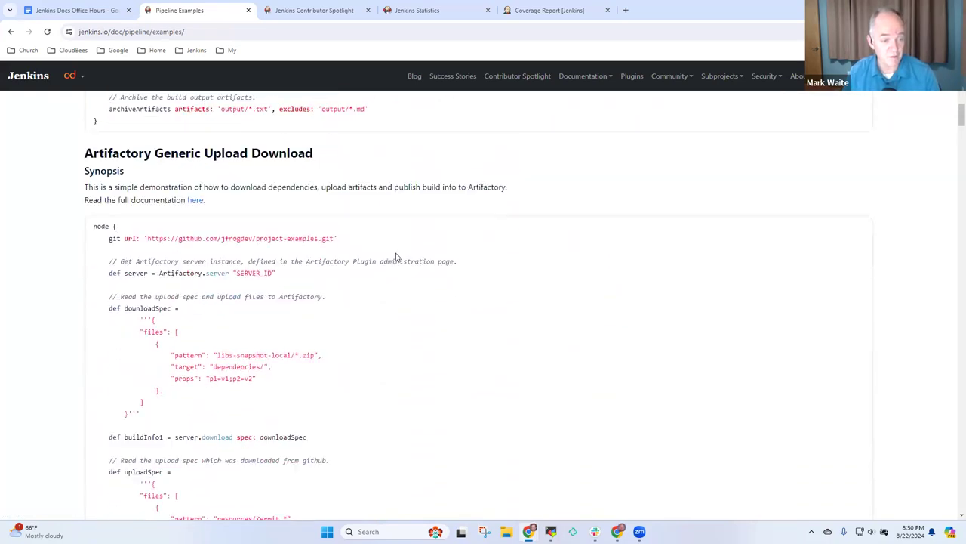
left_click(12, 32)
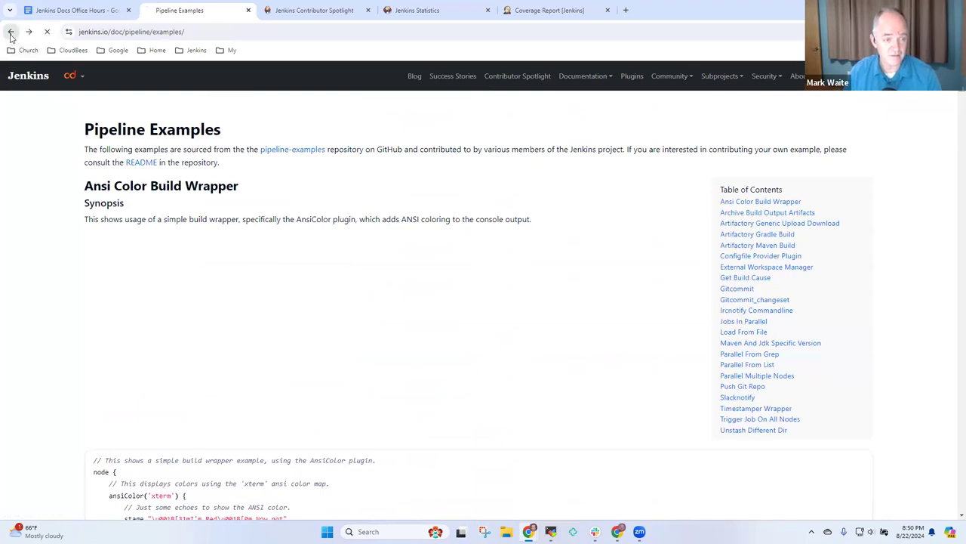
left_click(10, 31)
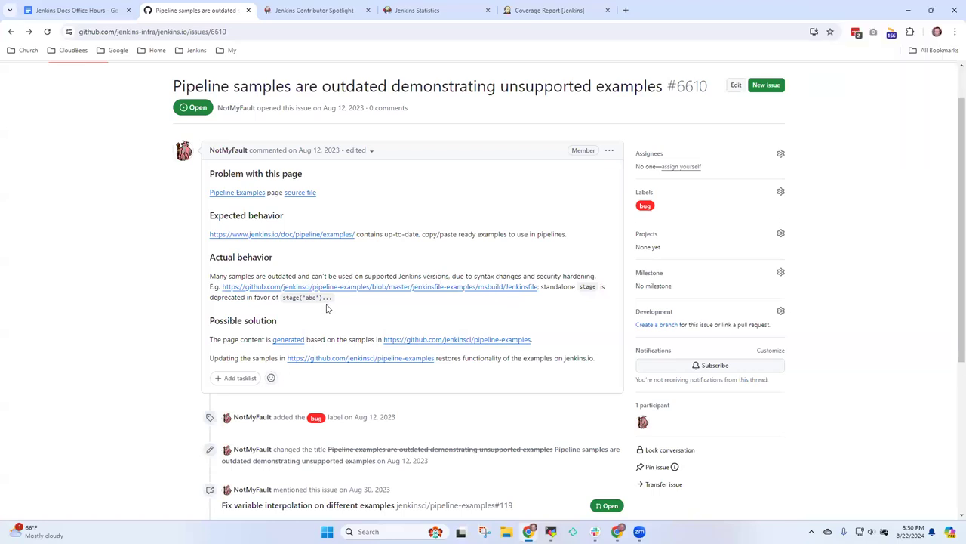
left_click(237, 192)
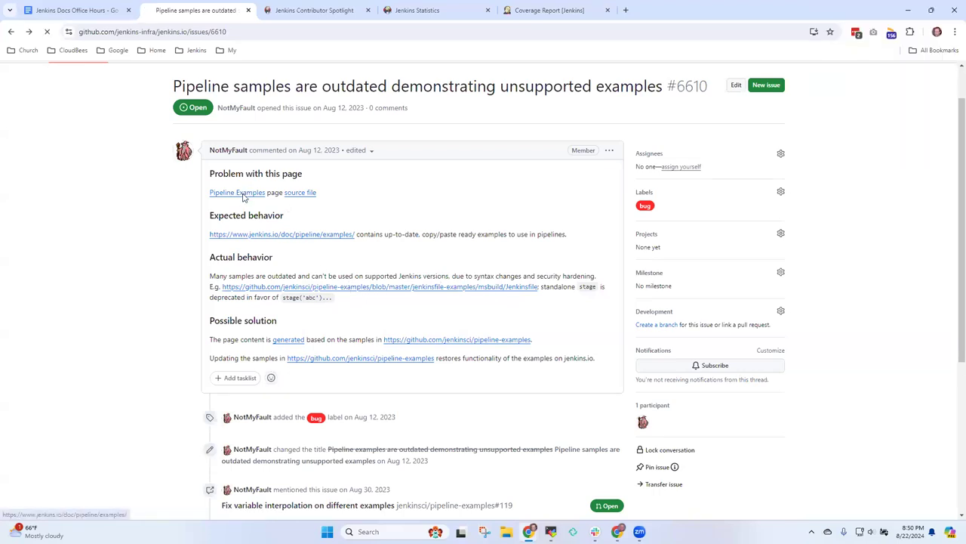
left_click(235, 192)
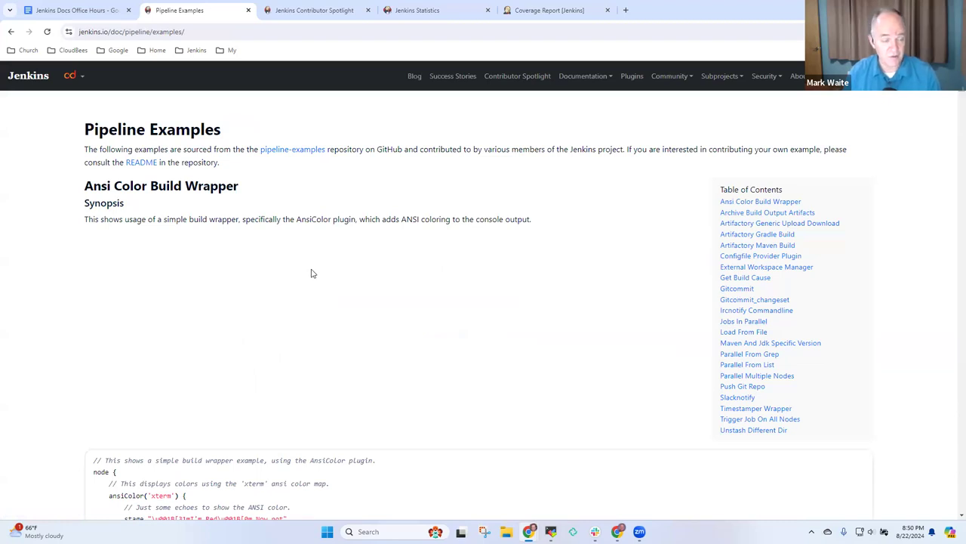
scroll("down", 3)
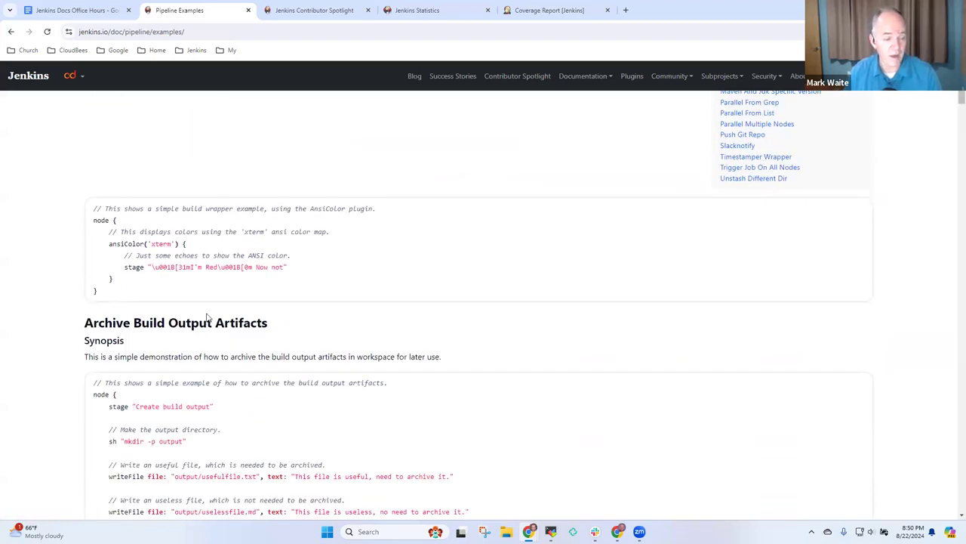
scroll("down", 3)
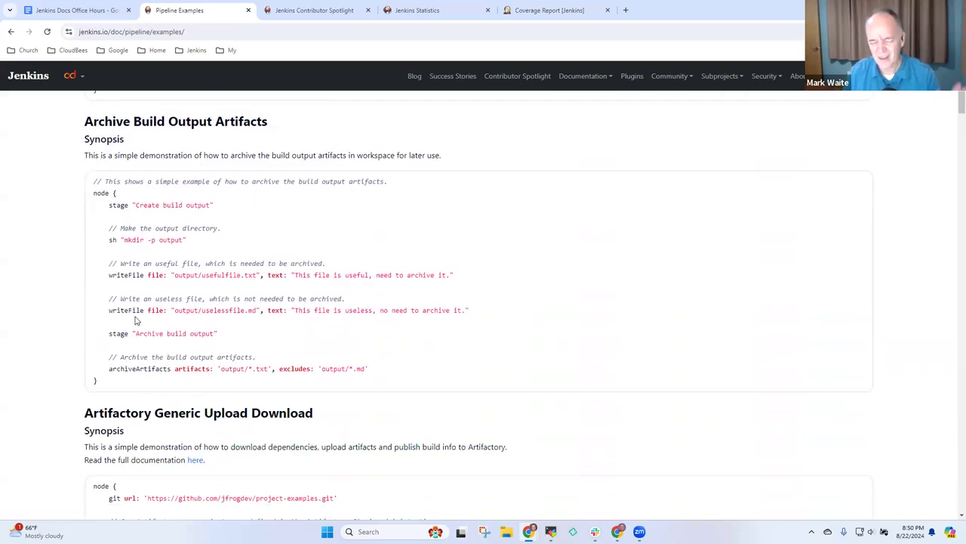
scroll("down", 3)
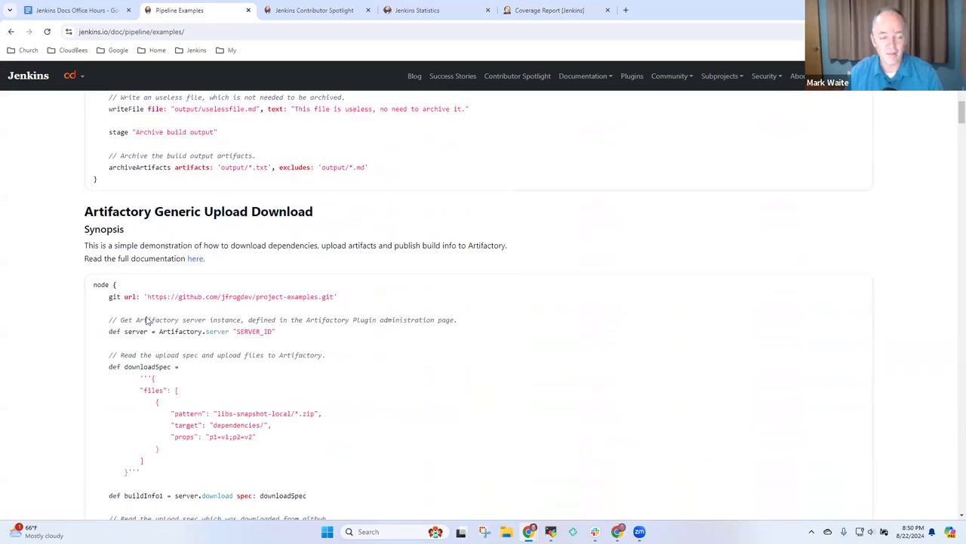
mouse_move(145, 311)
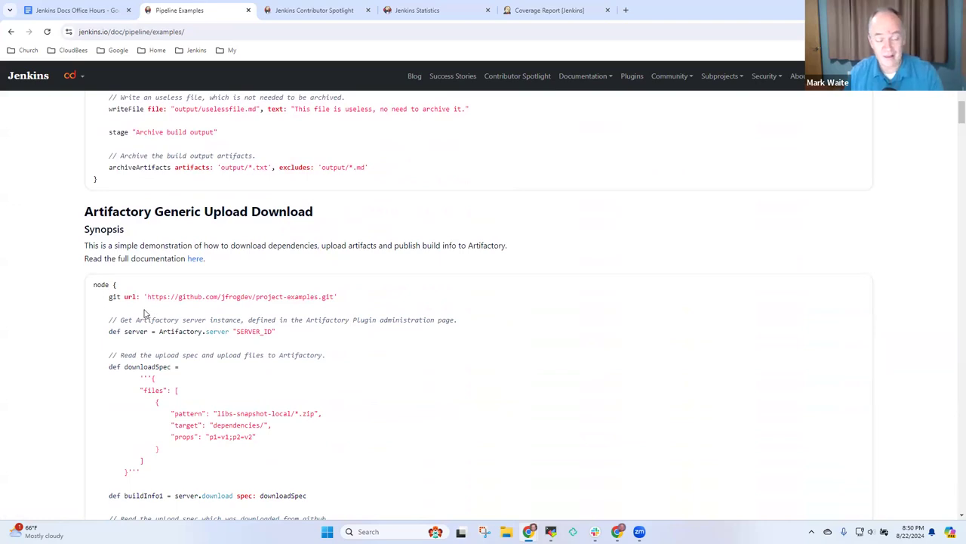
mouse_move(146, 310)
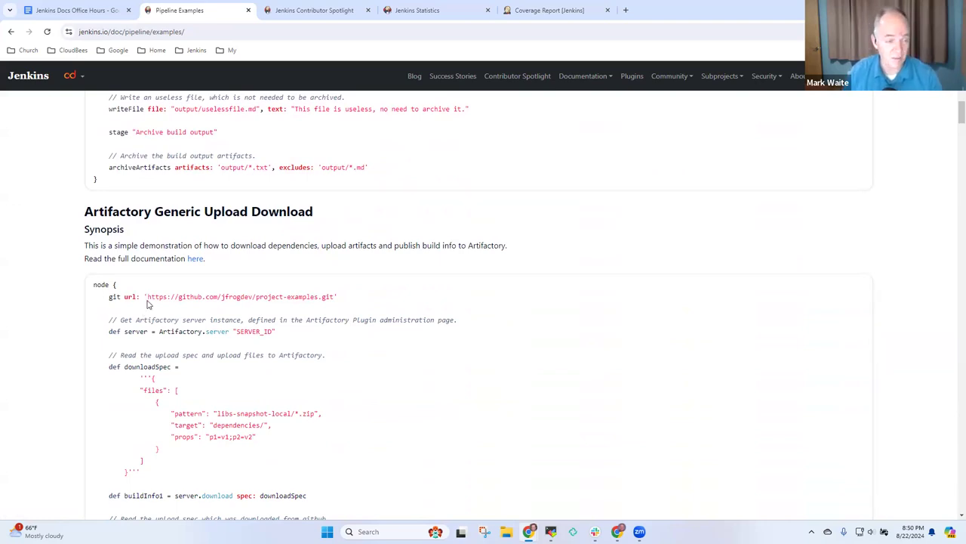
scroll("down", 3)
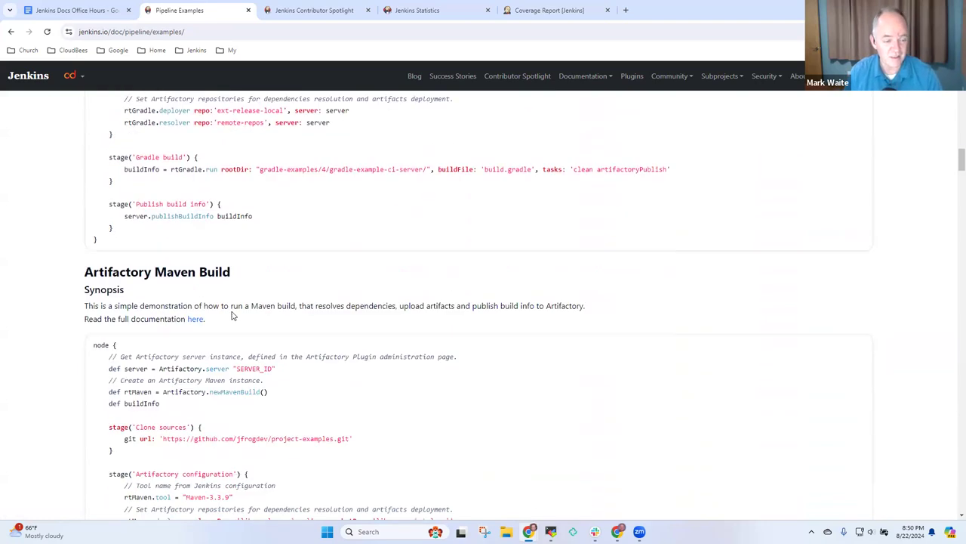
scroll("down", 3)
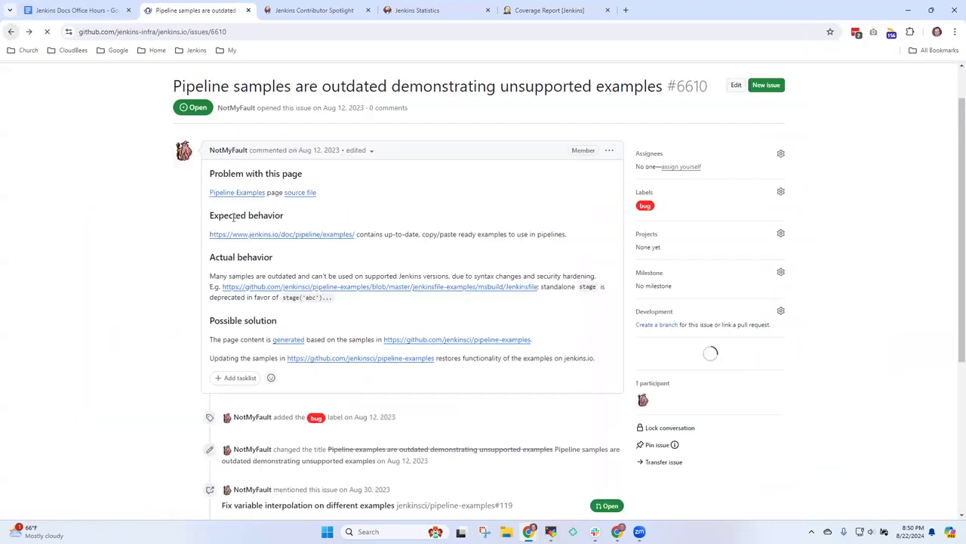
Go back to the jenkins.io issues list and scroll down to older entries.
left_click(10, 32)
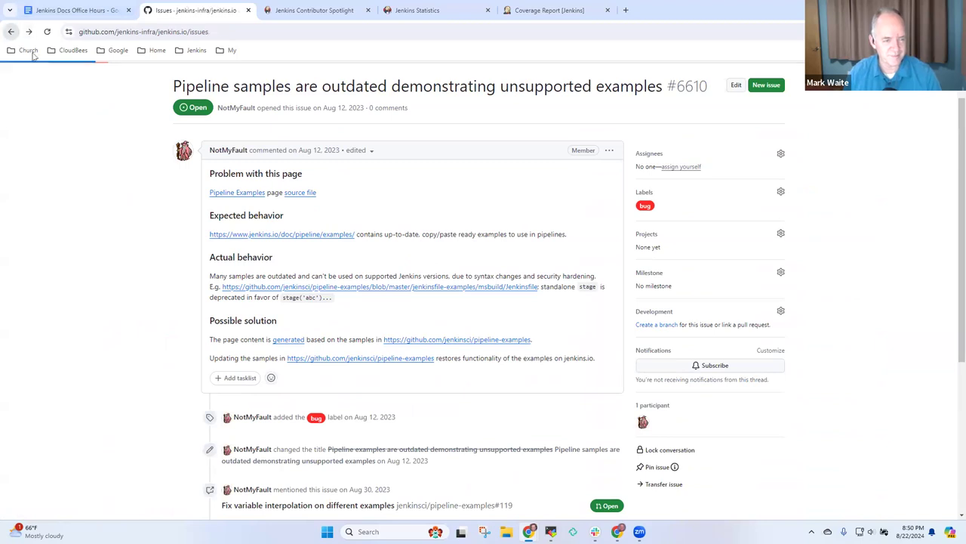
left_click(11, 32)
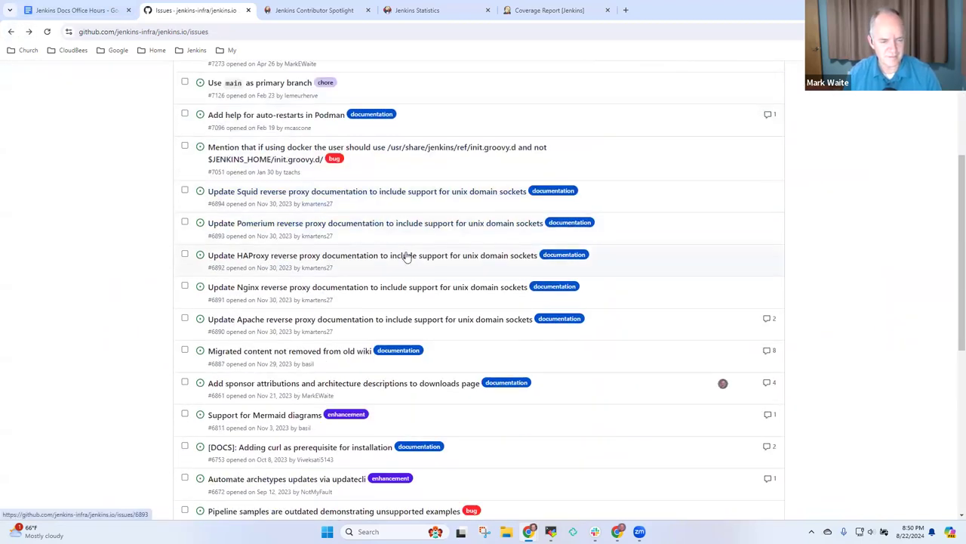
scroll("down", 3)
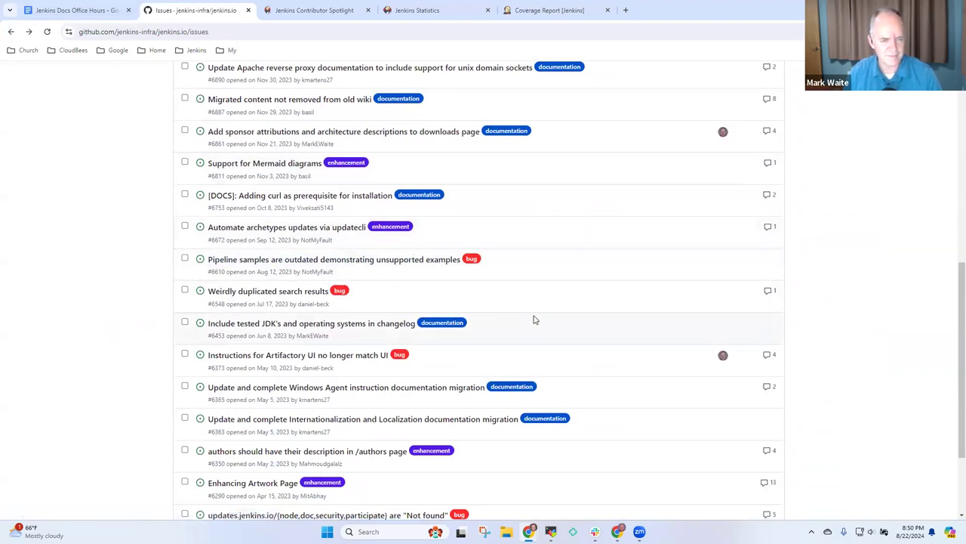
mouse_move(530, 299)
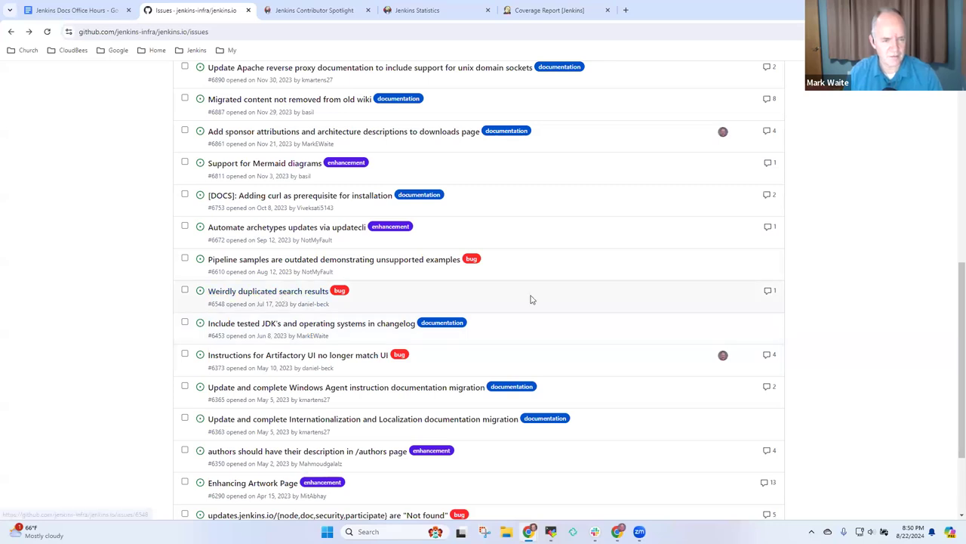
mouse_move(268, 290)
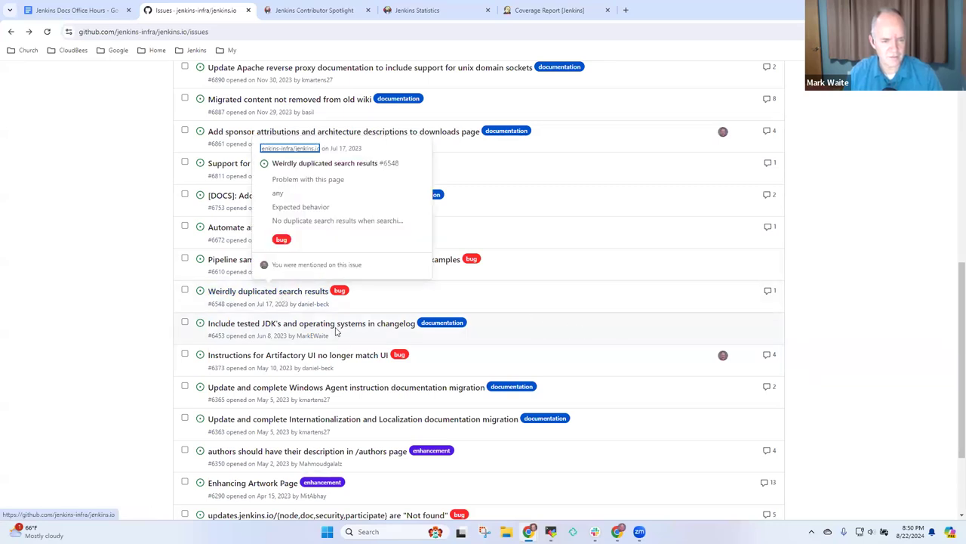
scroll("down", 3)
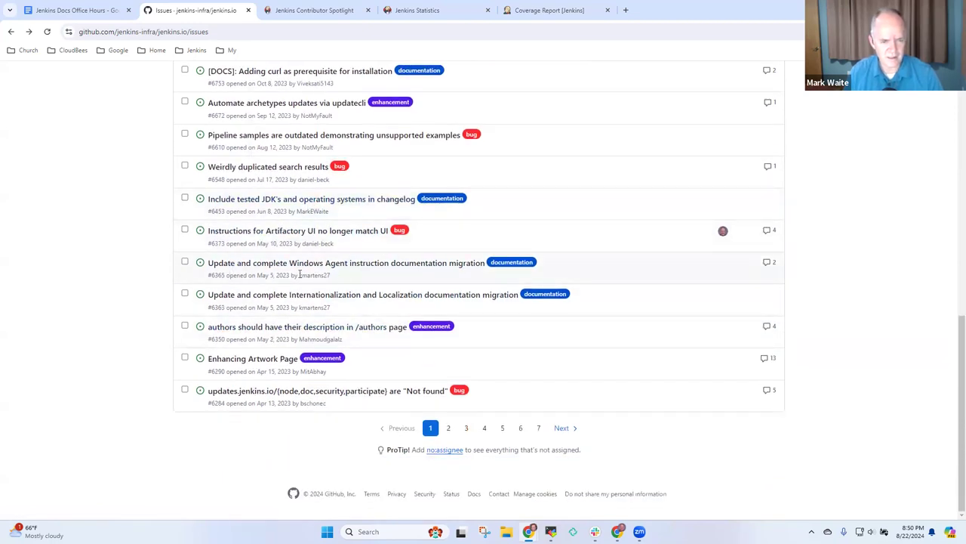
mouse_move(347, 263)
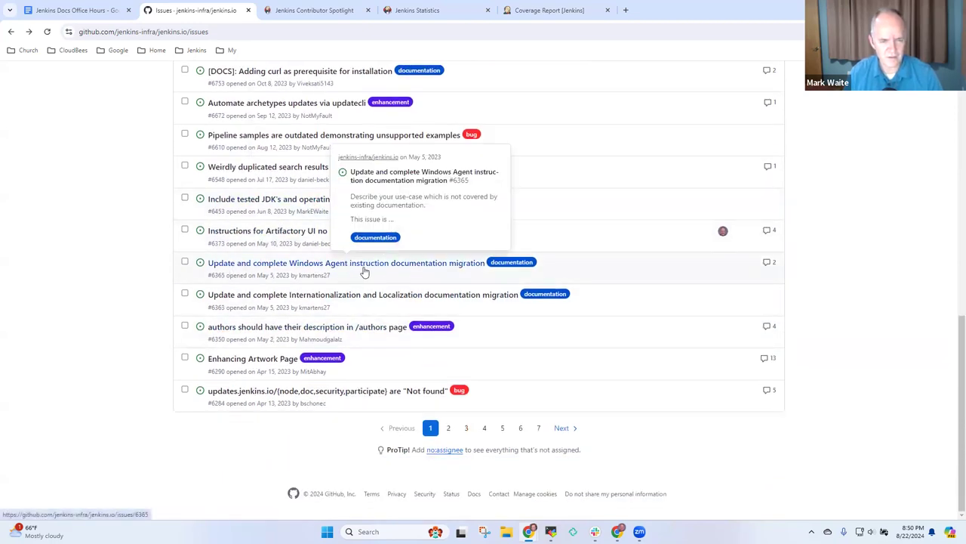
mouse_move(169, 300)
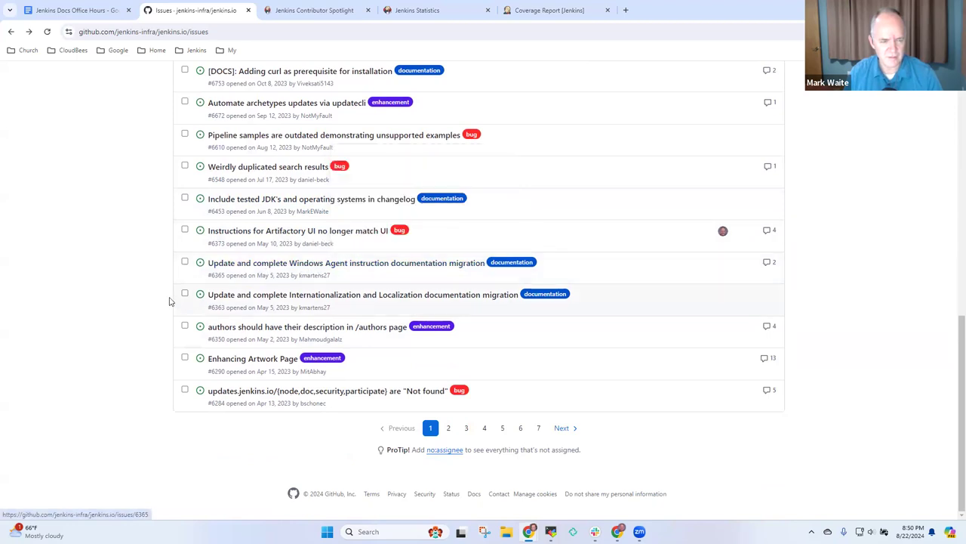
mouse_move(308, 326)
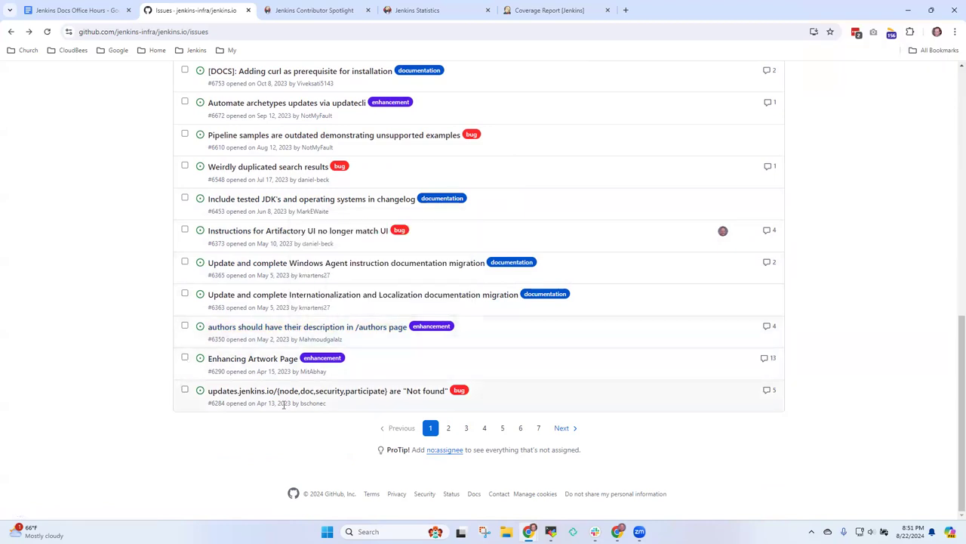
mouse_move(273, 402)
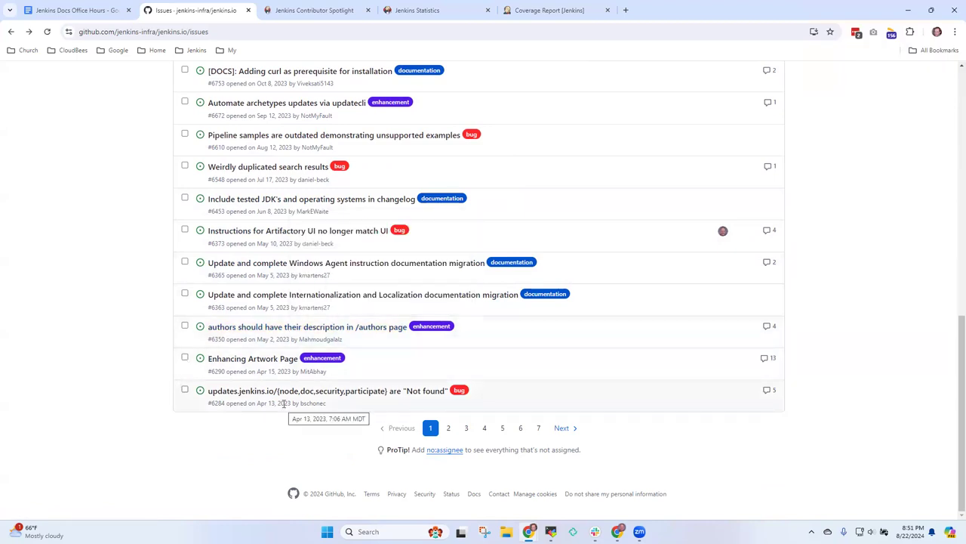
mouse_move(135, 293)
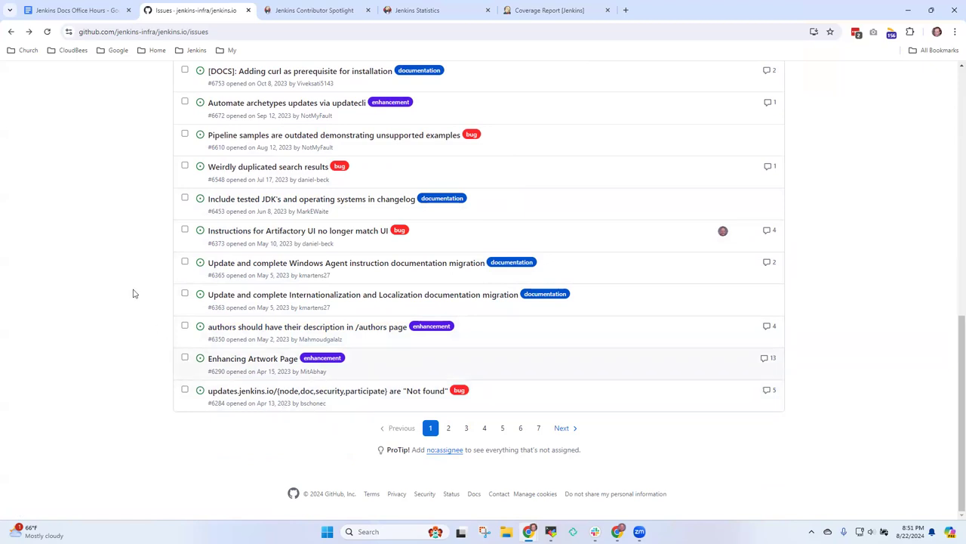
right_click(194, 9)
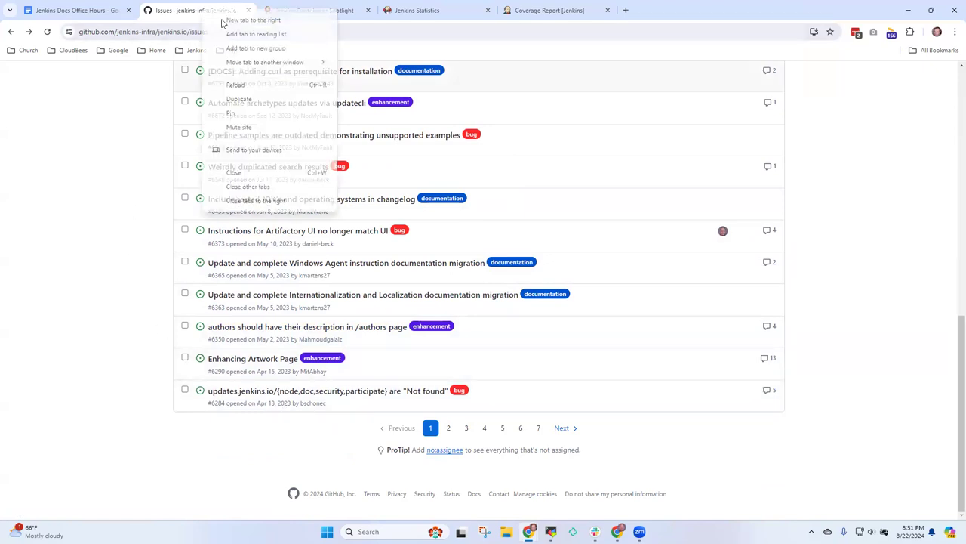
Go to github.com/jenkinsci/ and open the organisation's Repositories list.
left_click(254, 21)
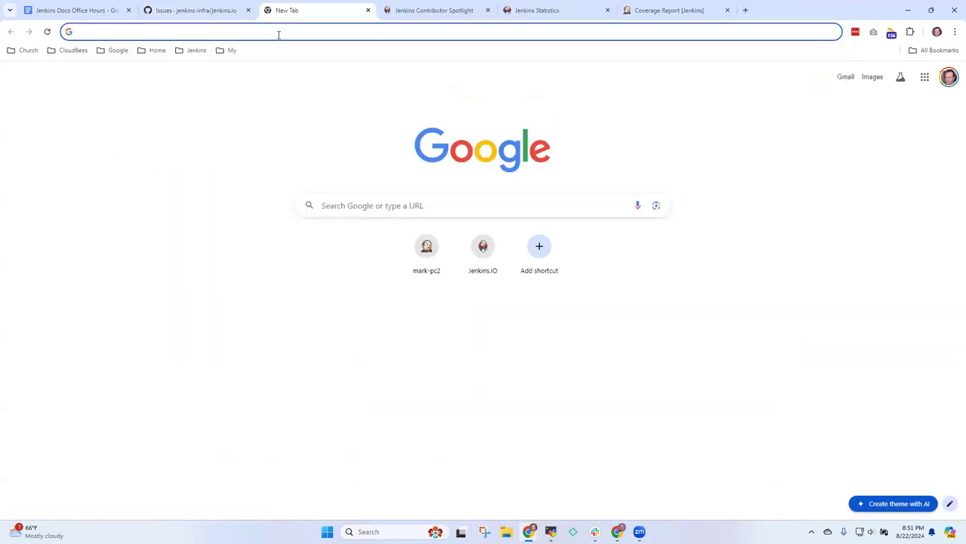
type("github.com/jenkinsci")
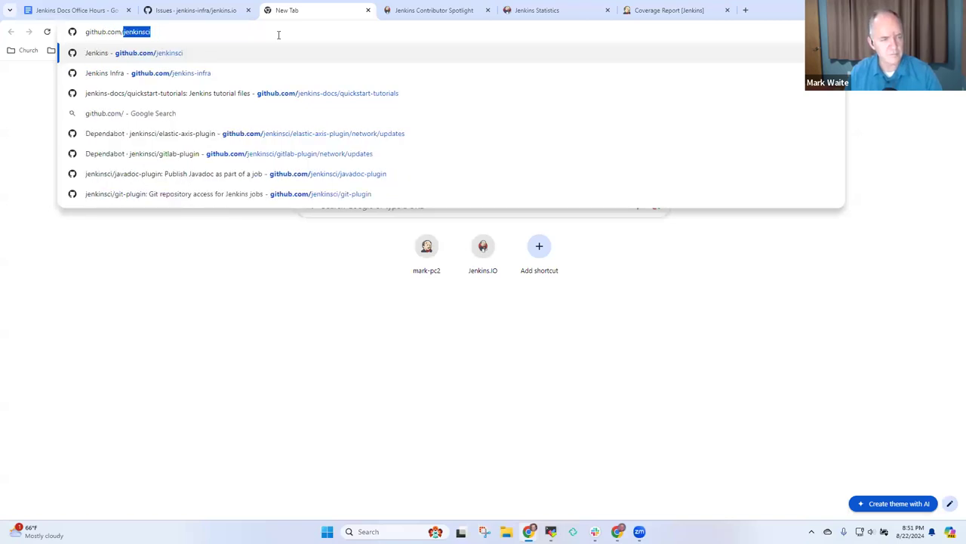
type("/")
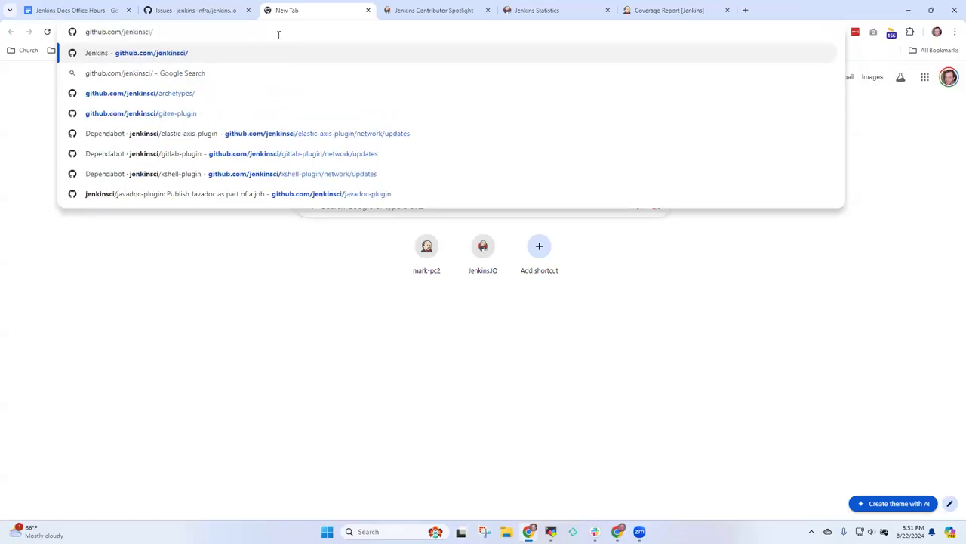
key("Return")
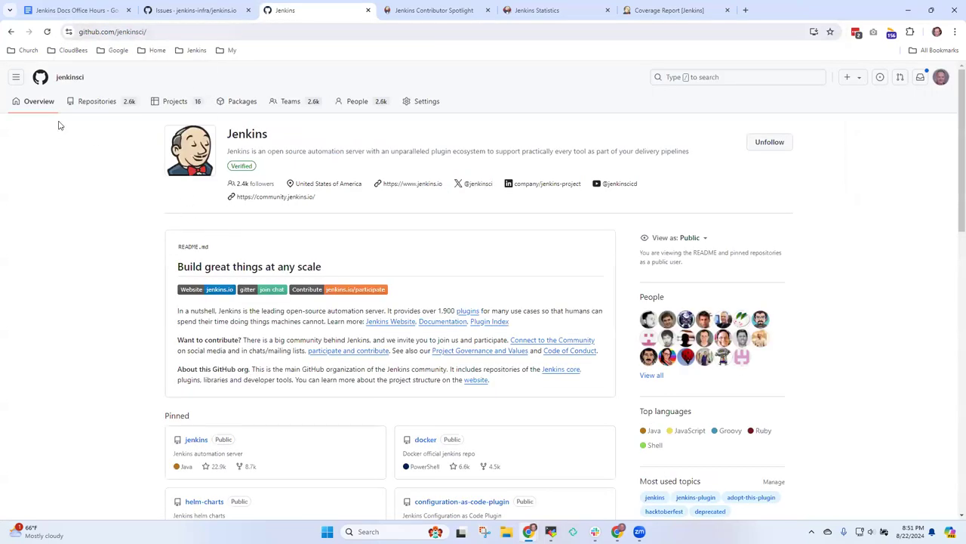
mouse_move(97, 99)
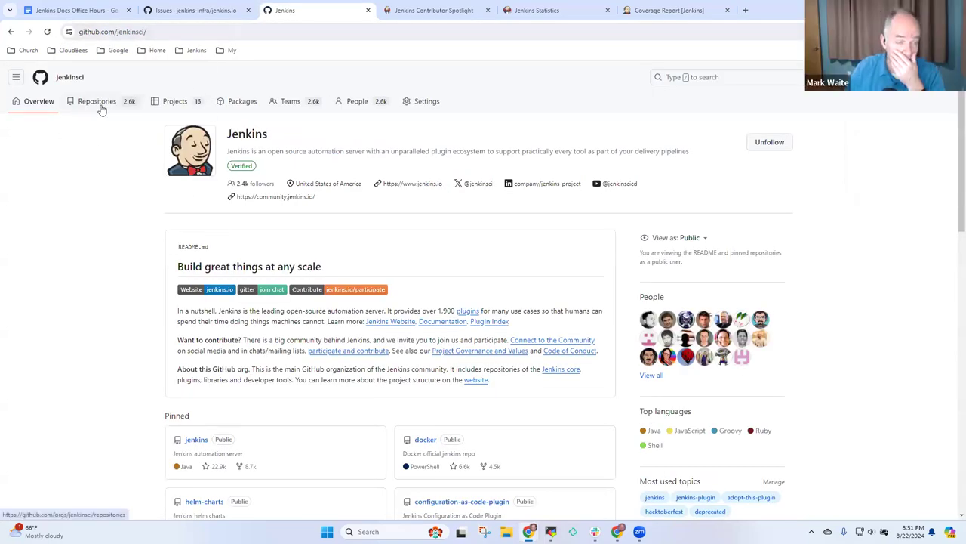
left_click(97, 100)
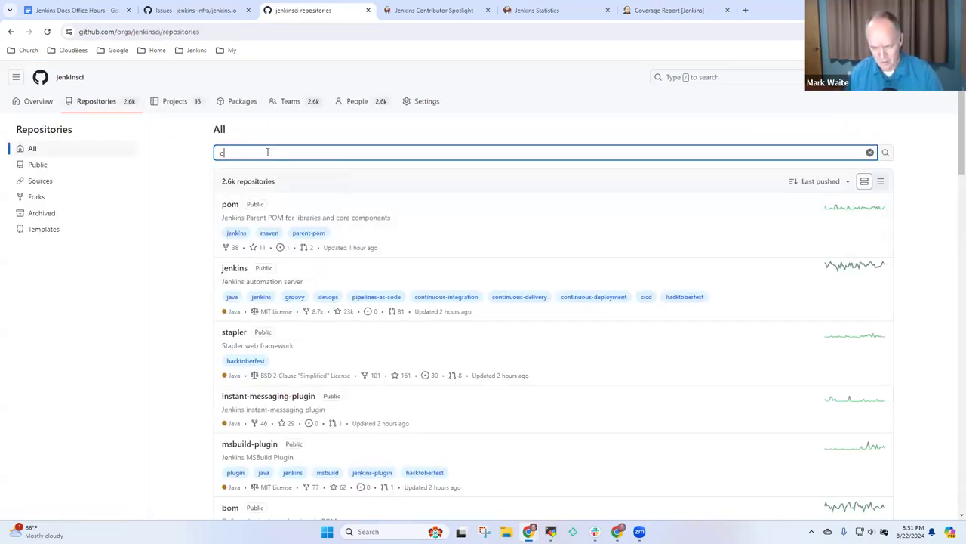
Search for docs.jenkins.io, land on the jenkins-infra/docs.jenkins.io repository and copy its address.
type("docs.jenkins")
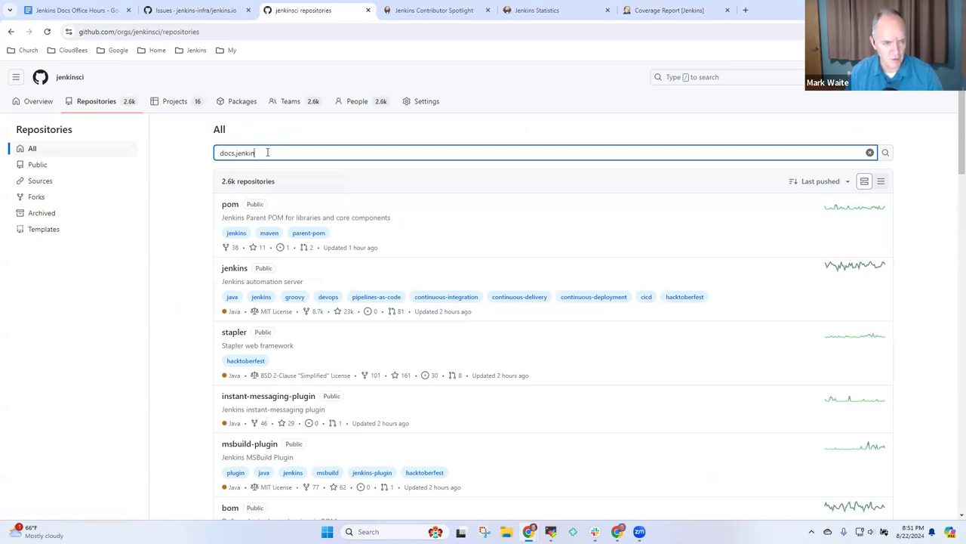
type("s.io")
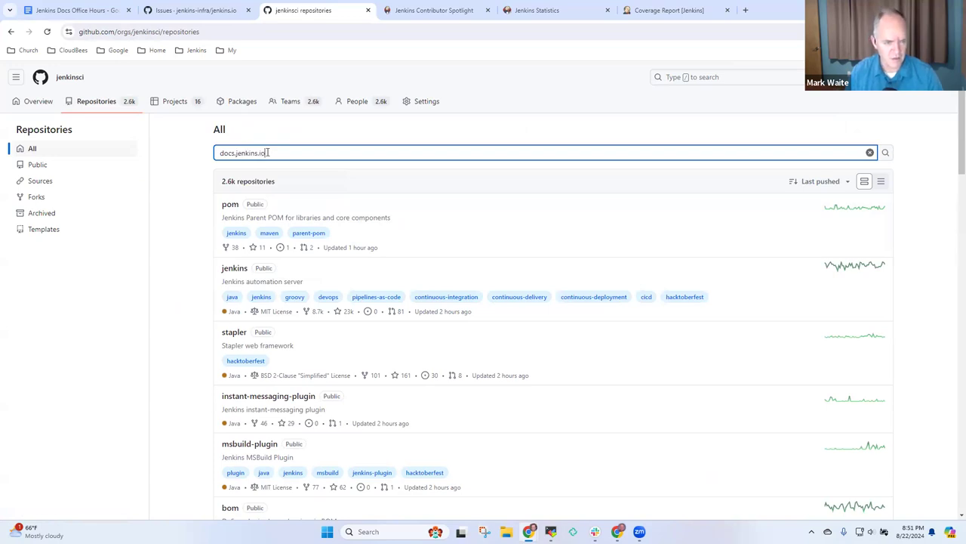
key("Return")
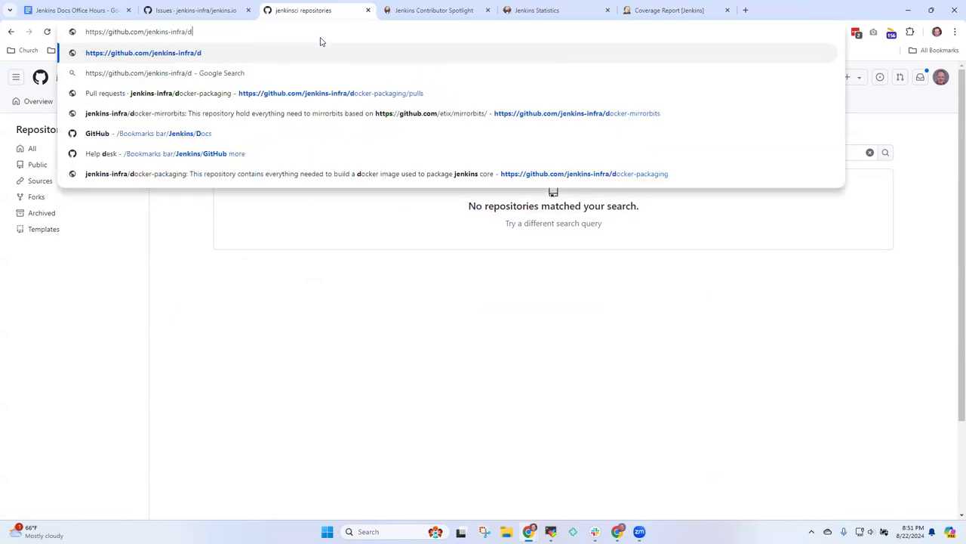
type("ocs.jenkins.io")
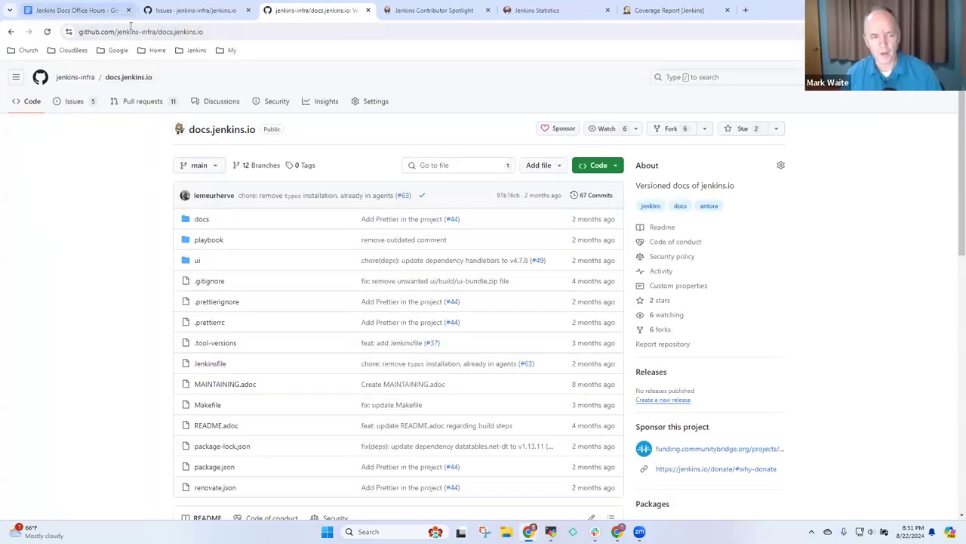
left_click(142, 30)
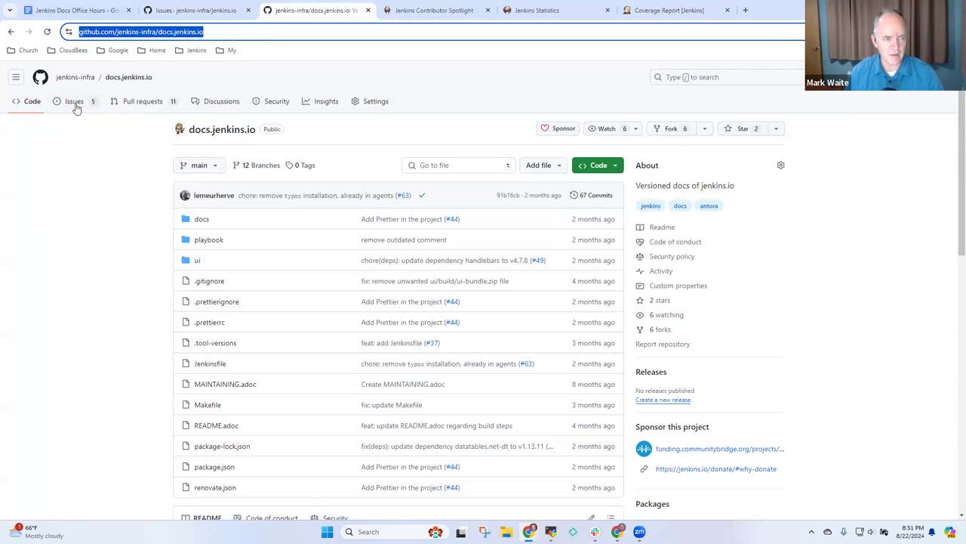
Add the bullet: New documentation site docs.jenkins.io and its issue list.
left_click(74, 100)
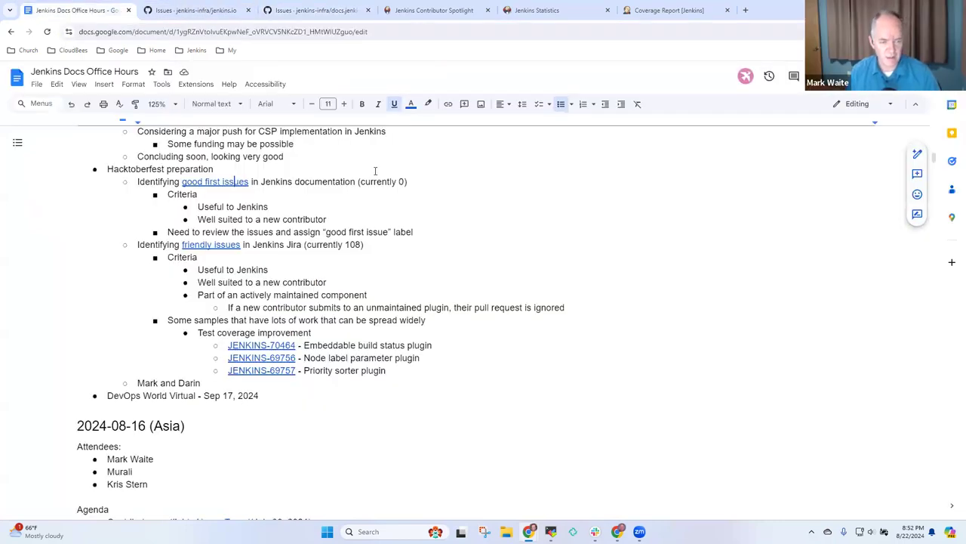
mouse_move(420, 381)
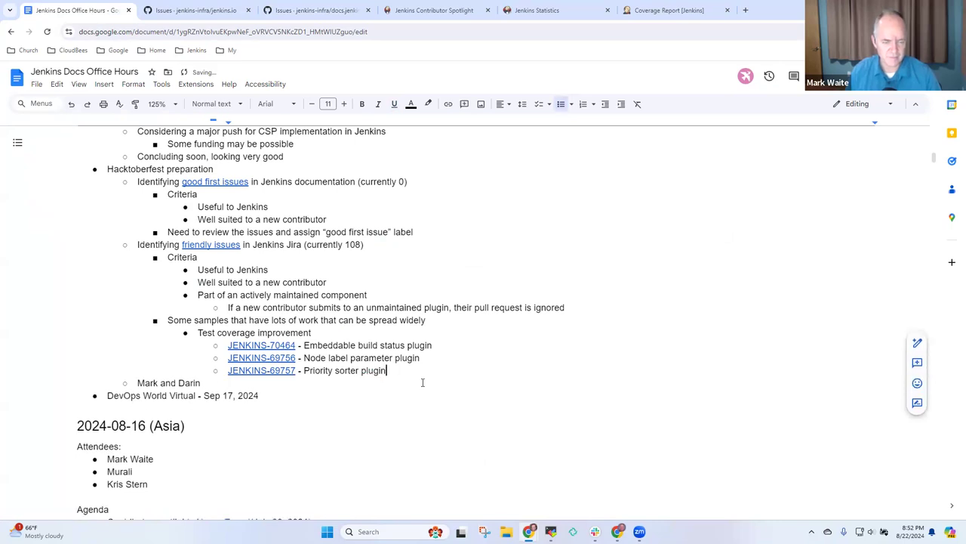
key("Return")
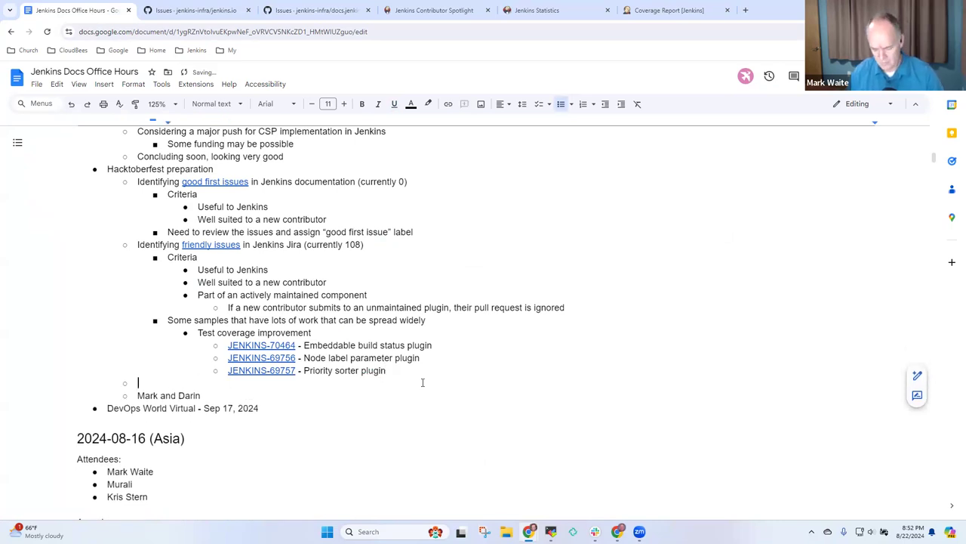
type("New documentation")
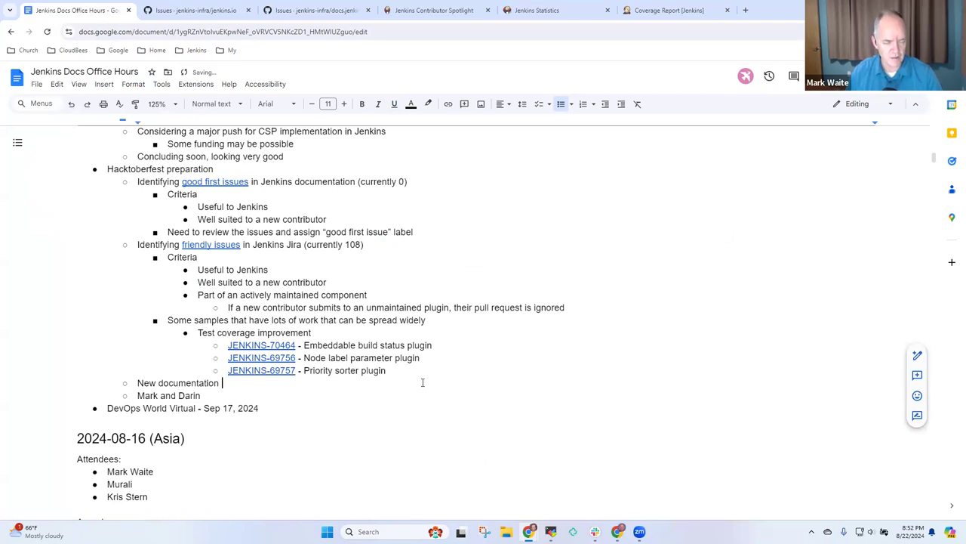
type("site do")
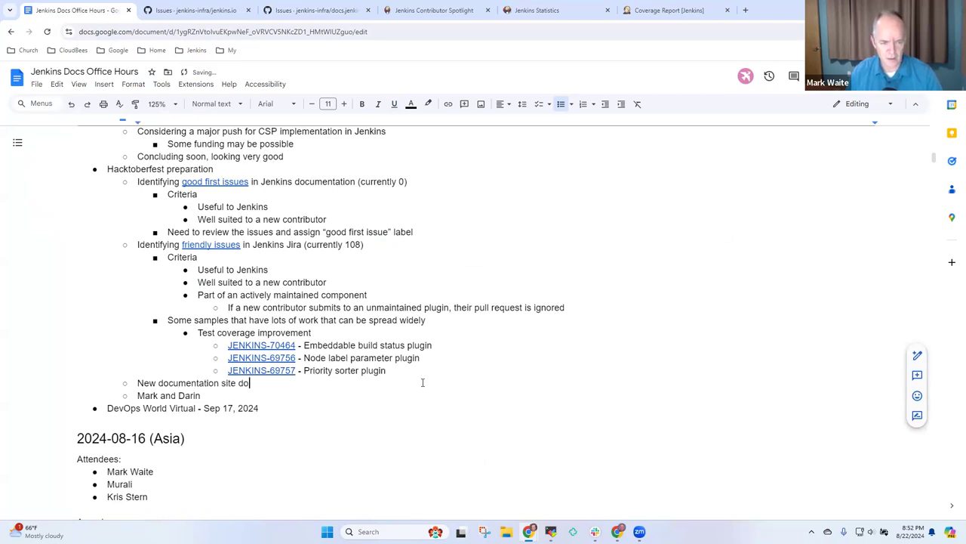
type("docs.jenkins.")
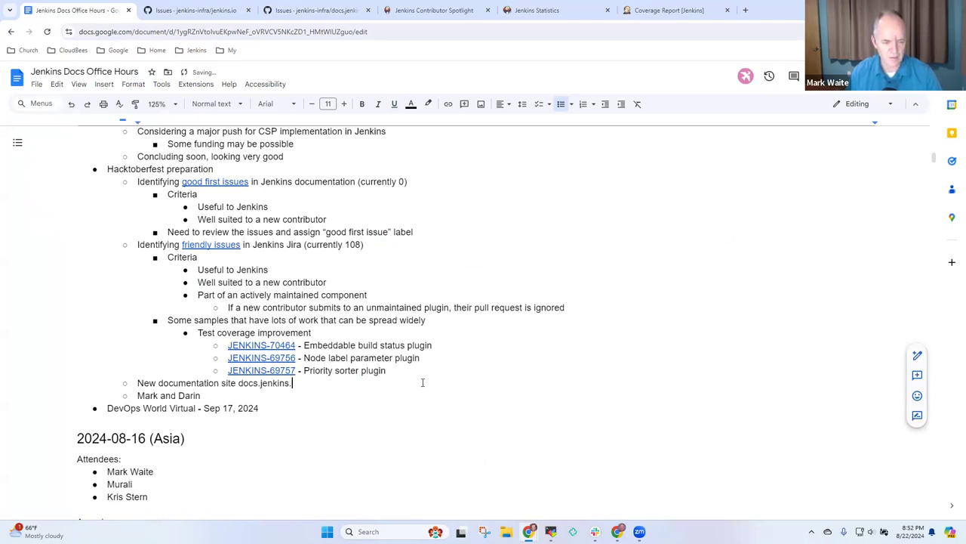
type("io and its")
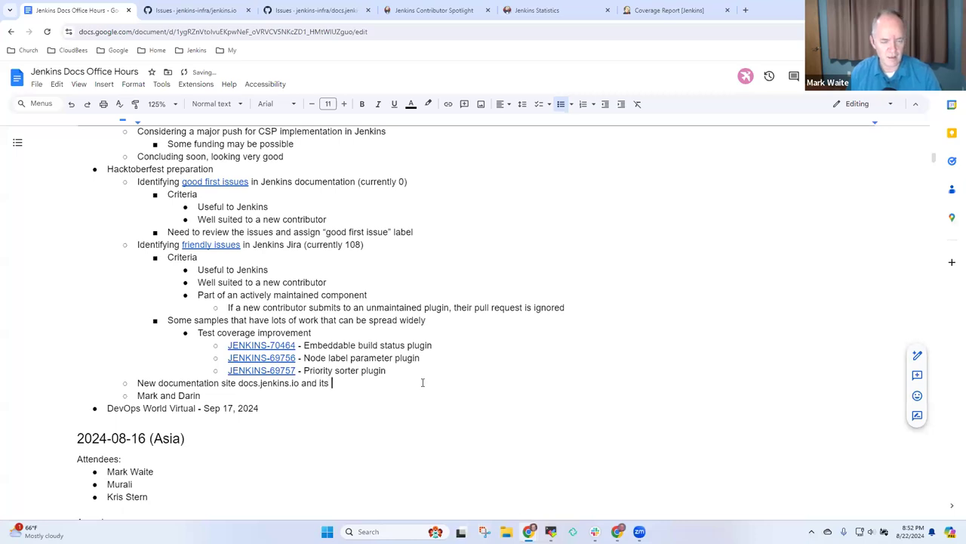
type("issue list")
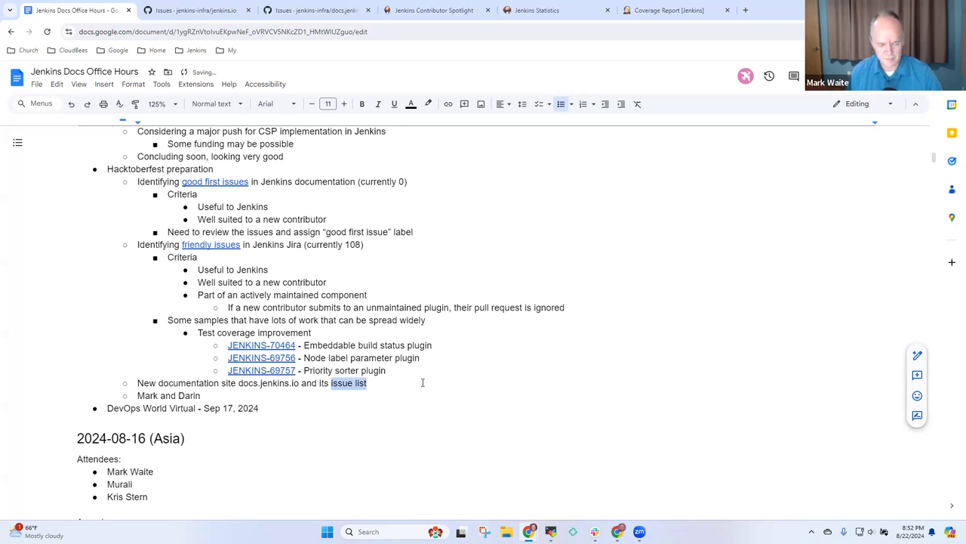
Select "issue list" in the new bullet to link it to the copied repository address.
left_click(223, 32)
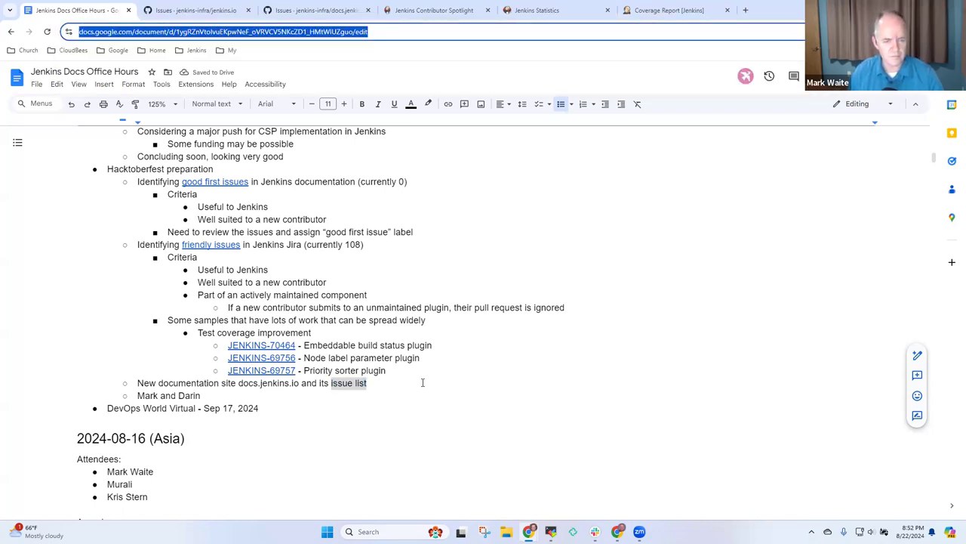
left_click(369, 384)
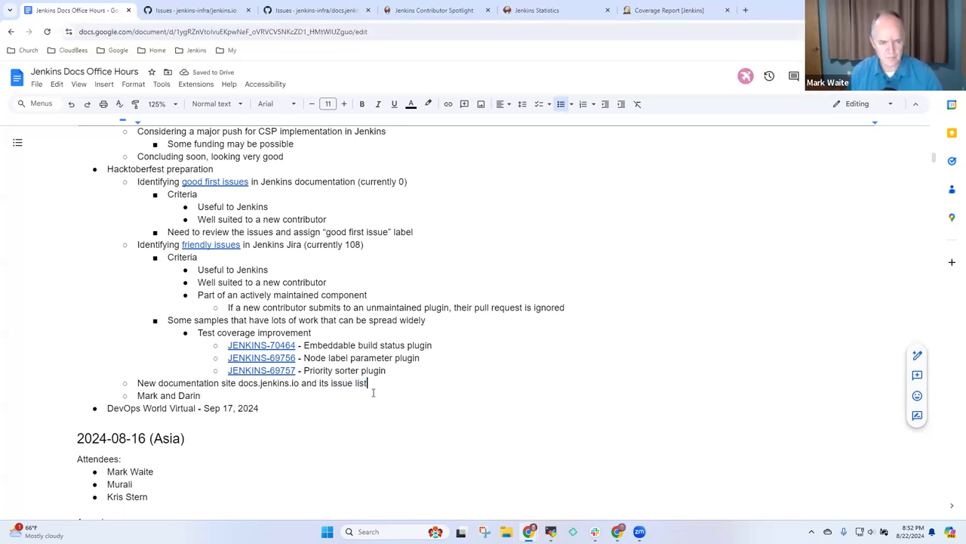
double_click(342, 383)
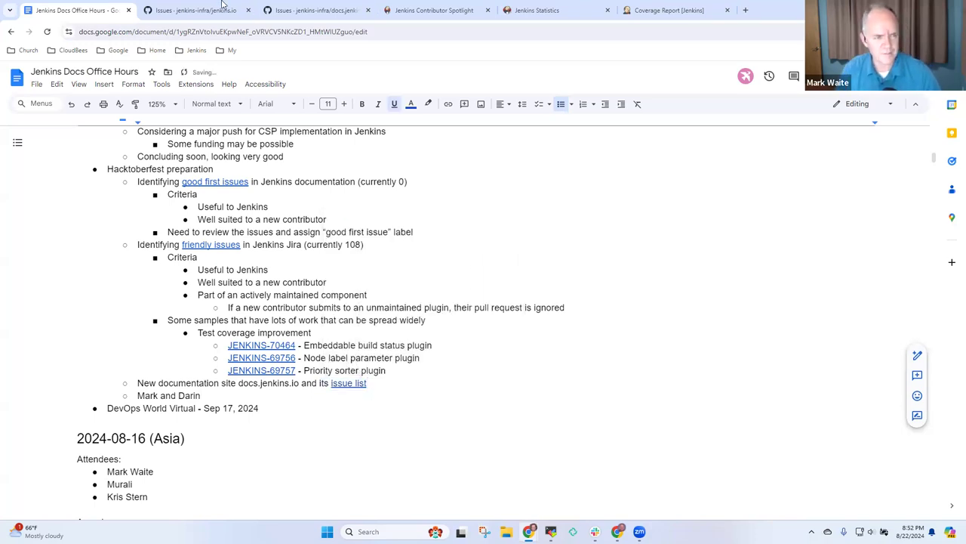
Review the docs.jenkins.io Dependency Dashboard issue #18 on GitHub.
left_click(197, 9)
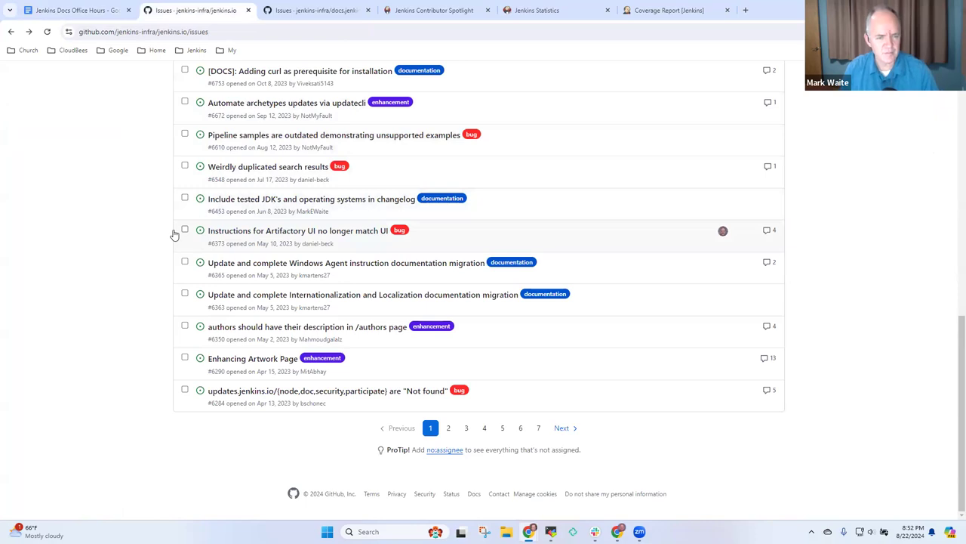
left_click(310, 9)
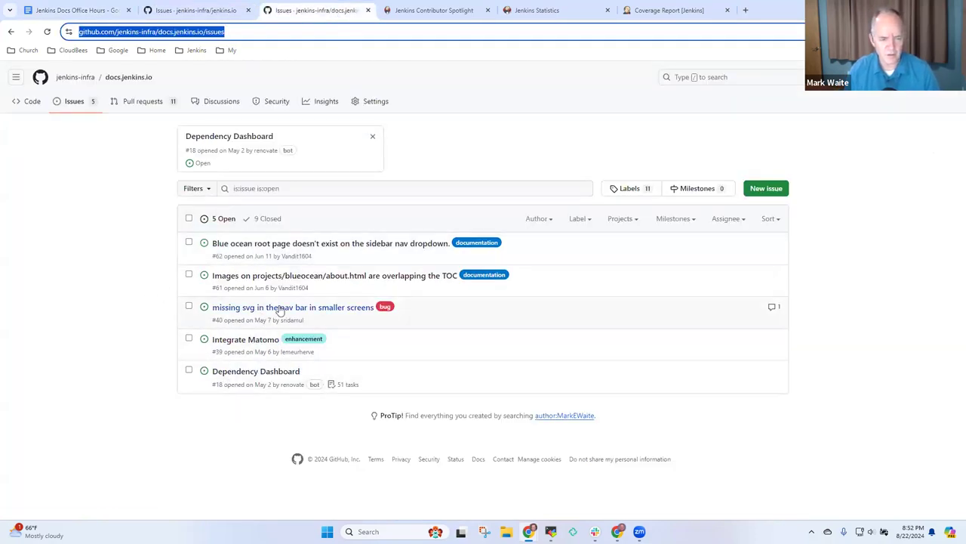
mouse_move(293, 306)
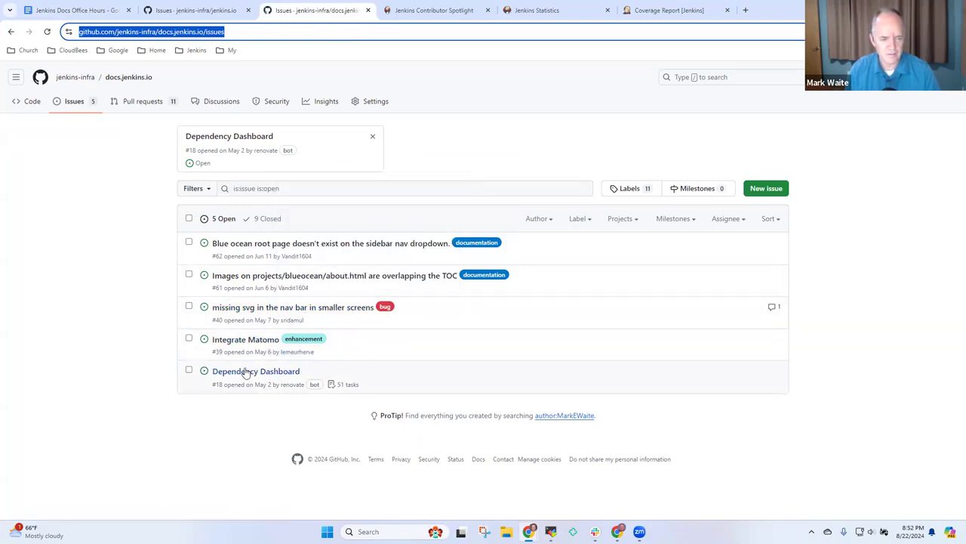
left_click(257, 372)
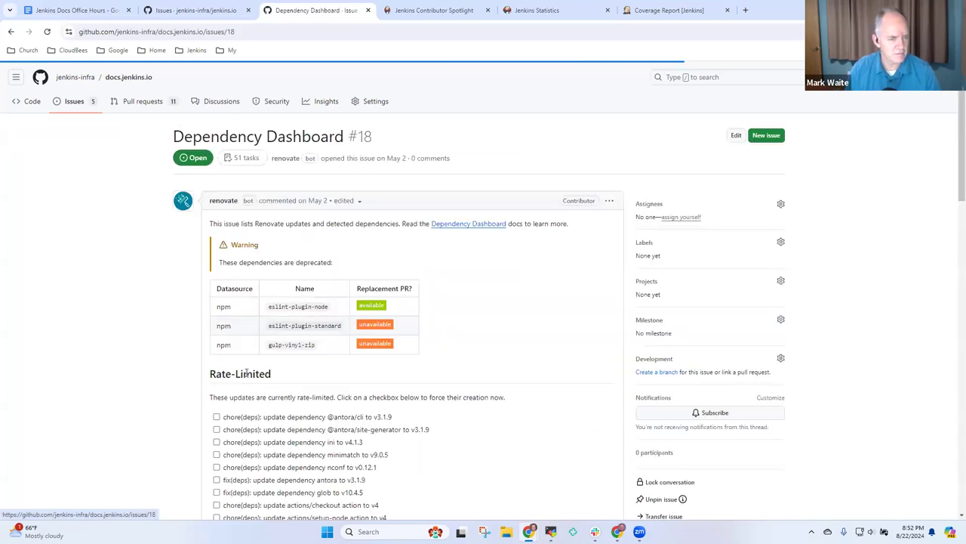
scroll("down", 3)
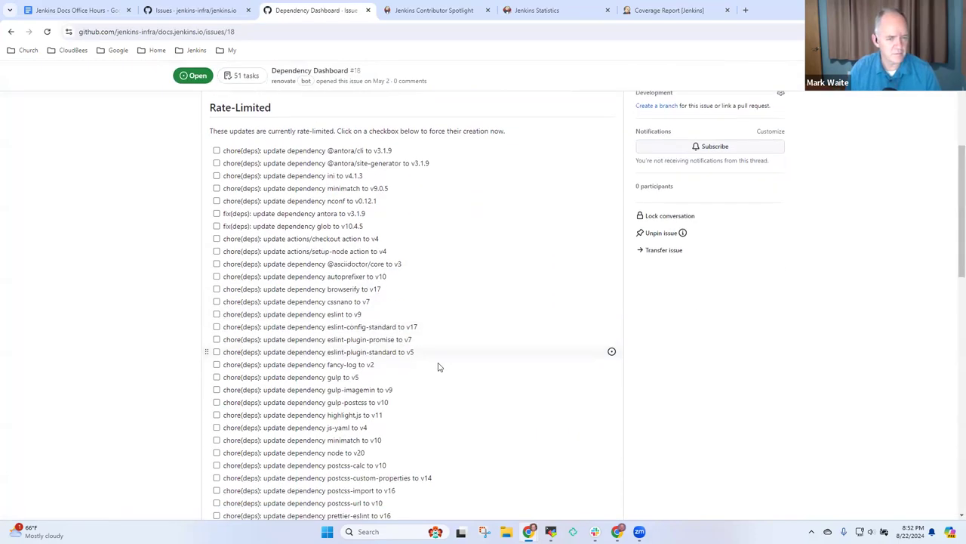
scroll("down", 3)
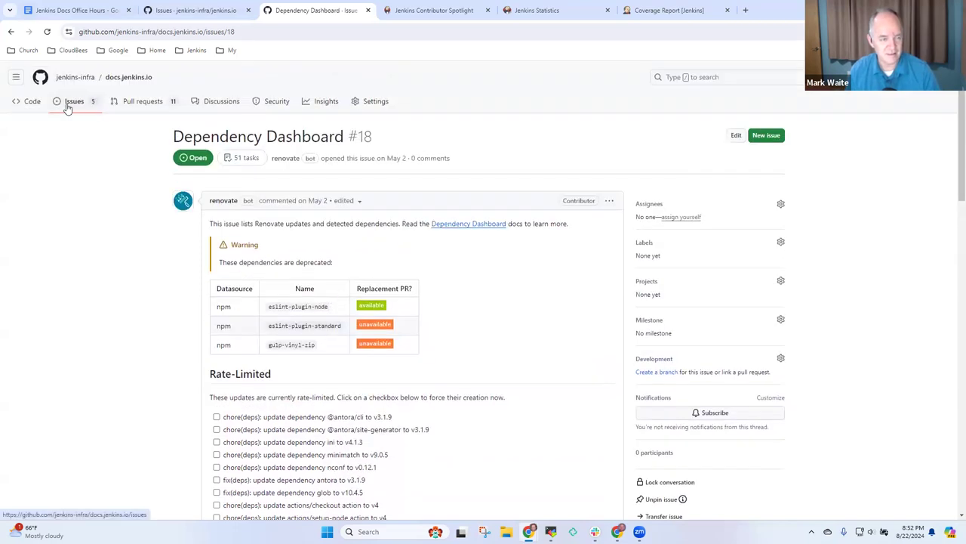
Return to the docs.jenkins.io open issue list after a glance at the agenda.
left_click(74, 99)
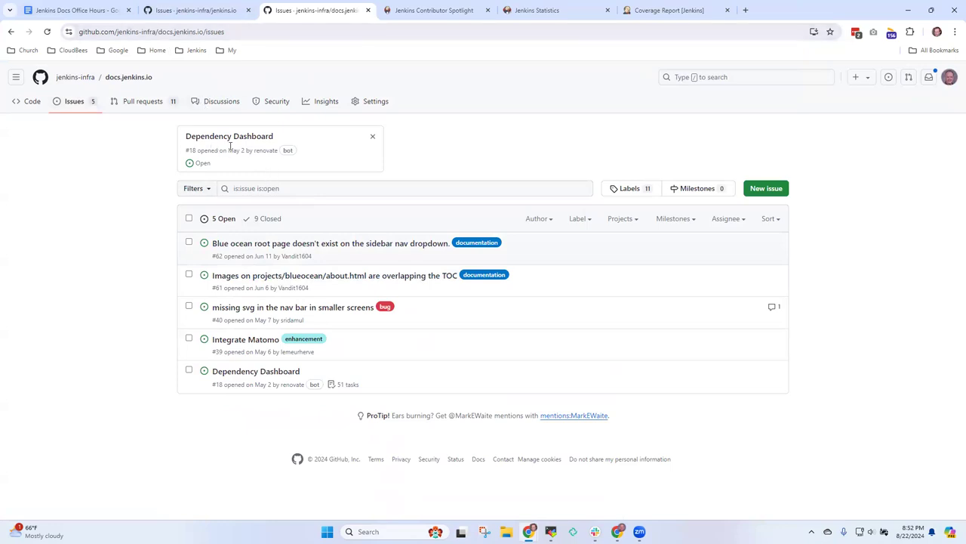
left_click(72, 10)
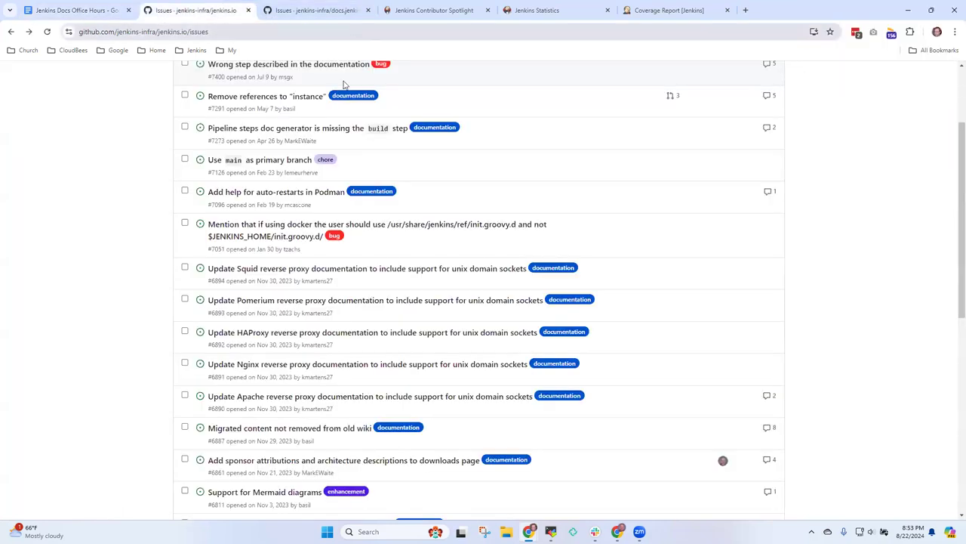
left_click(317, 9)
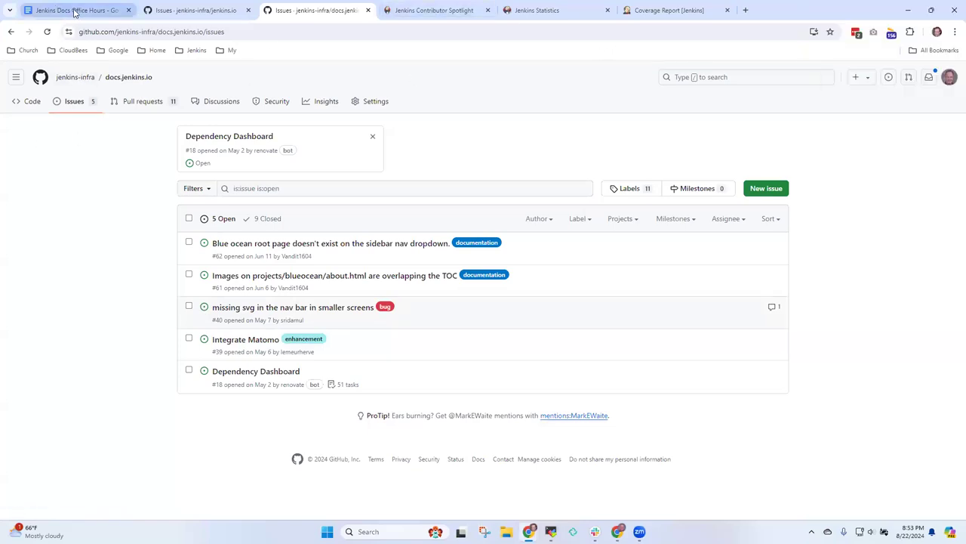
Finish the video series line and add the sub-bullet 'Maintain a plugin'.
left_click(72, 9)
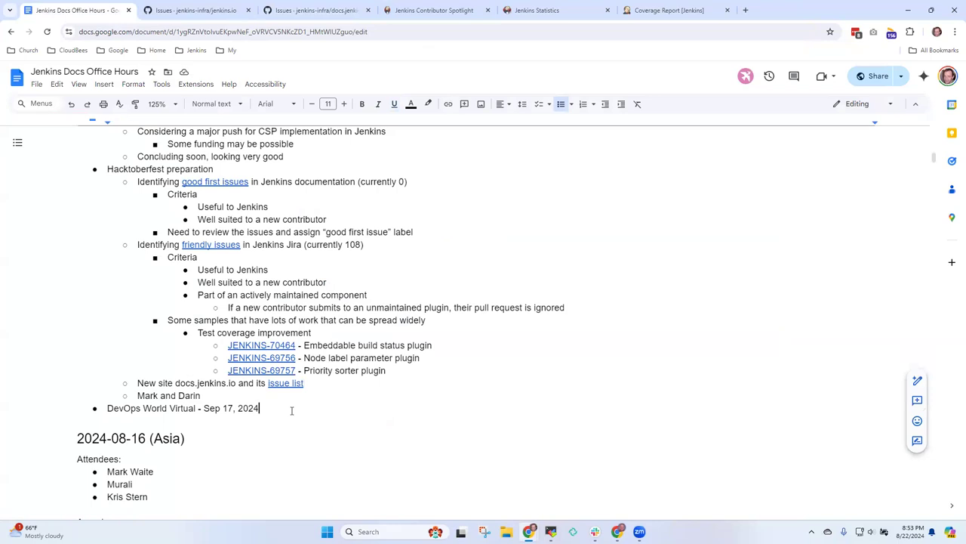
type("are")
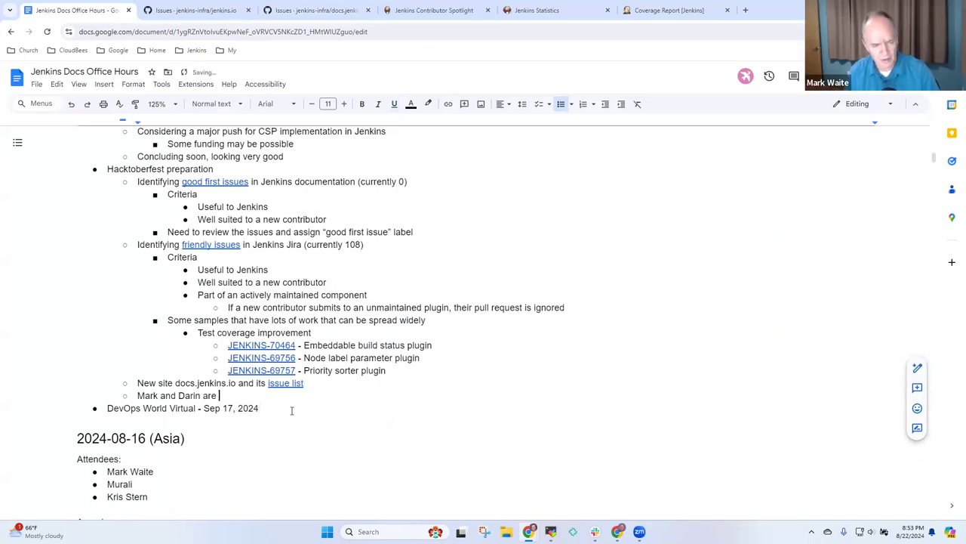
type("c")
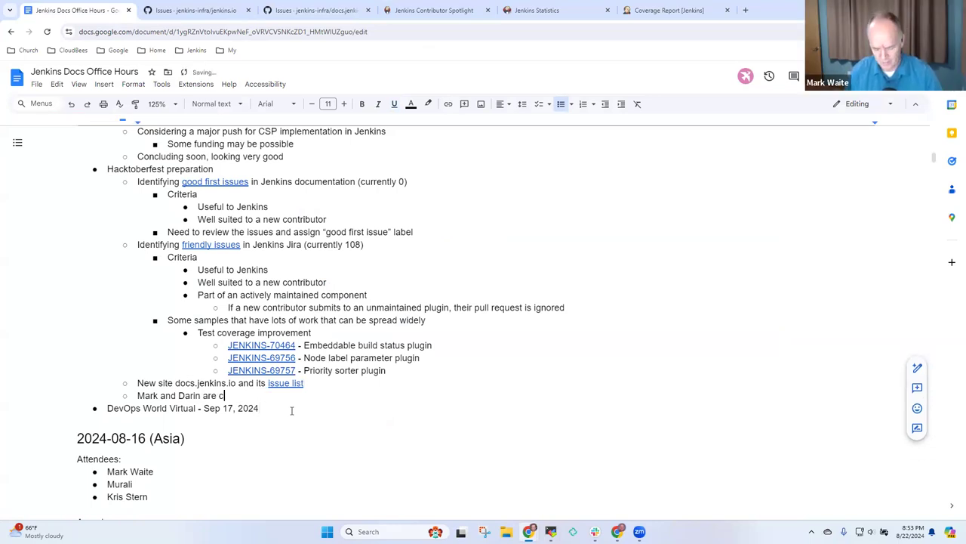
type("onsidert")
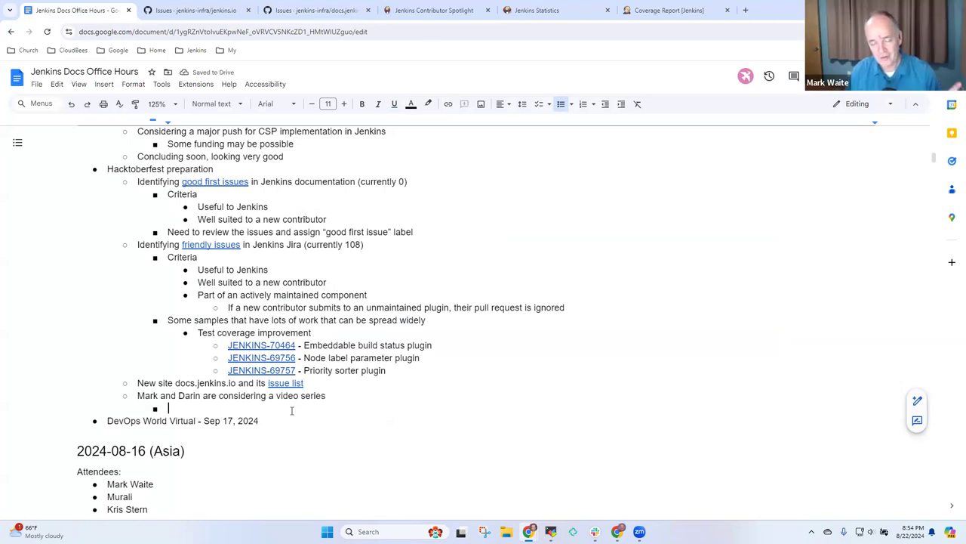
type("Main")
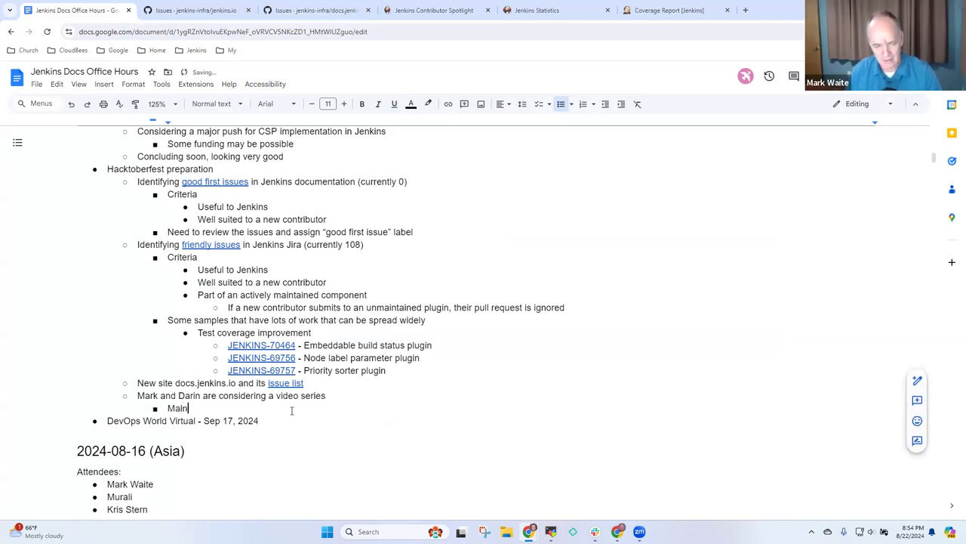
type("tain a pl")
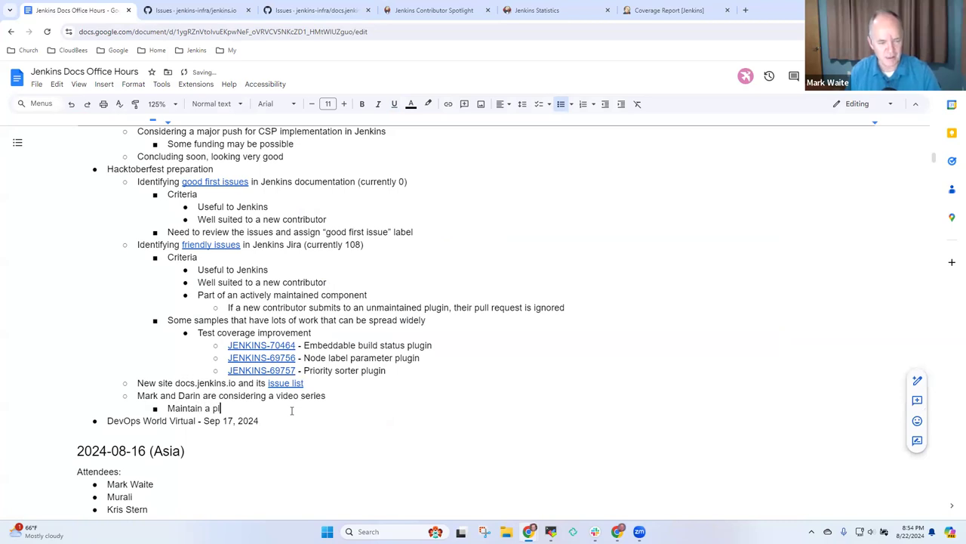
Add a deeper bullet 'Patterns to simplify plugin maintenance'.
key("enter")
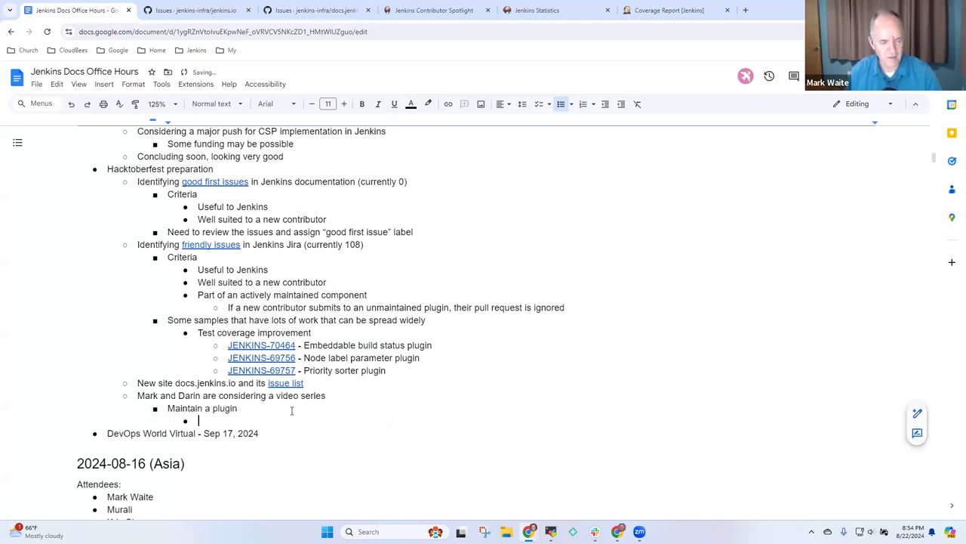
type("Patterns")
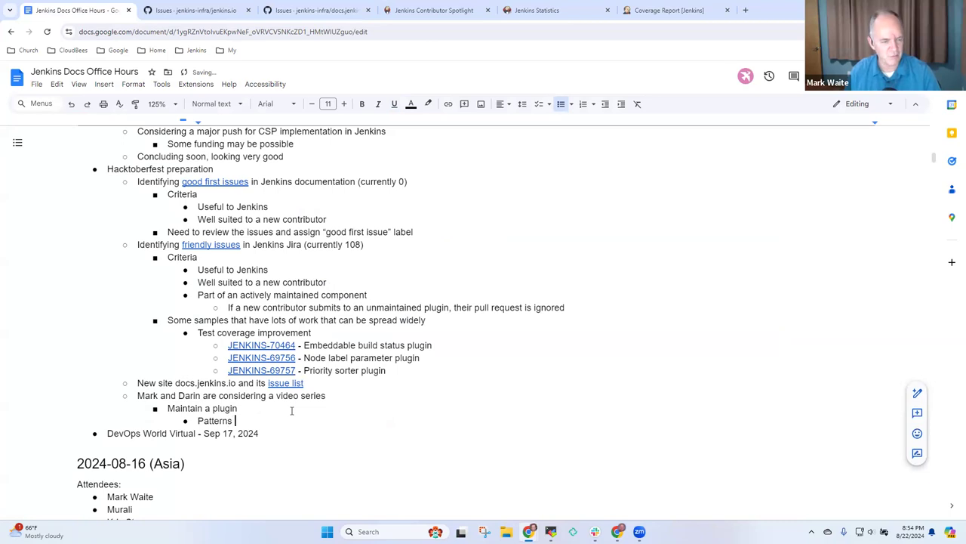
type("to simpl")
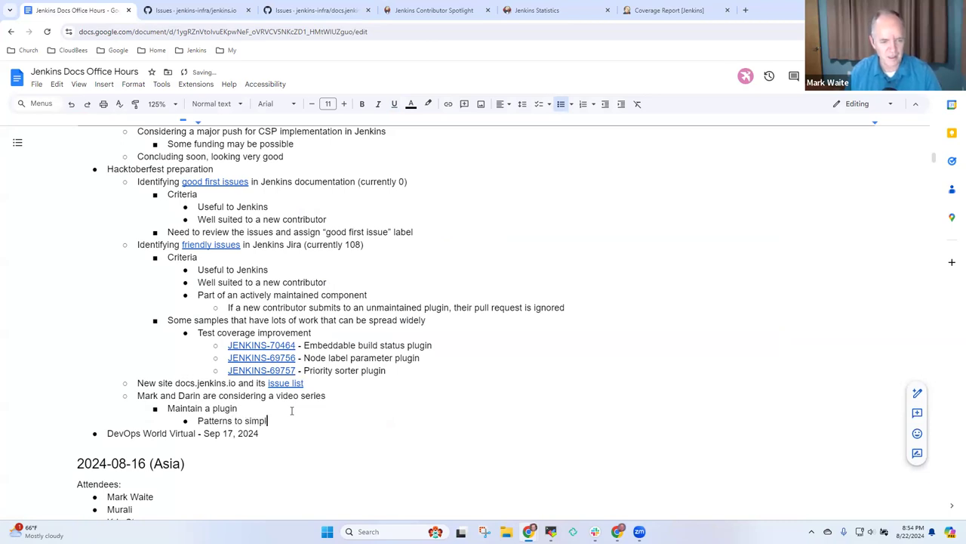
type("ify plugin")
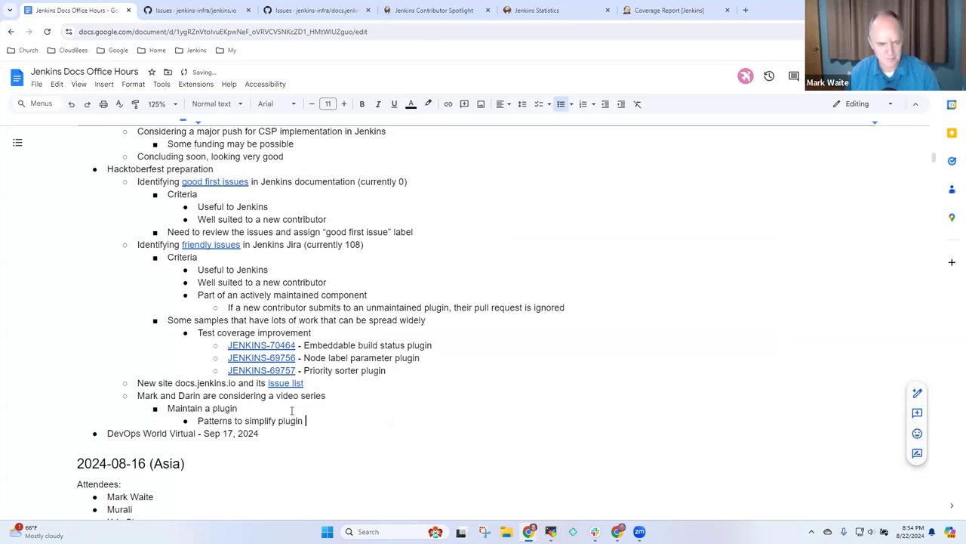
type("mainteanc")
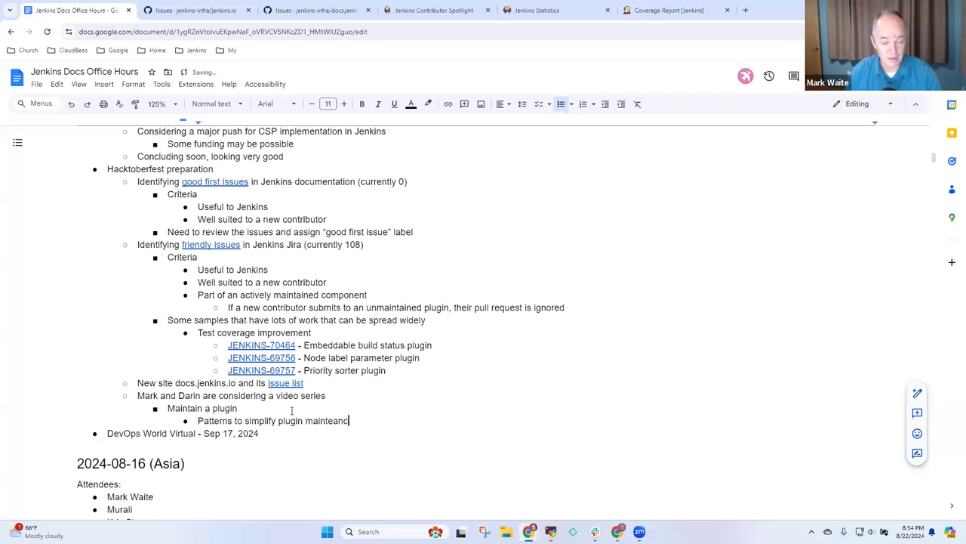
type("ce")
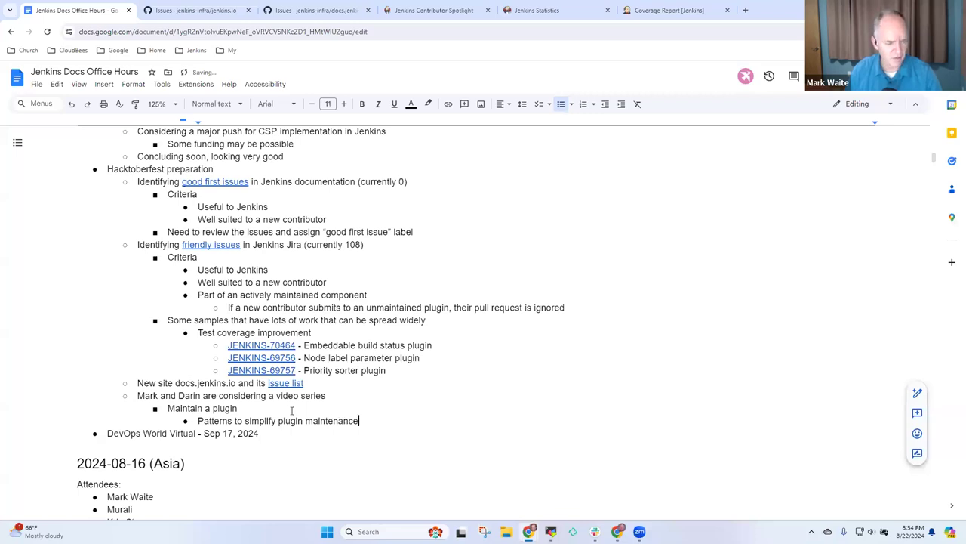
scroll("up", 3)
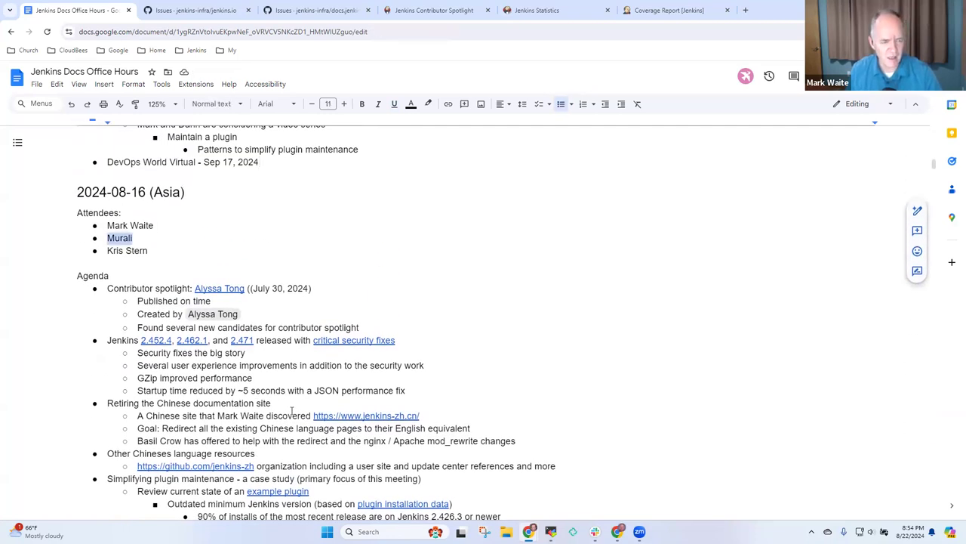
scroll("down", 3)
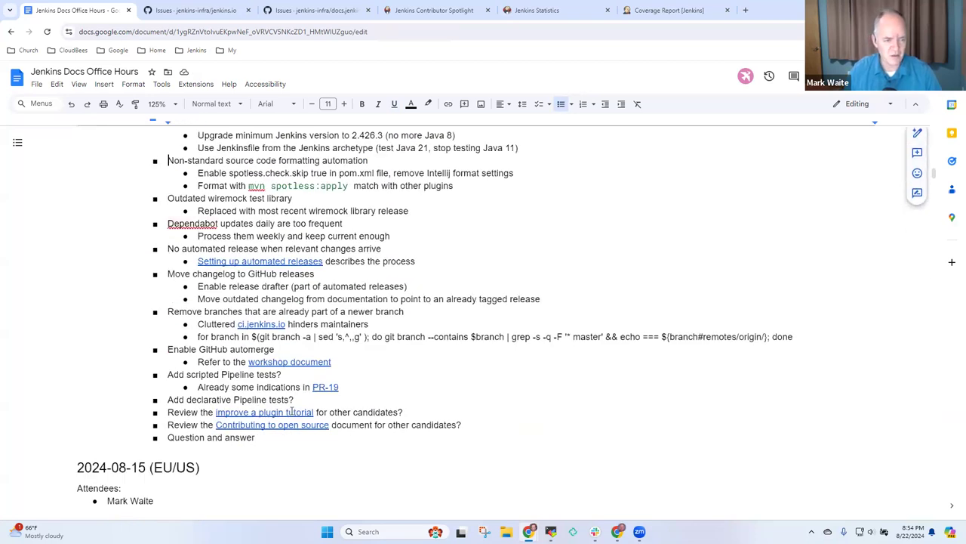
scroll("up", 3)
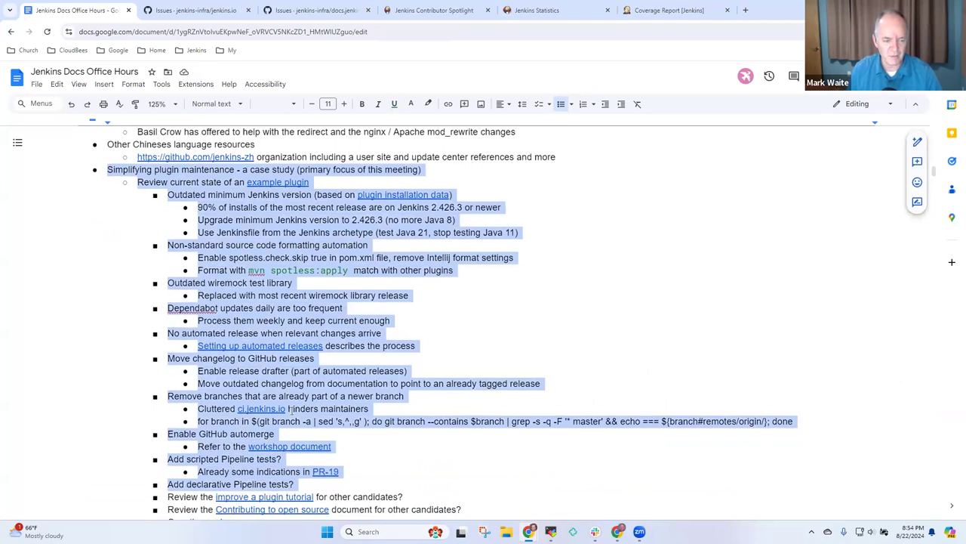
scroll("down", 3)
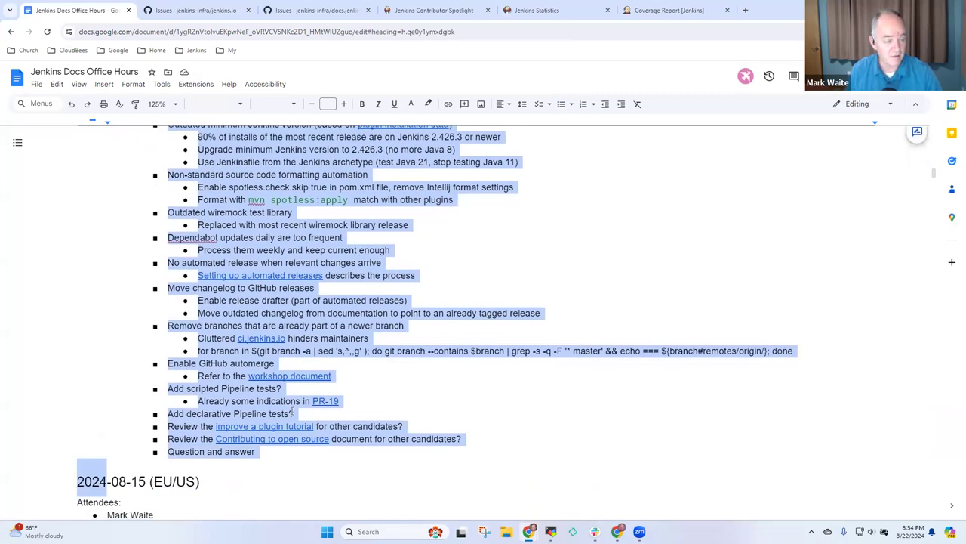
scroll("up", 3)
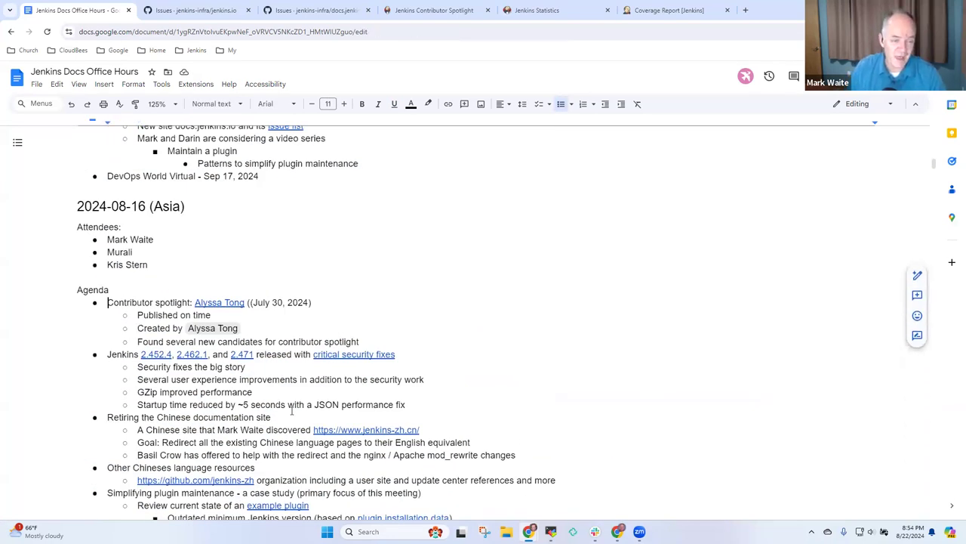
scroll("up", 3)
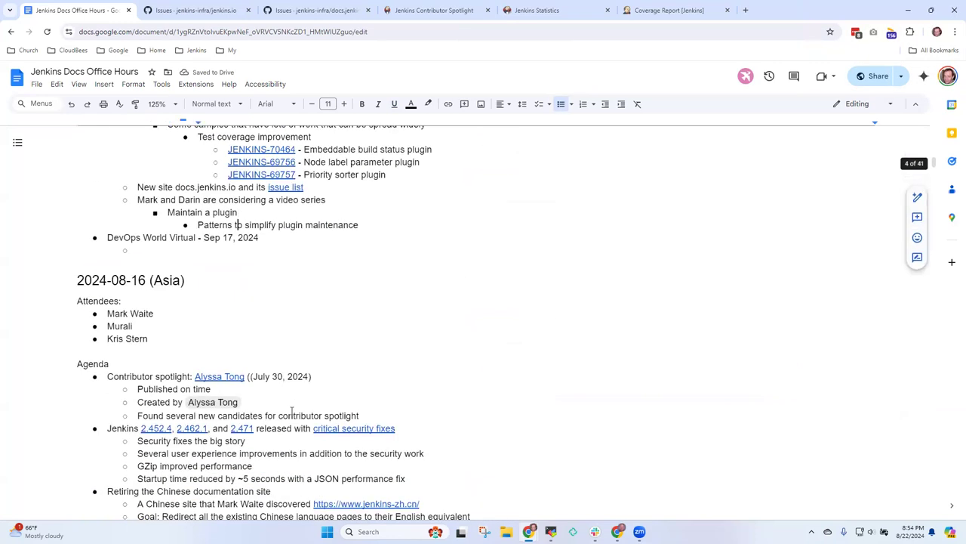
Replace the stray 'Making things easier' line with 'Jenkins board and Jenkins officers speaking at the conference'.
type("Making thi")
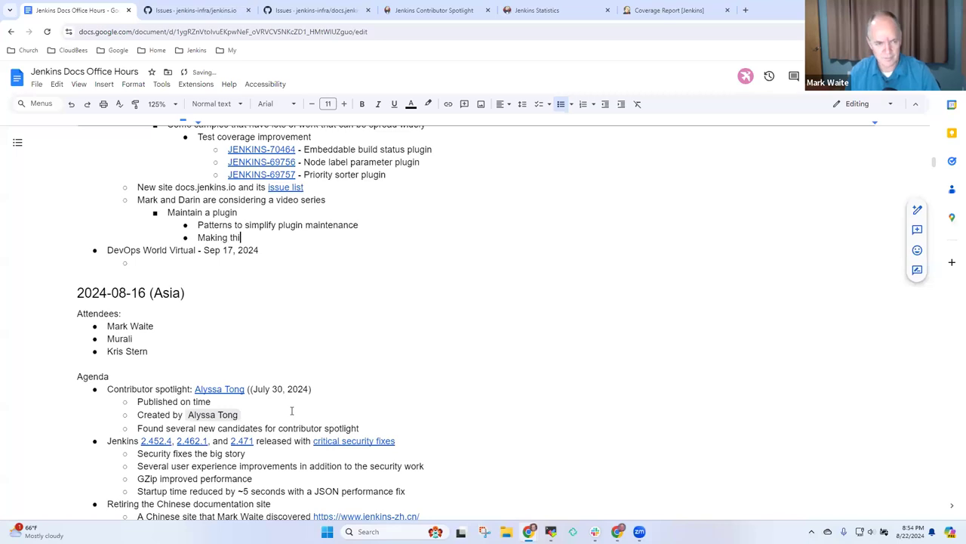
type("ngs easier for pl")
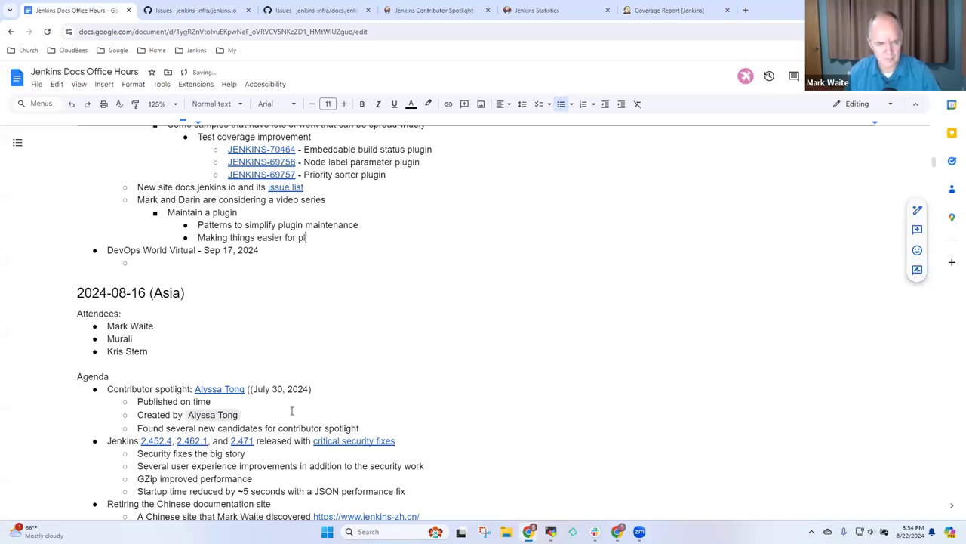
key("backspace")
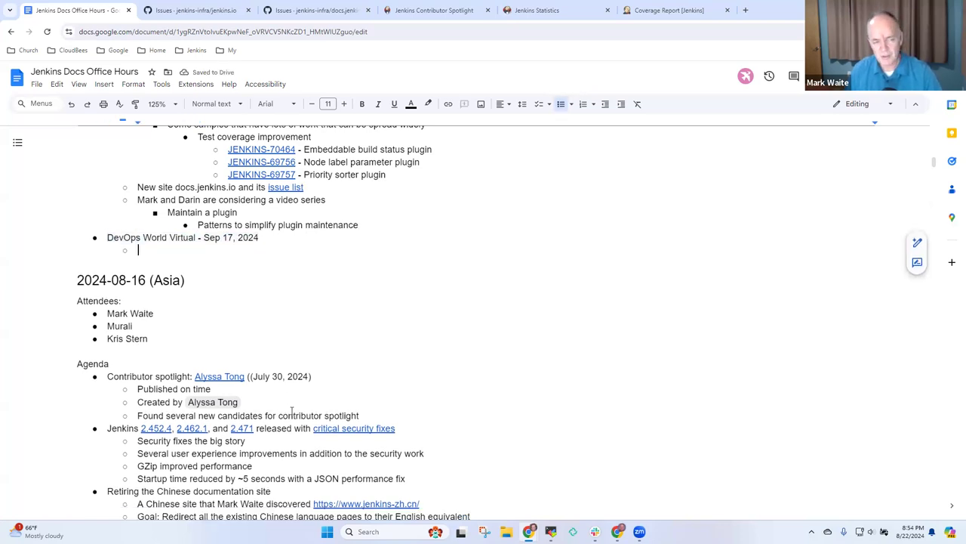
type("Jenkins")
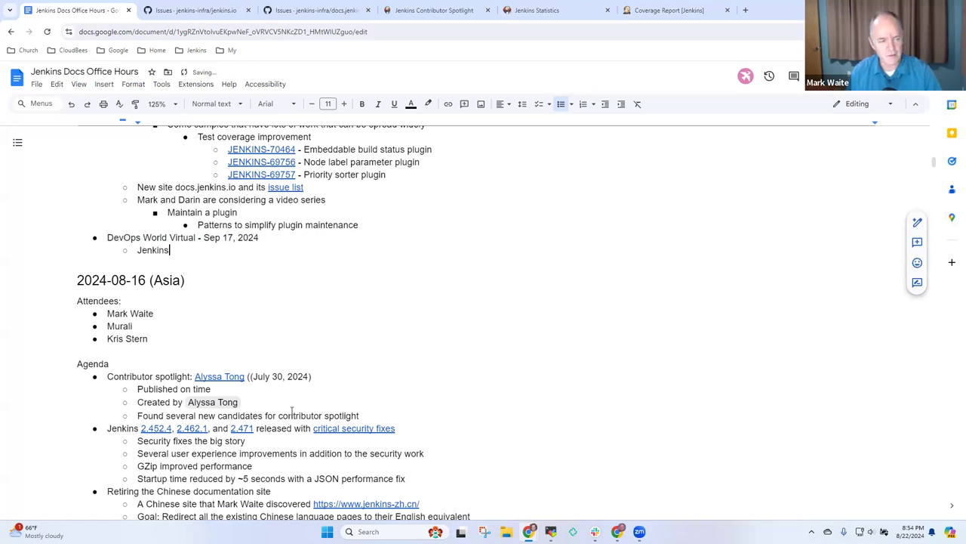
type("board and Jenkins officers are")
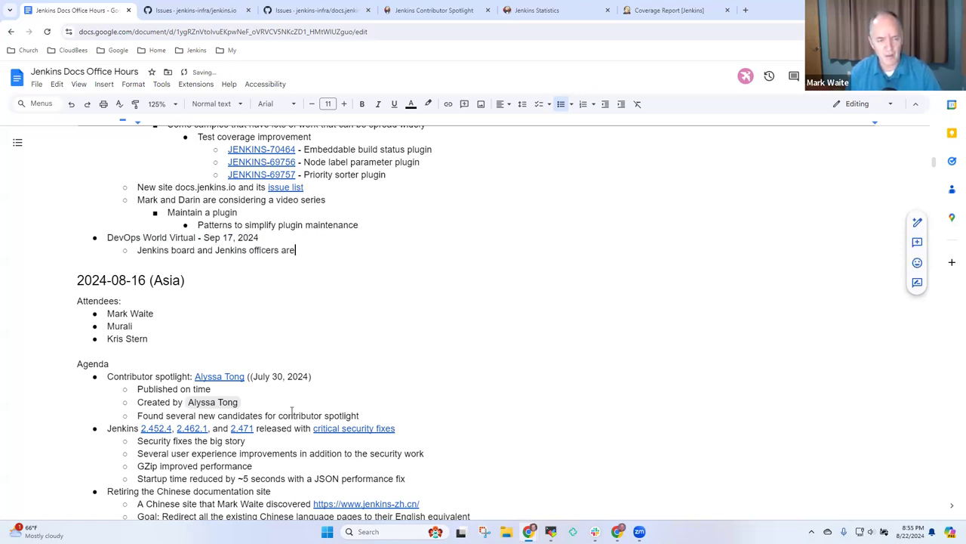
type("sp")
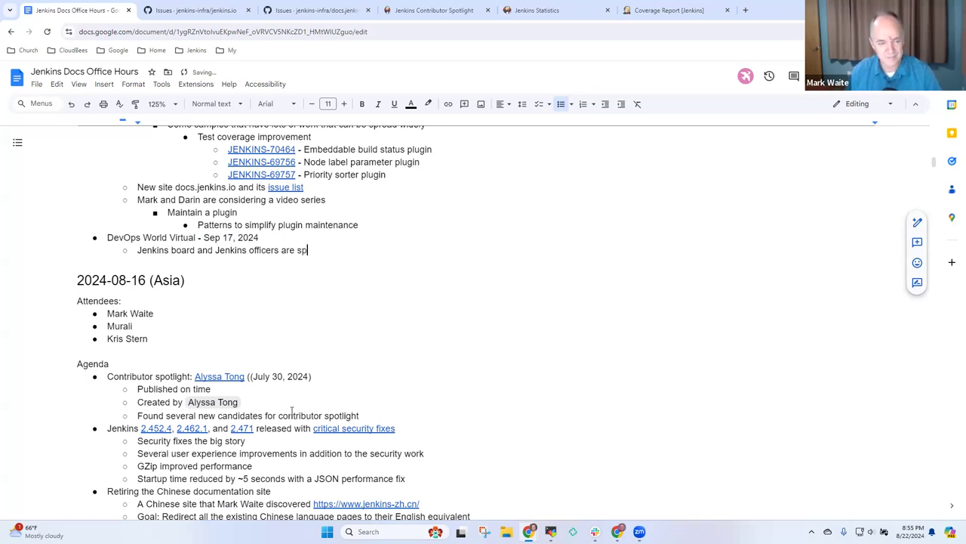
type("eaking at the")
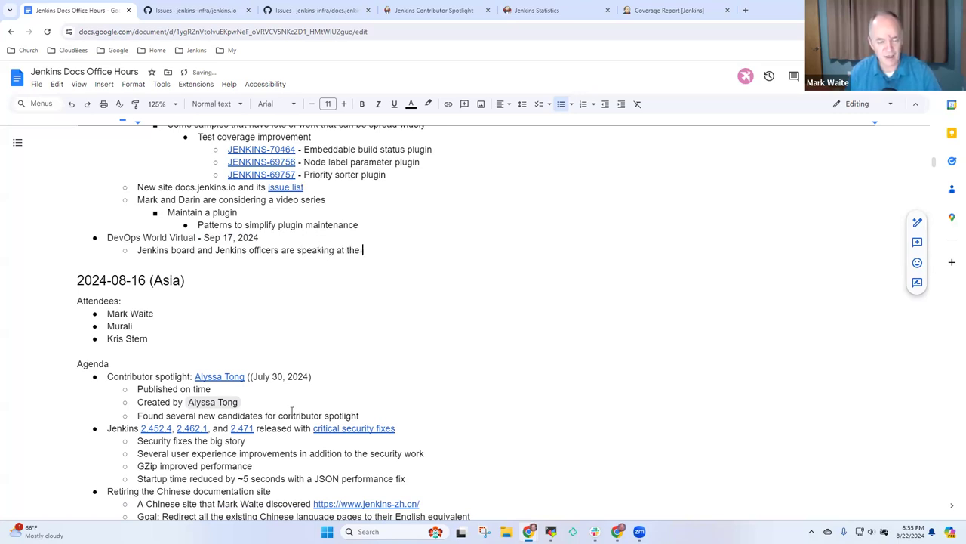
type("conference")
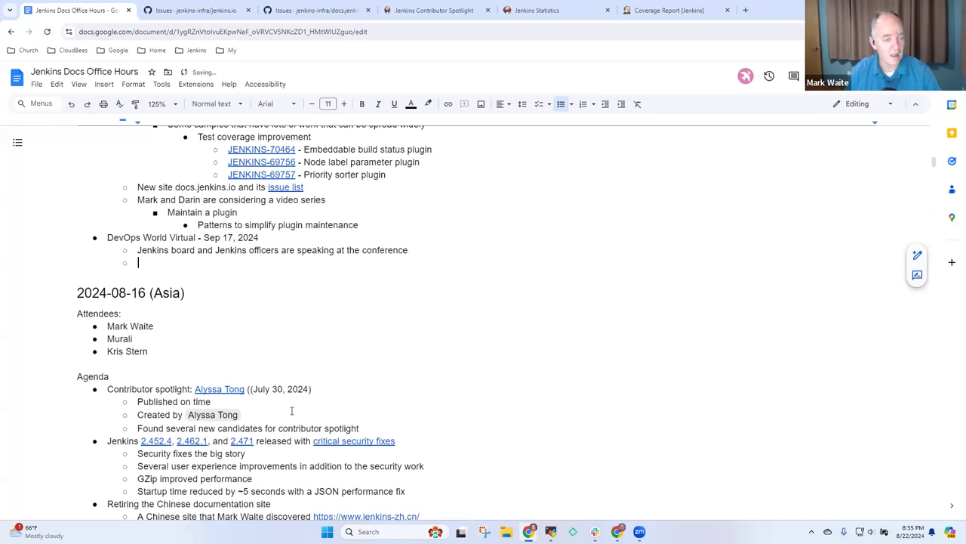
Add the bullet 'Join us for a status report plus question and answer'.
type("Join us")
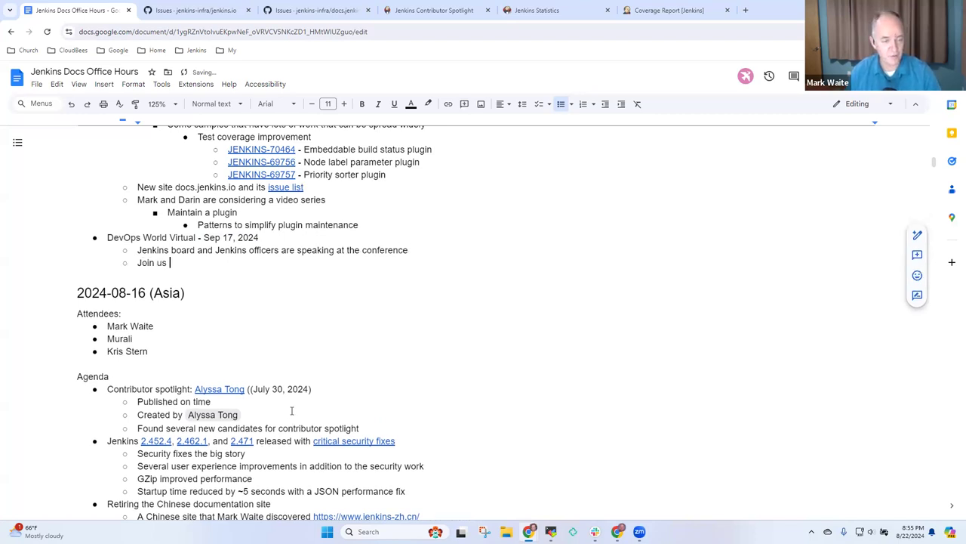
type("for a status report p")
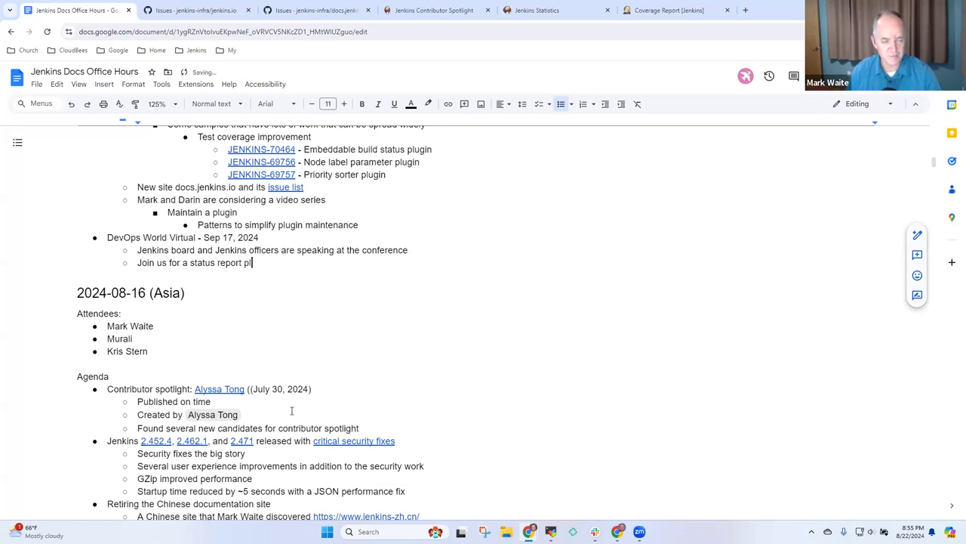
type("lus question")
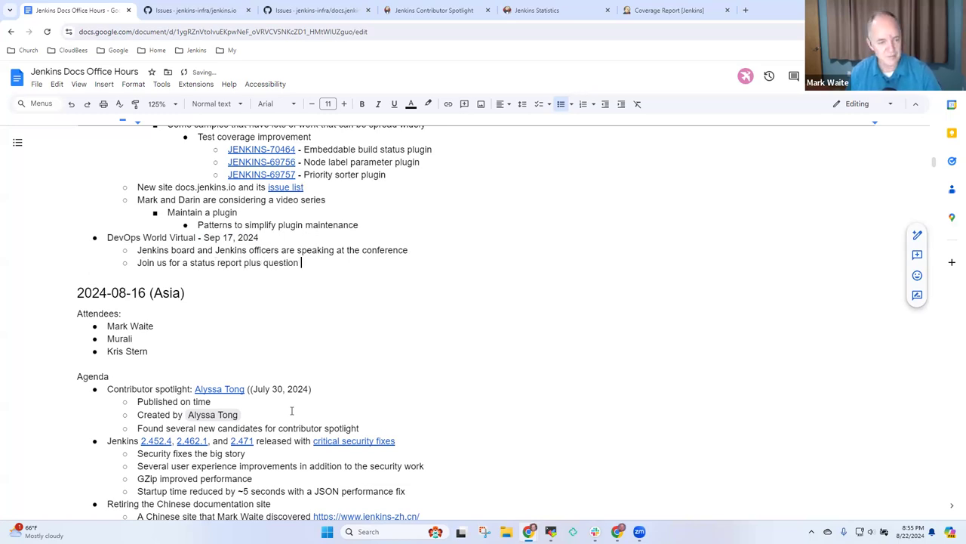
type("and answer")
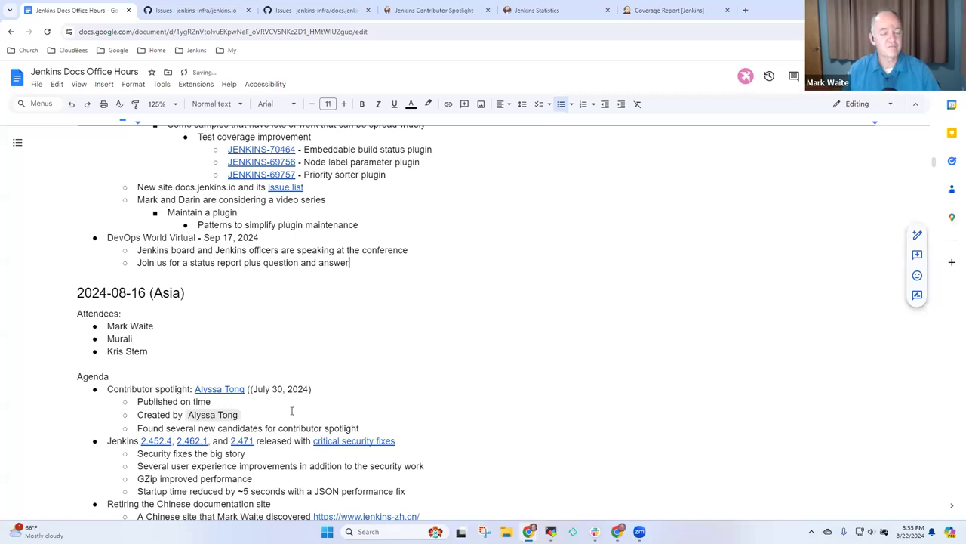